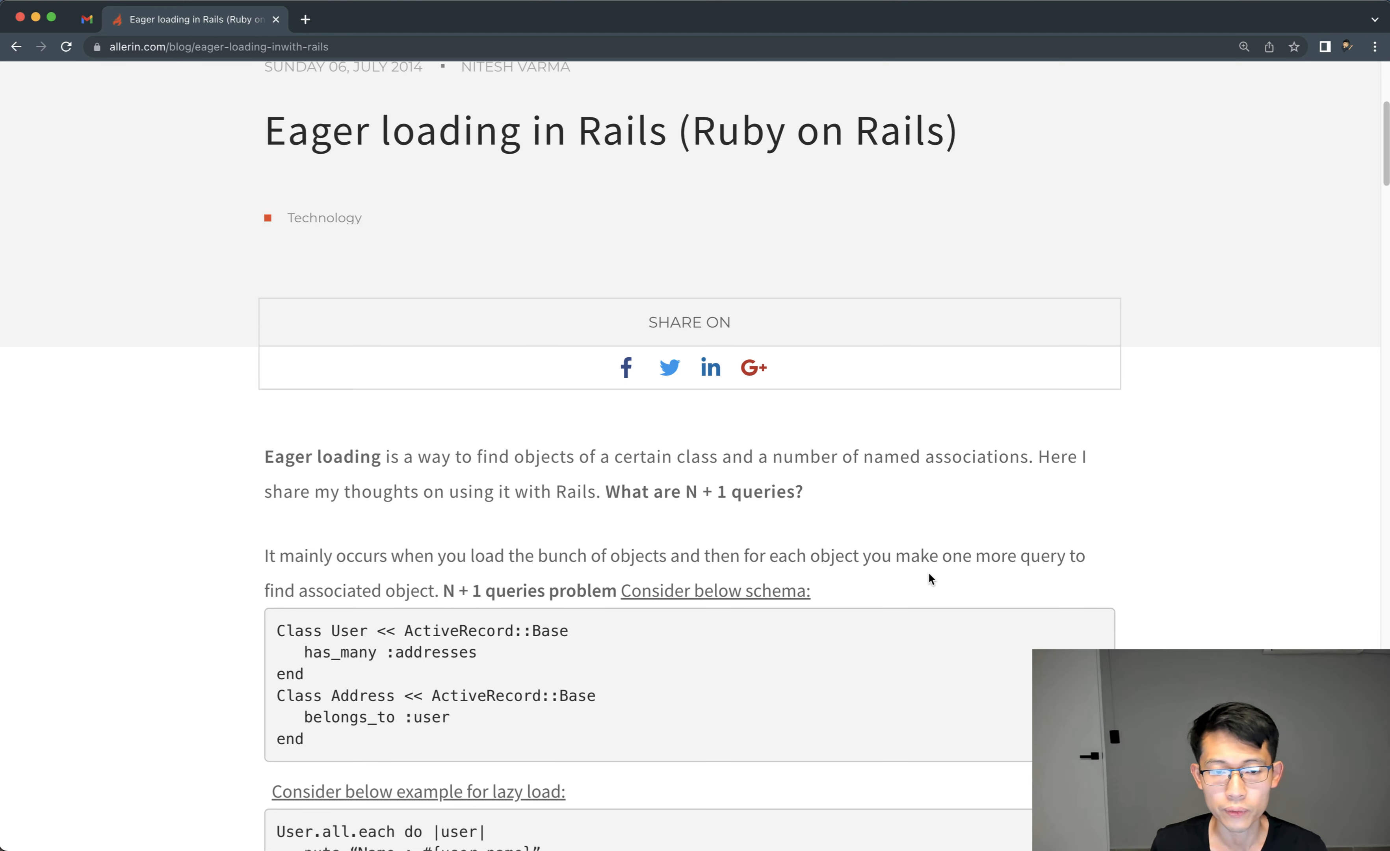
mouse_move(858, 580)
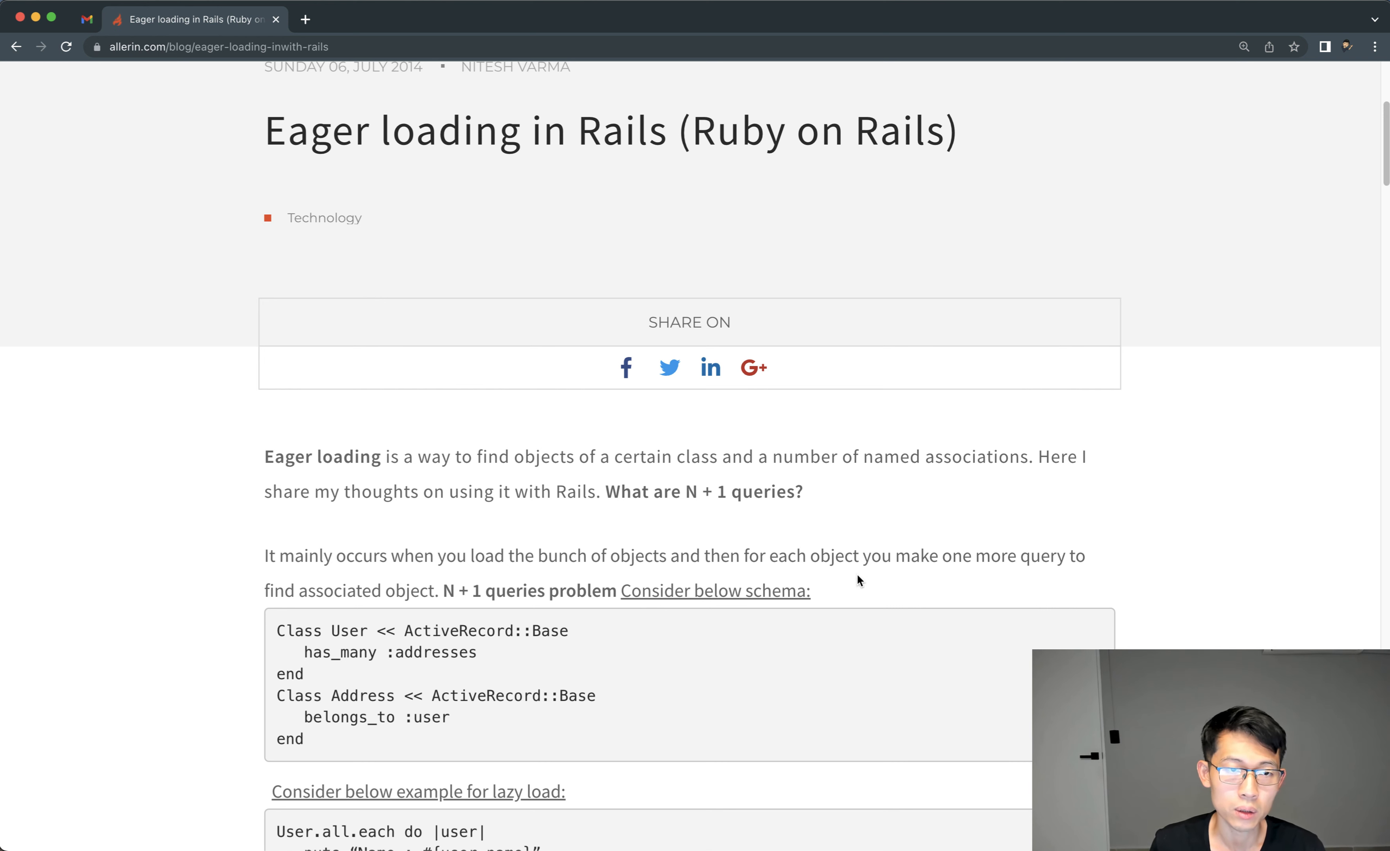
mouse_move(834, 556)
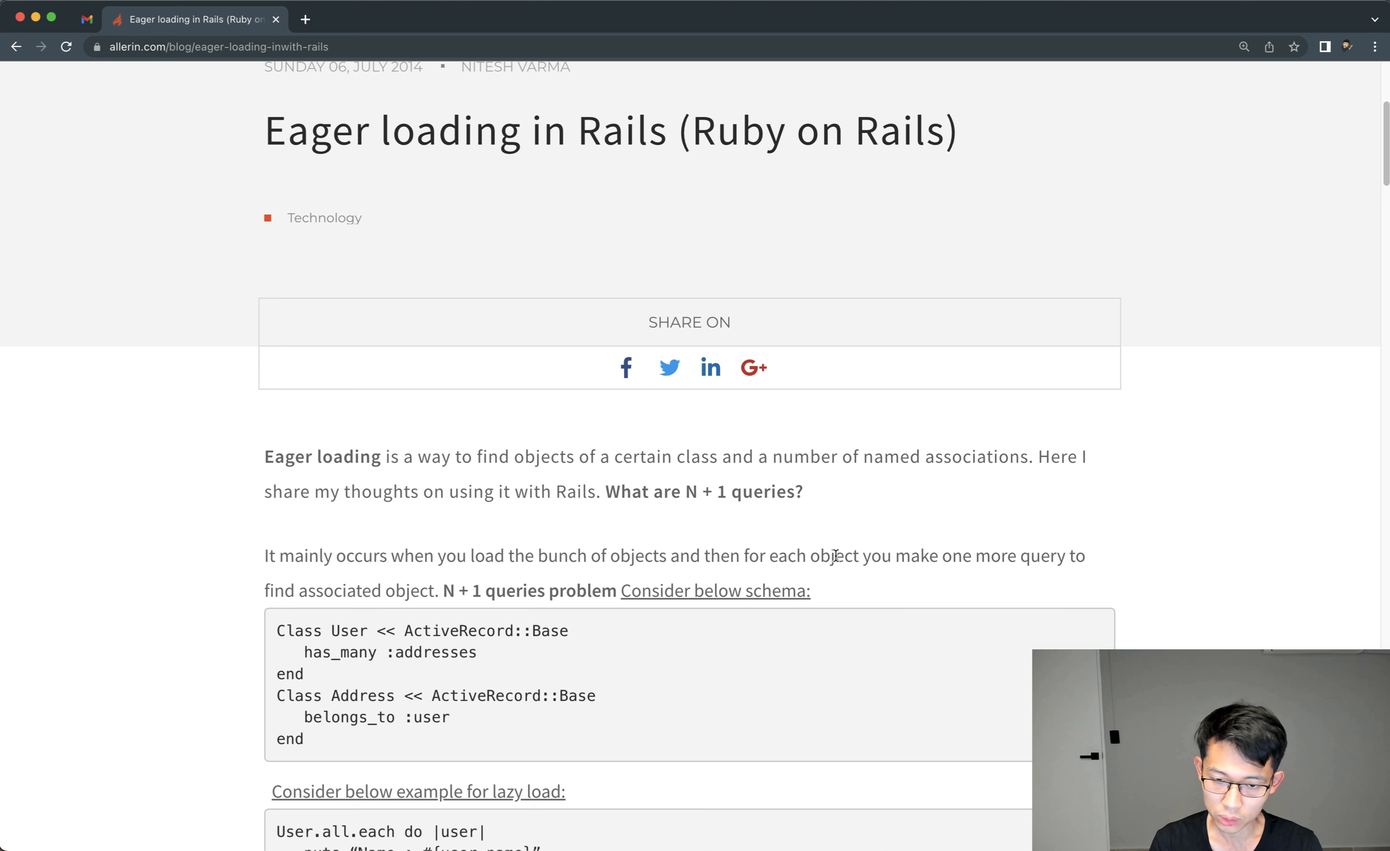
Step: Scroll the blog post down to the User/Address schema and lazy-load example, clearing the schema highlight
scroll("down", 3)
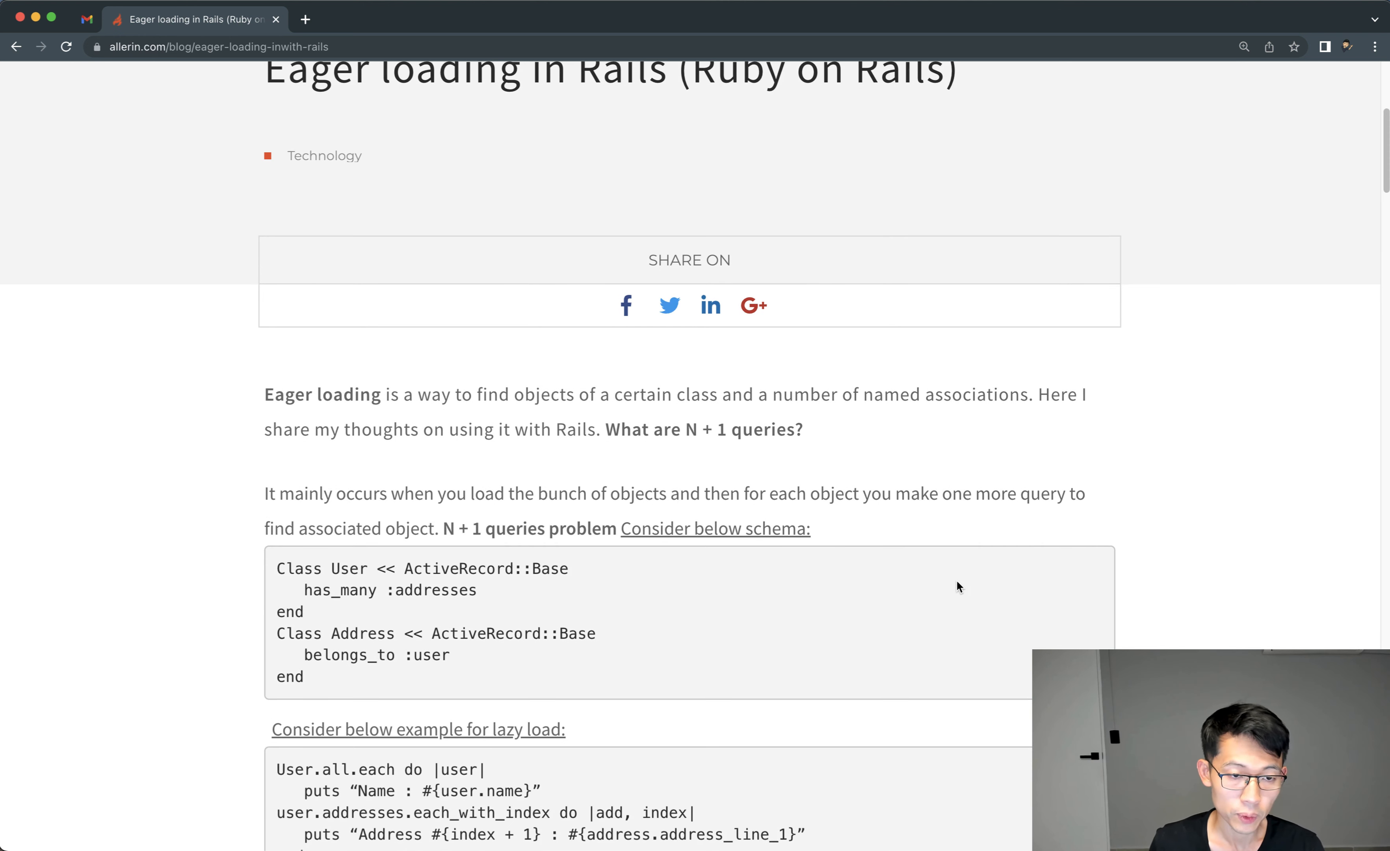
mouse_move(924, 607)
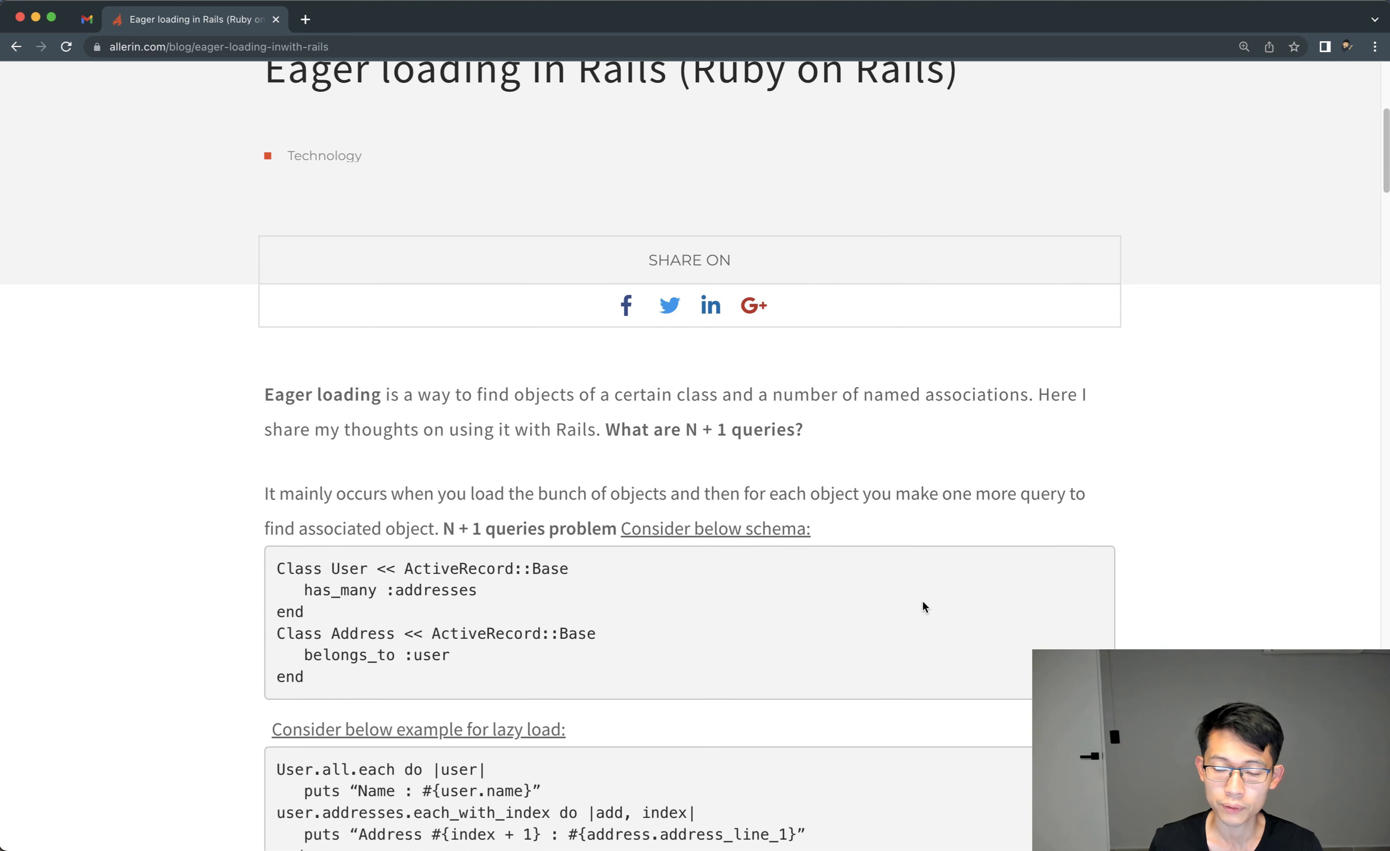
mouse_move(899, 648)
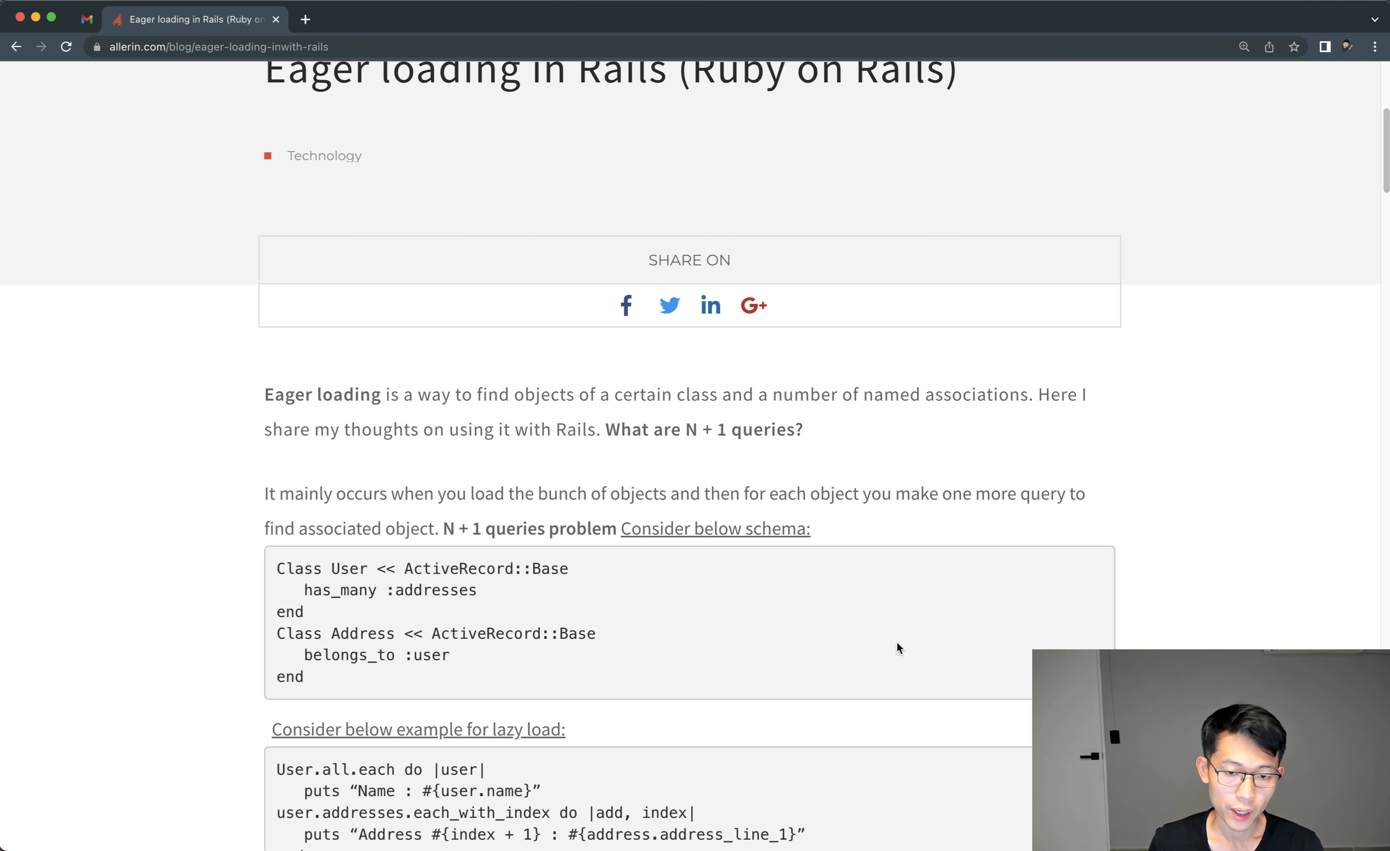
mouse_move(974, 676)
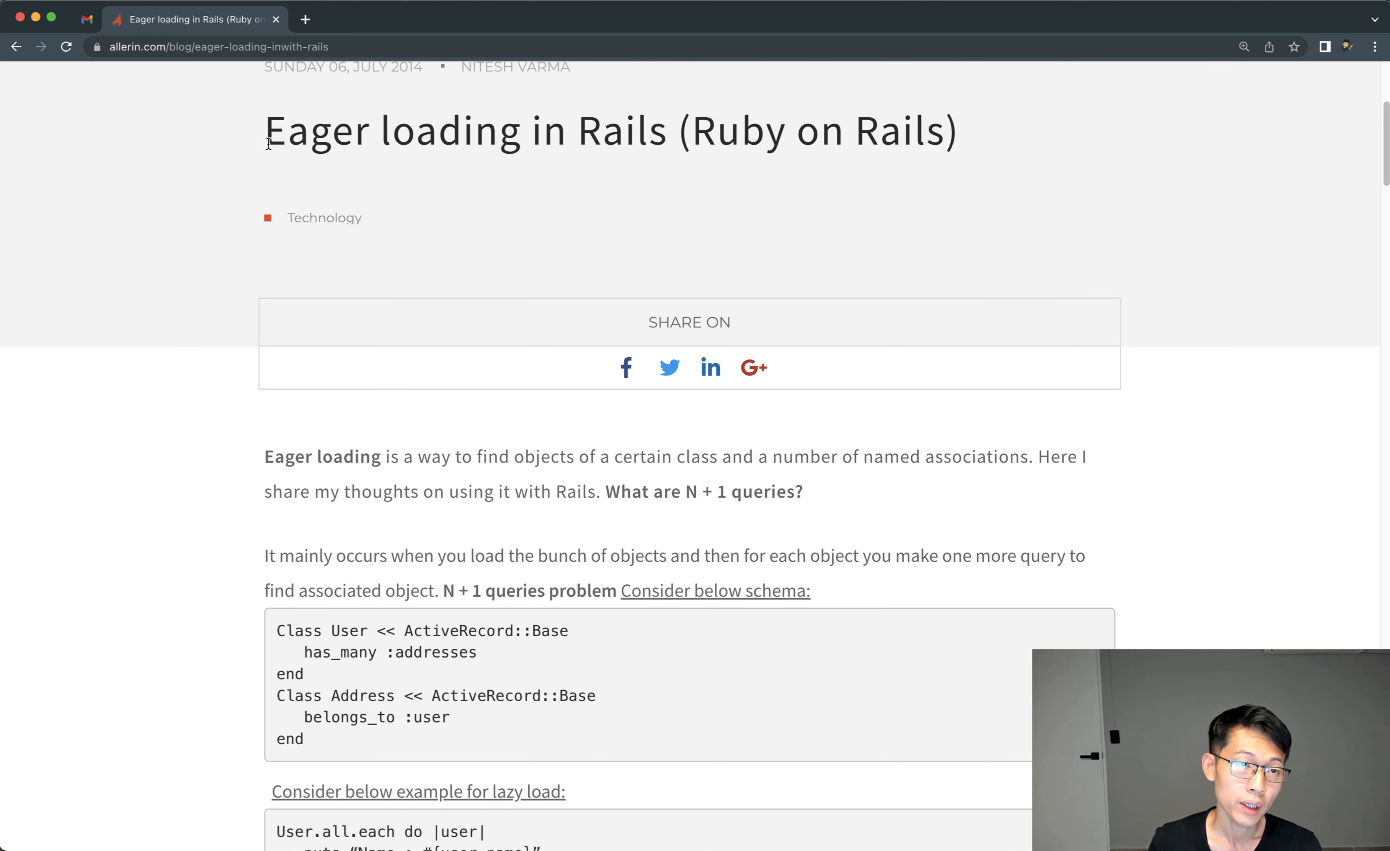
mouse_move(367, 244)
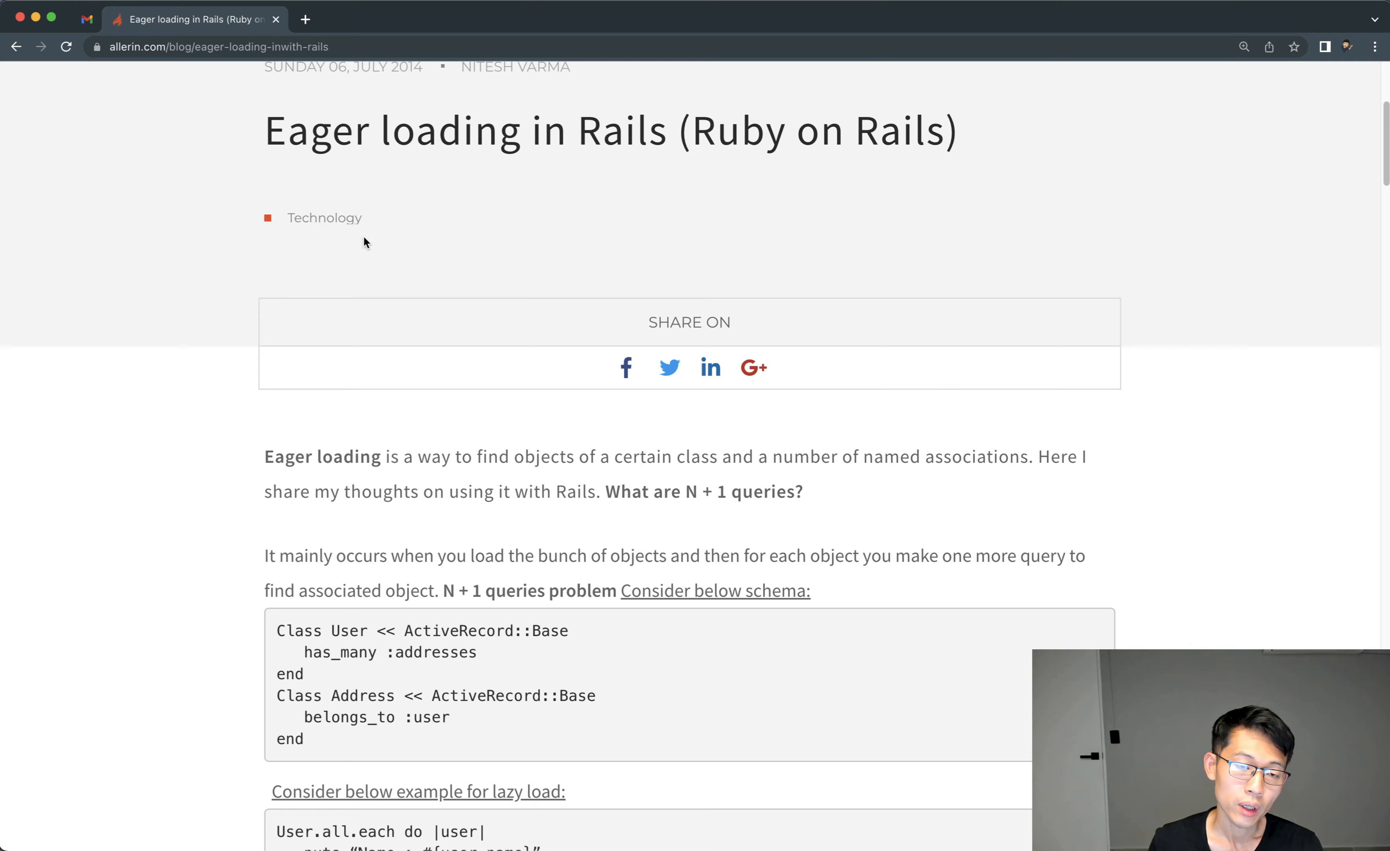
scroll("down", 3)
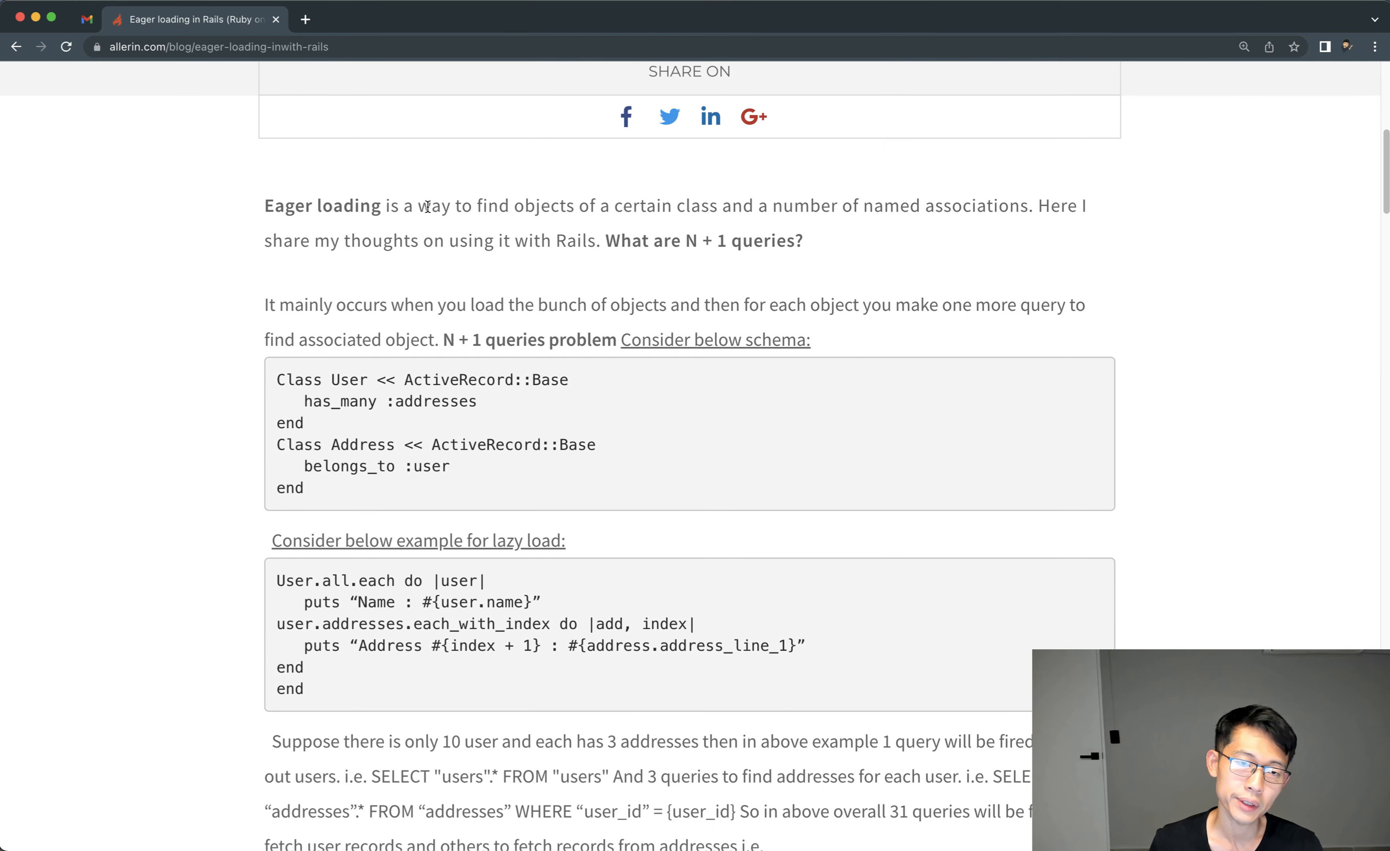
scroll("up", 3)
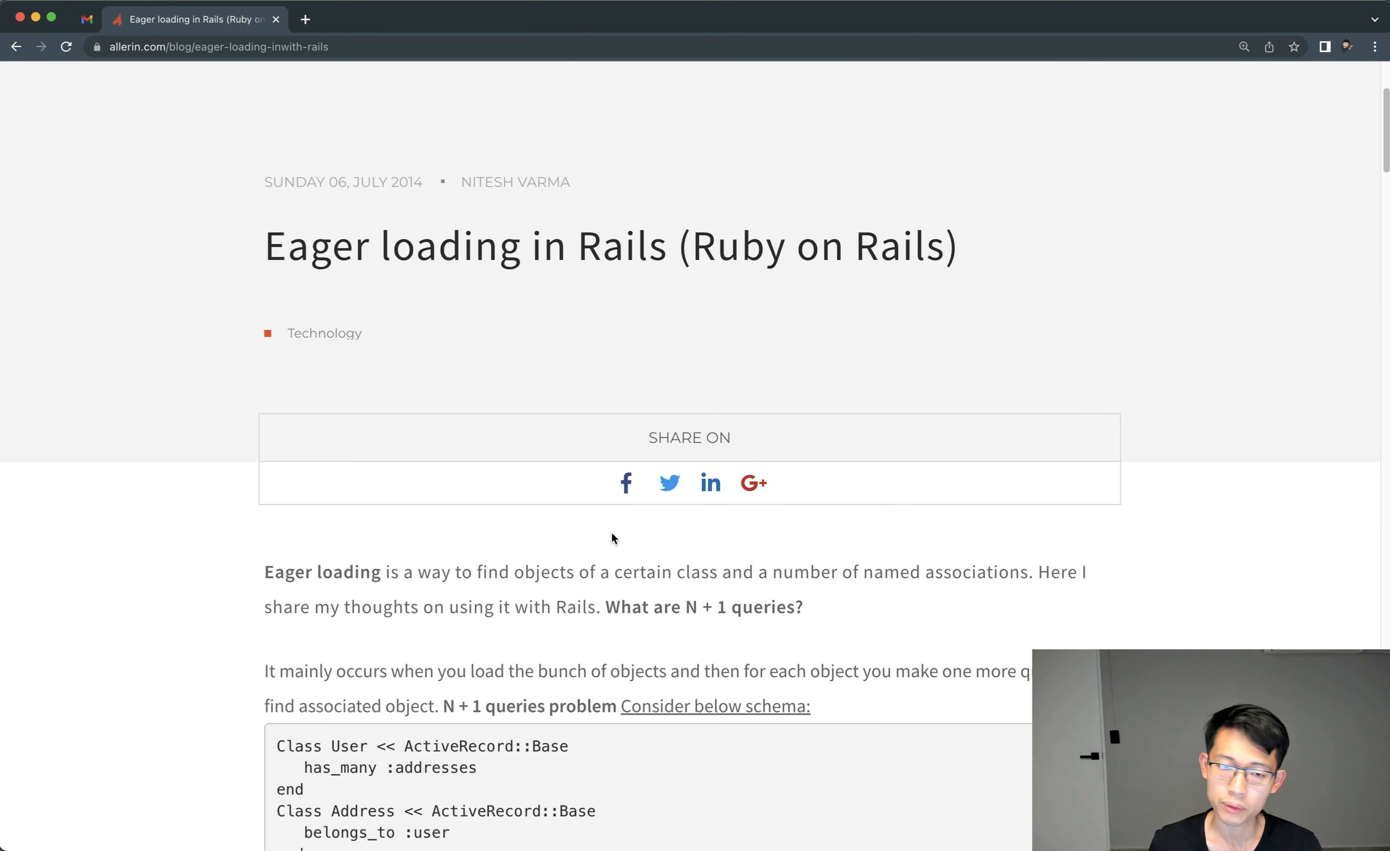
scroll("down", 3)
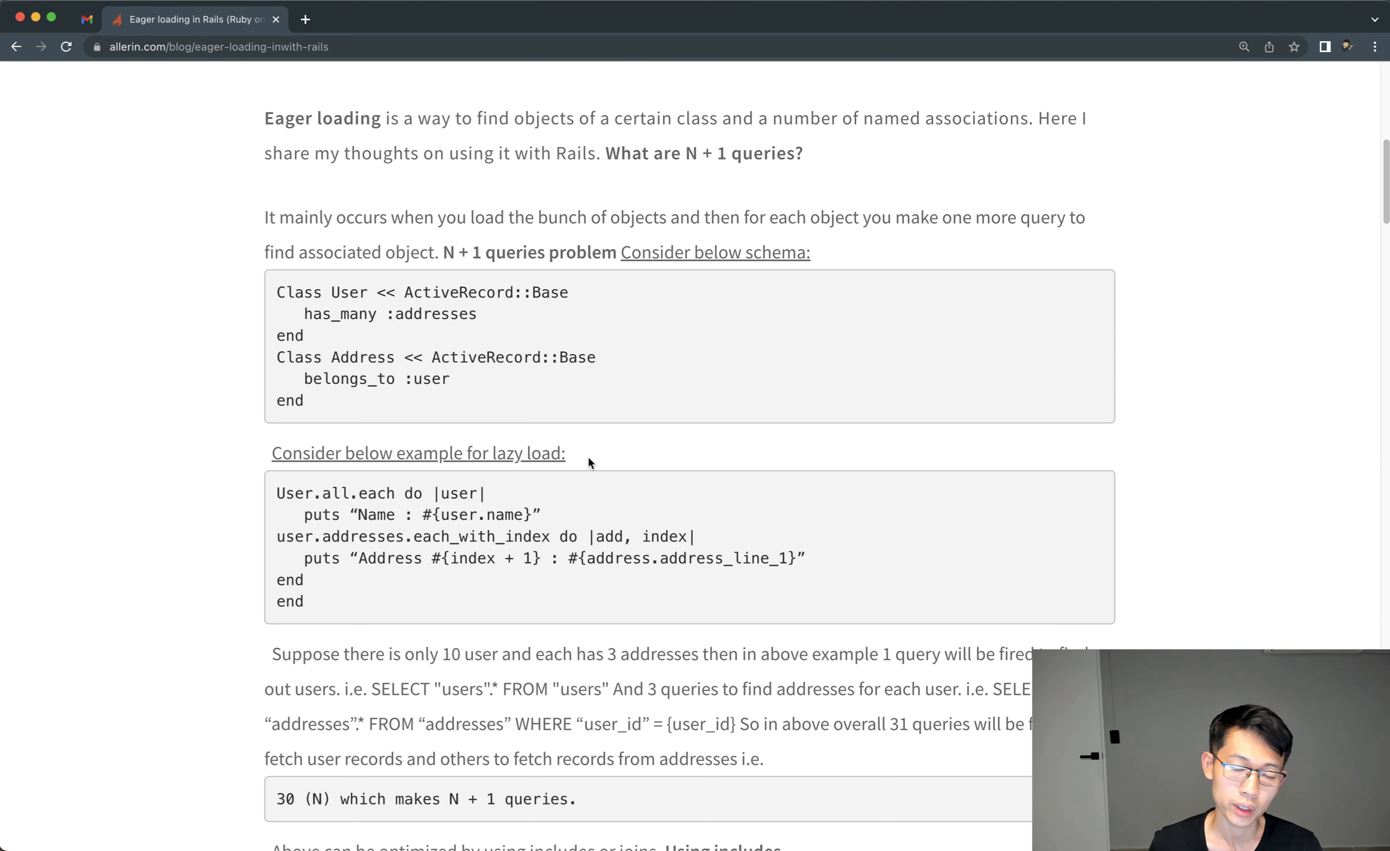
scroll("down", 3)
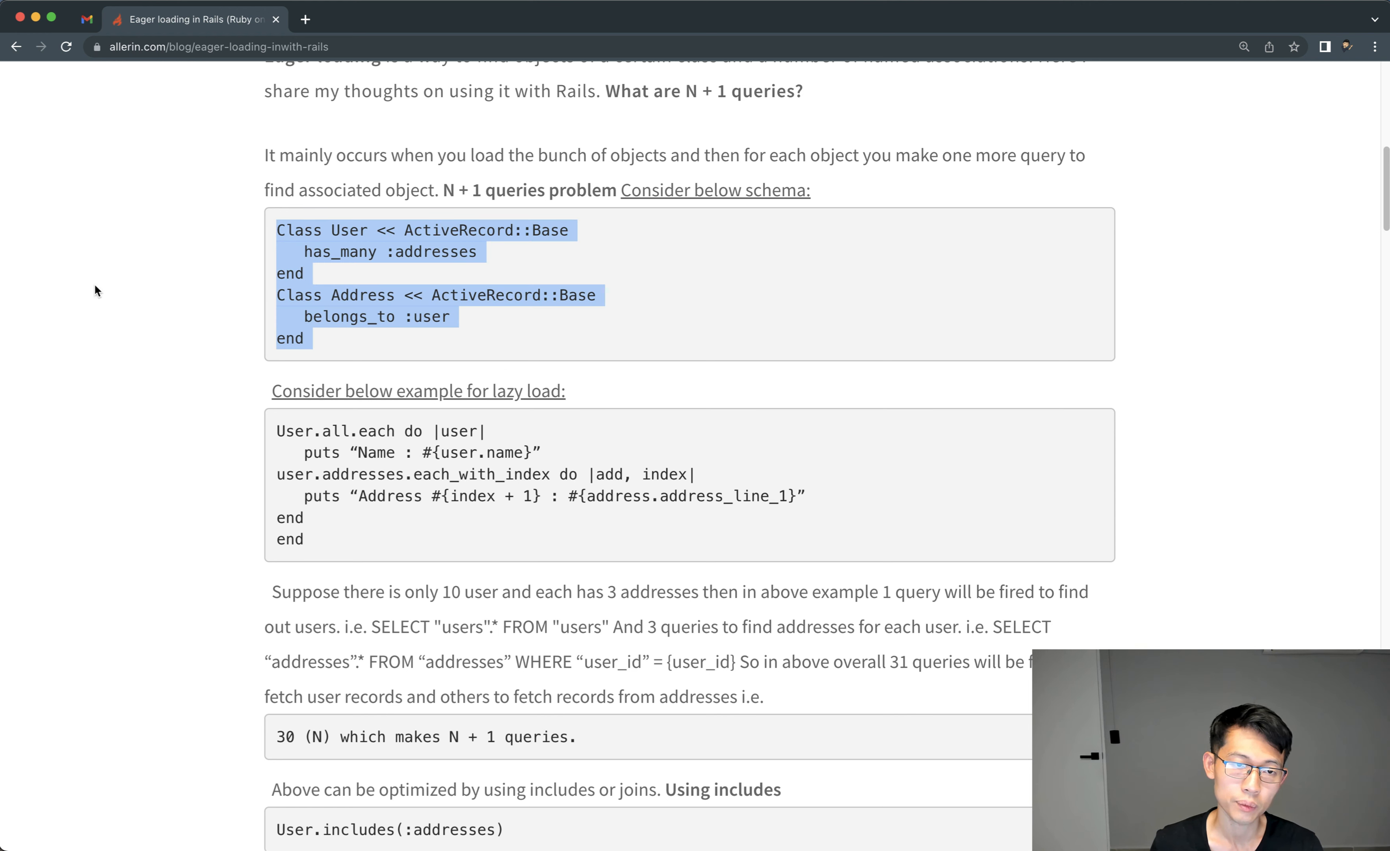
mouse_move(269, 236)
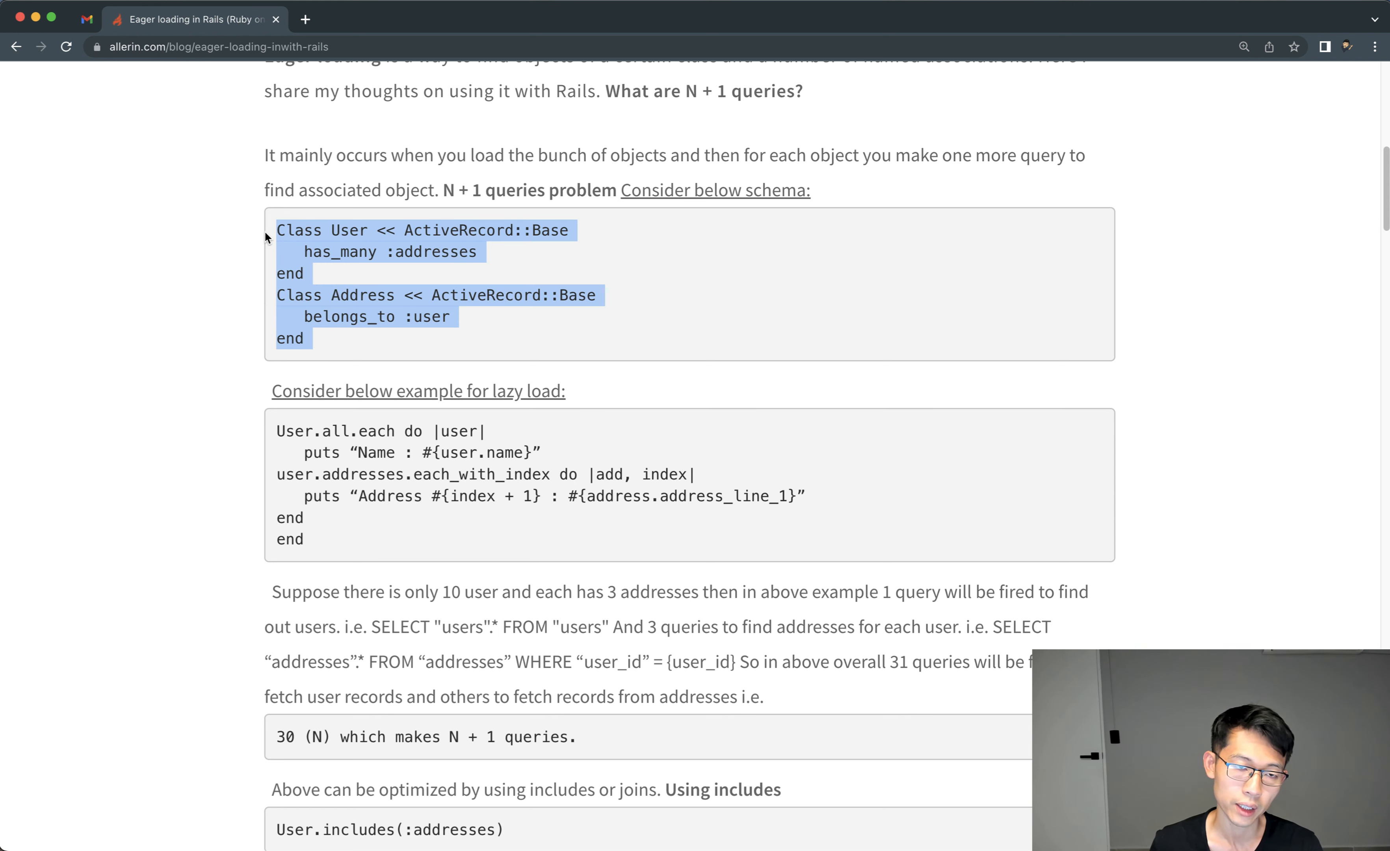
left_click(313, 283)
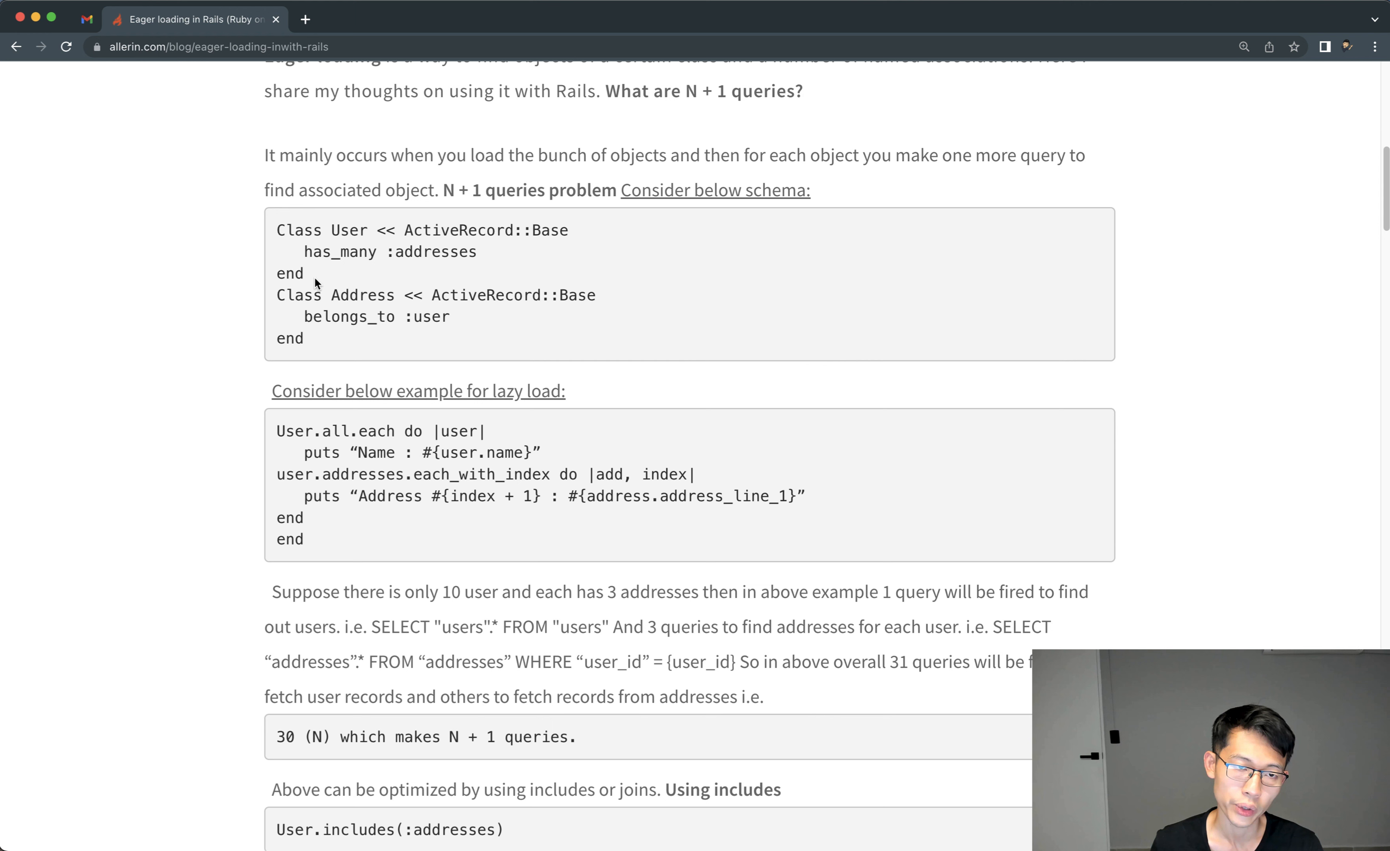
mouse_move(459, 390)
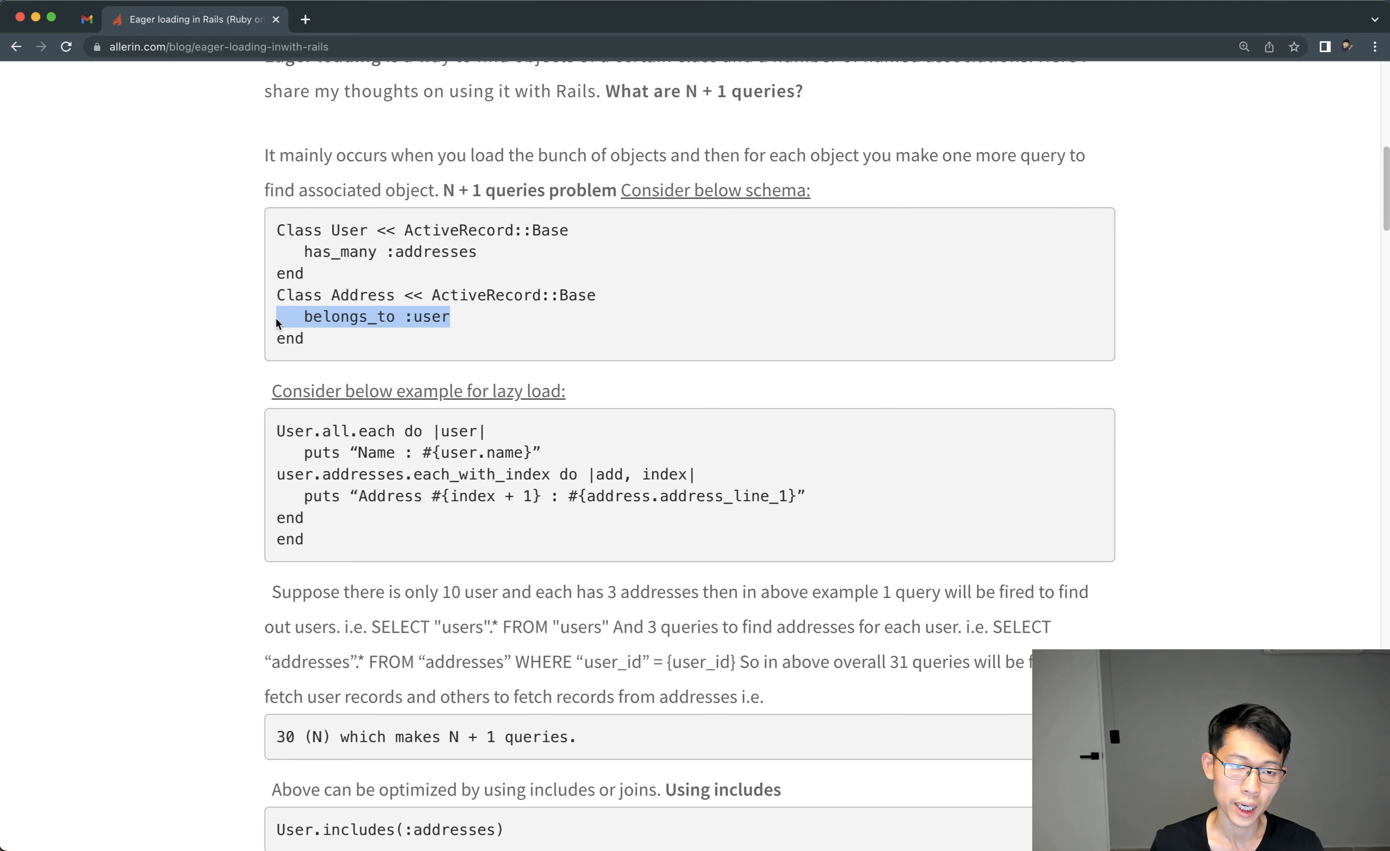
scroll("down", 3)
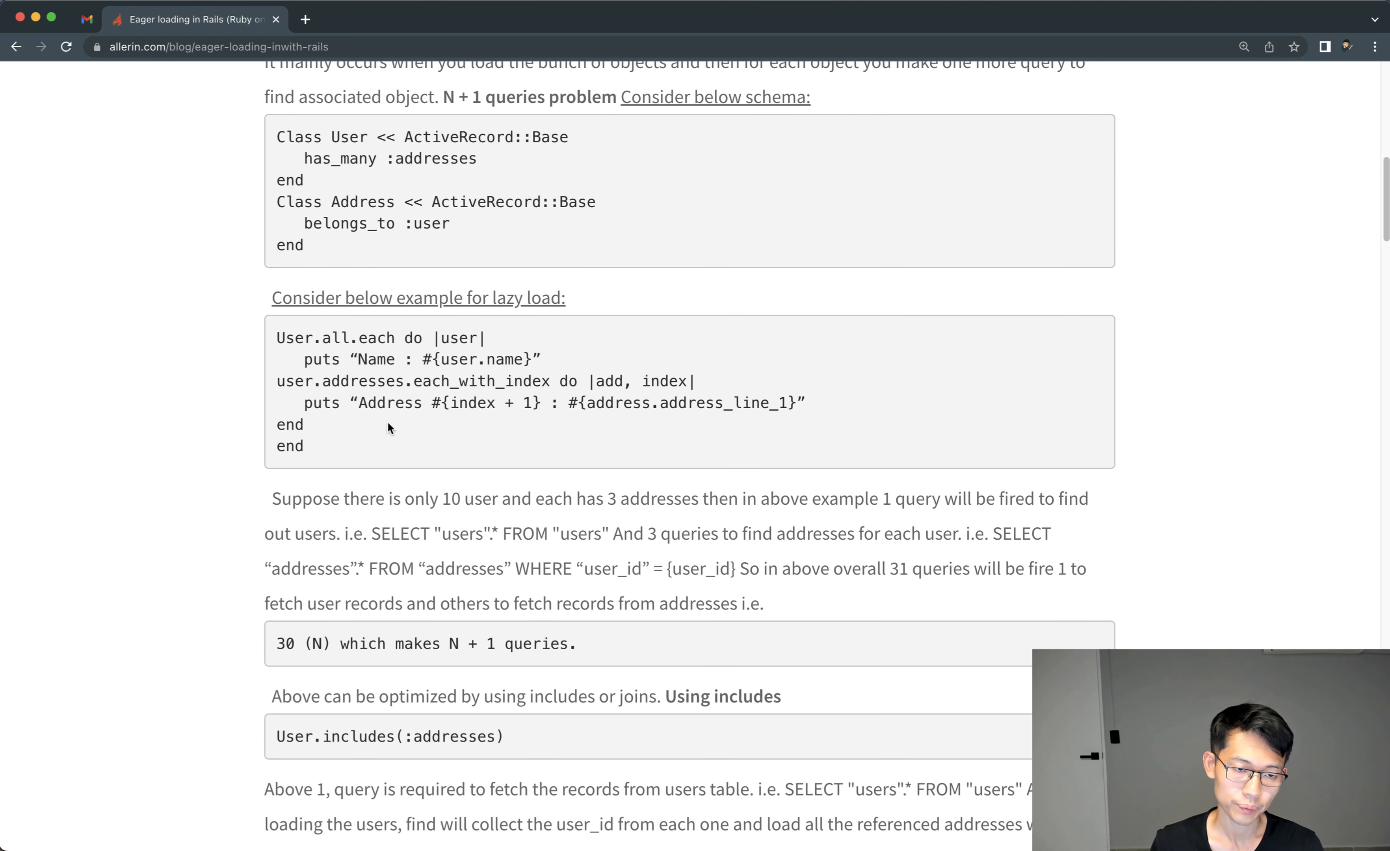
scroll("down", 3)
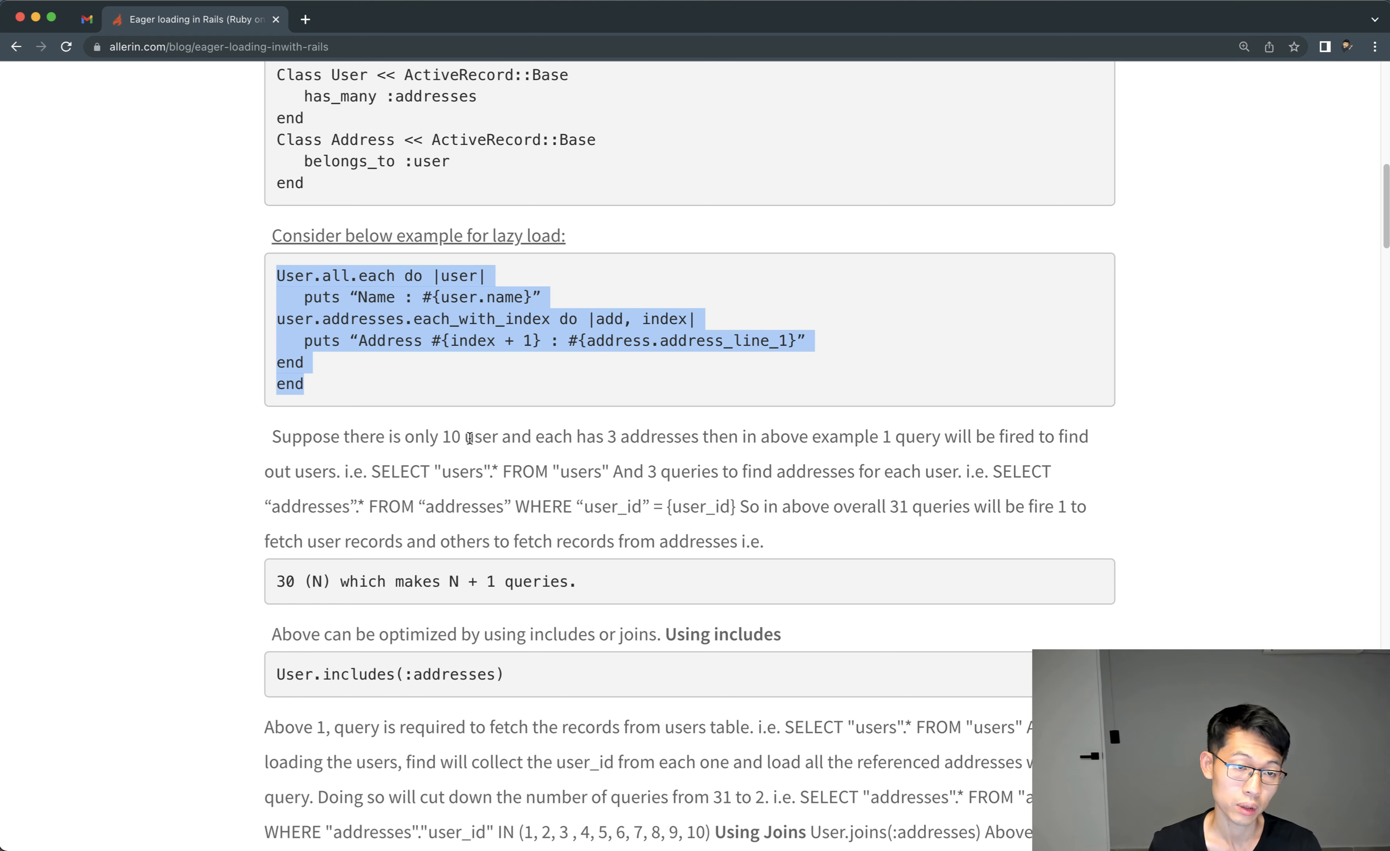
mouse_move(518, 440)
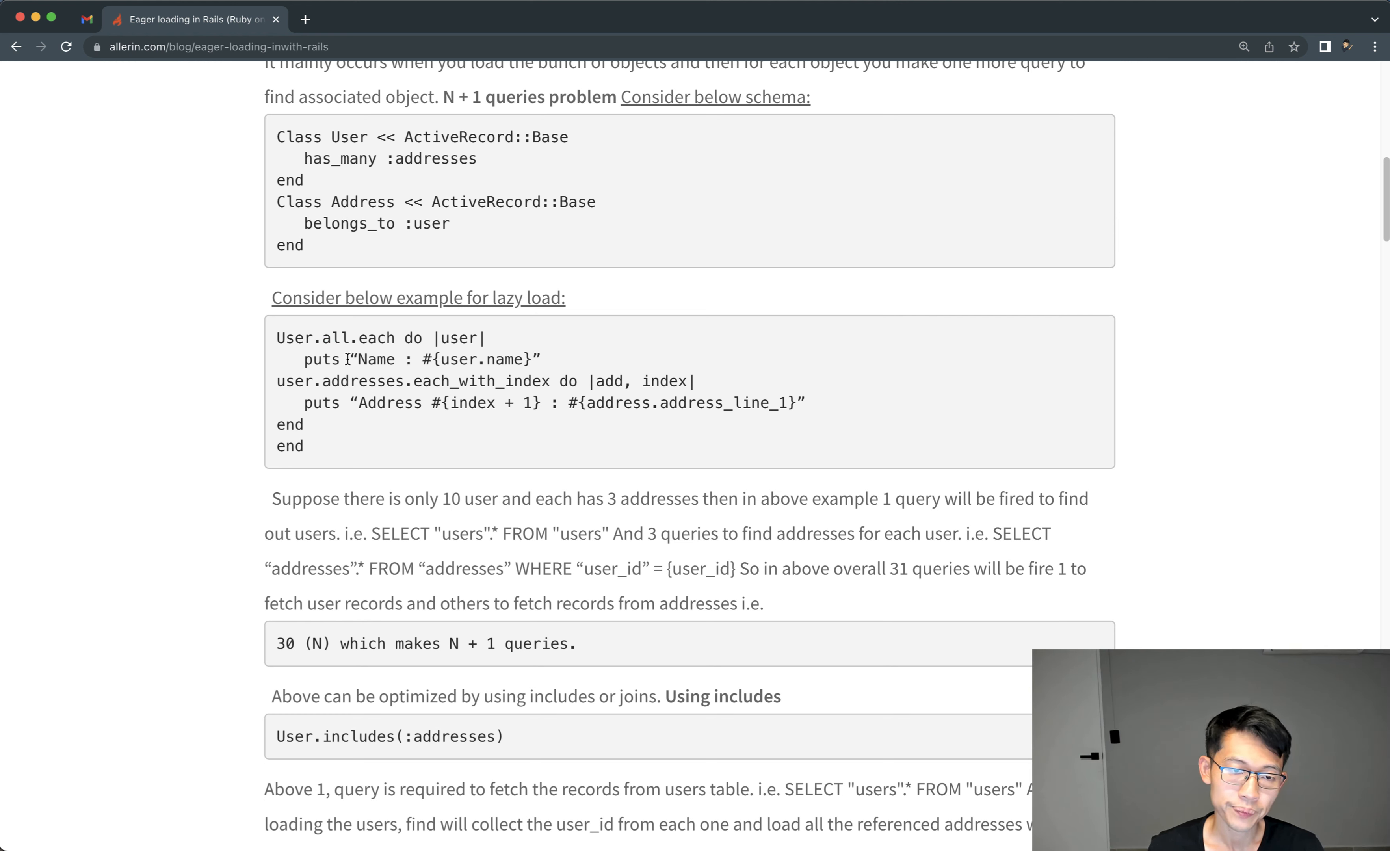
double_click(479, 359)
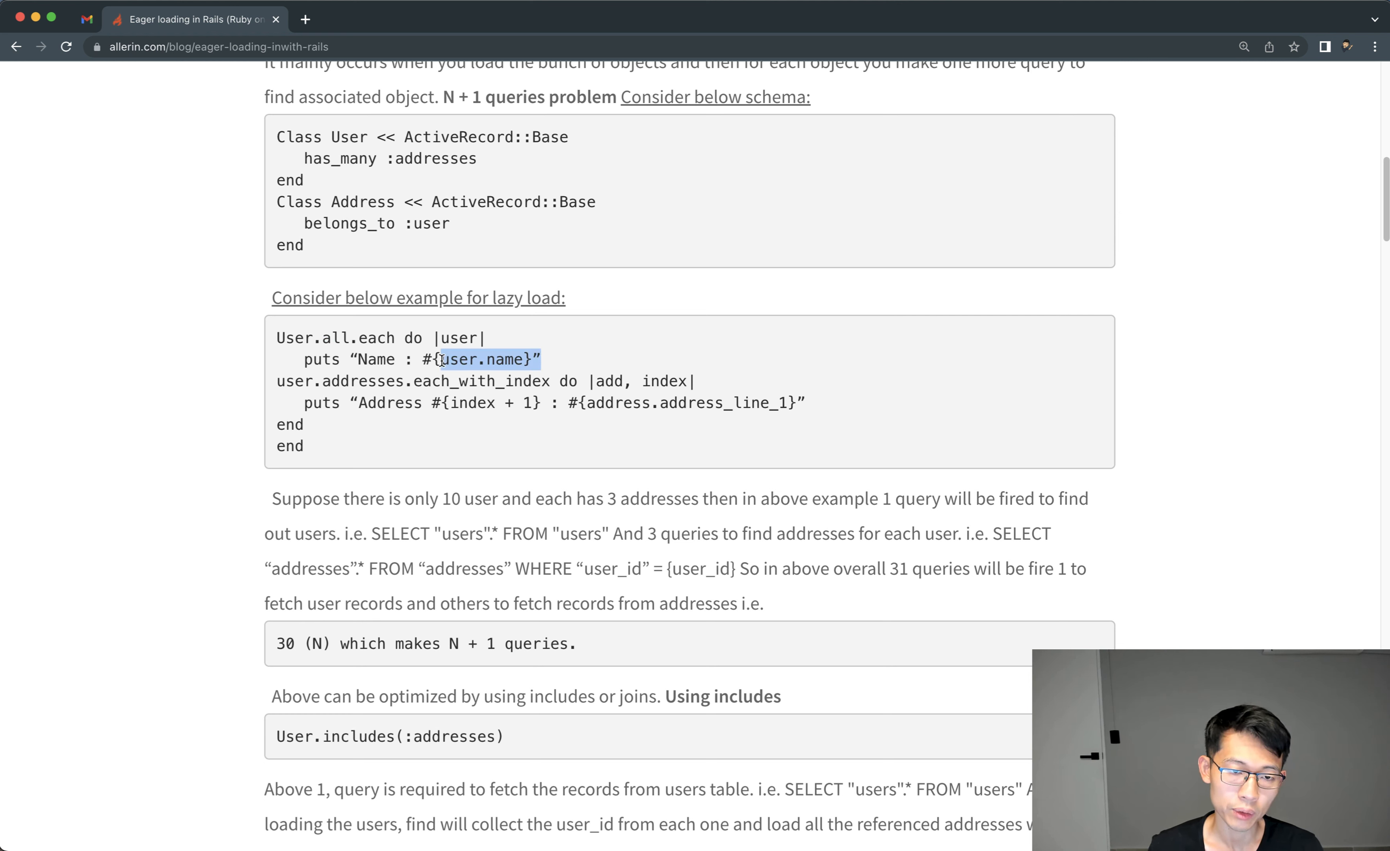
left_click(327, 413)
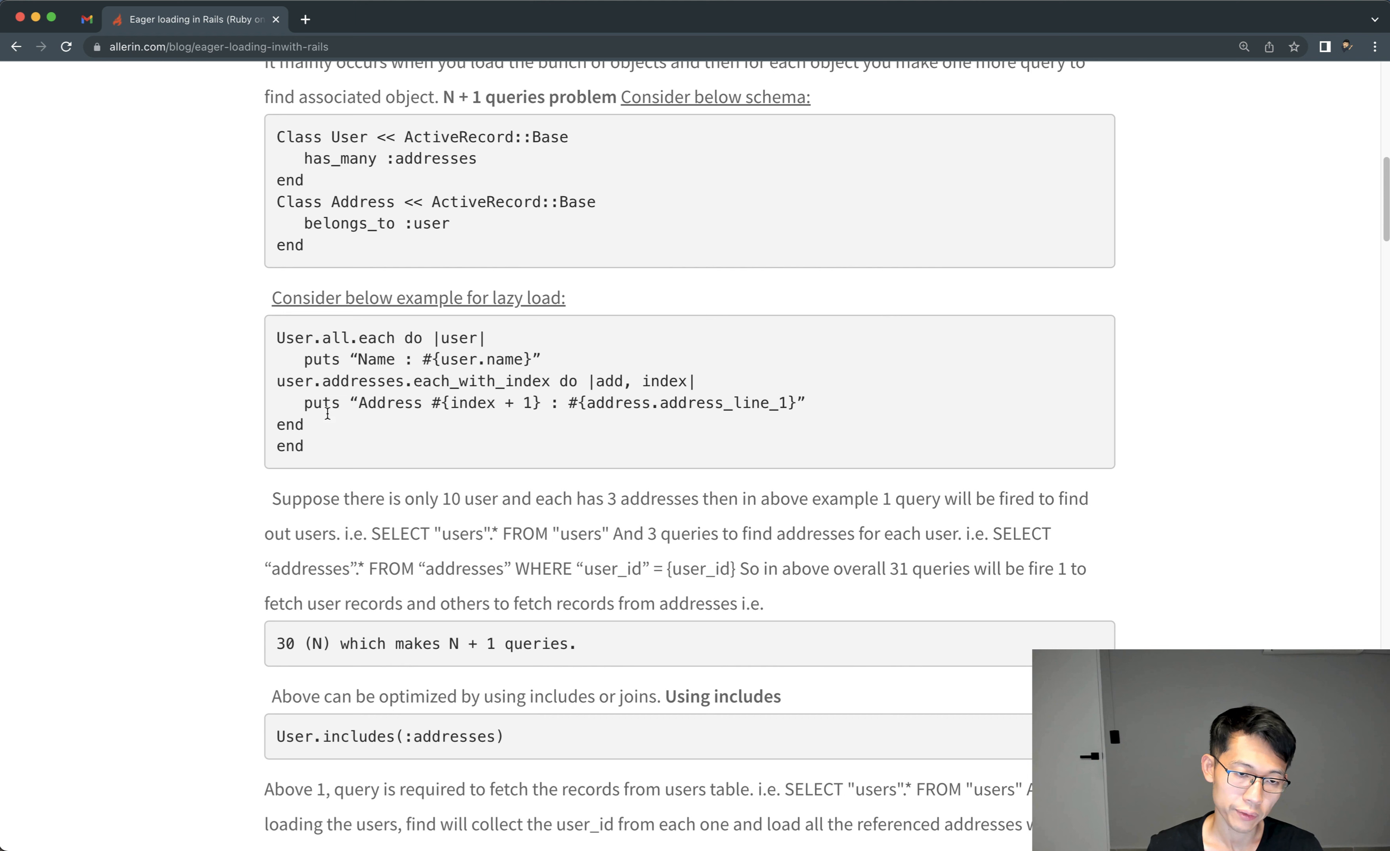
mouse_move(282, 382)
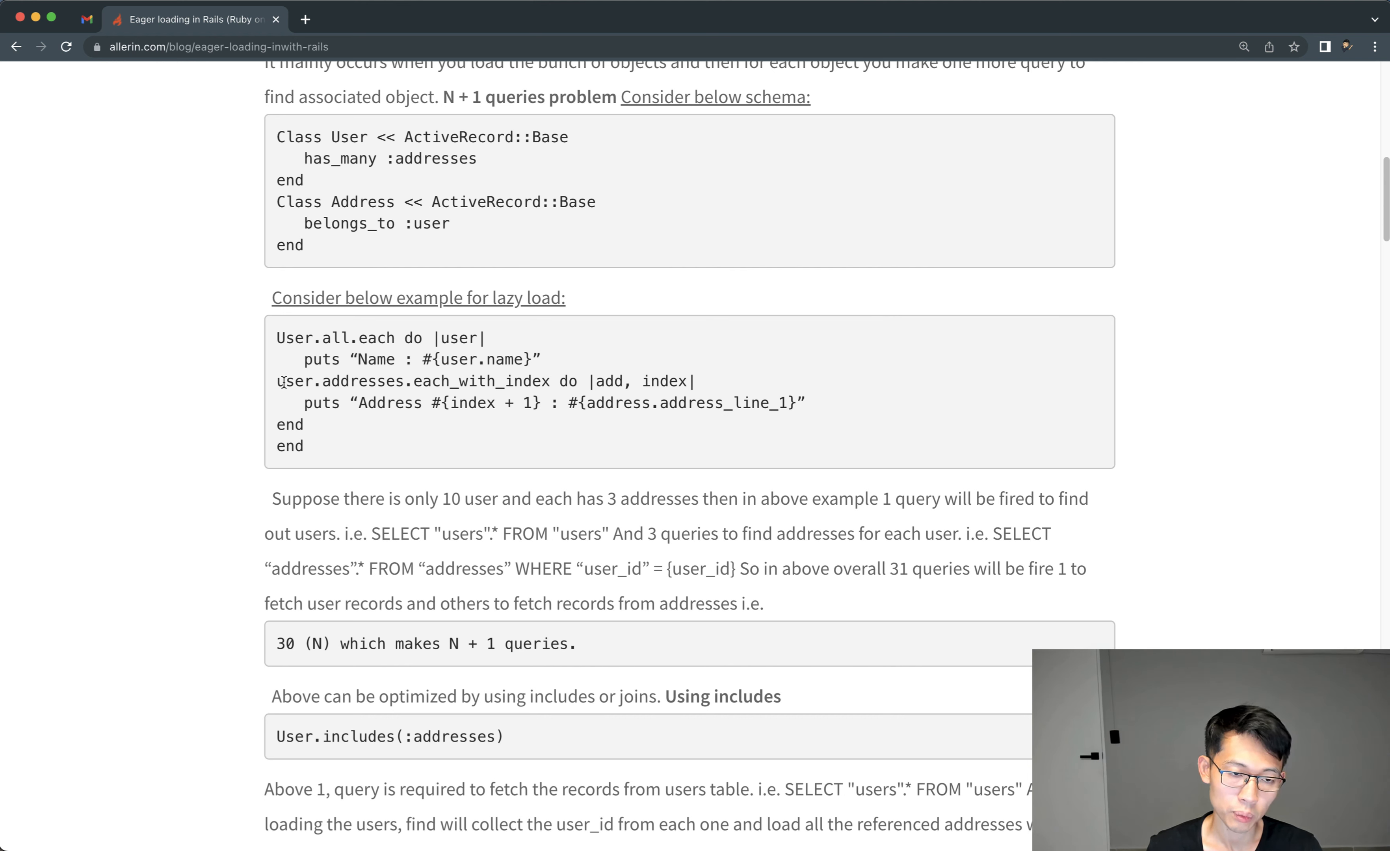
mouse_move(409, 377)
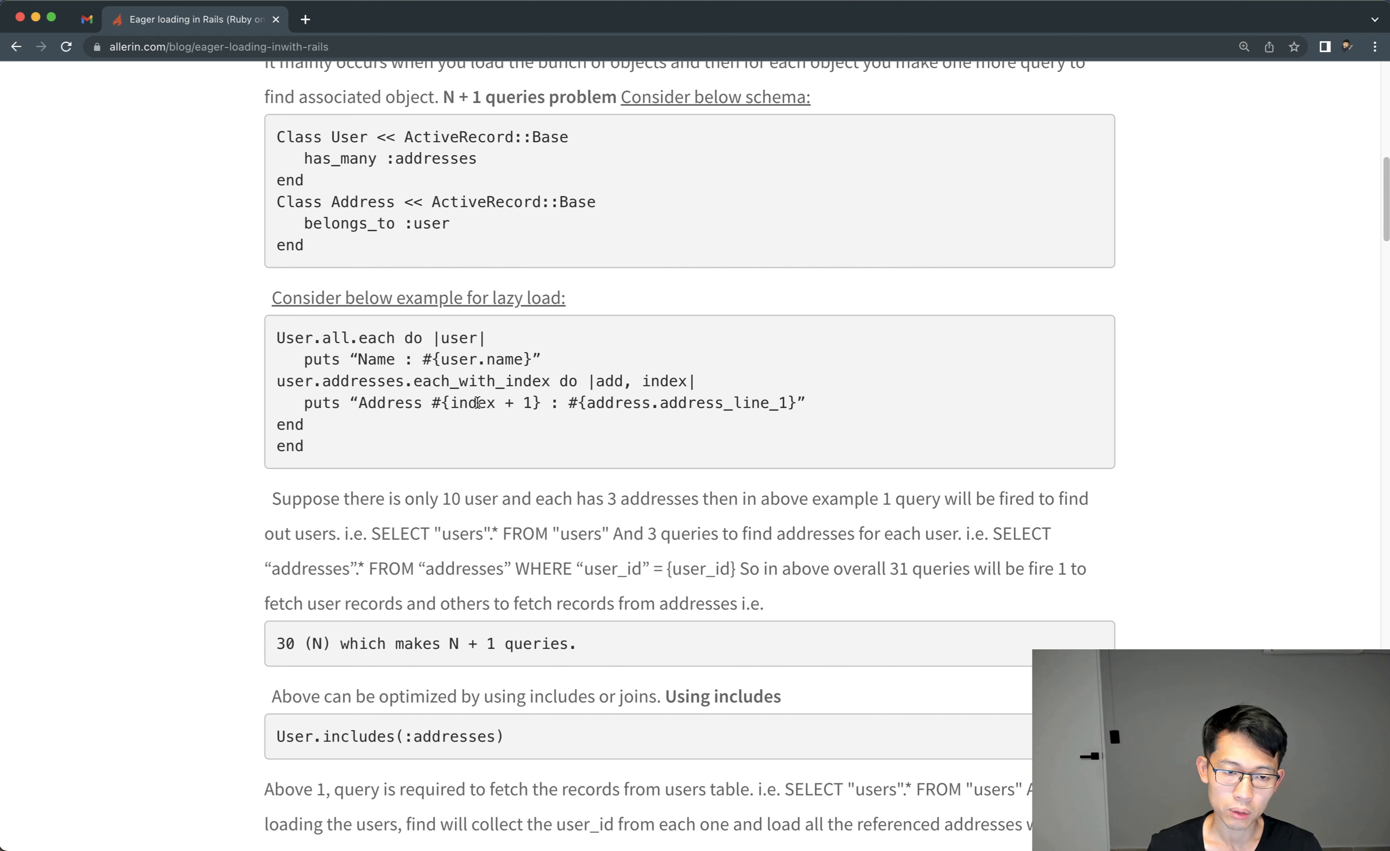
mouse_move(303, 398)
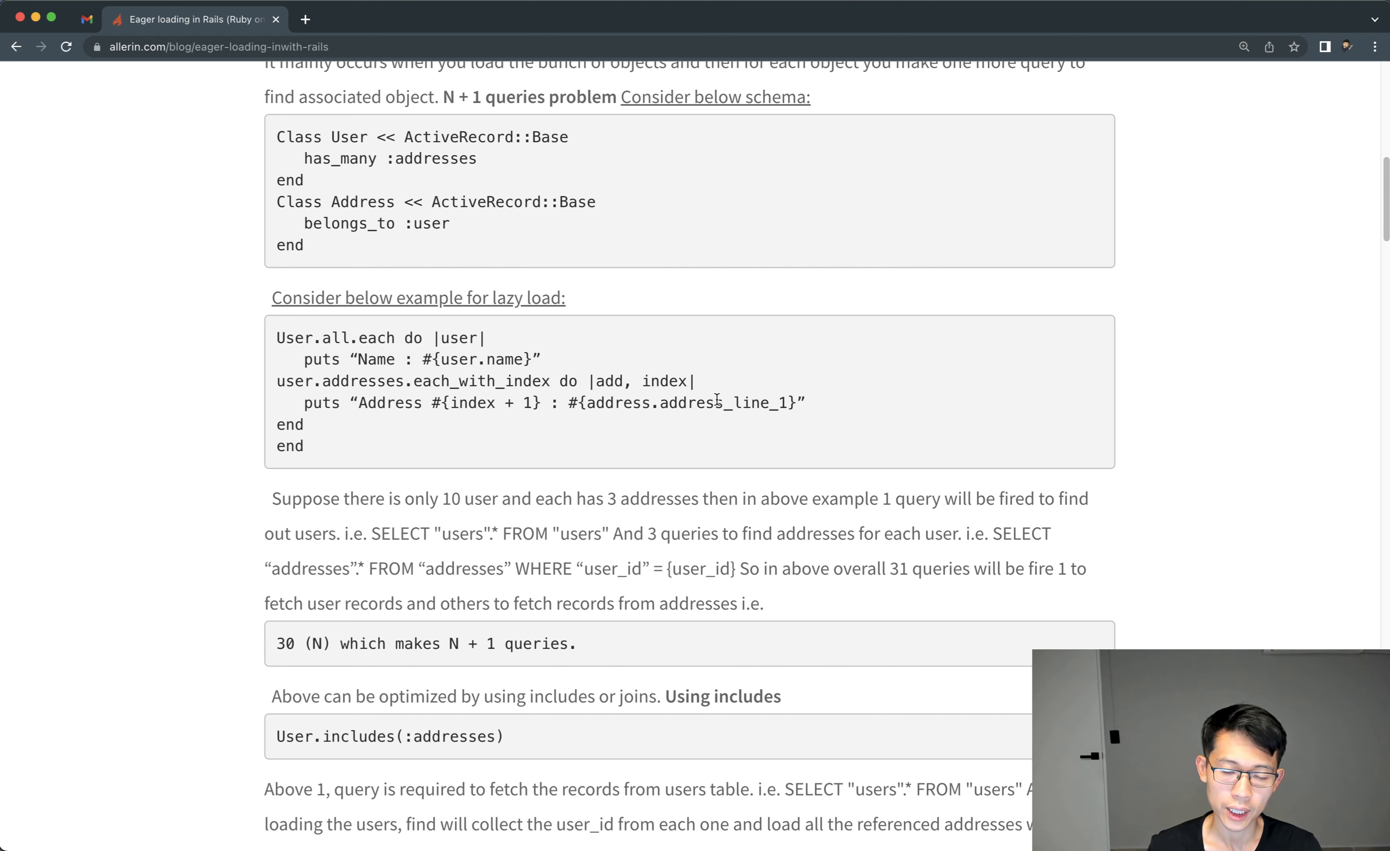
double_click(674, 403)
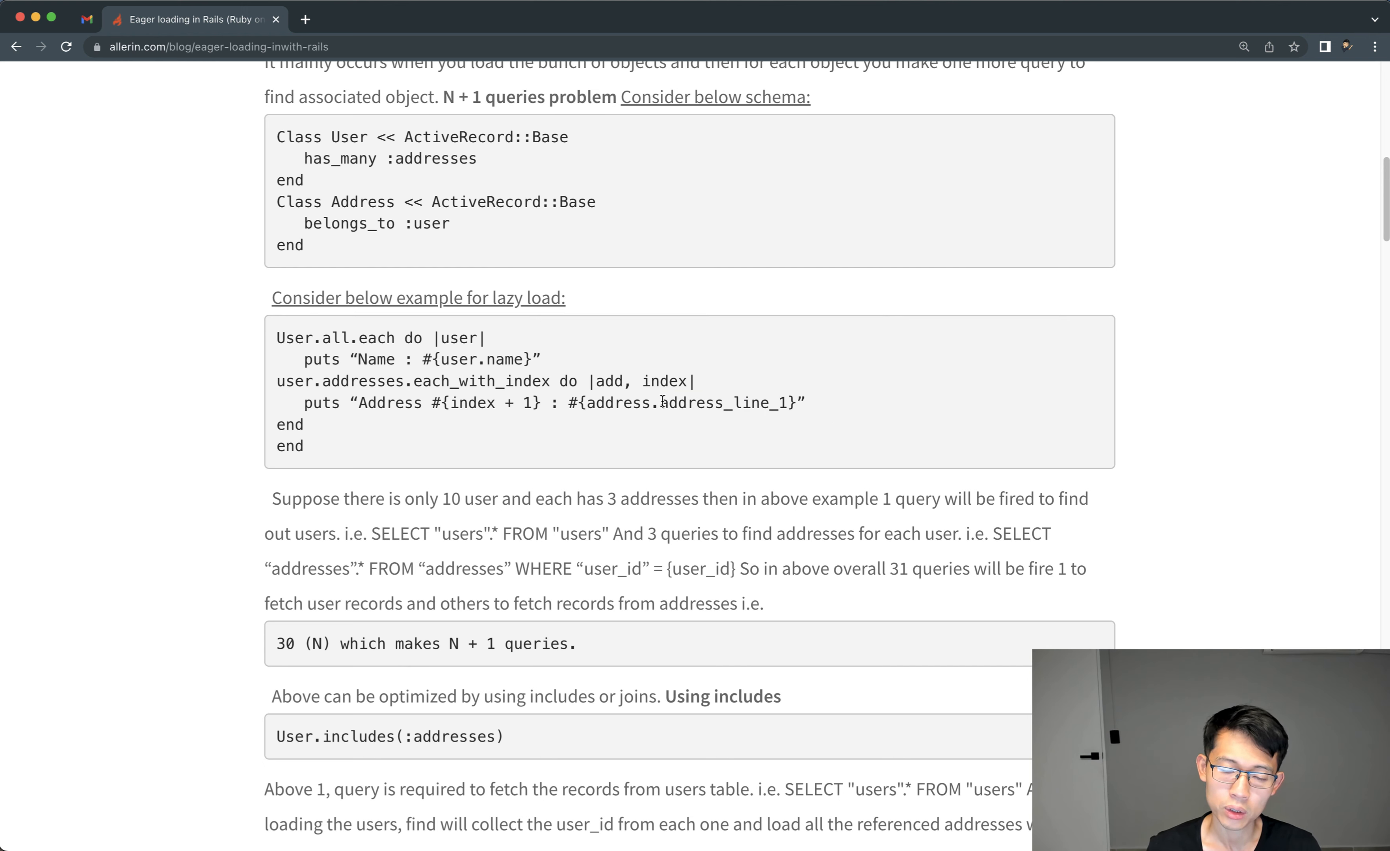
Step: Review the lazy-load loop, highlighting user.addresses and the generated SELECT queries
scroll("down", 3)
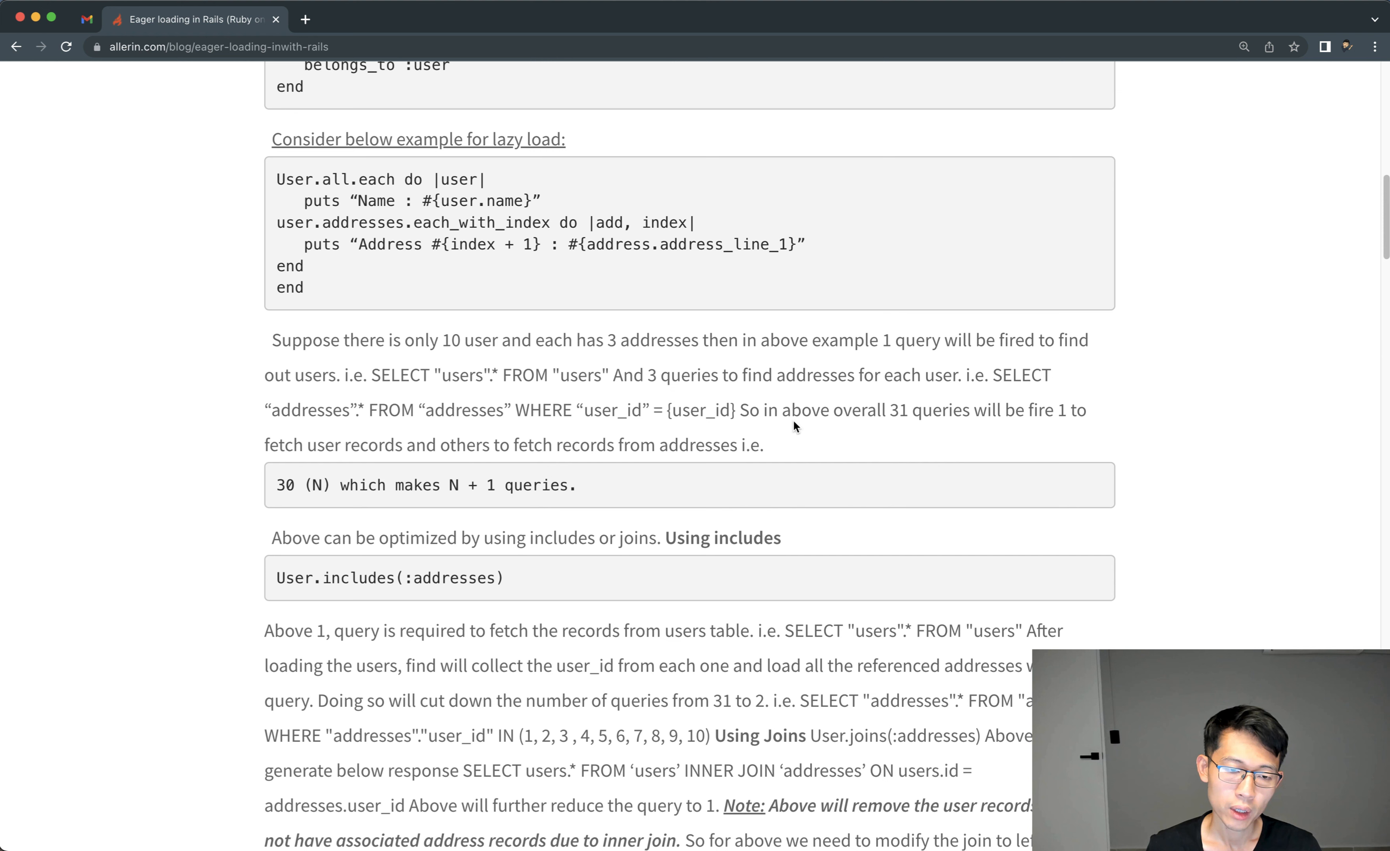
mouse_move(246, 202)
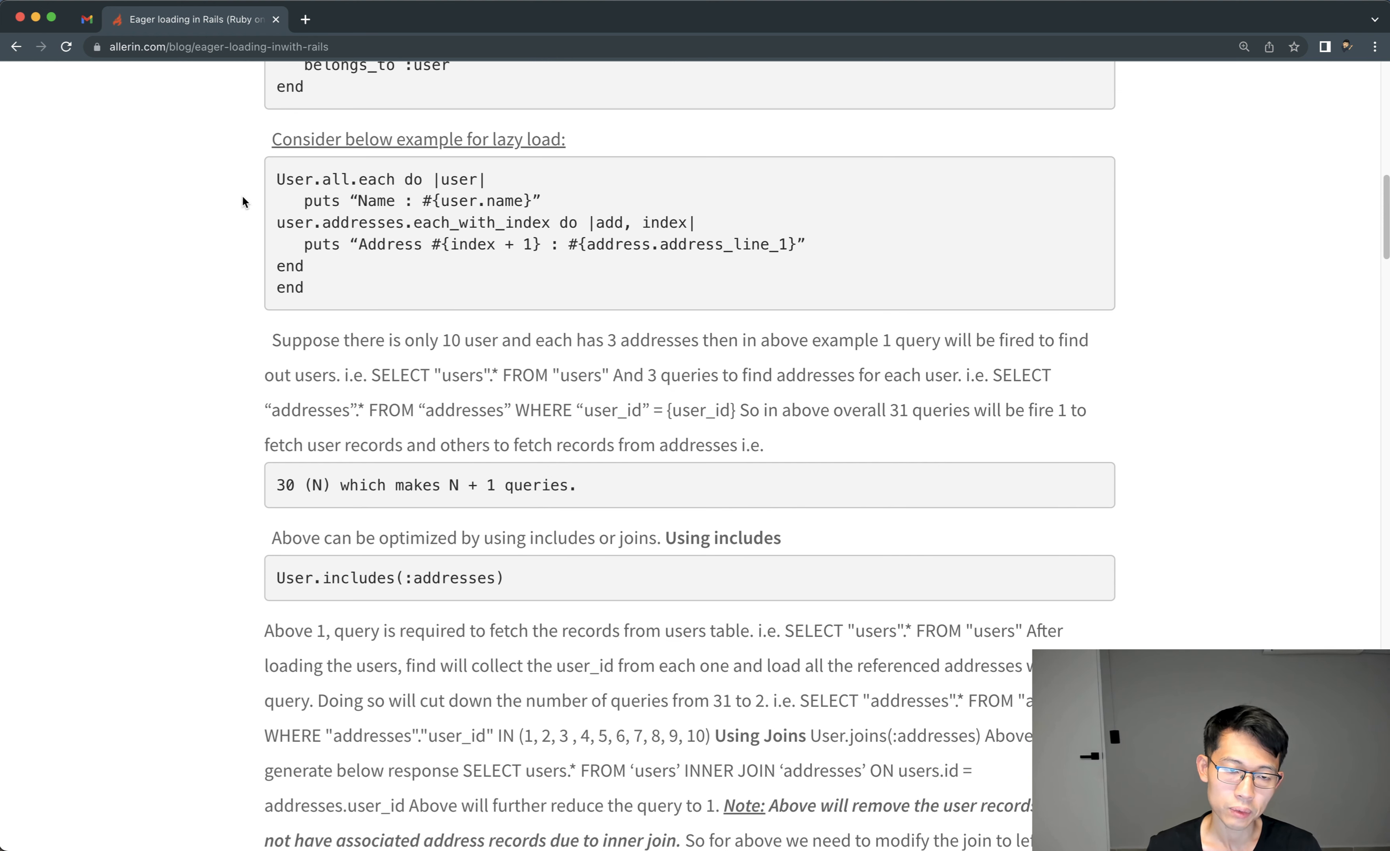
mouse_move(546, 288)
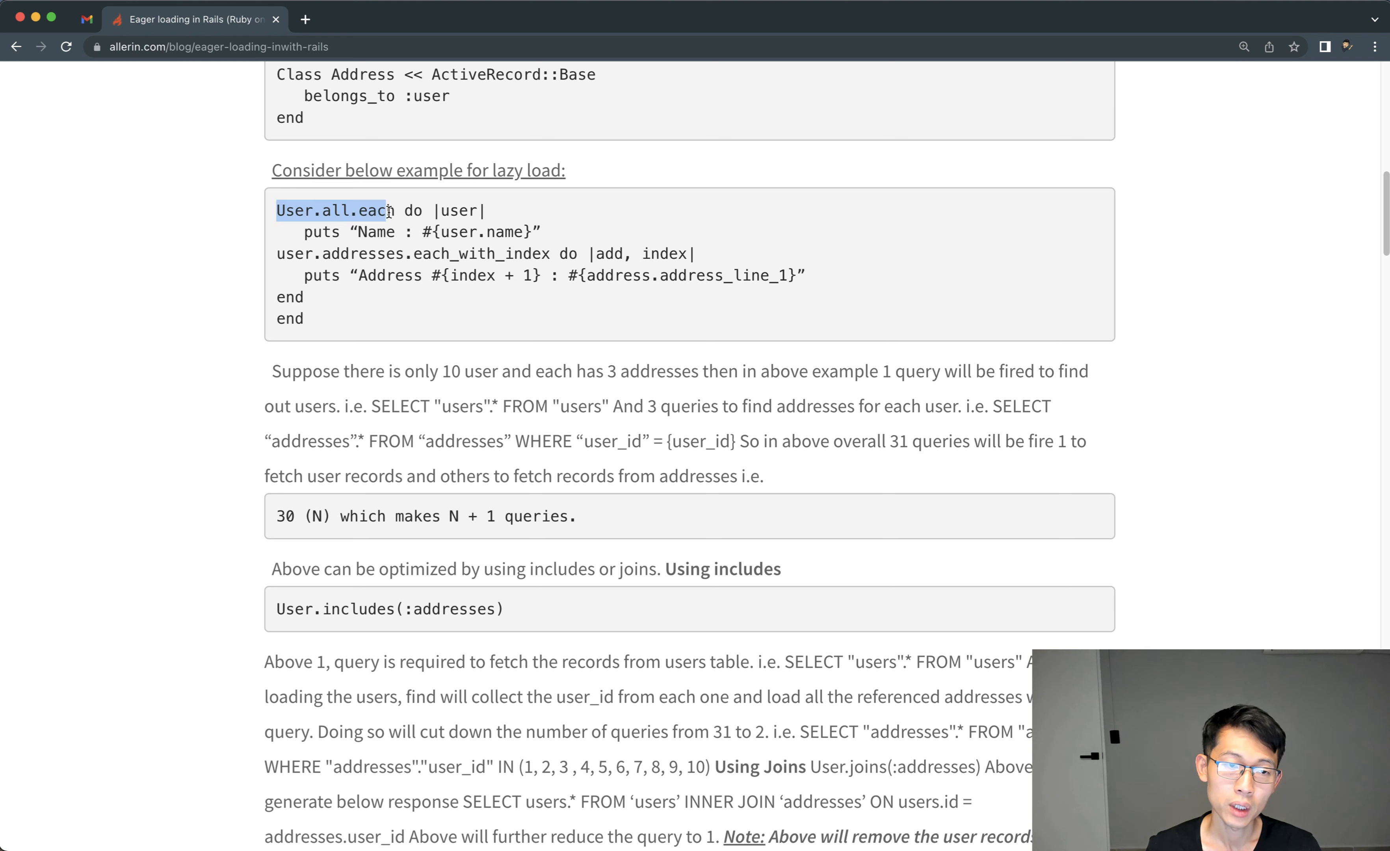
mouse_move(292, 293)
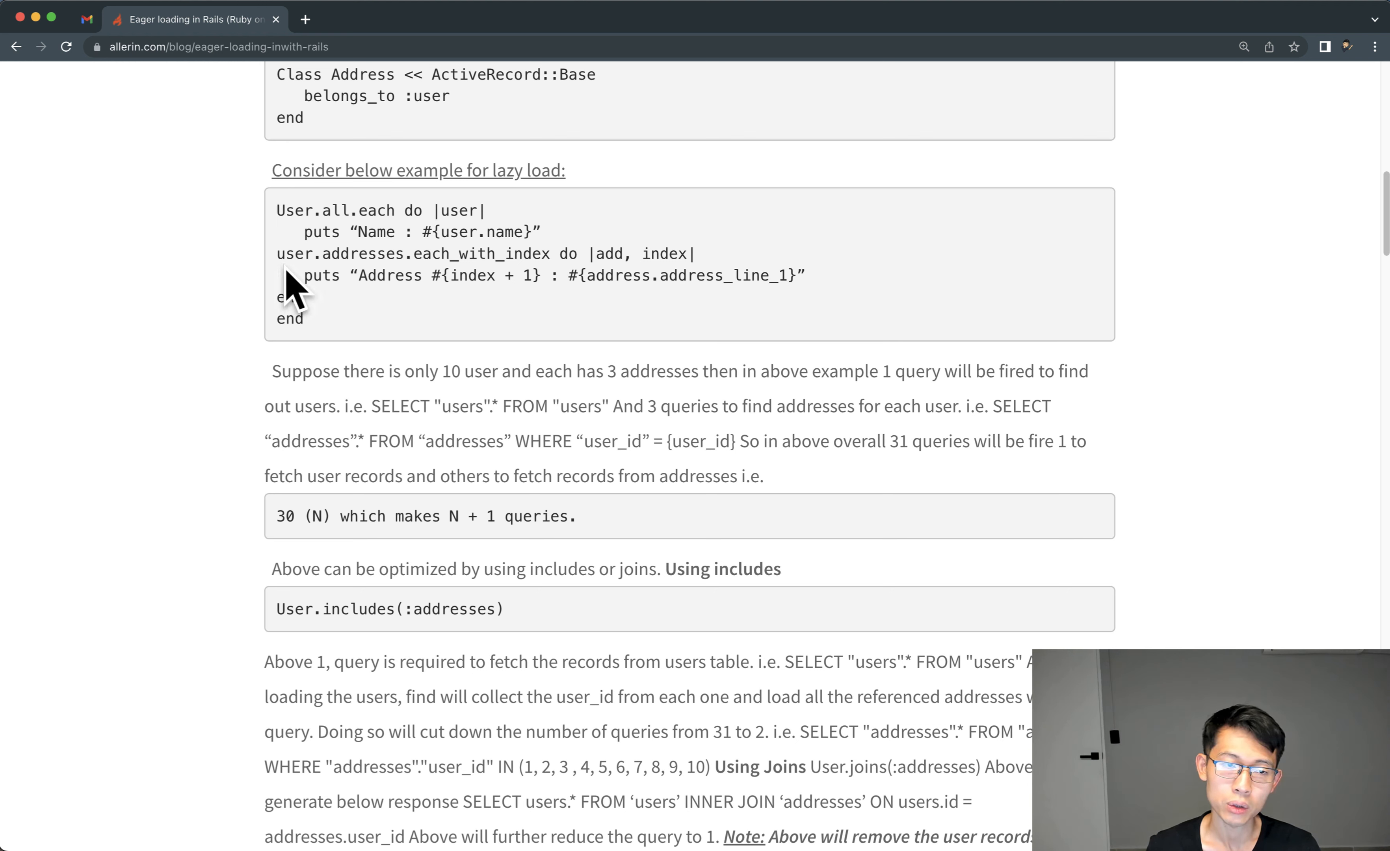
double_click(335, 254)
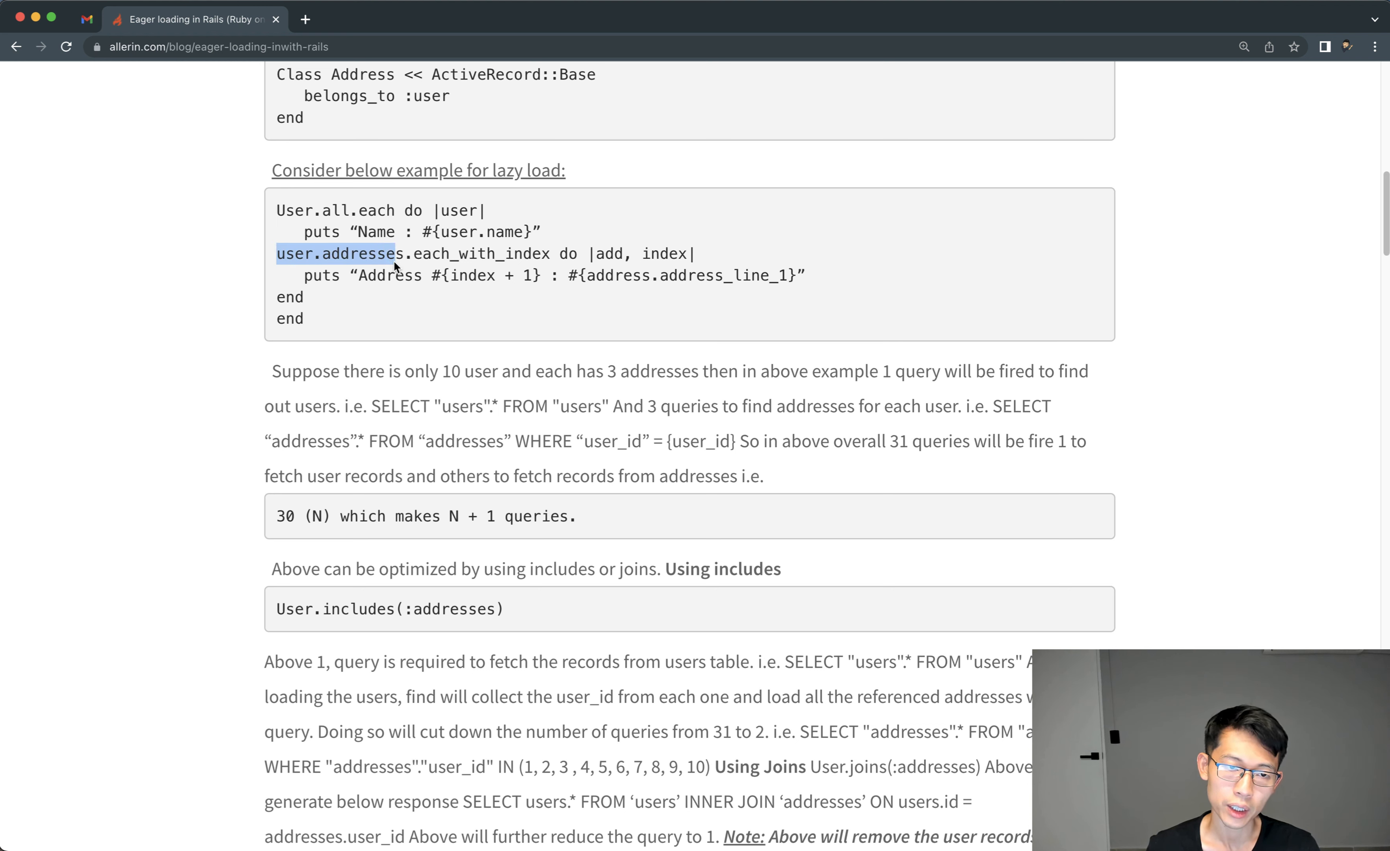
scroll("down", 3)
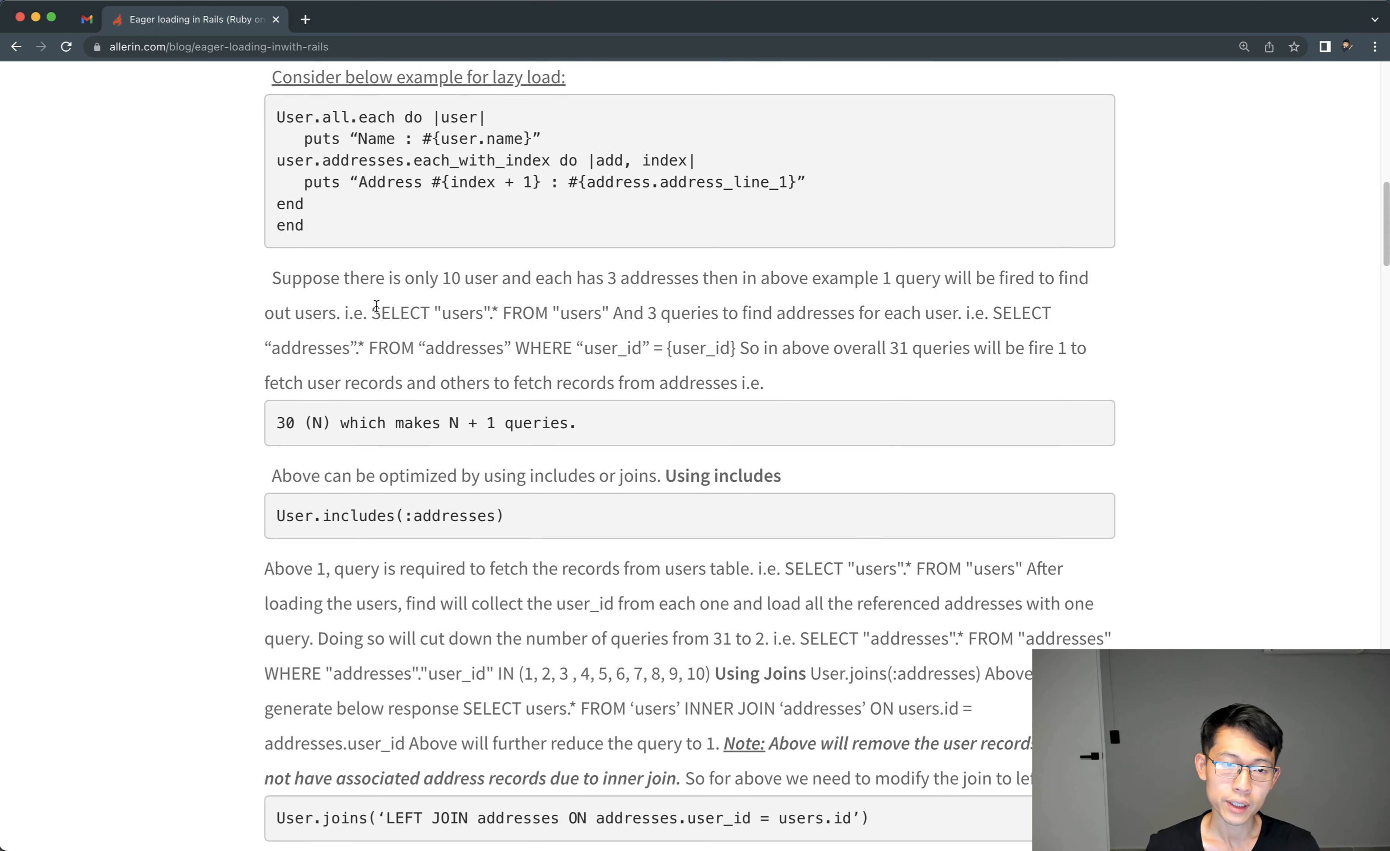
mouse_move(376, 267)
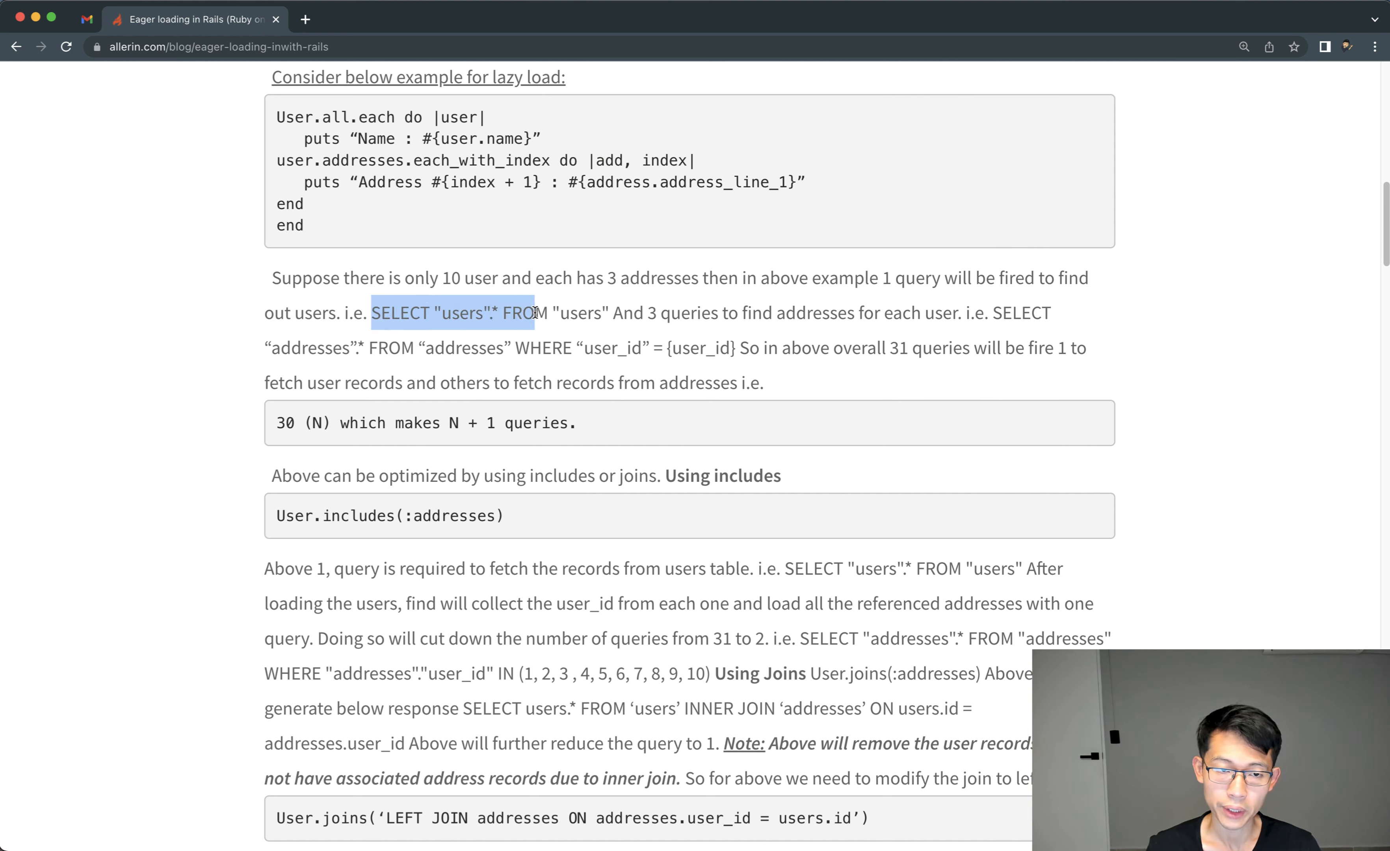
left_click(576, 322)
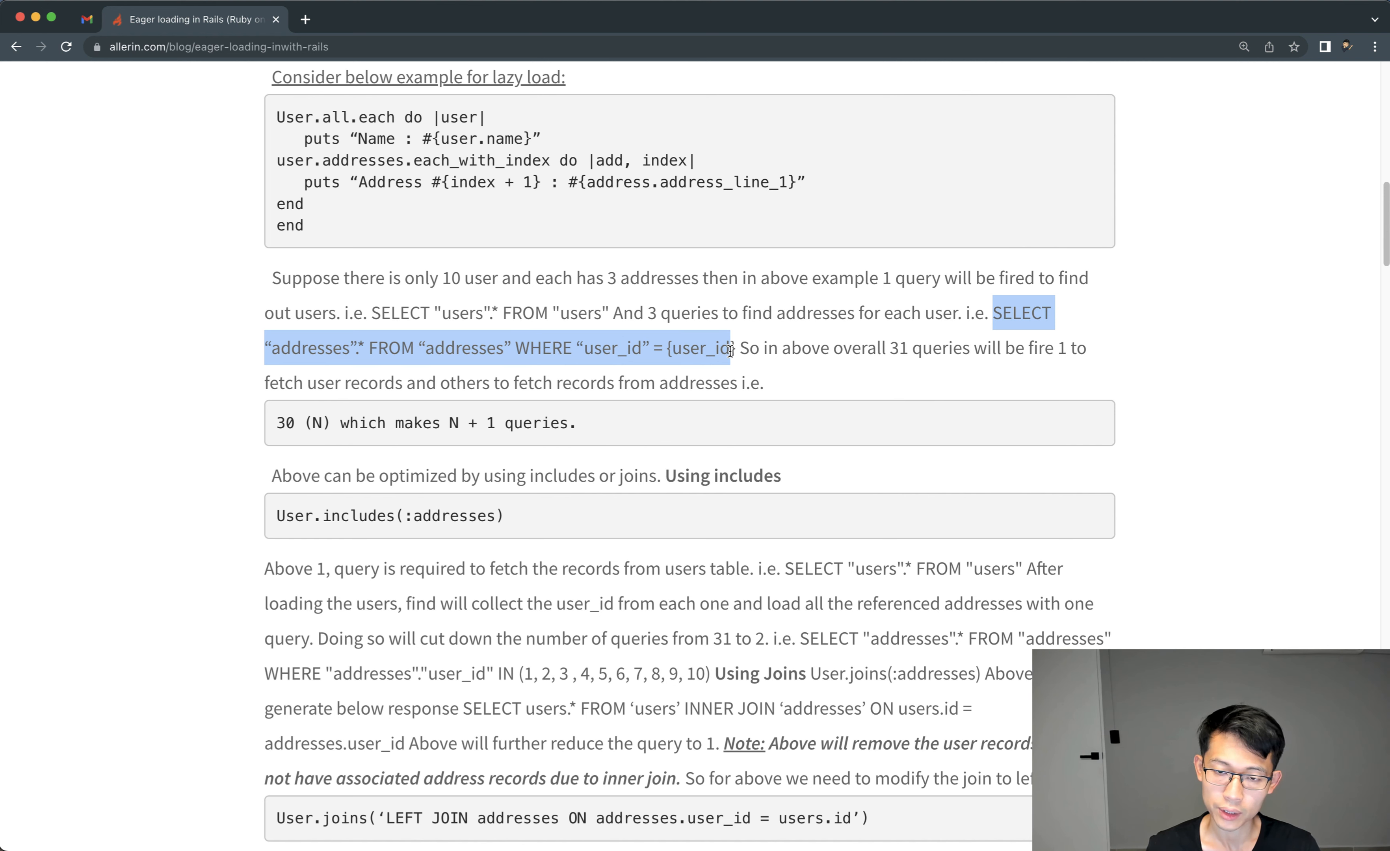
scroll("down", 3)
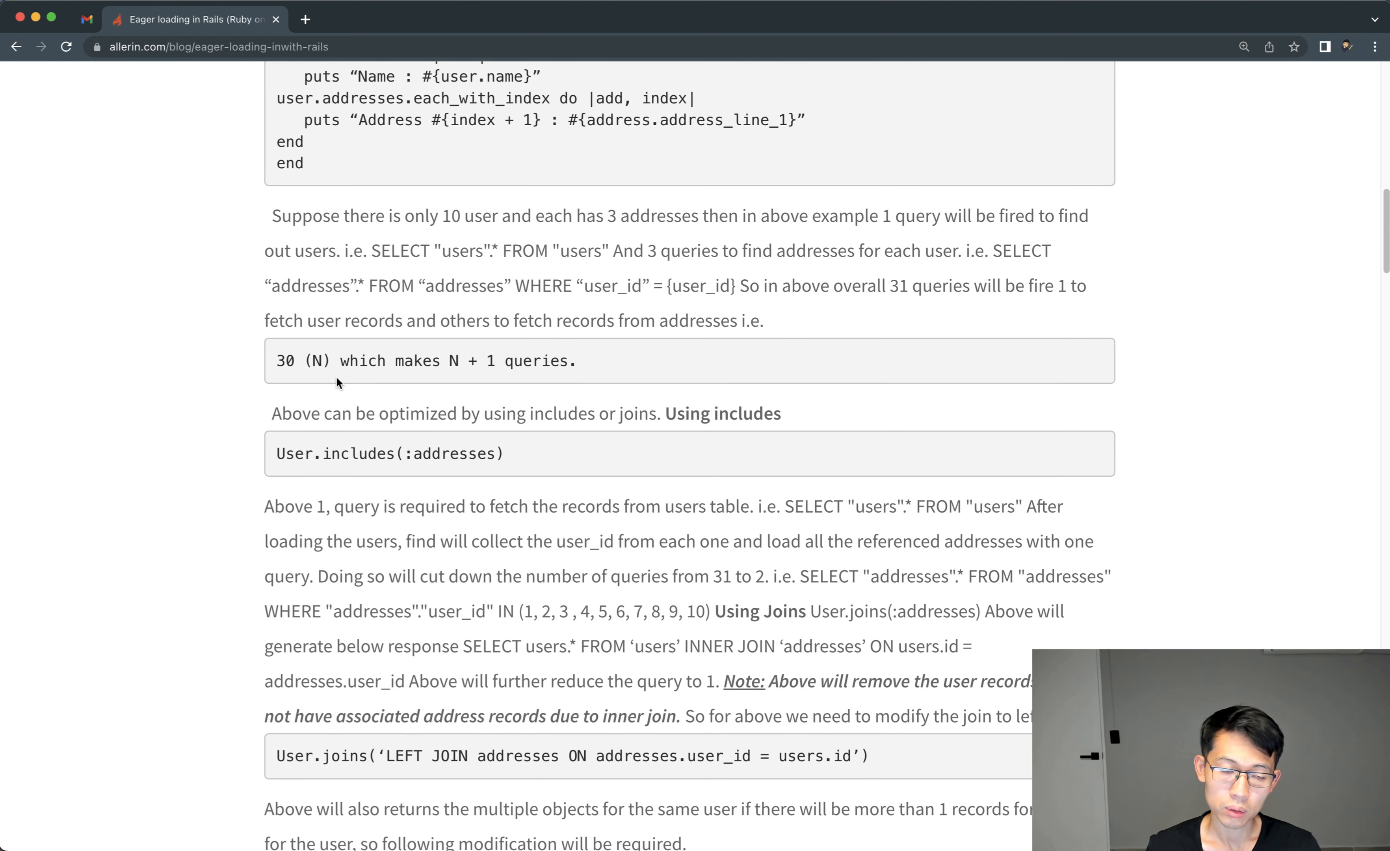
mouse_move(584, 372)
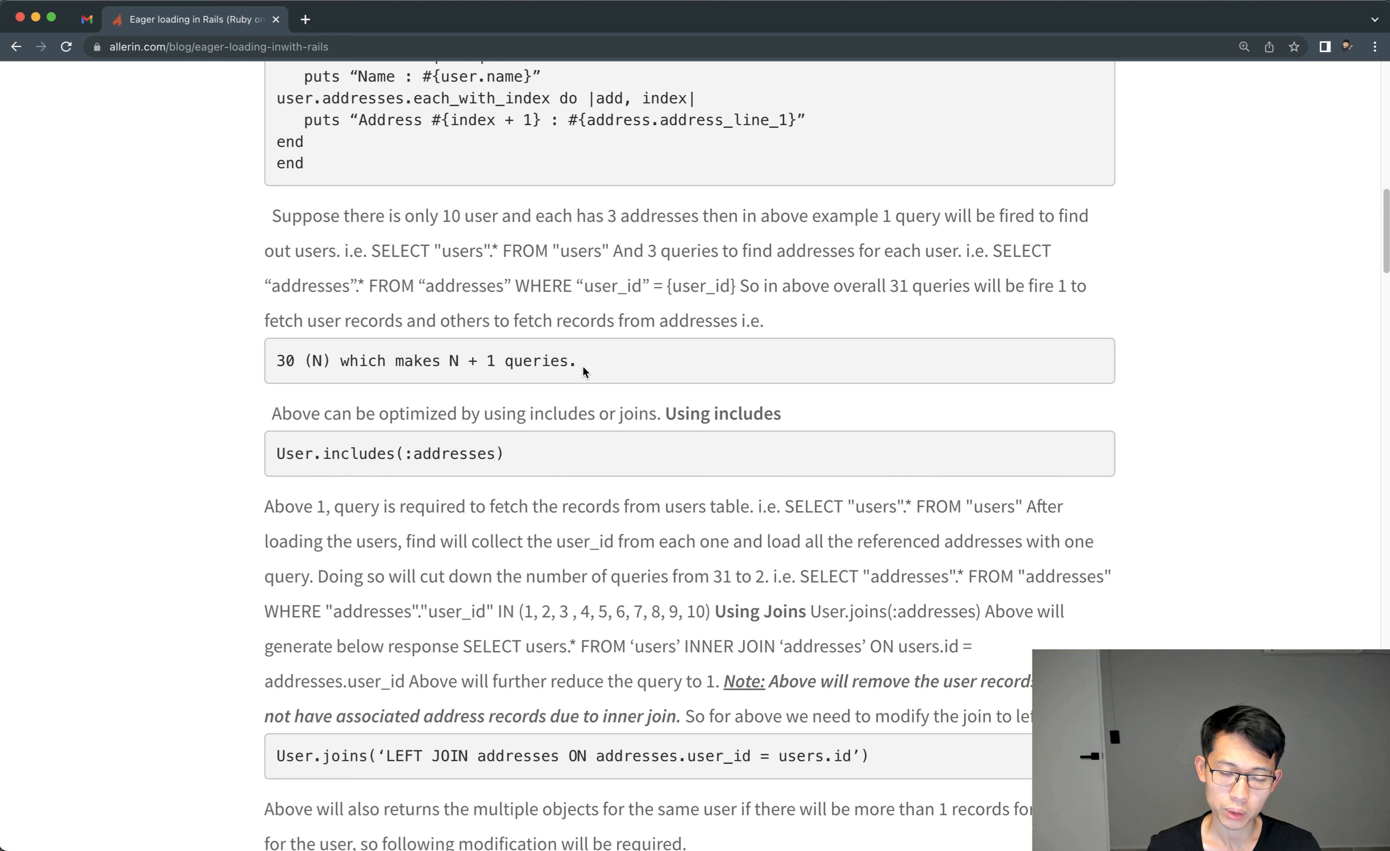
mouse_move(337, 380)
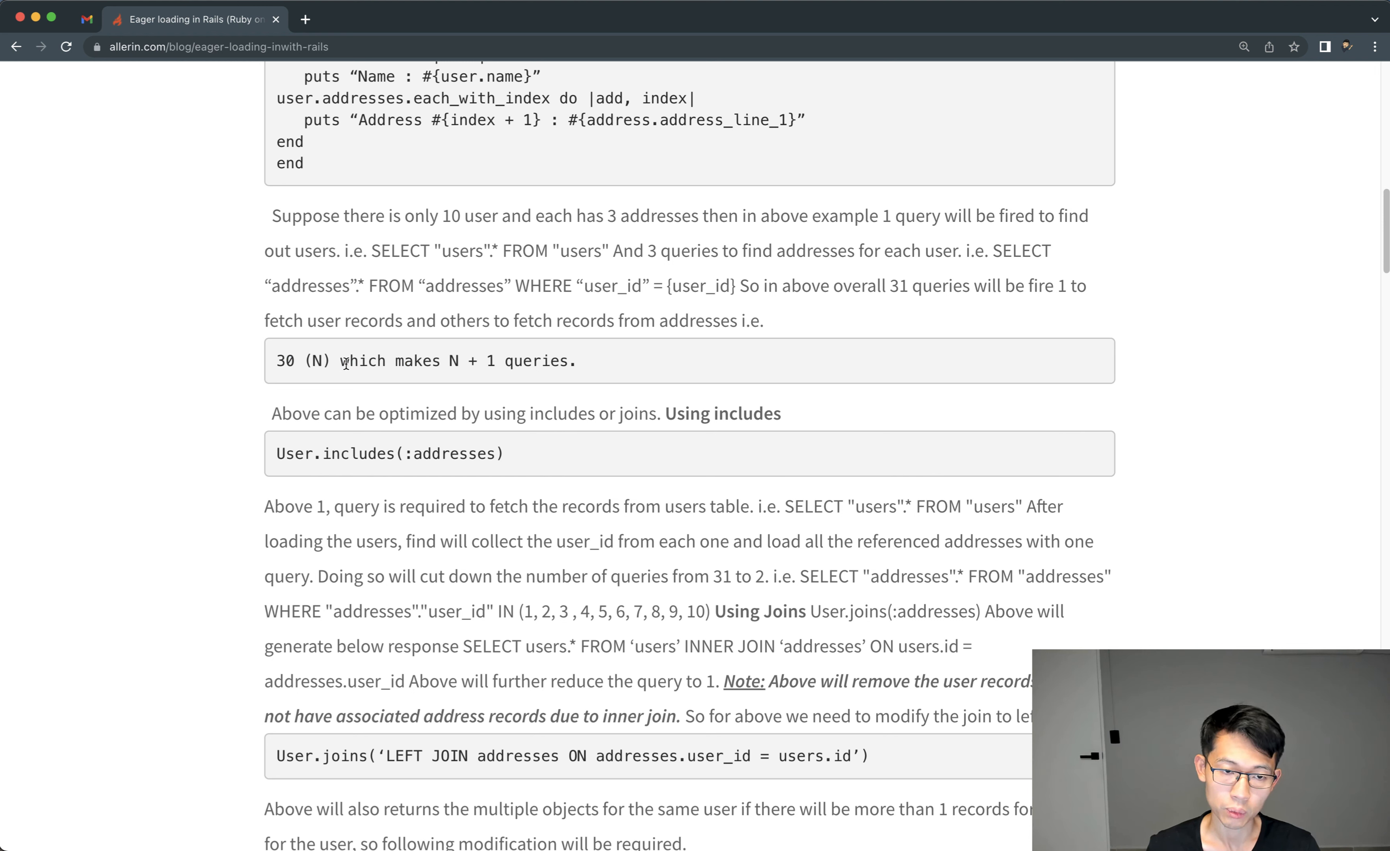
mouse_move(217, 499)
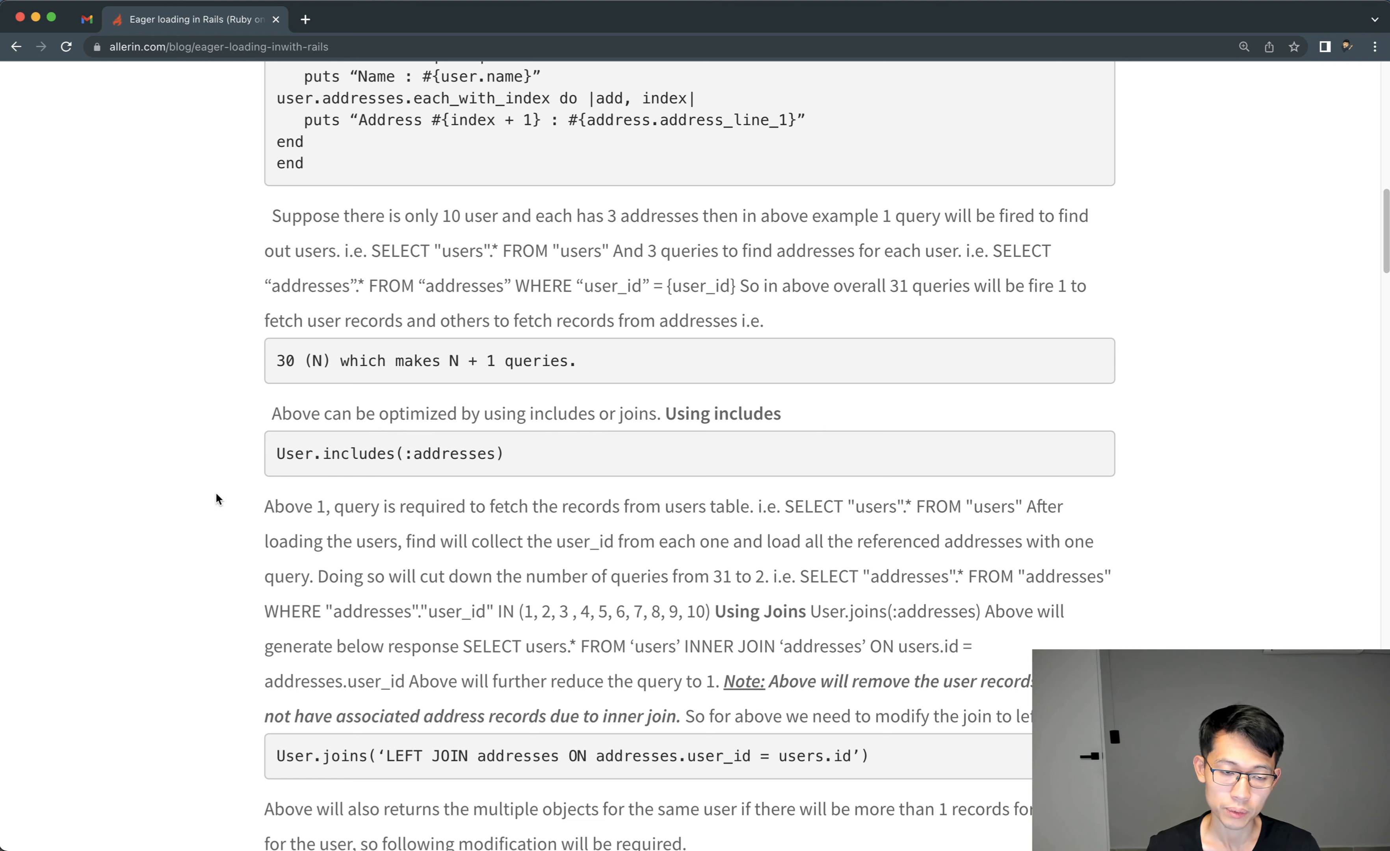
Step: Scroll to the includes optimization, mark 'Using includes', then switch to the tmux Rails console window
scroll("down", 3)
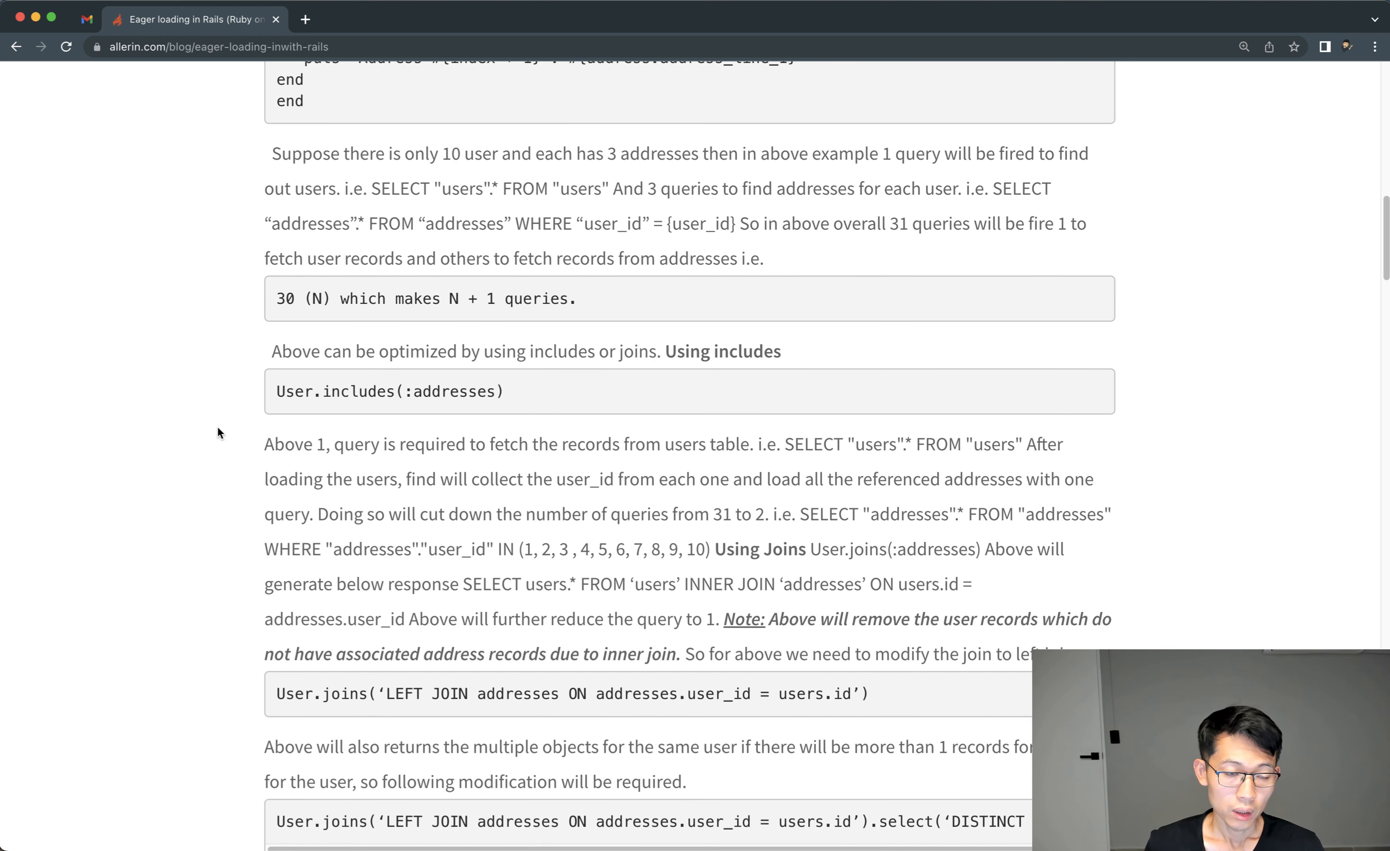
scroll("down", 3)
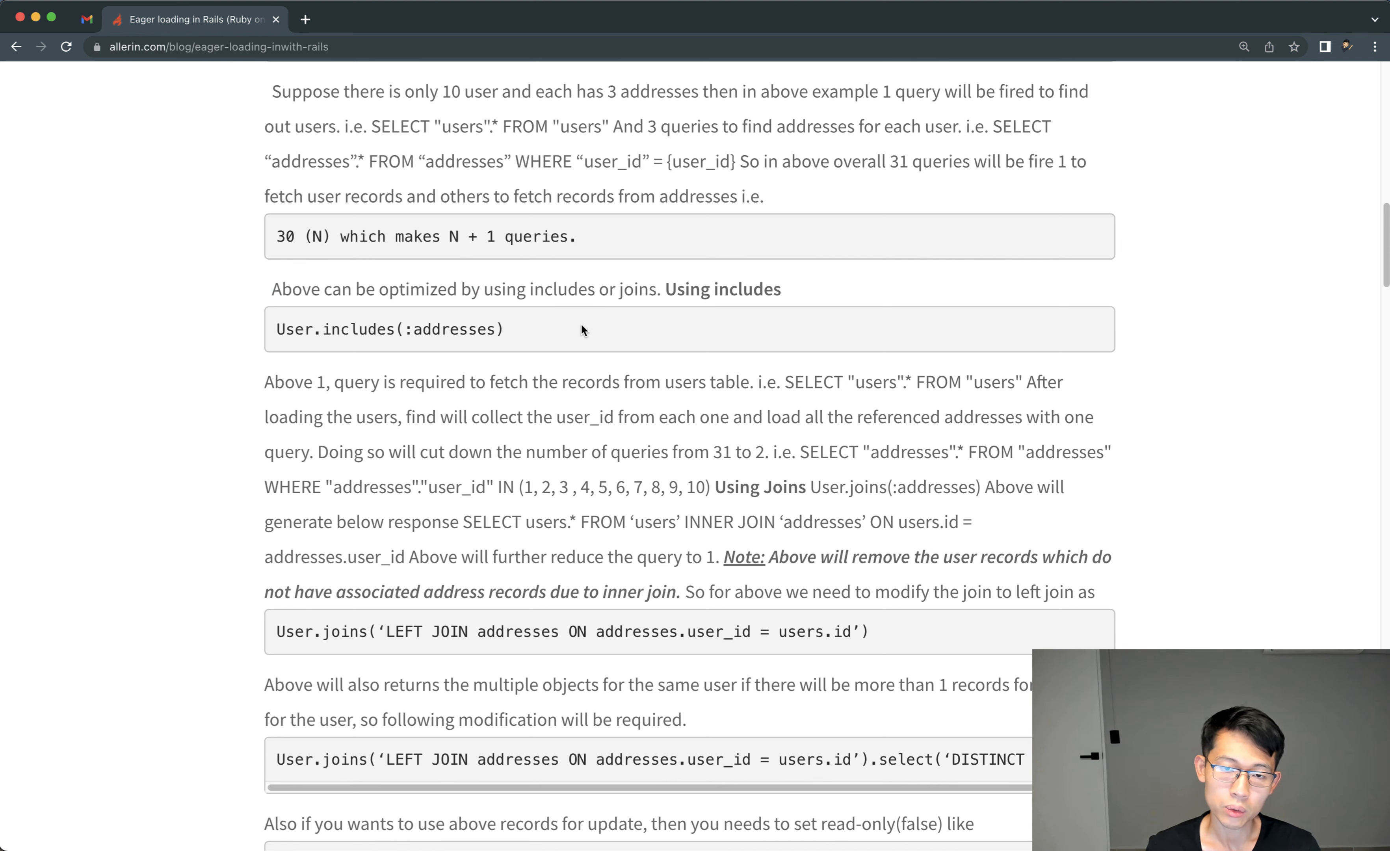
double_click(722, 289)
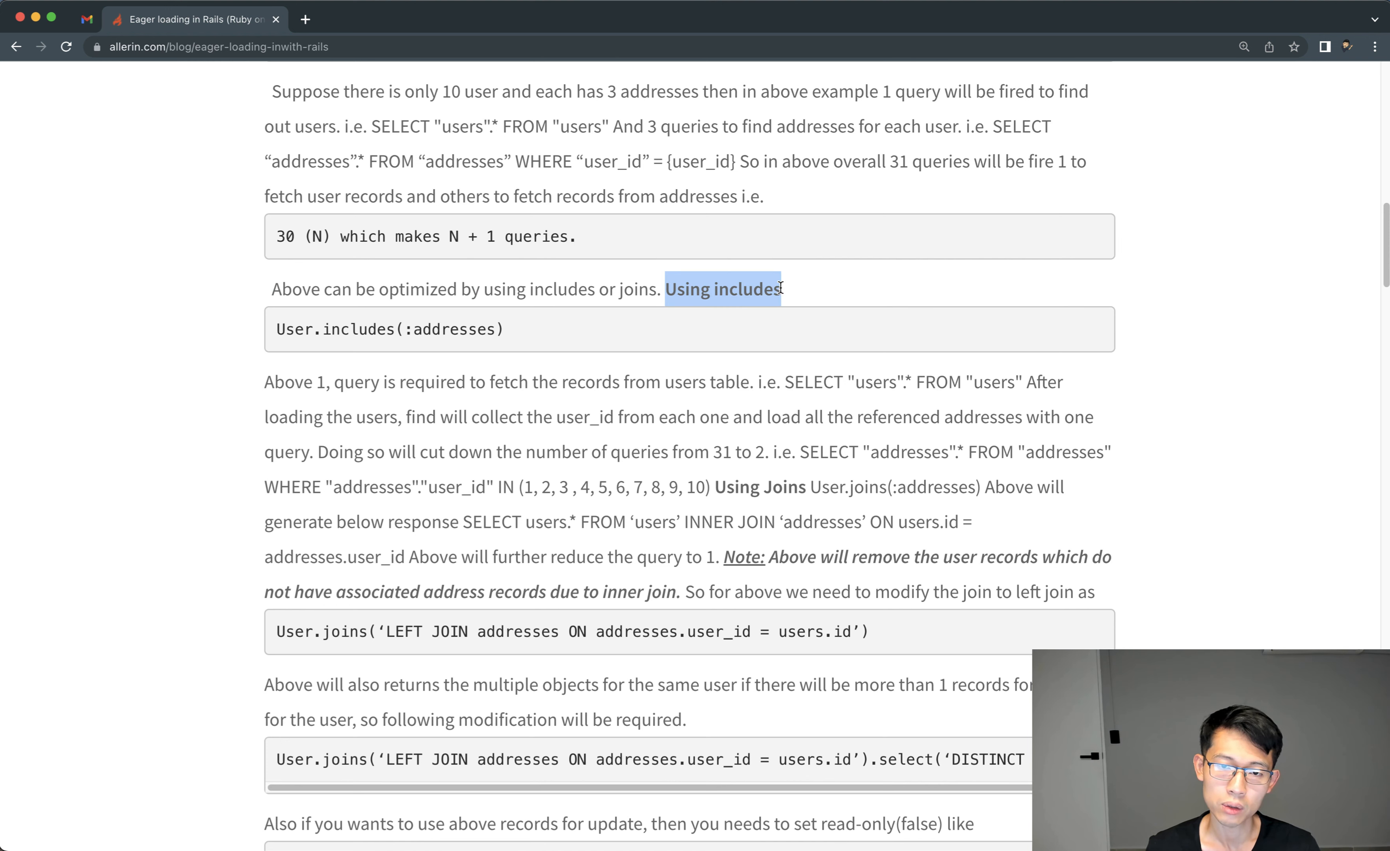
scroll("up", 3)
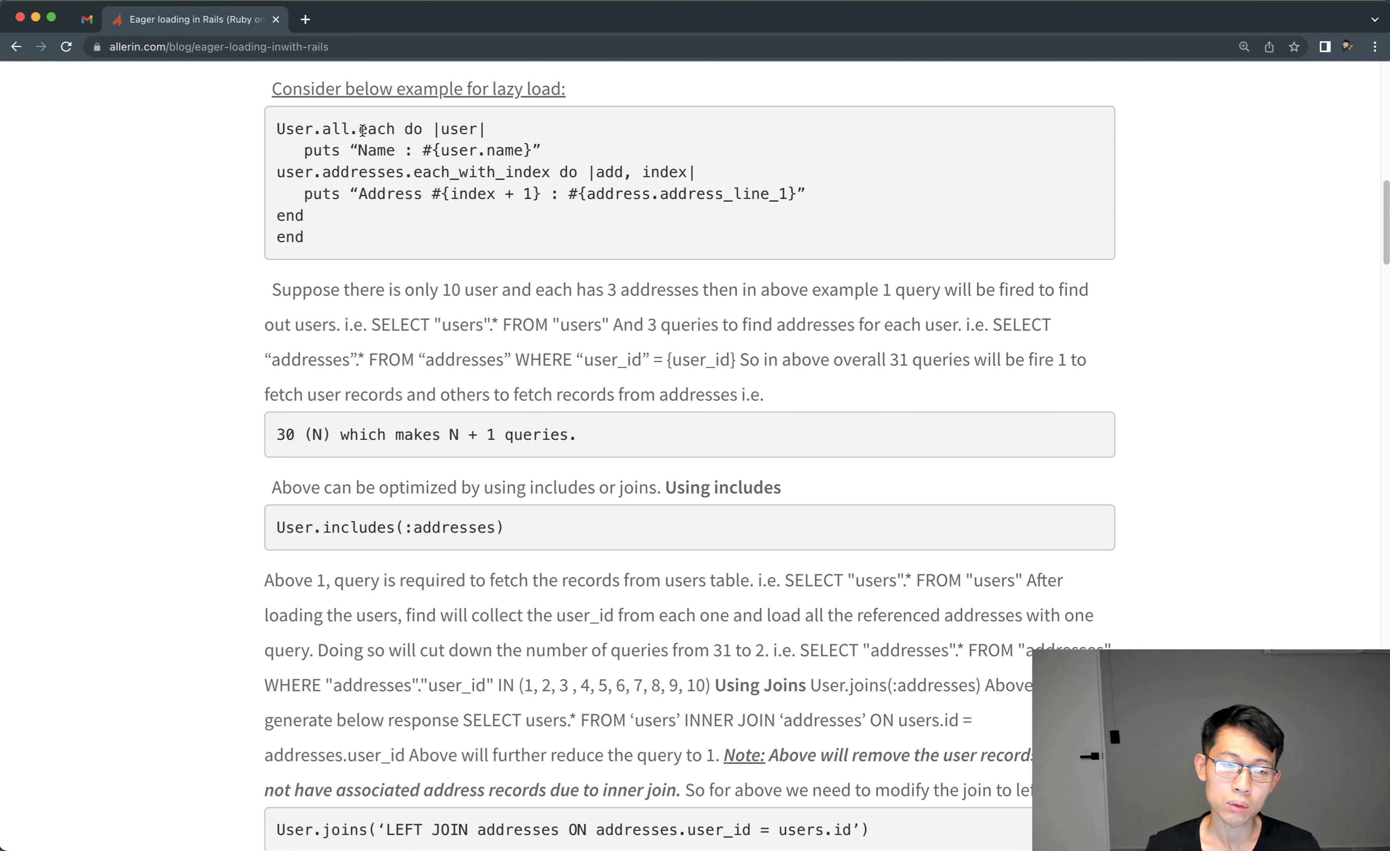
mouse_move(406, 281)
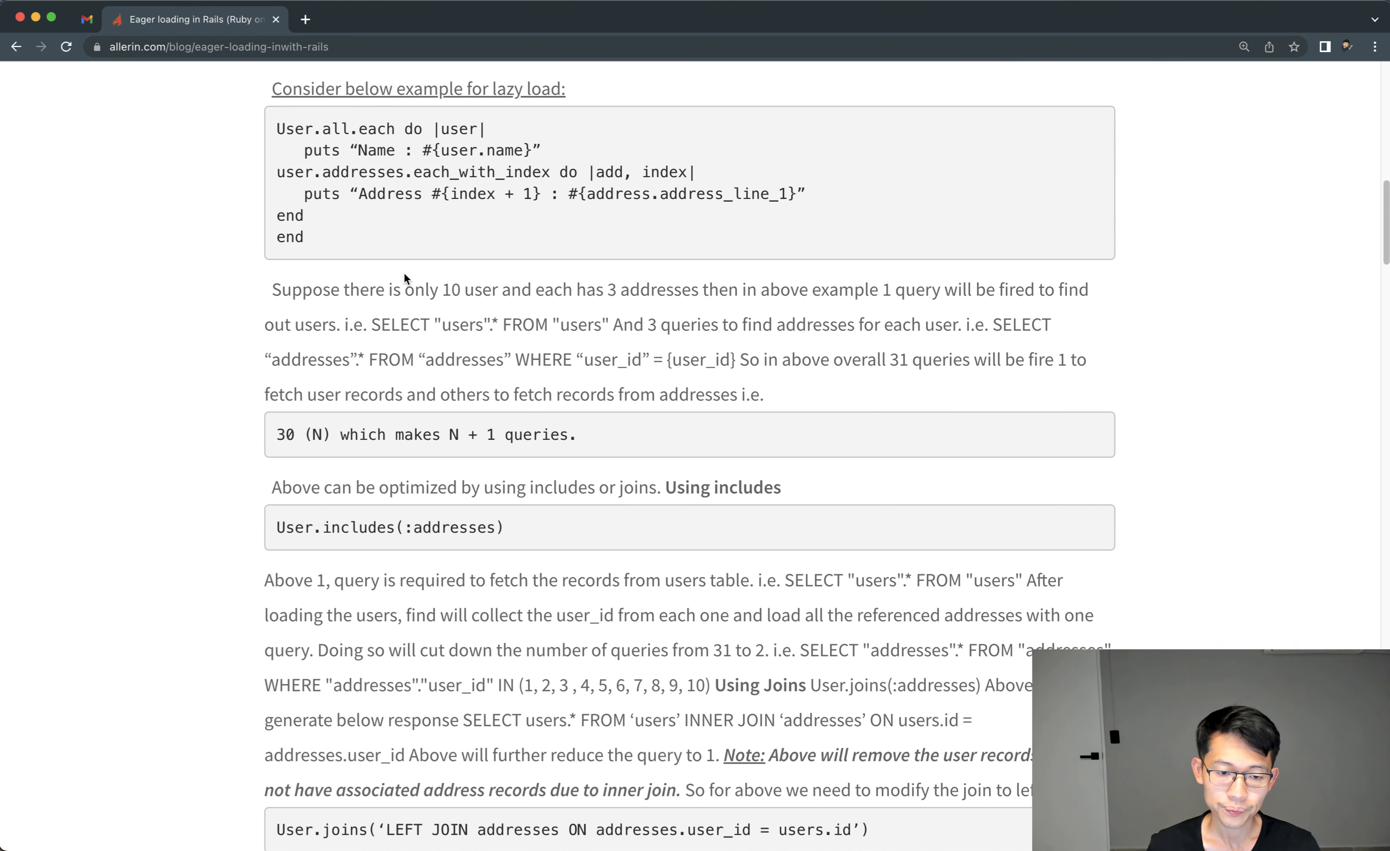
scroll("down", 3)
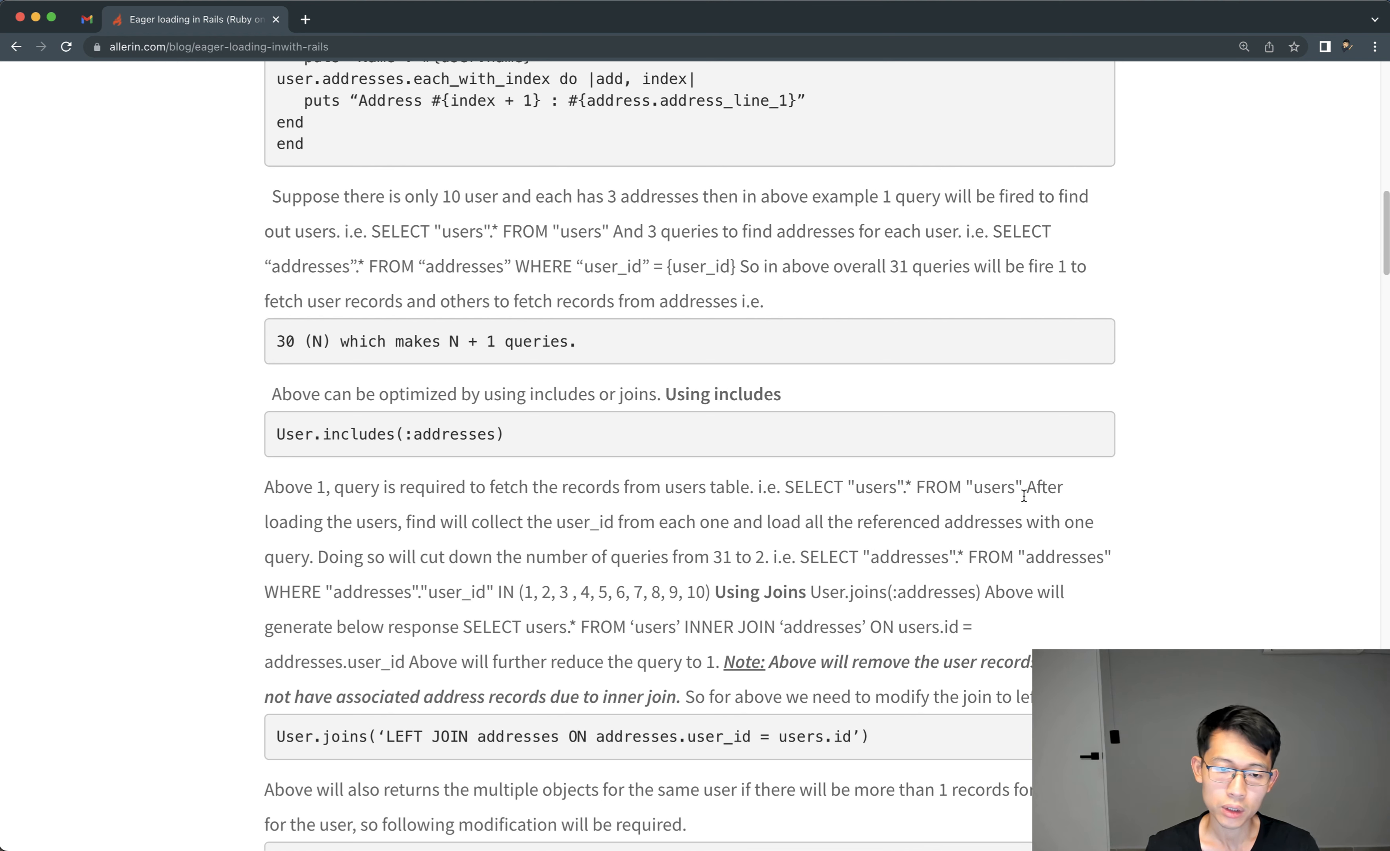
mouse_move(307, 585)
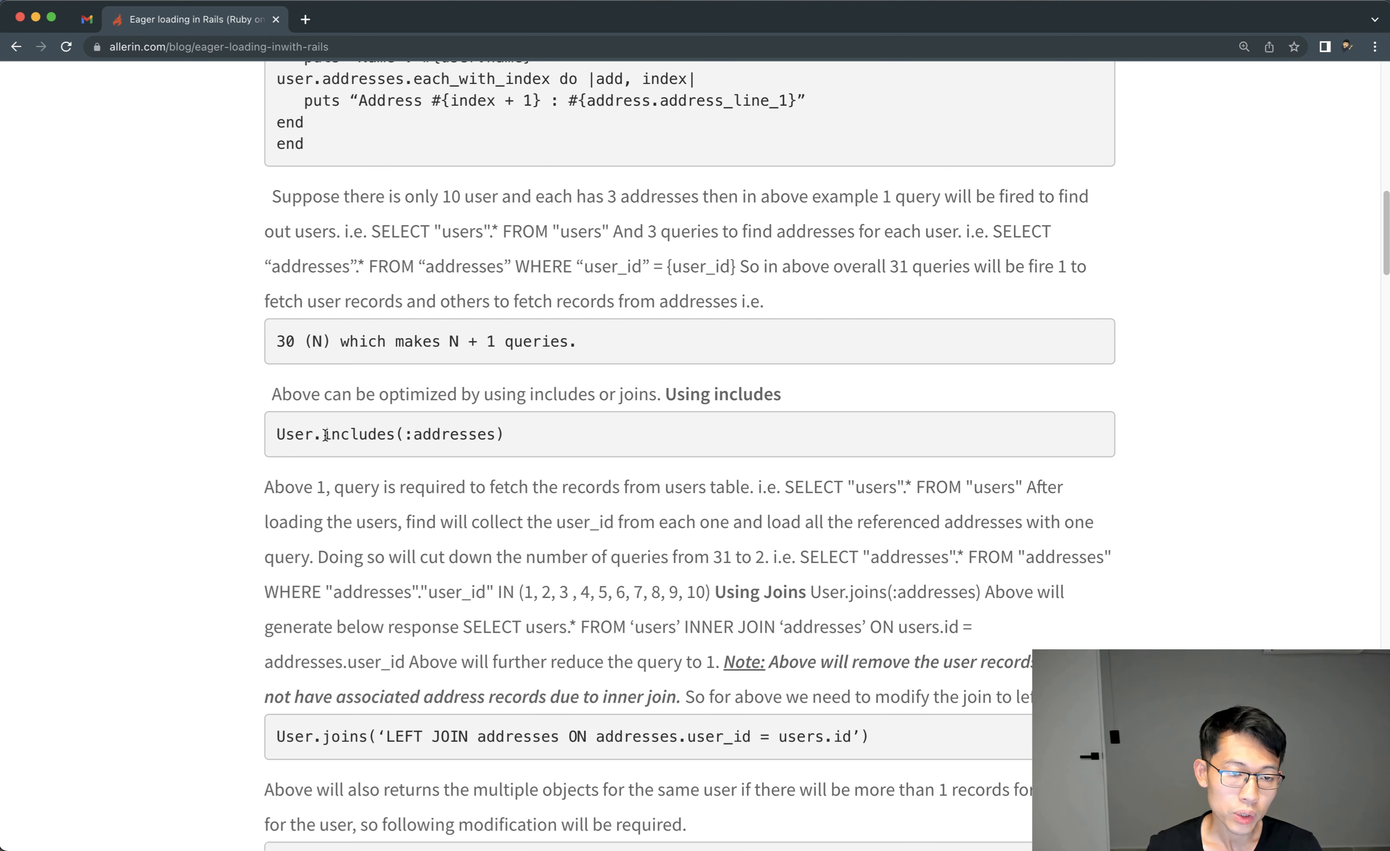
mouse_move(818, 513)
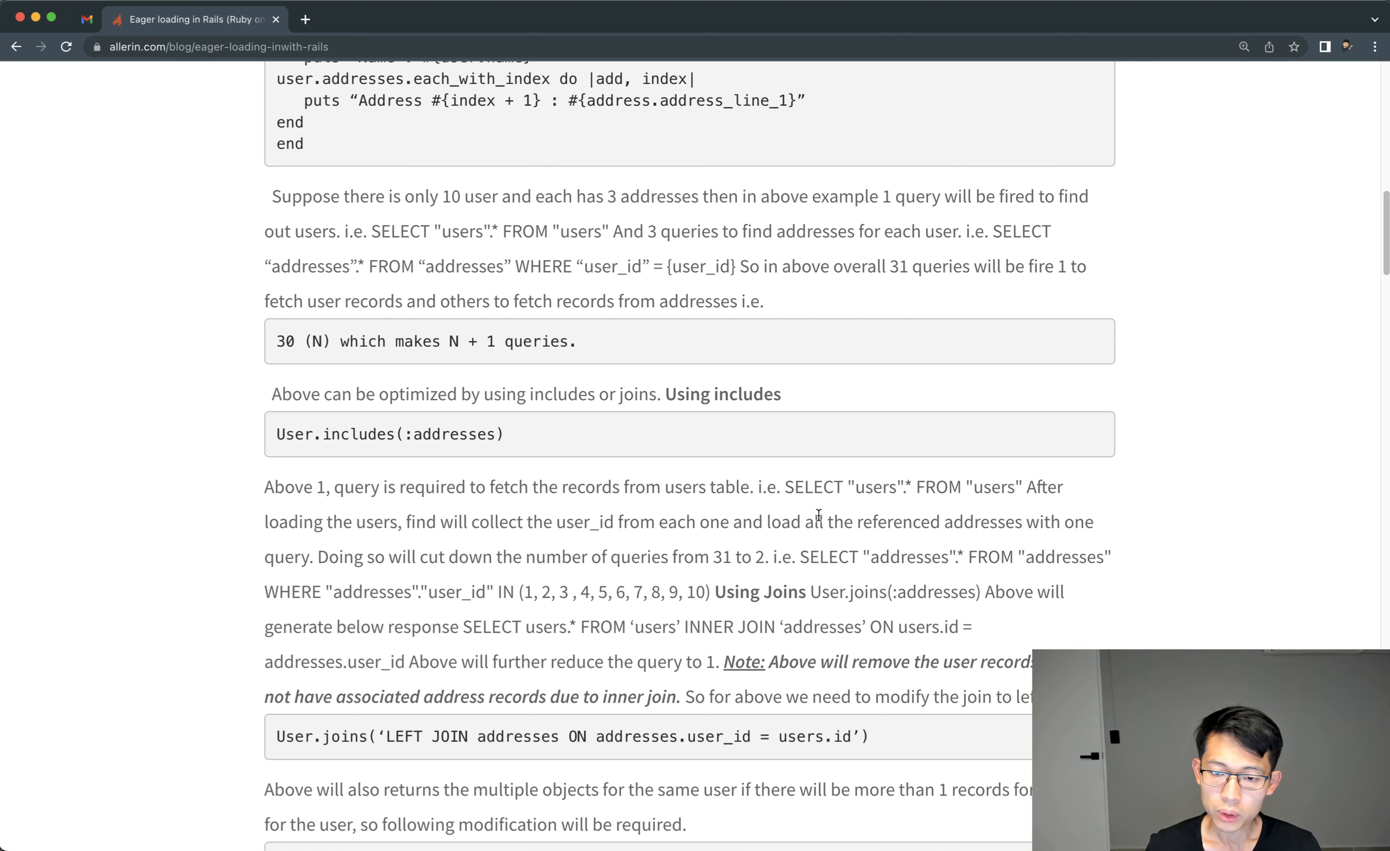
mouse_move(750, 582)
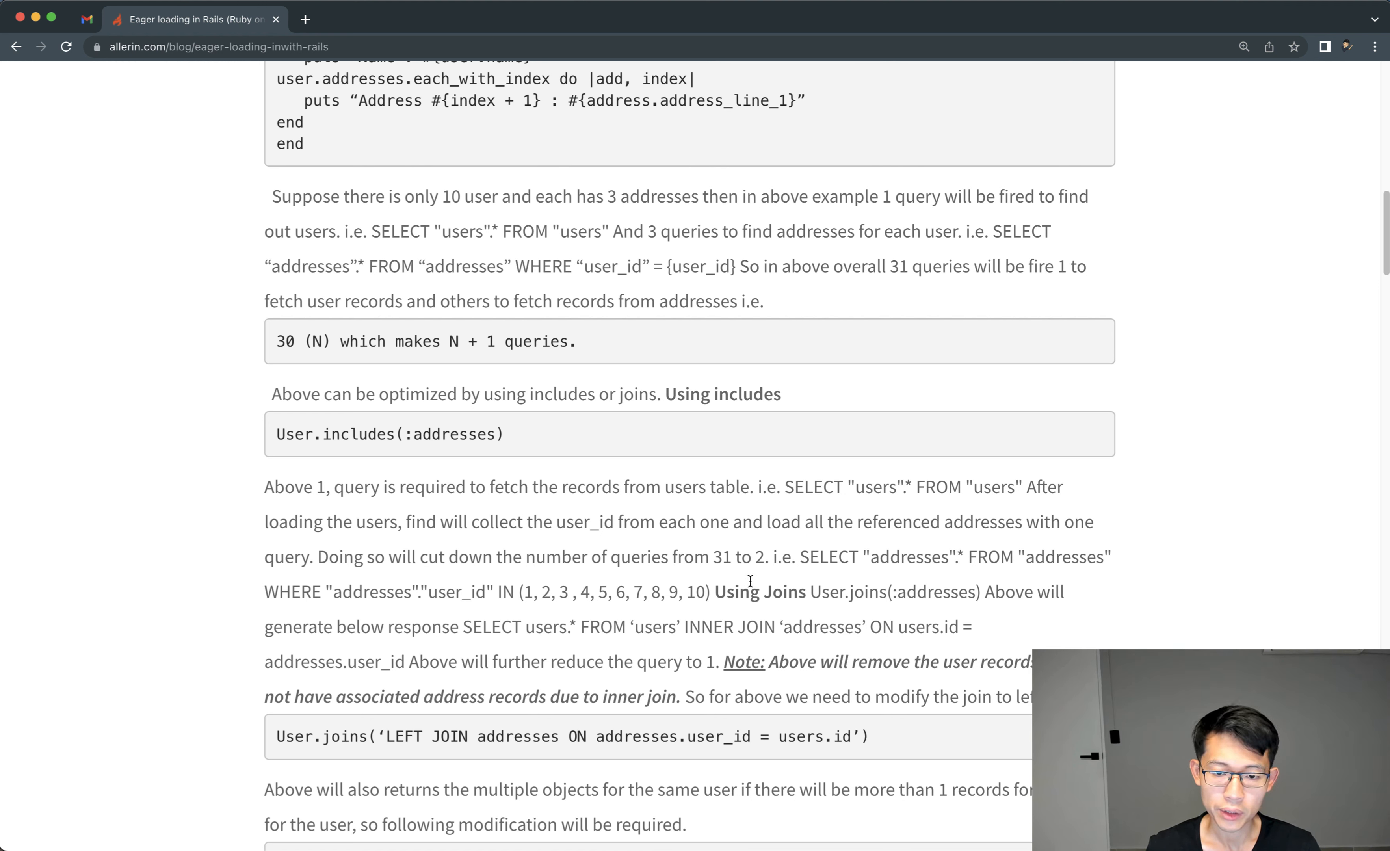
double_click(716, 556)
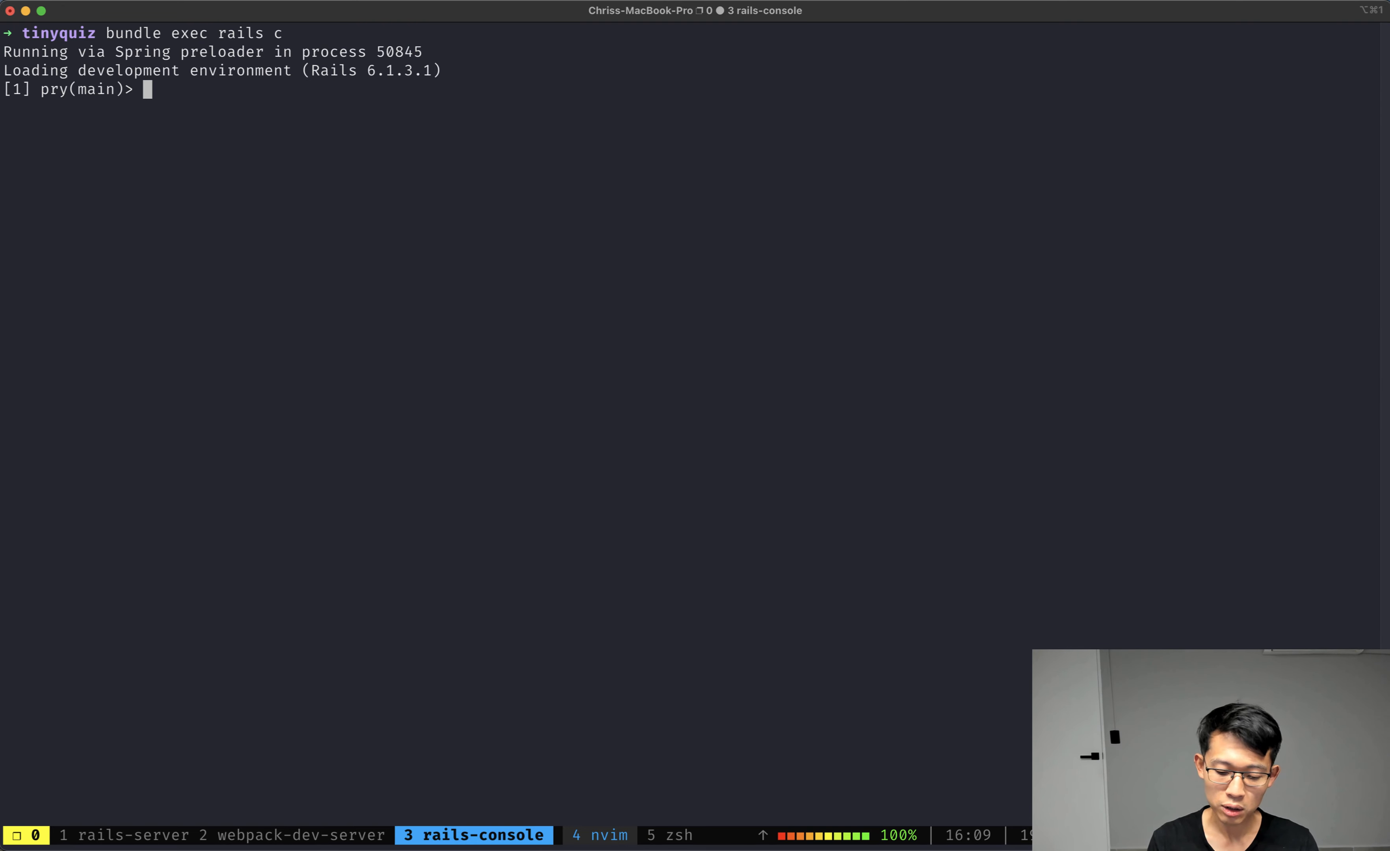
Step: Load the first user, count user.quizzes.size as 25, and check user.quizzes.loaded? returns false
type(".loaded?")
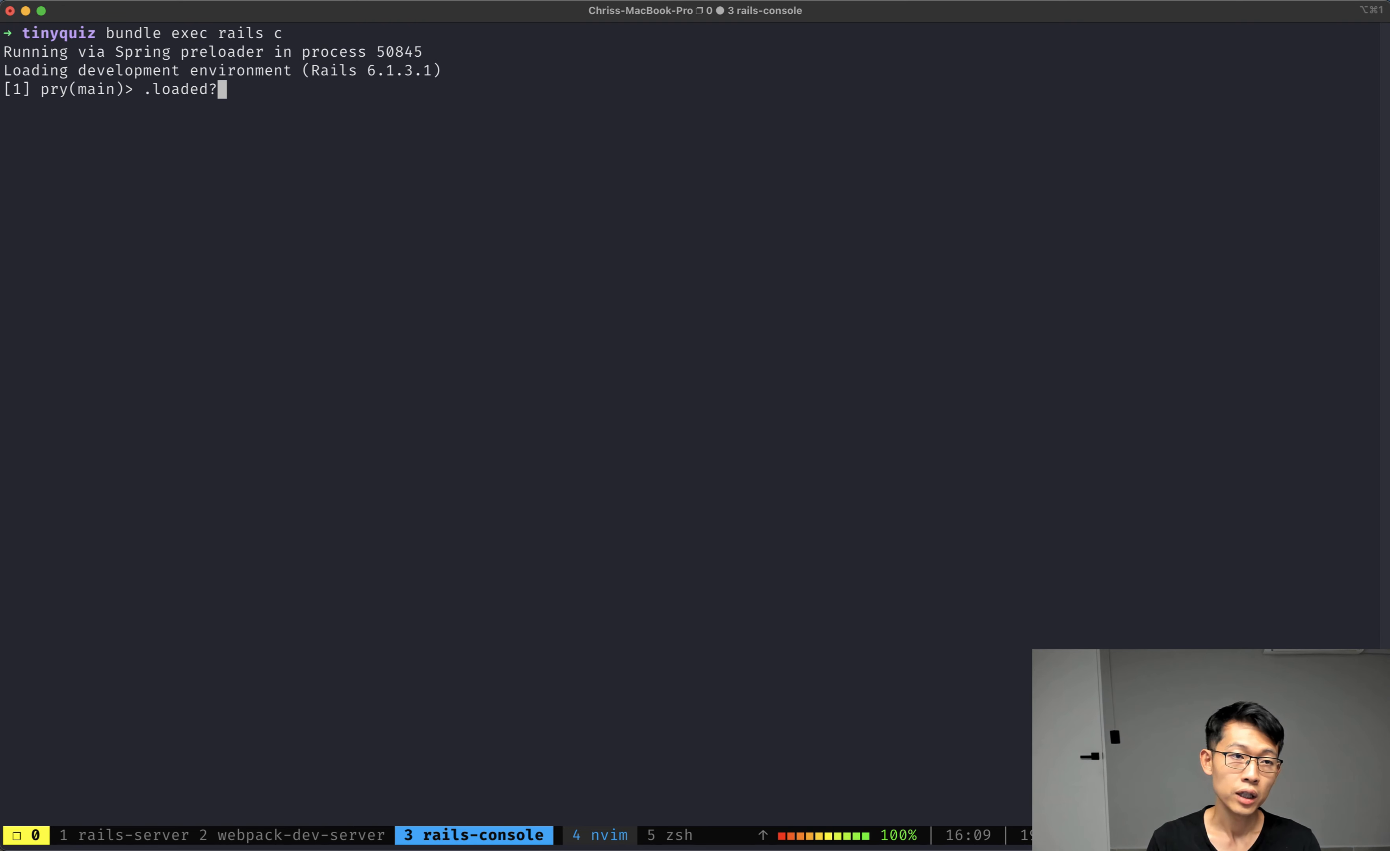
type("user.quizz.")
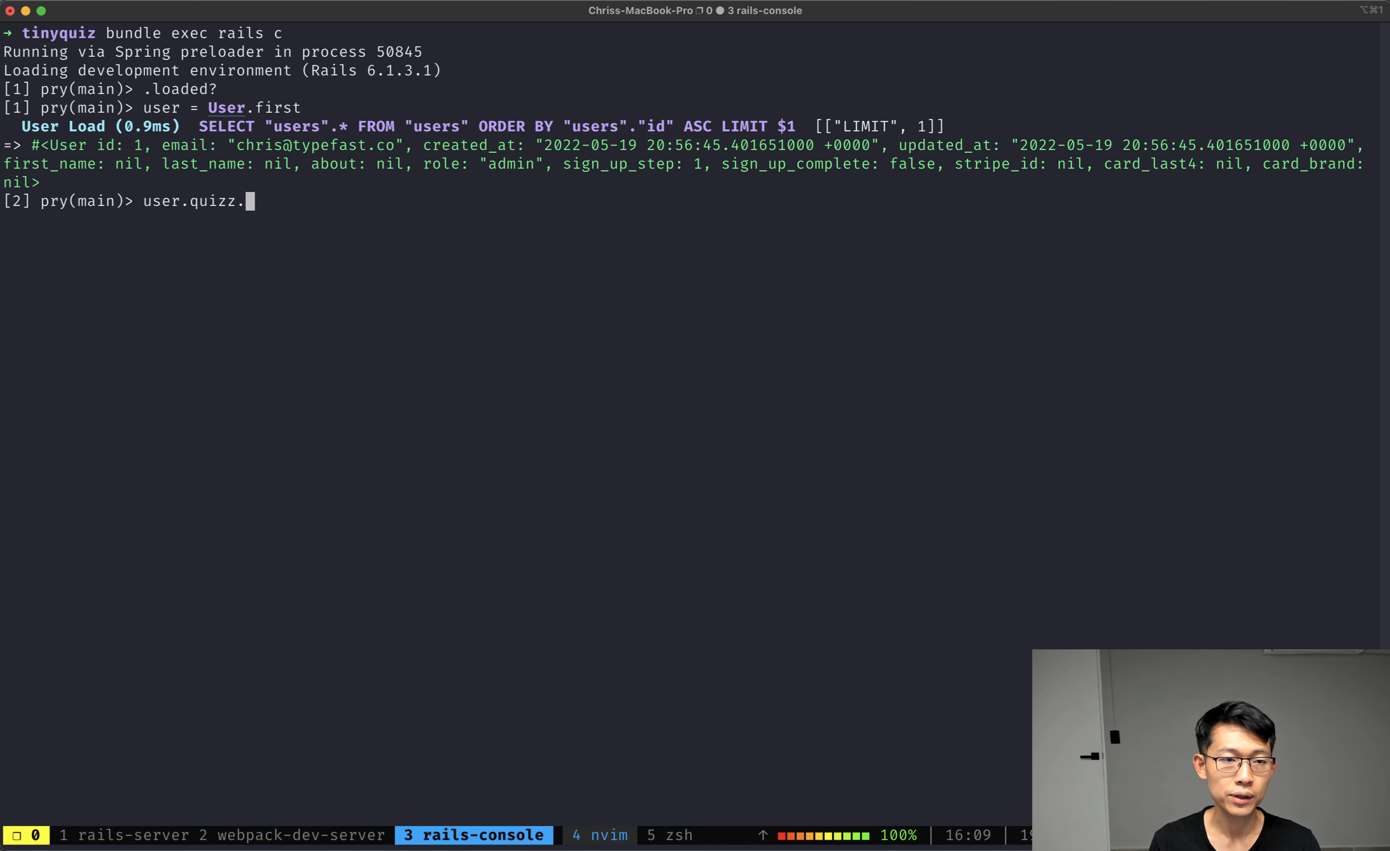
key("Return")
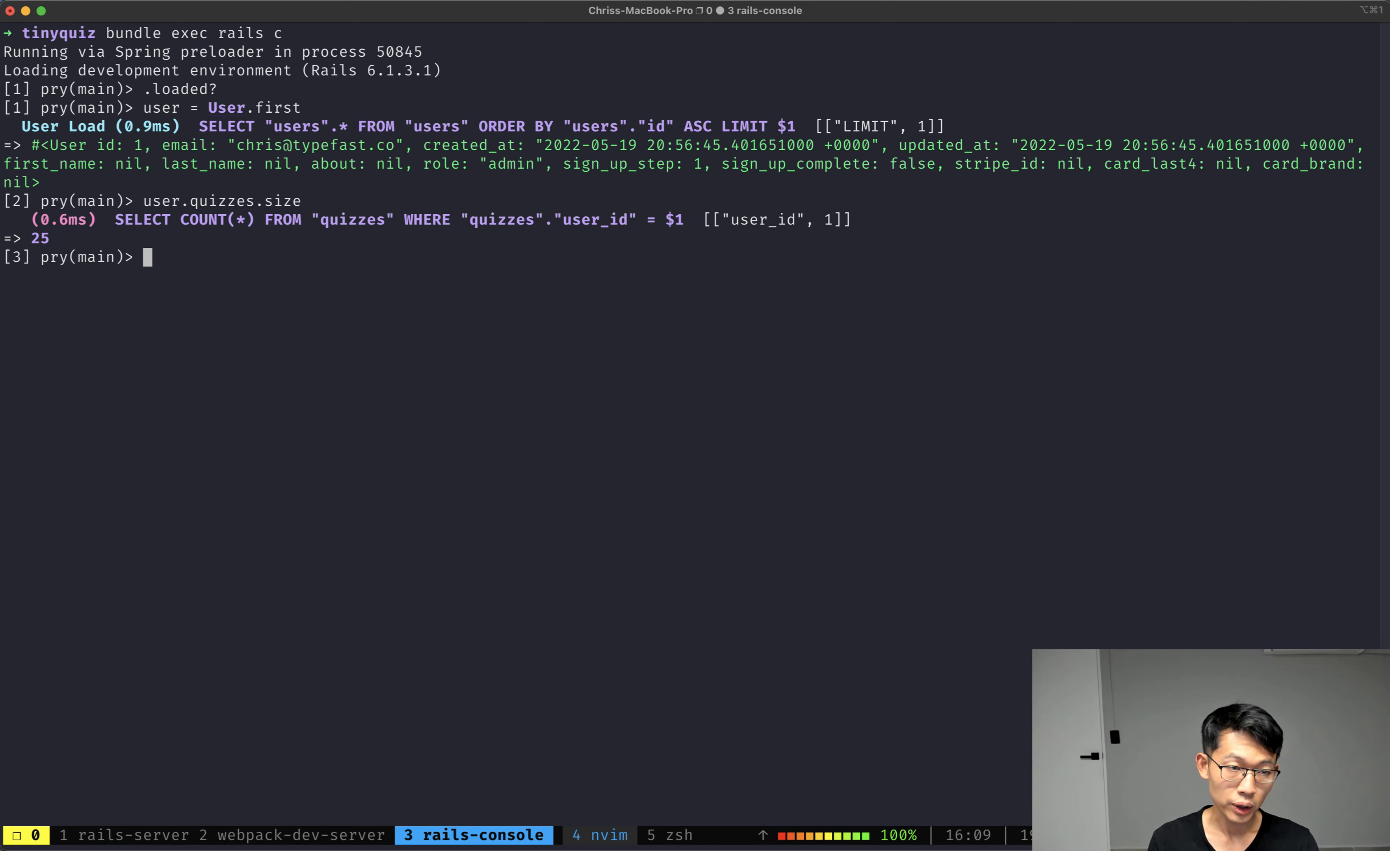
type("user.quizzes.loade")
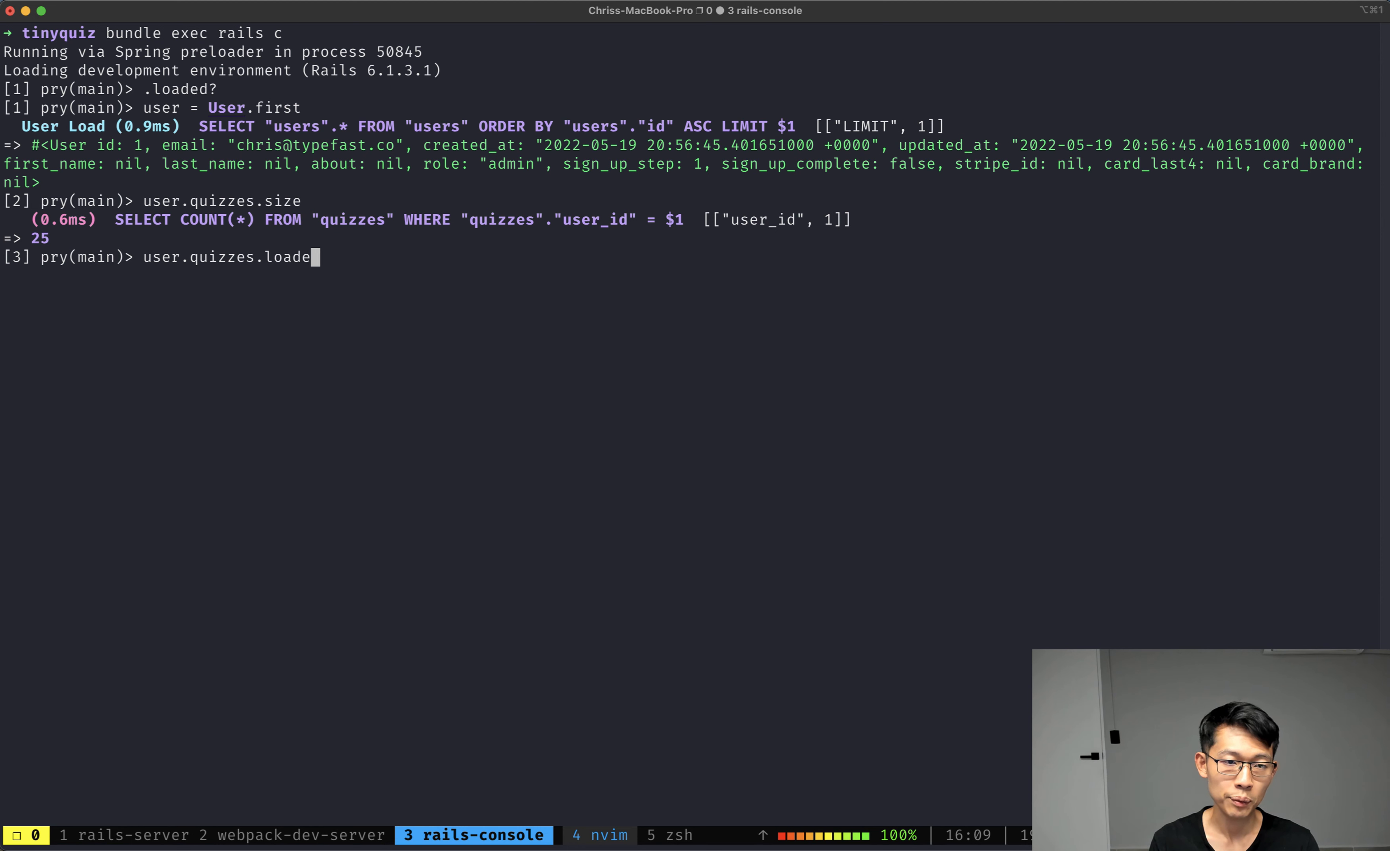
key("Return")
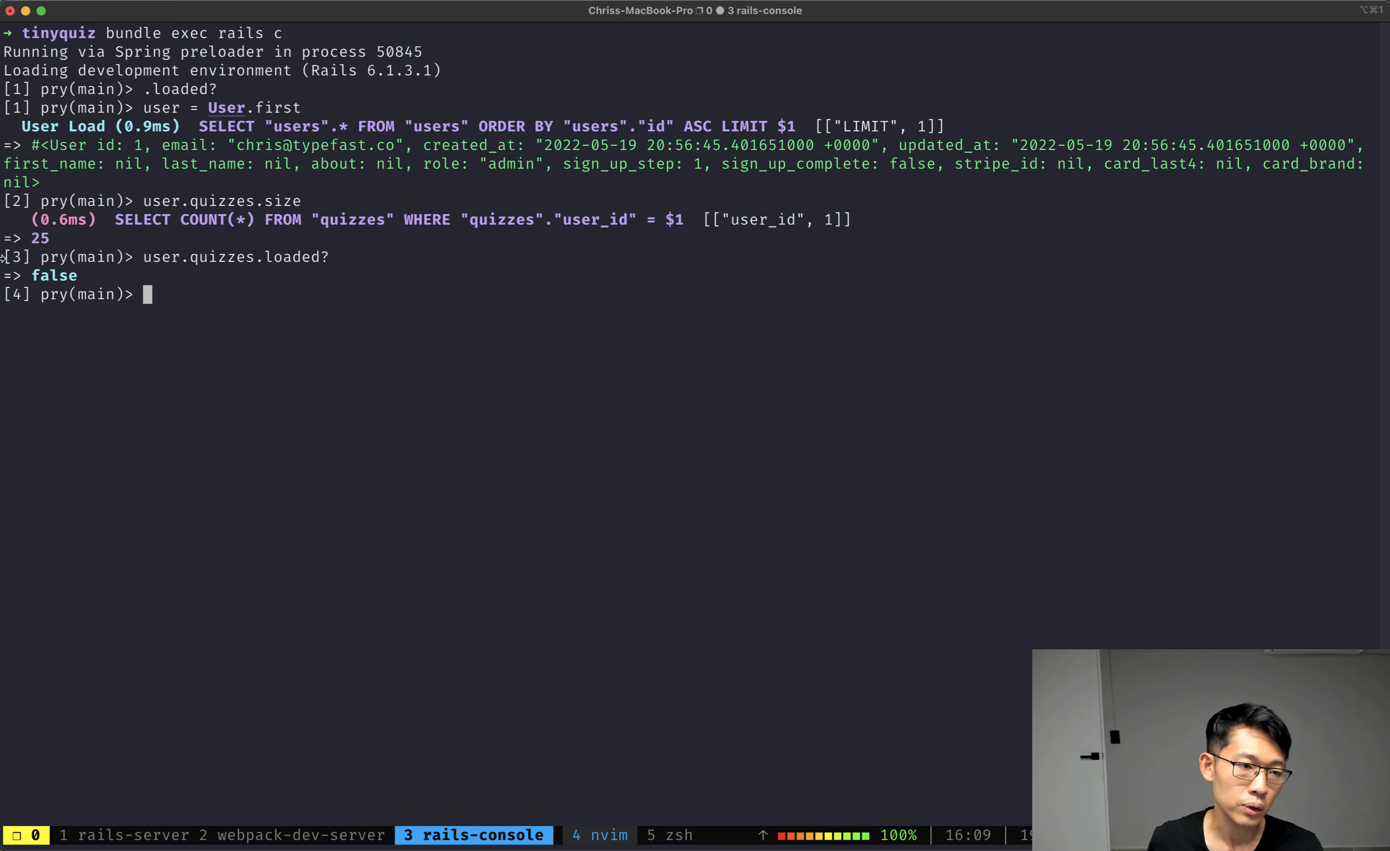
mouse_move(131, 329)
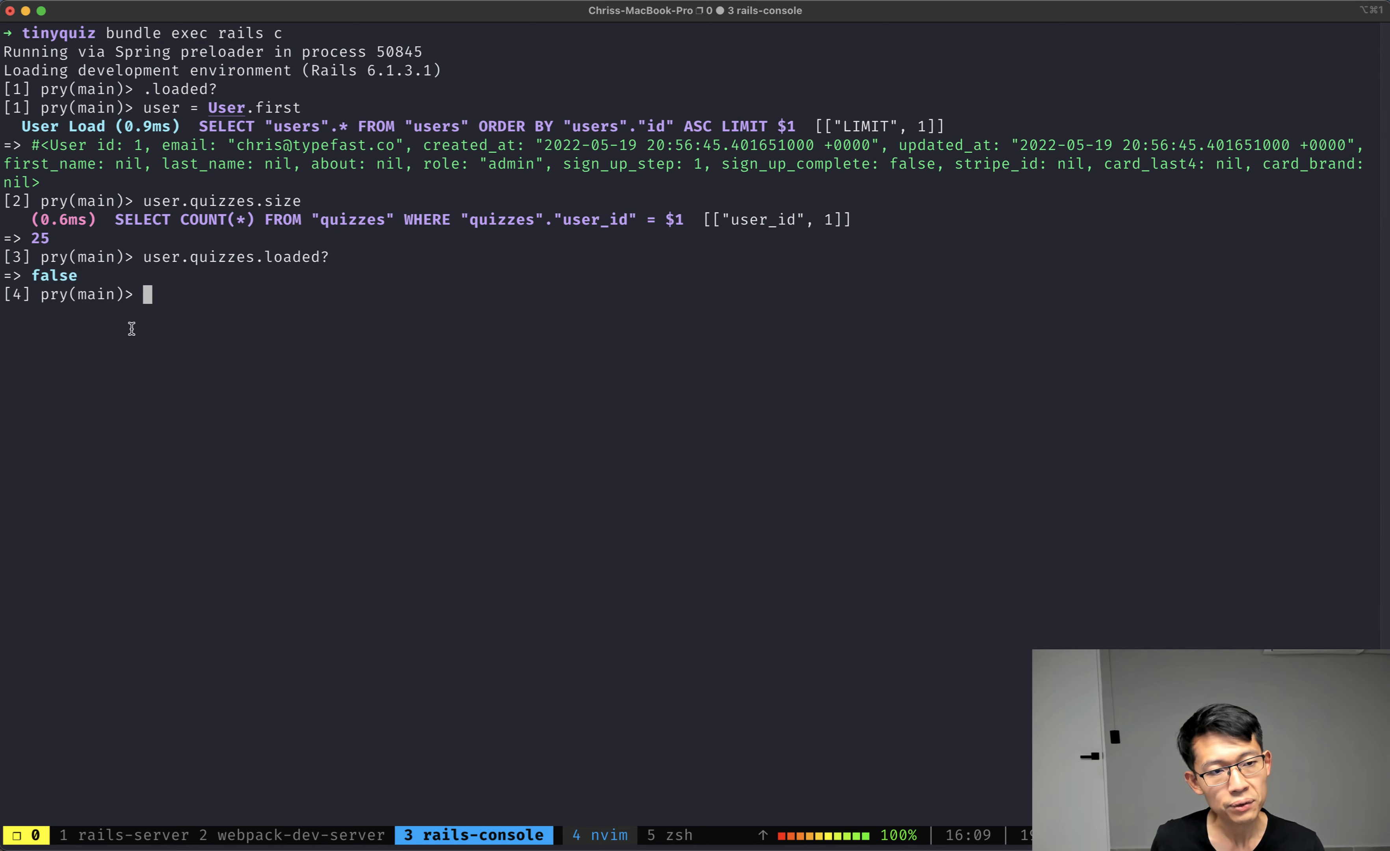
mouse_move(228, 346)
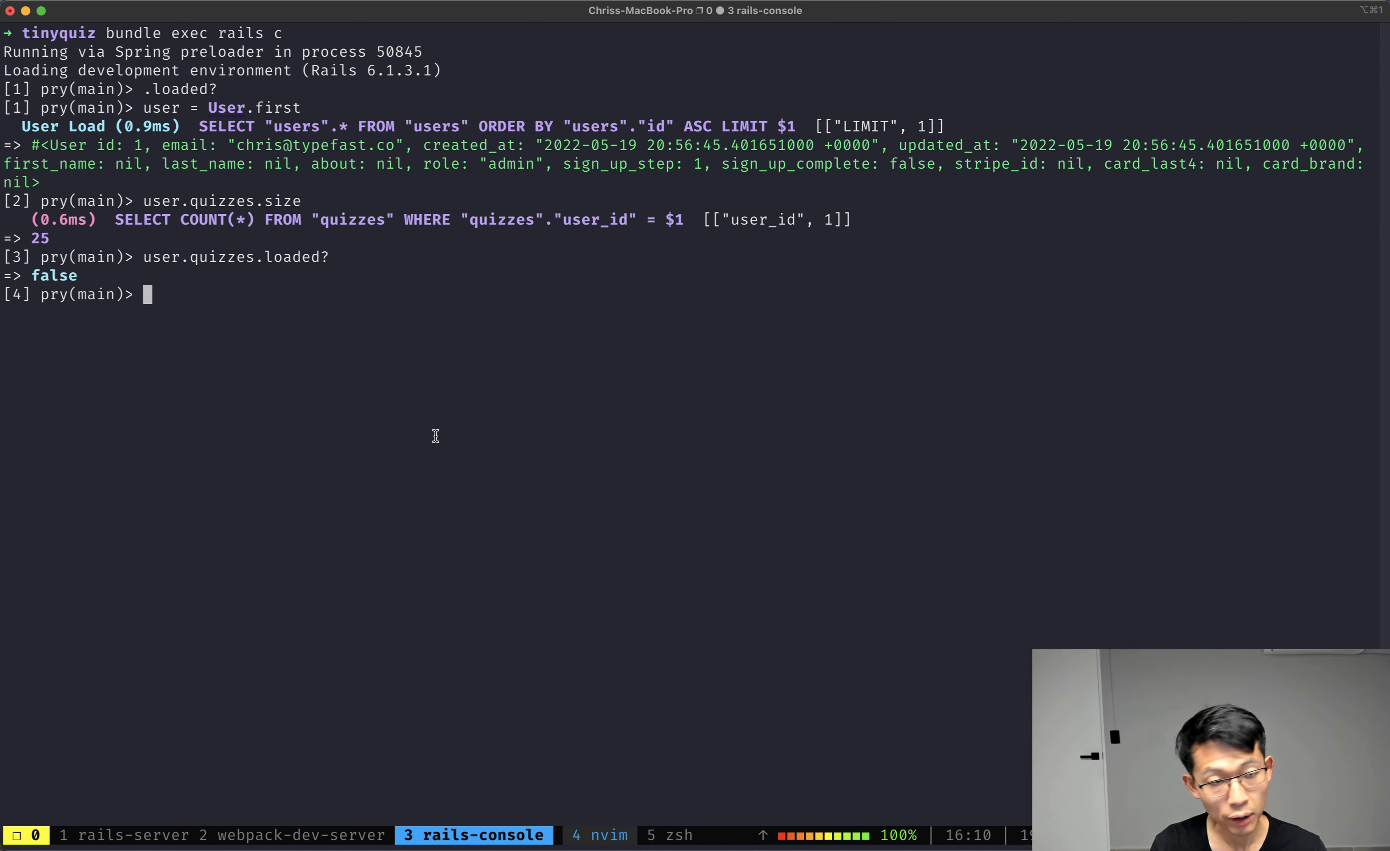
Step: Start a block over user.quizzes referencing quiz.questions, then discard the unfinished command
type("user.quizzes { |quiz|")
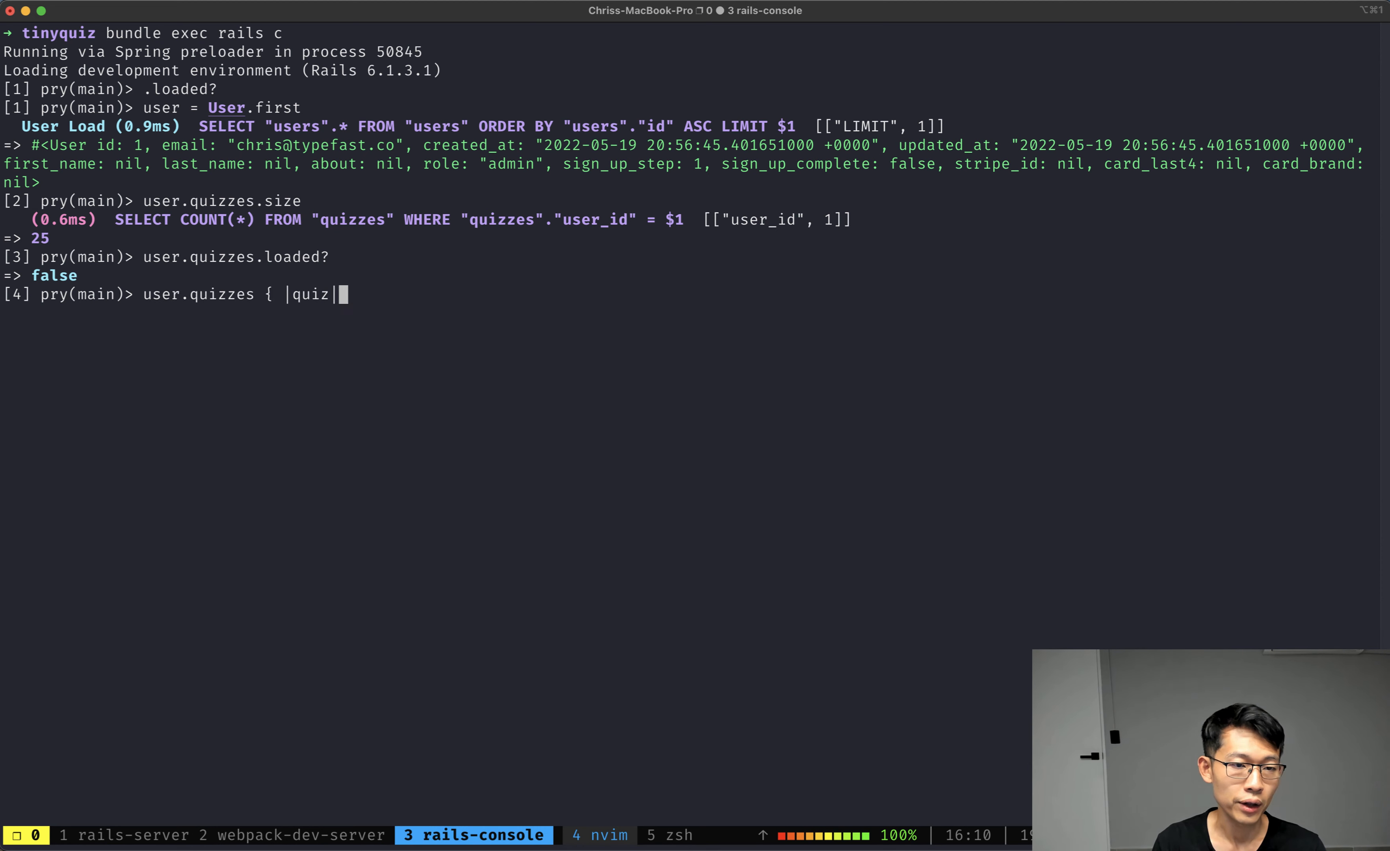
type("quiz.questions")
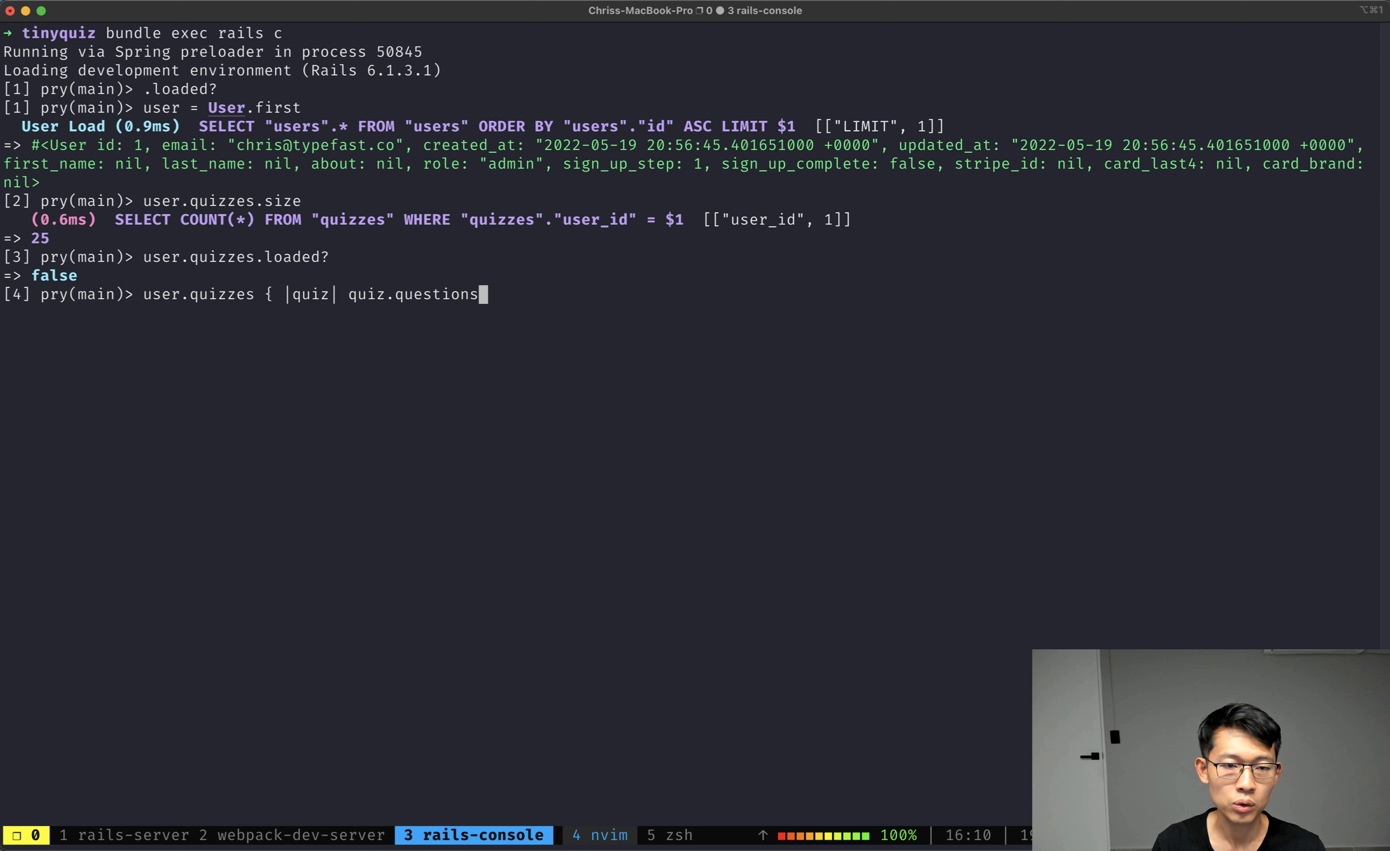
type(".")
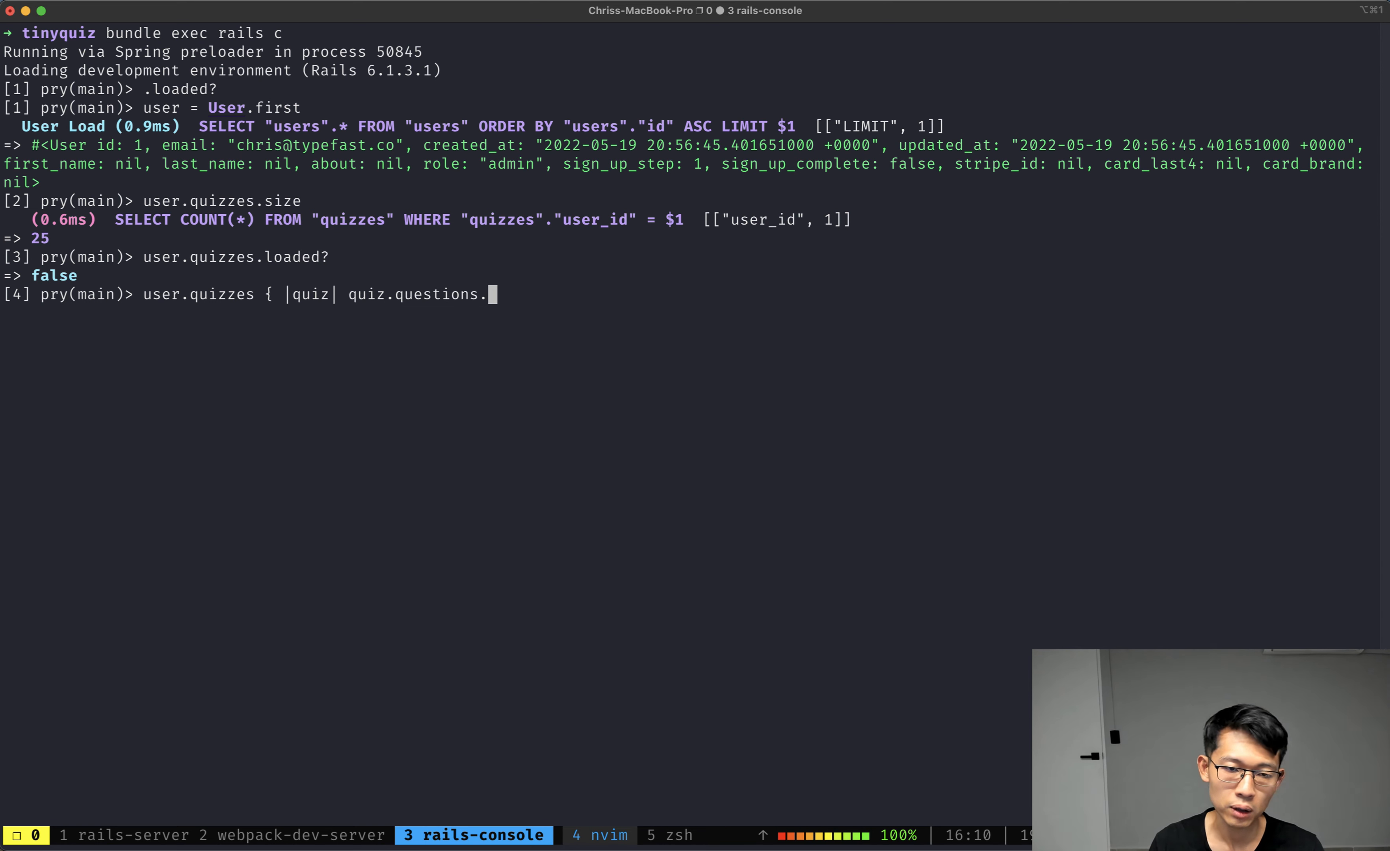
key("Return")
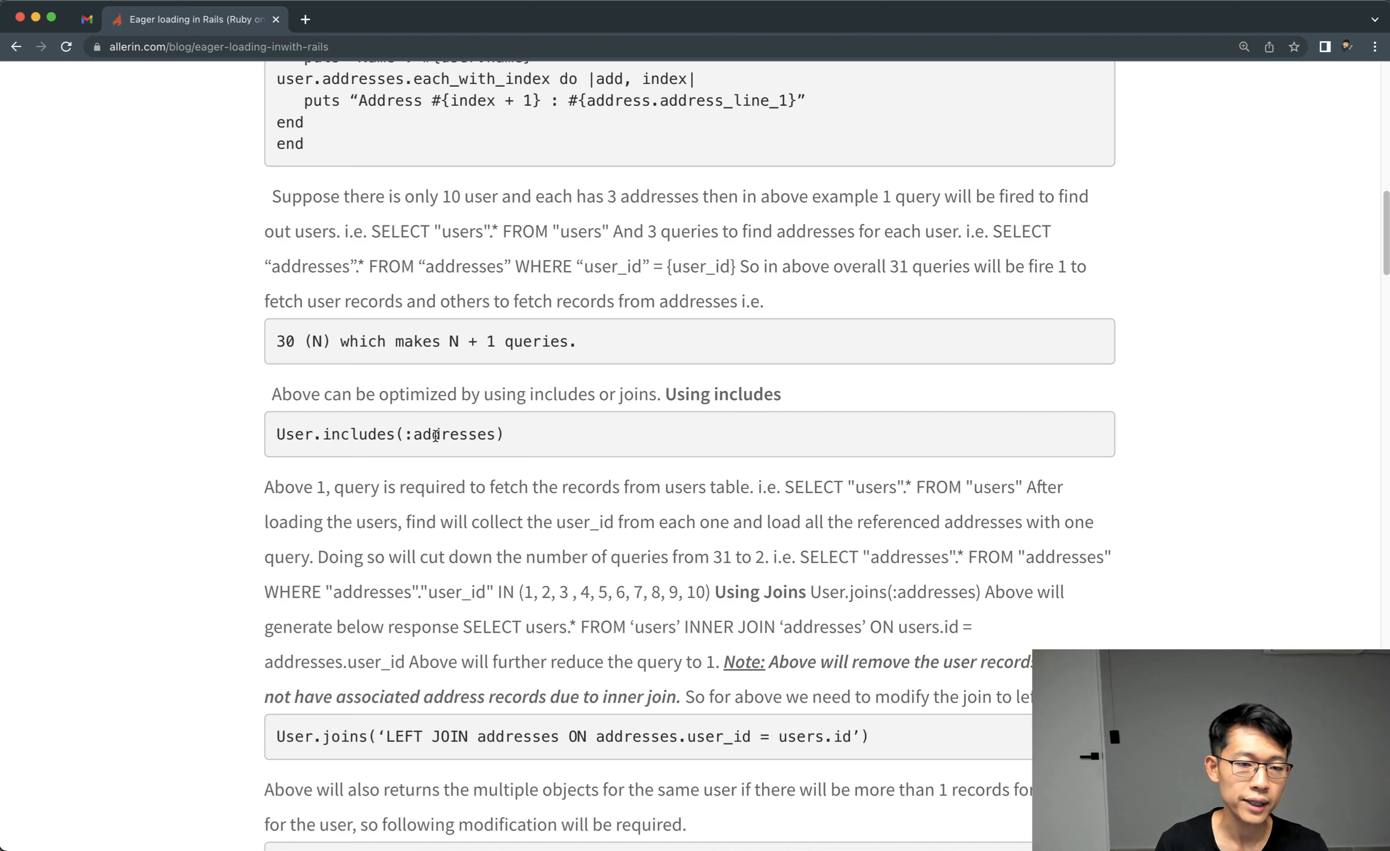
Step: Run User.includes(:quizzes).first.quizzes.loaded? and confirm it returns true with separate user and quiz queries
scroll("up", 3)
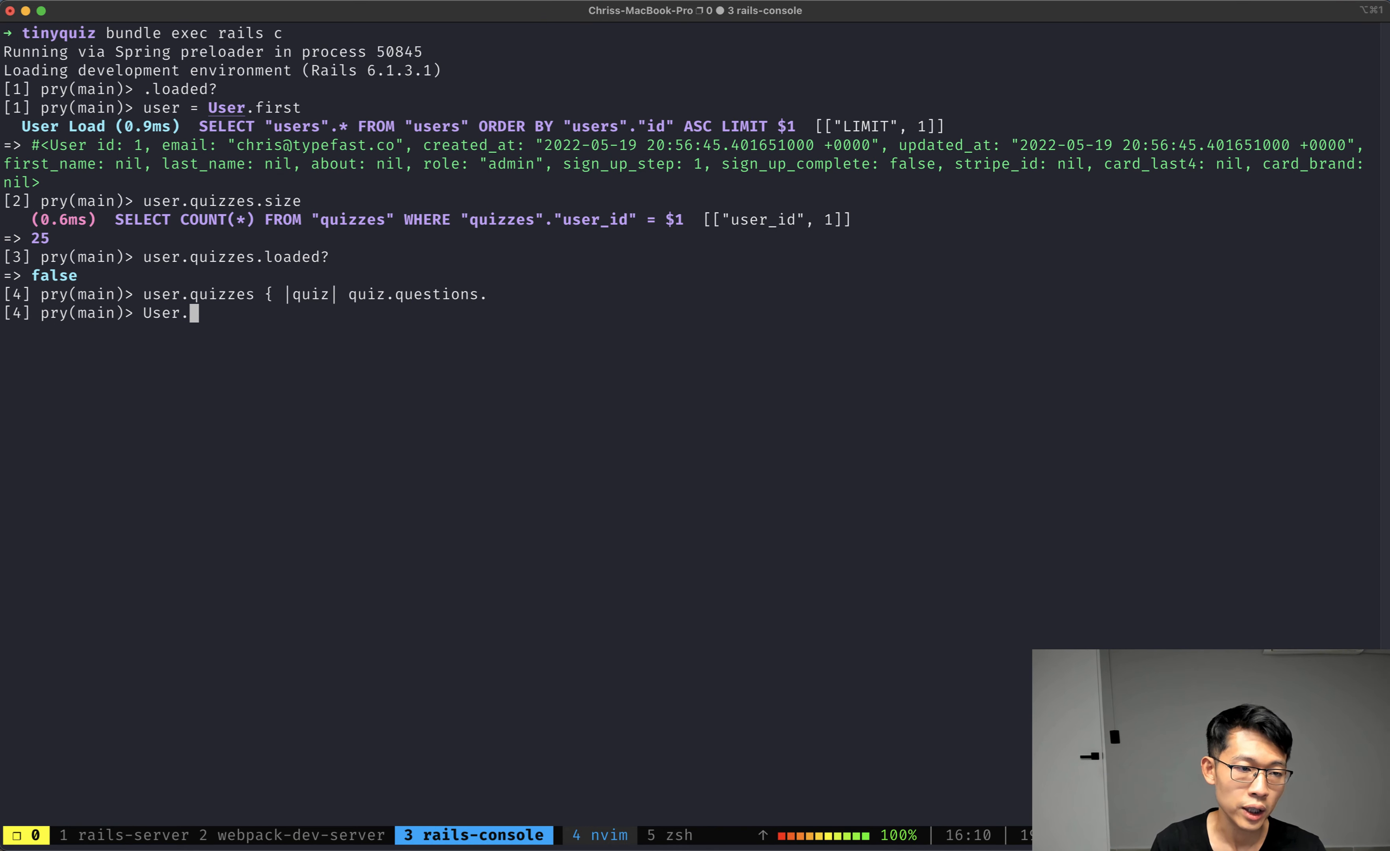
type("includes(:quizzes)")
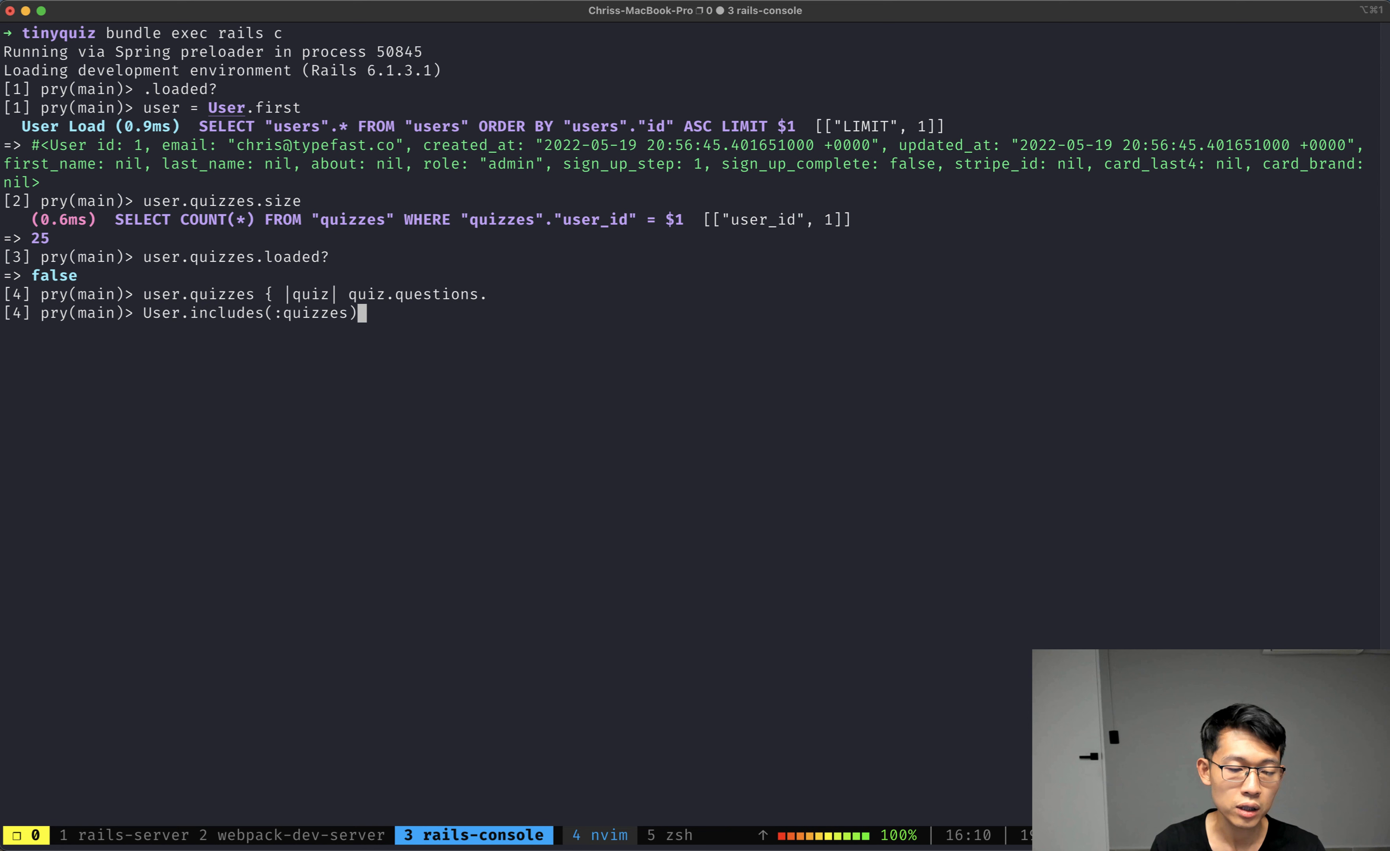
type(".")
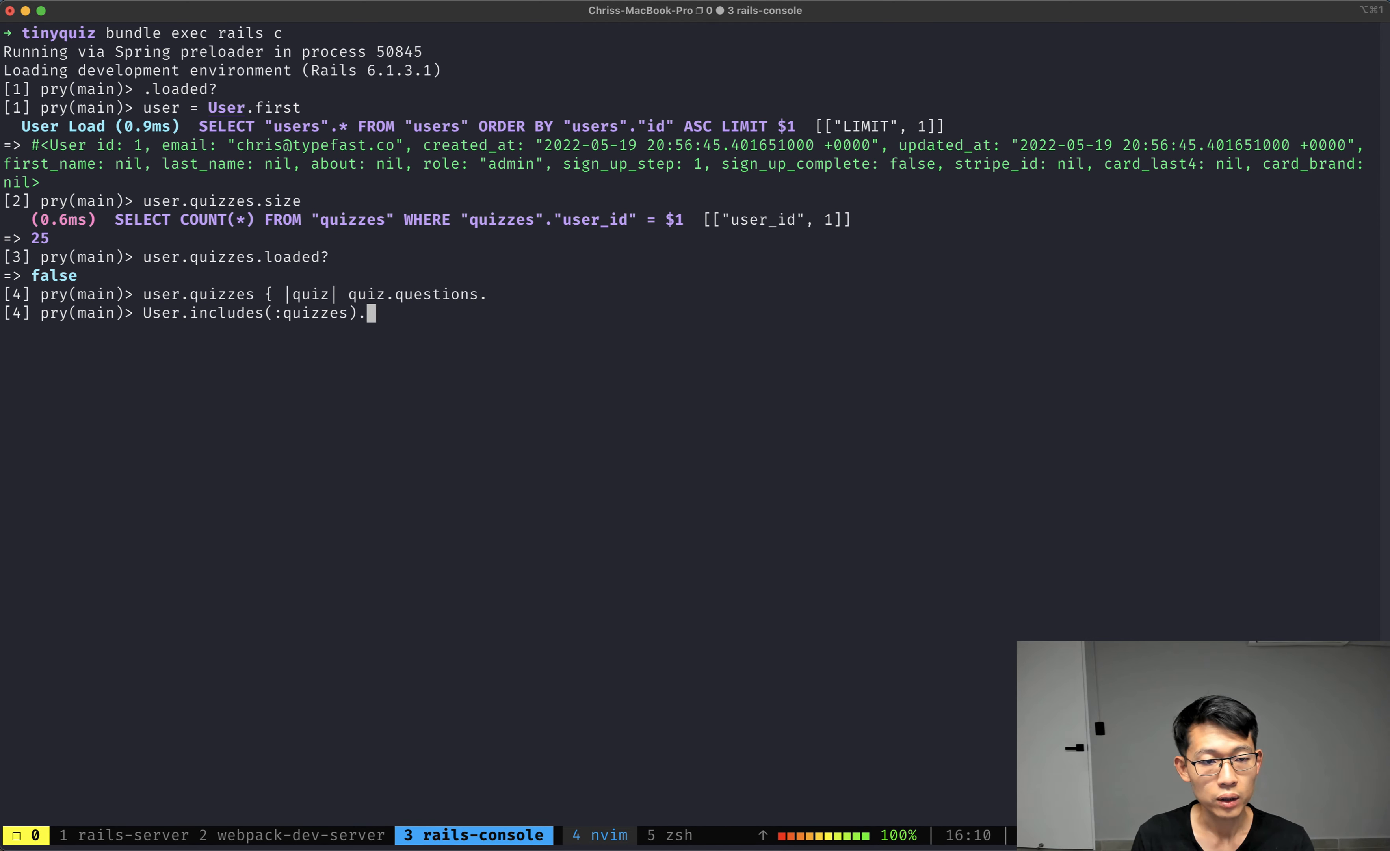
type("first")
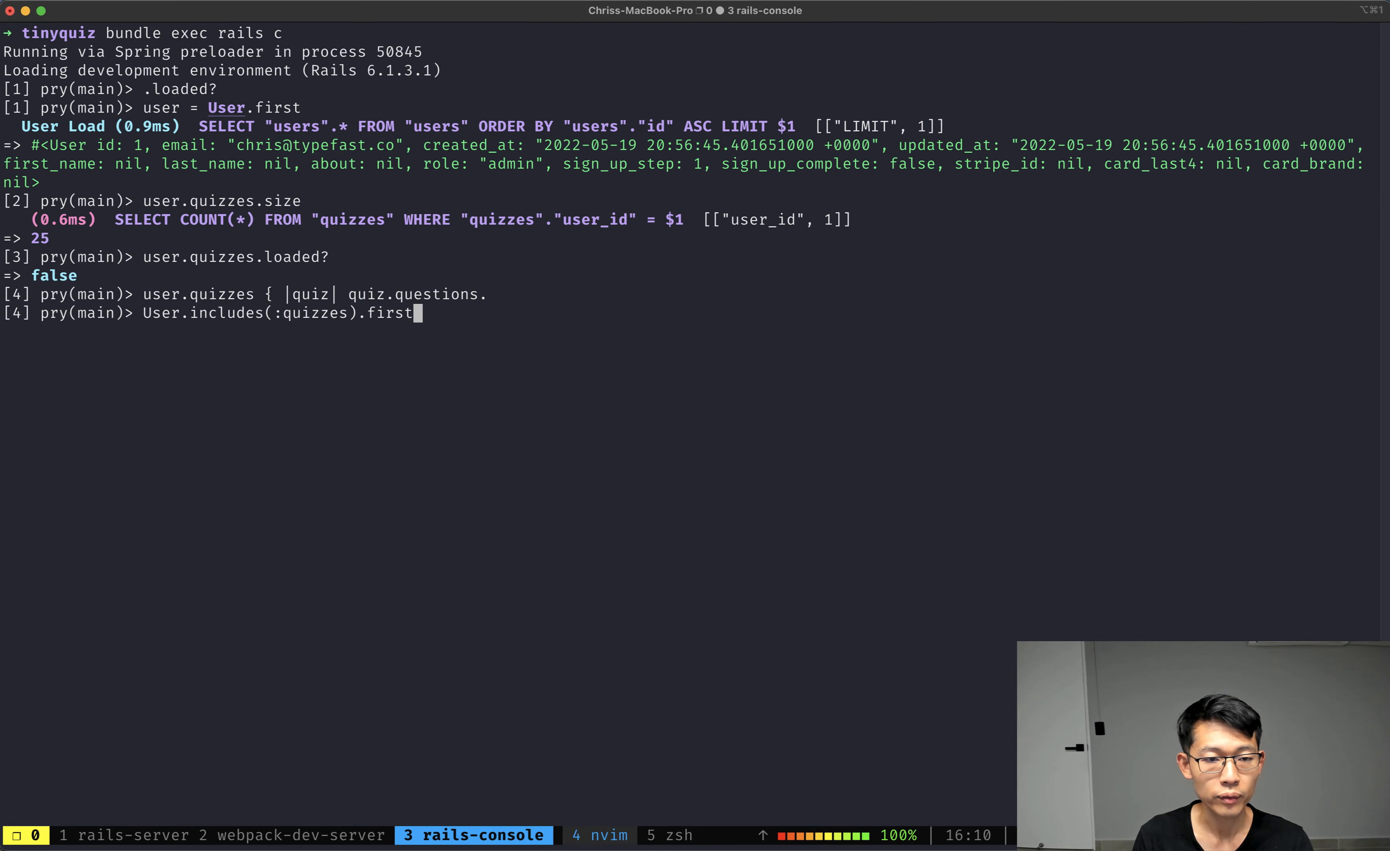
type(".quizzes.")
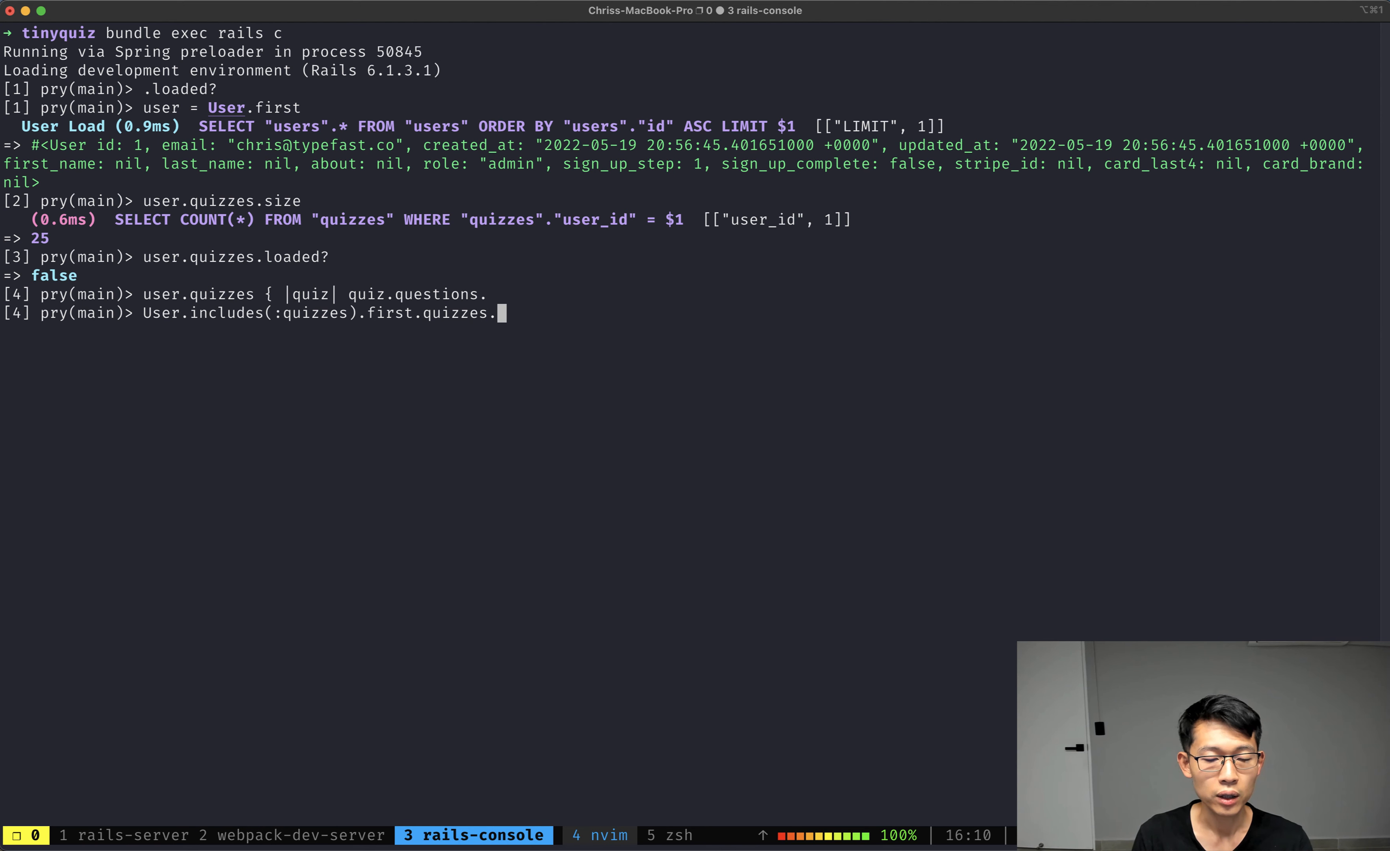
type("loaded")
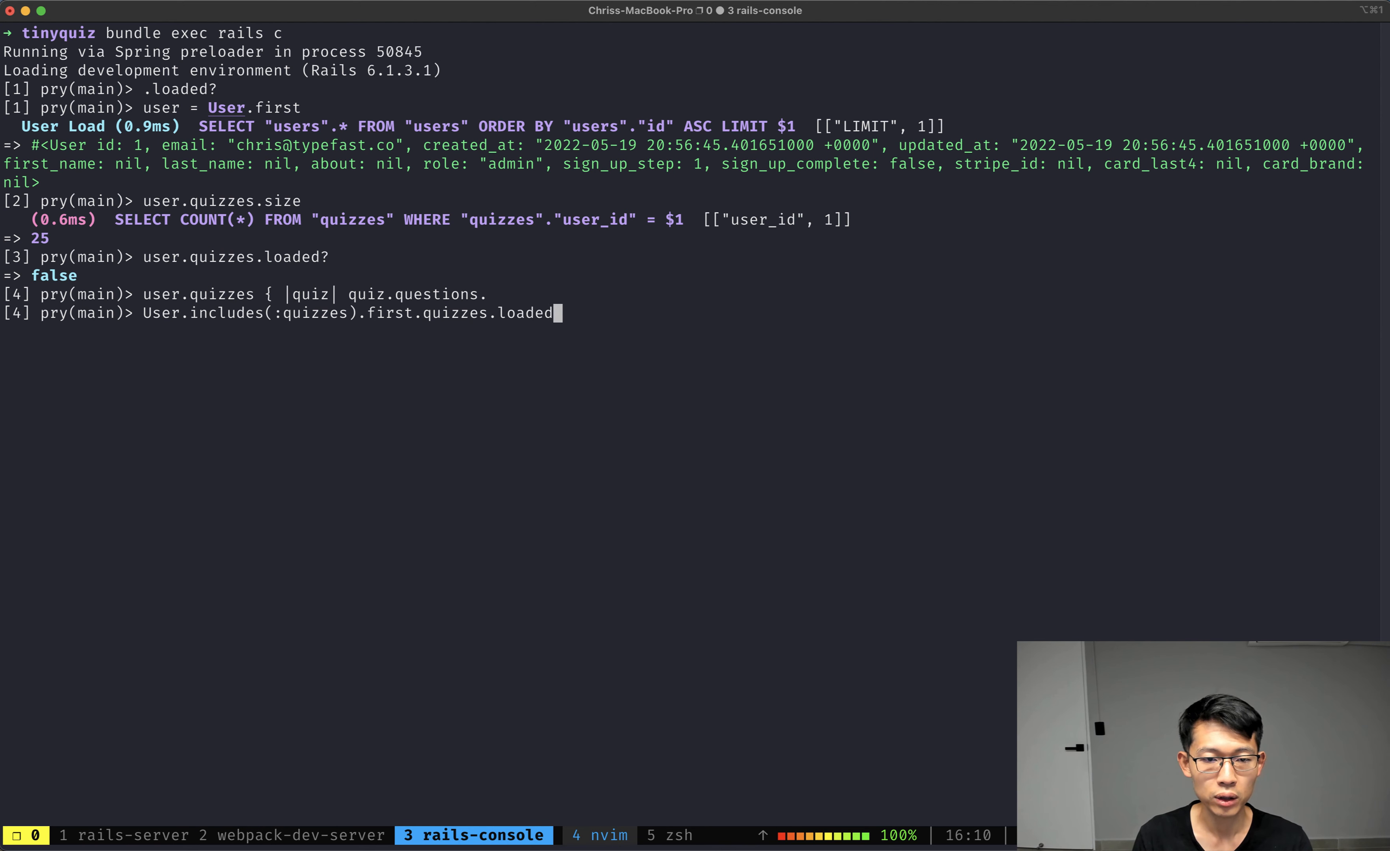
key("Return")
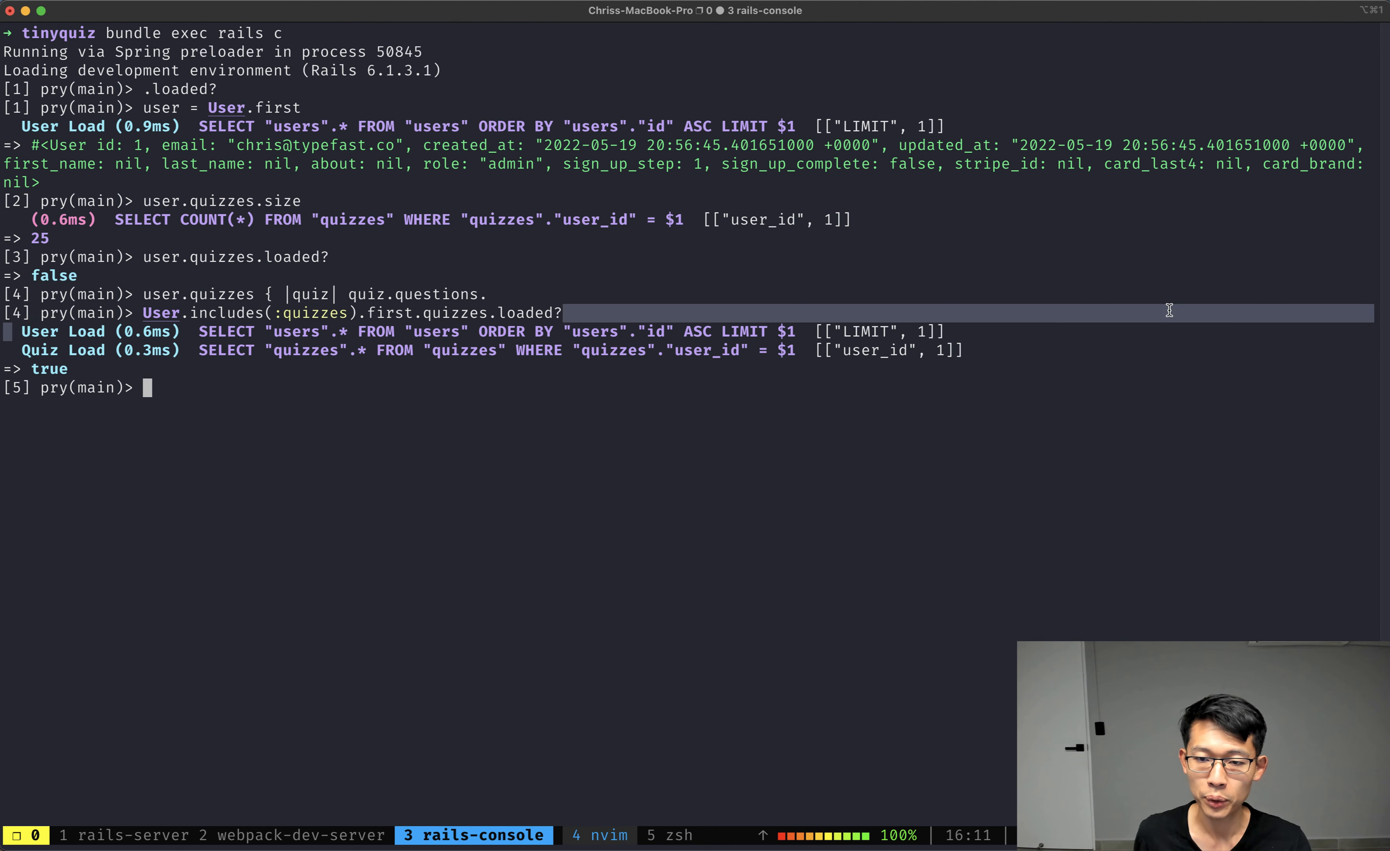
mouse_move(430, 465)
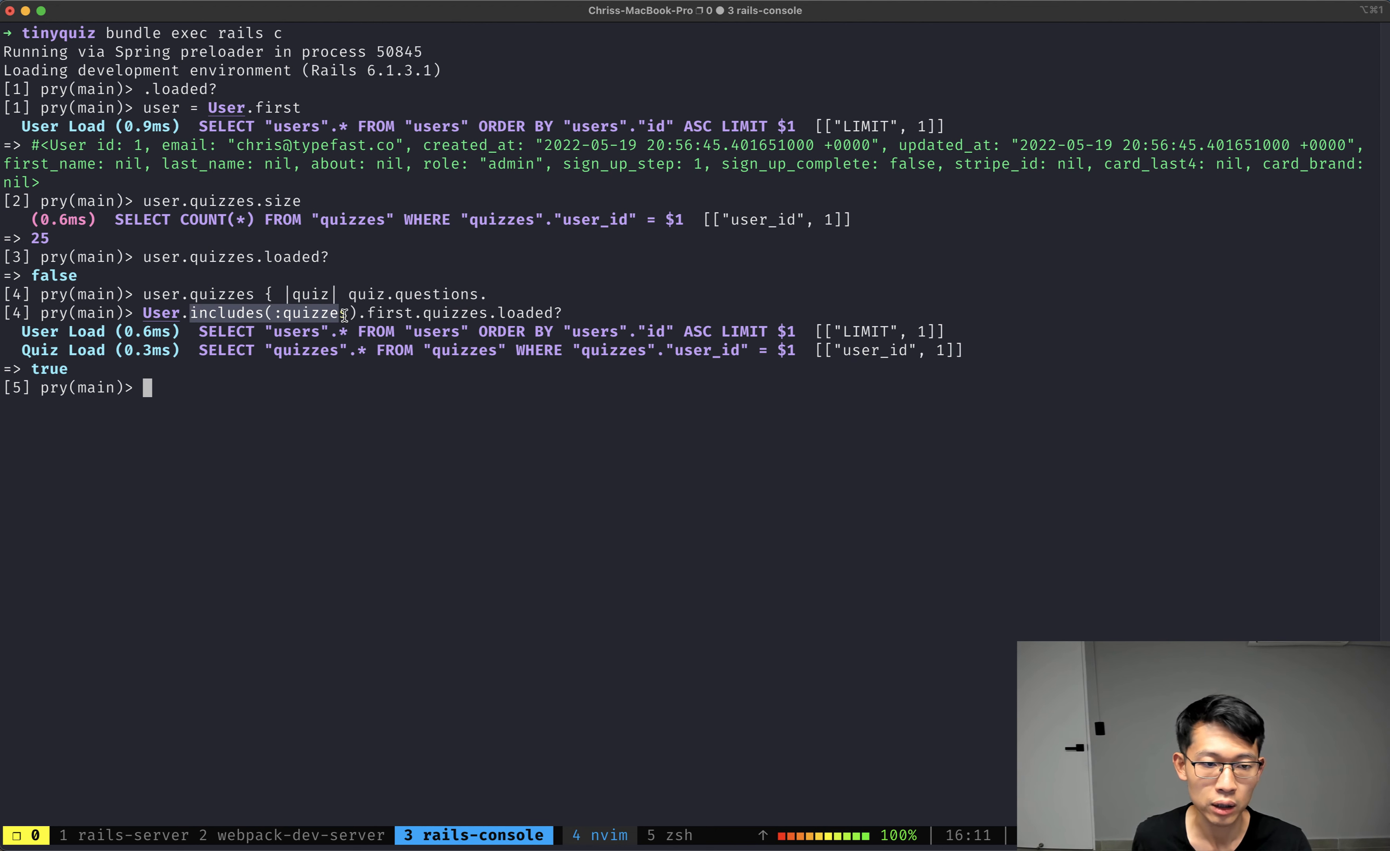
mouse_move(367, 441)
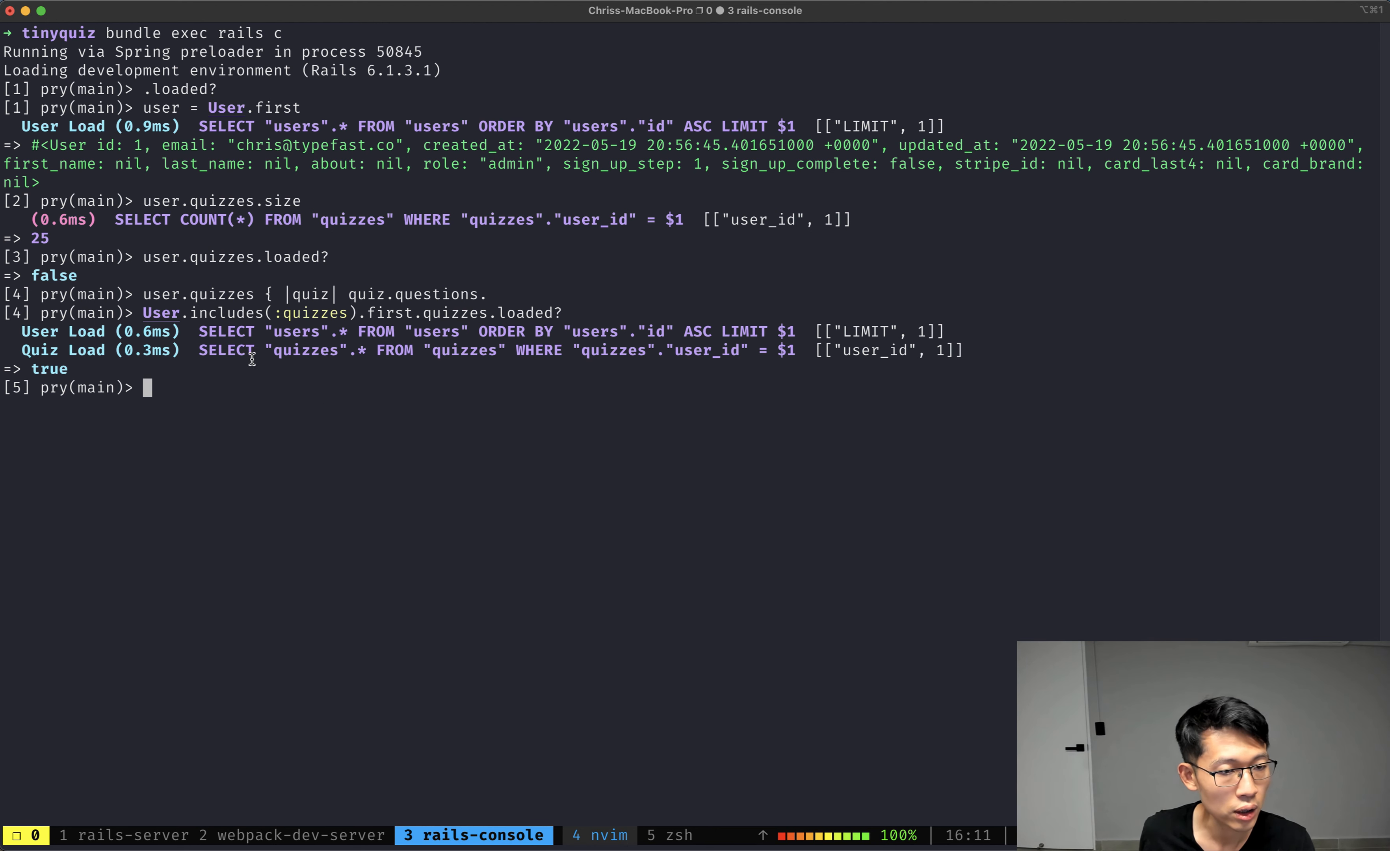
mouse_move(312, 339)
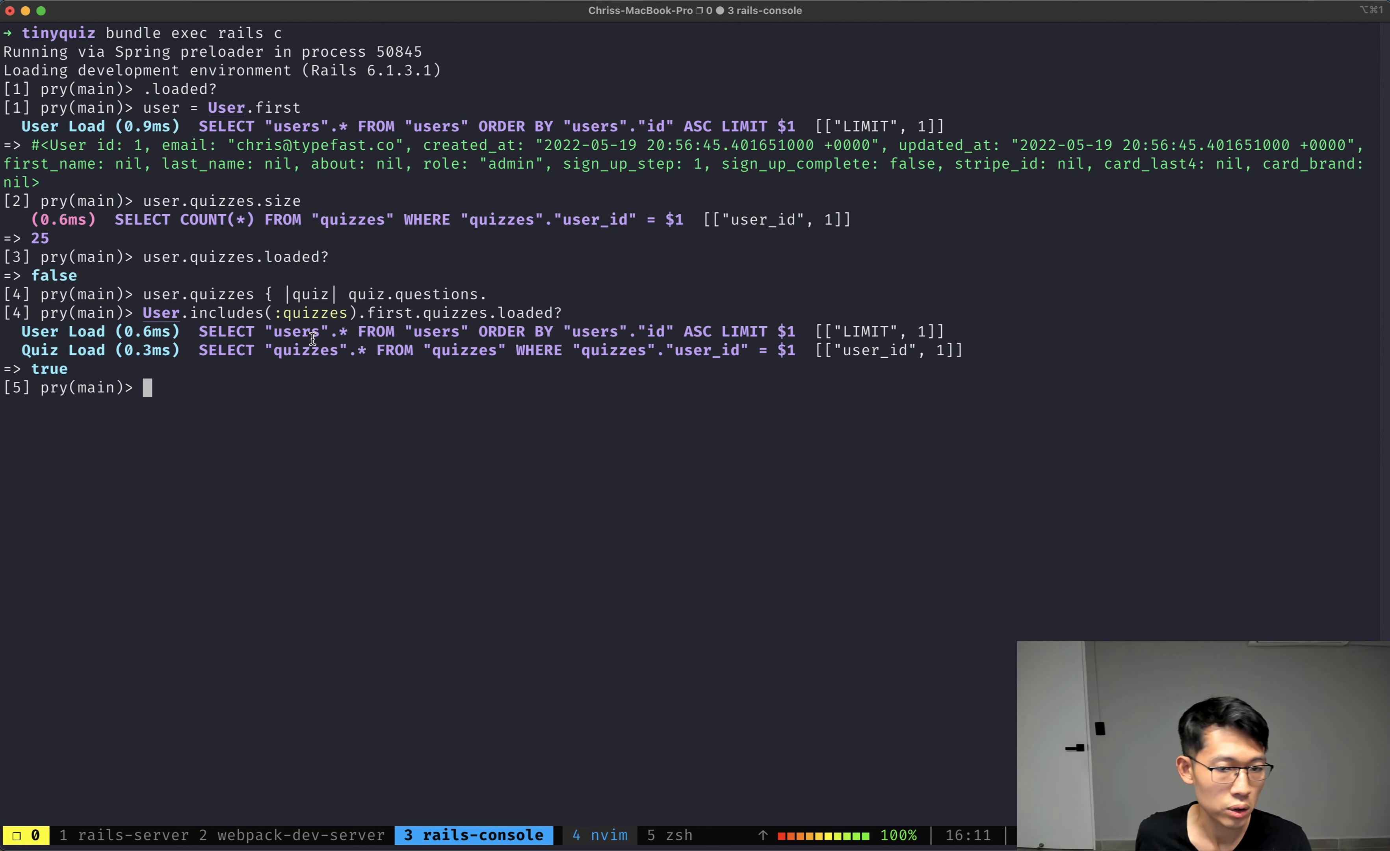
mouse_move(471, 440)
type("User.all.class")
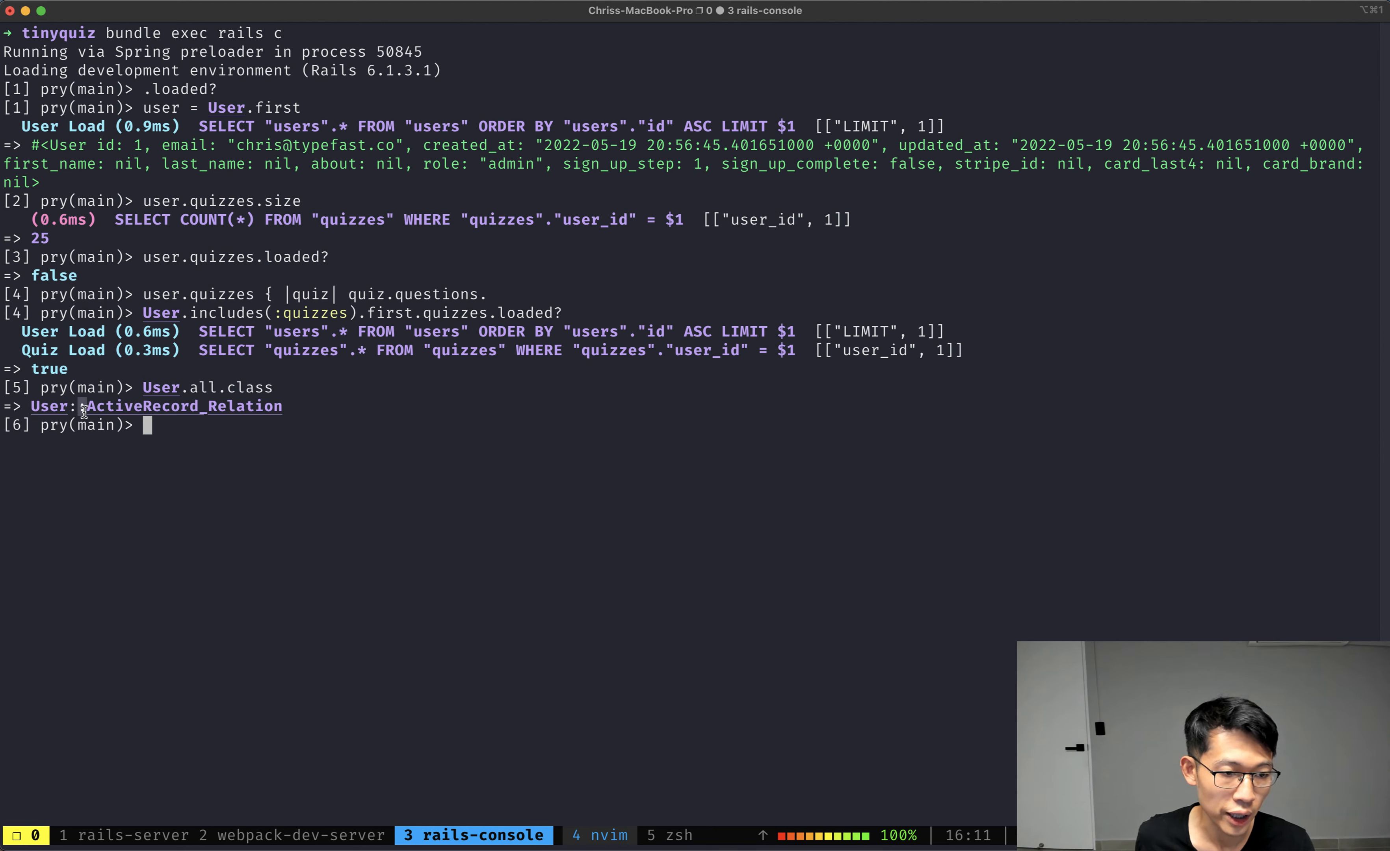
mouse_move(363, 520)
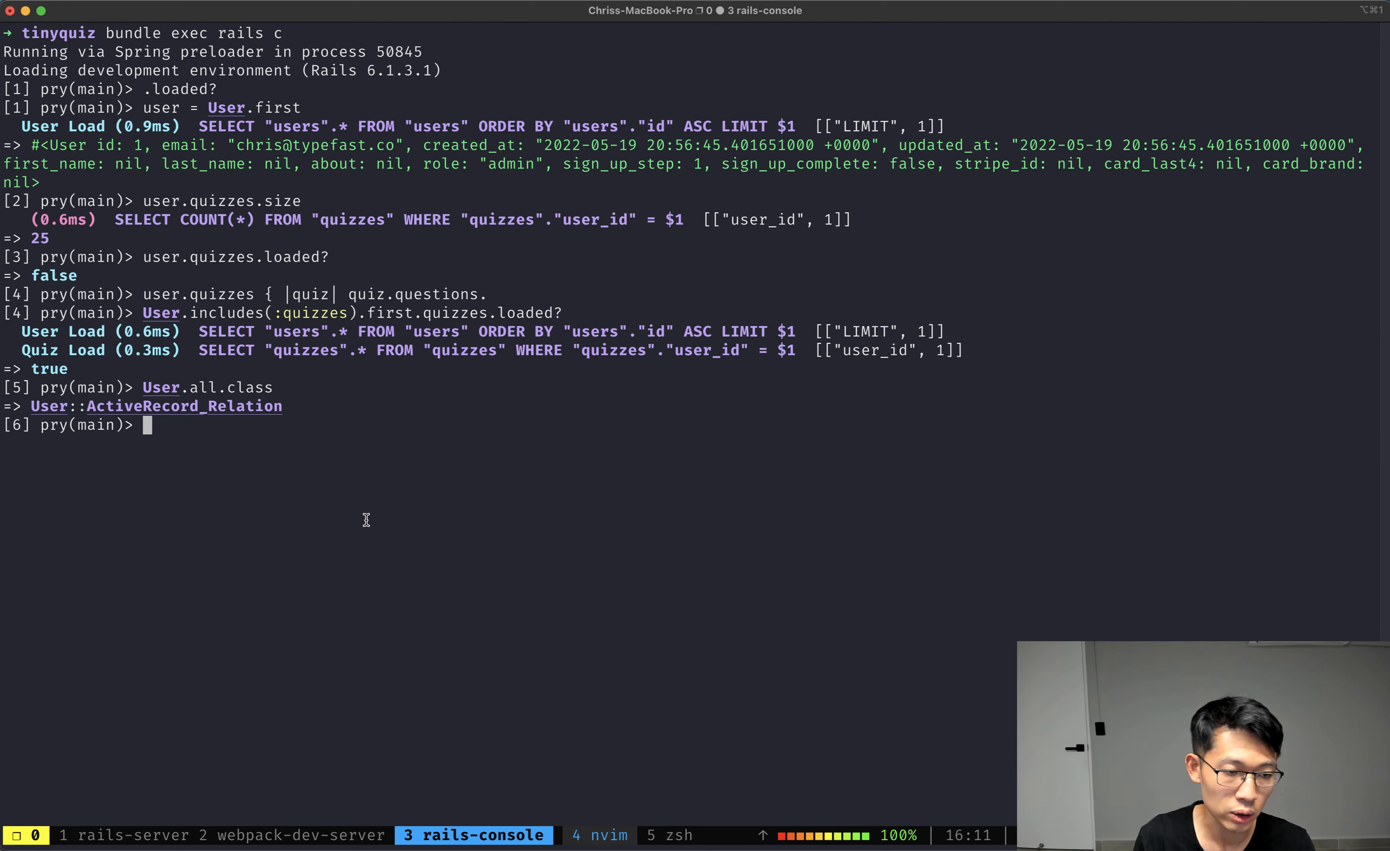
Step: Run User.all.includes(:quizzes), then show User.all.to_a.class returns Array
type("User.all.includes(")
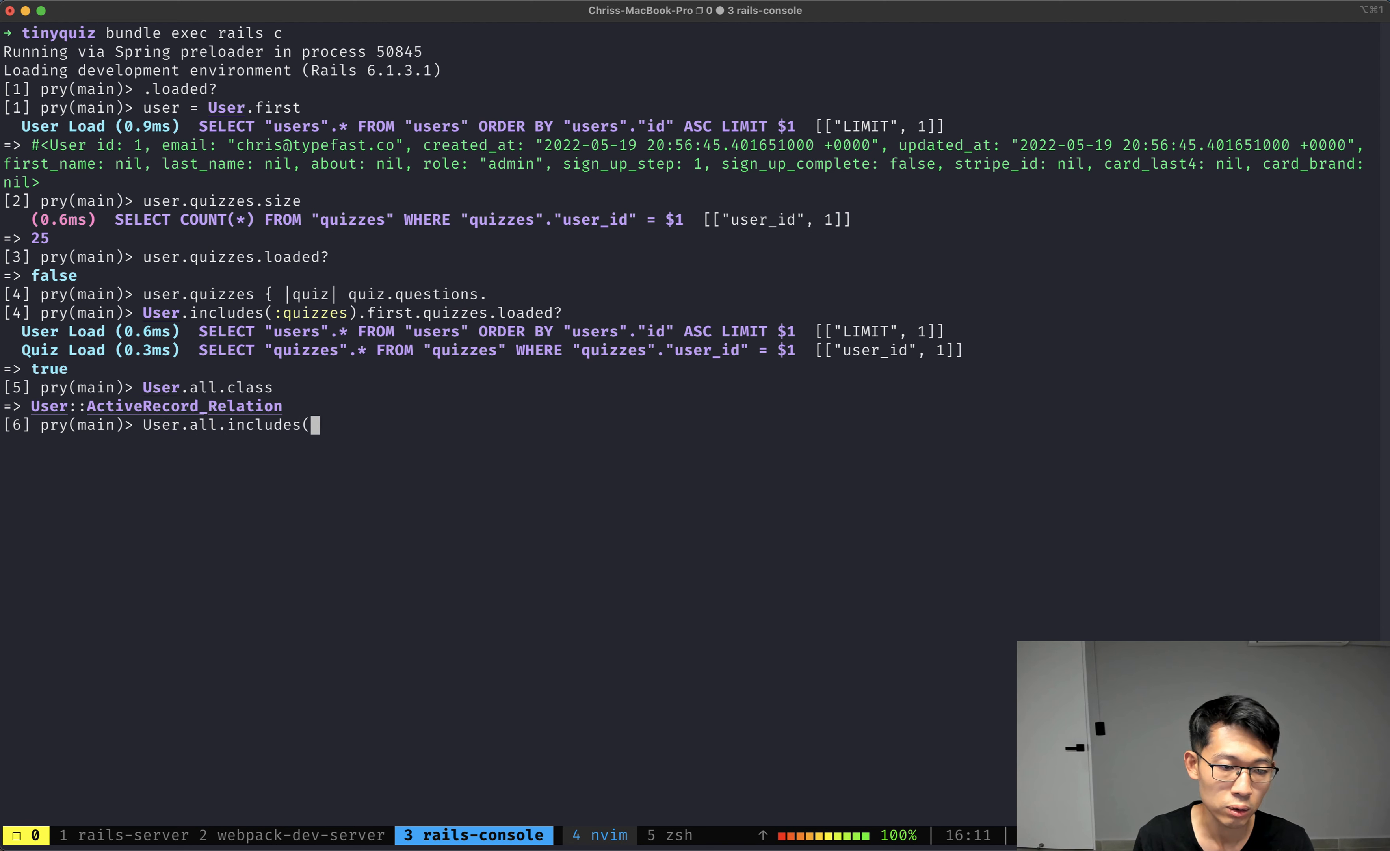
key("Return")
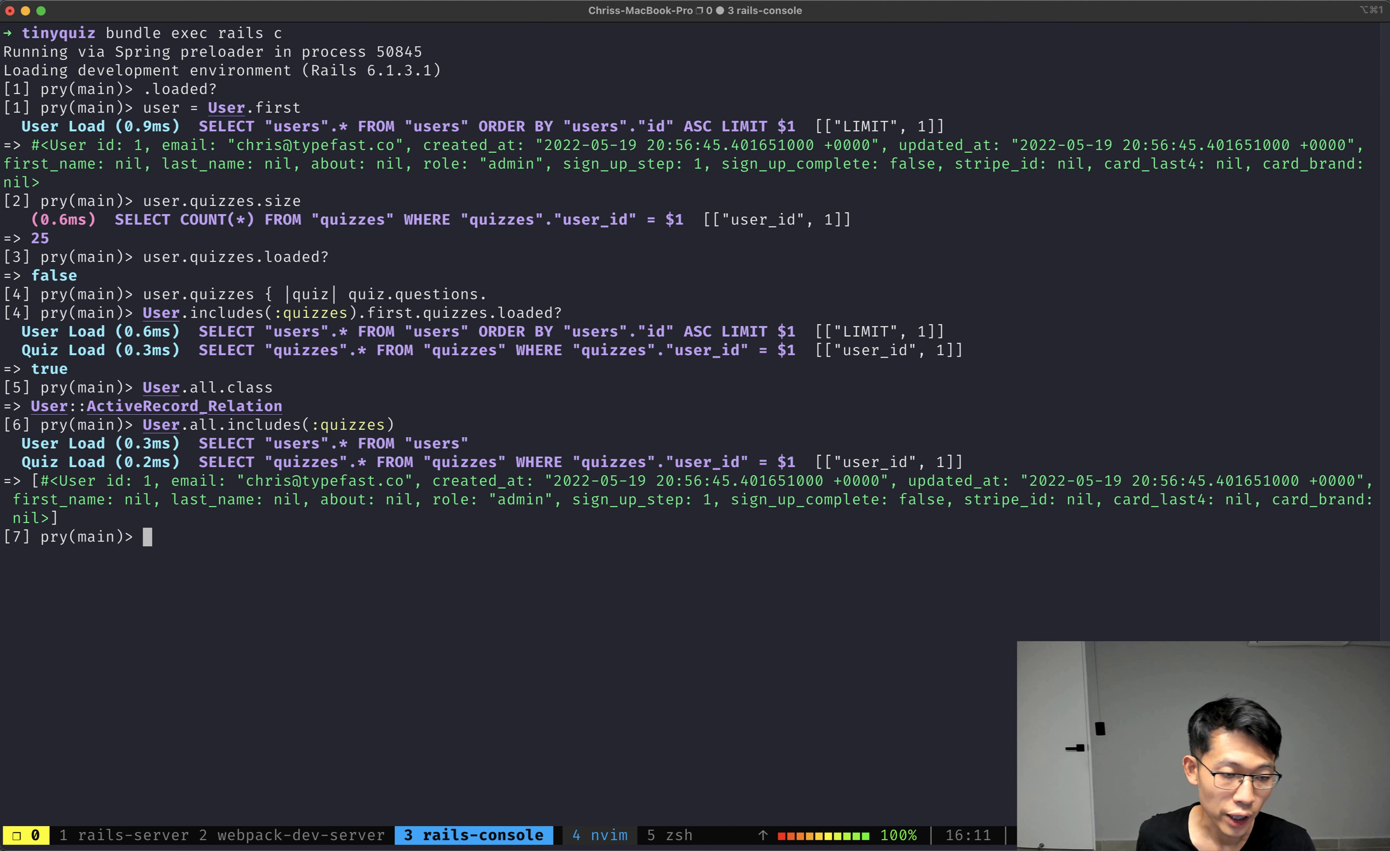
mouse_move(233, 427)
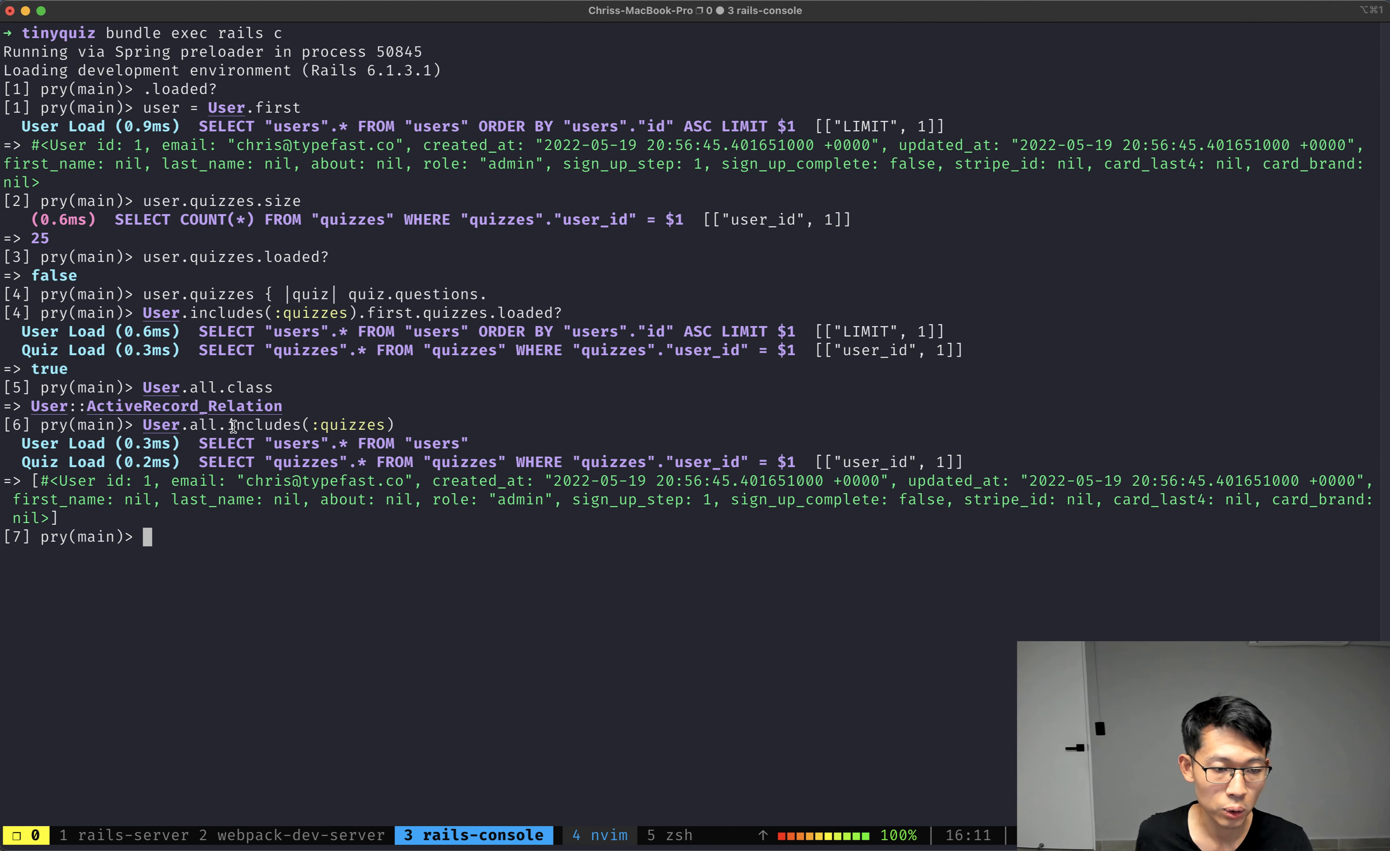
mouse_move(461, 599)
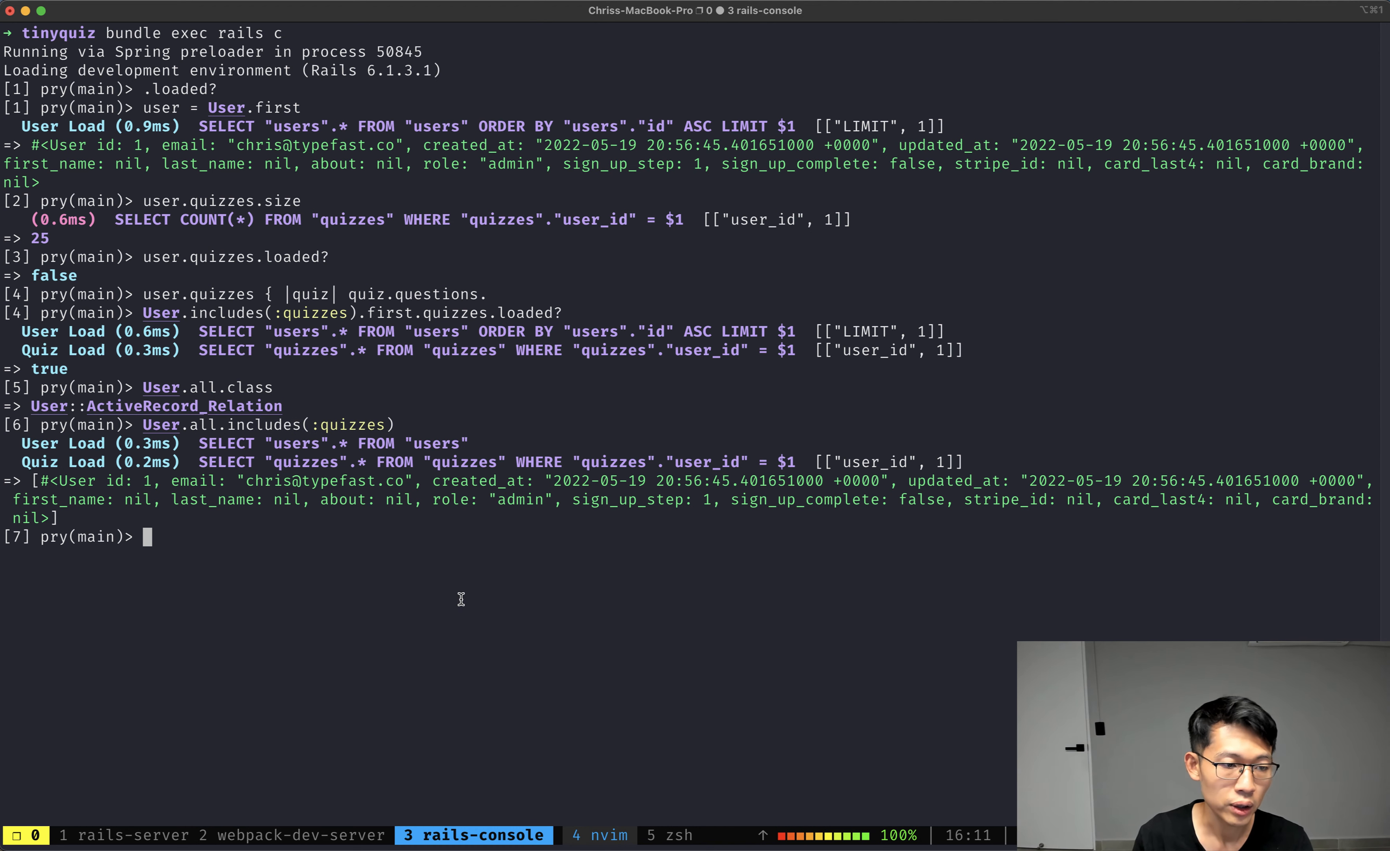
type("User.")
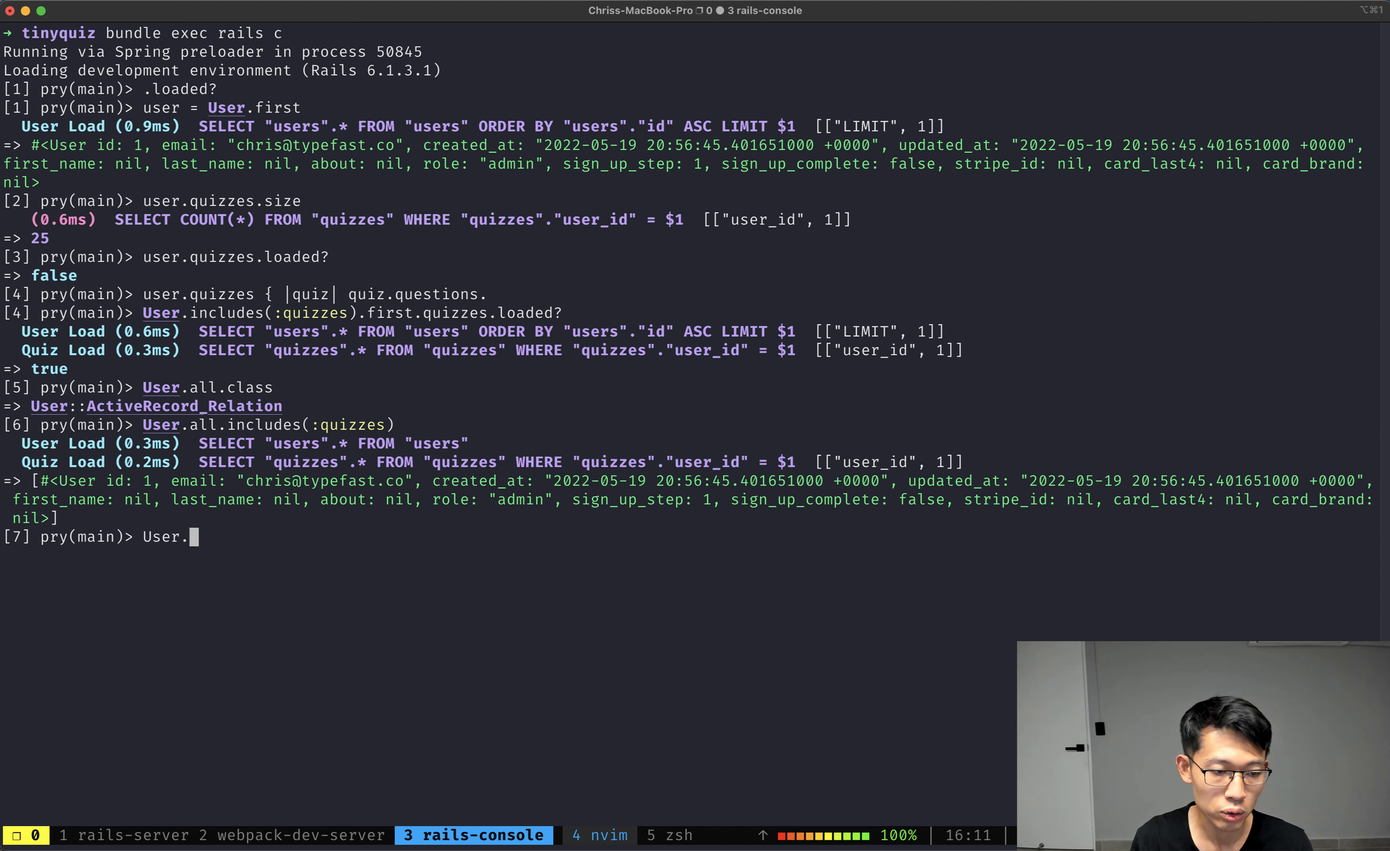
type("all.to_a")
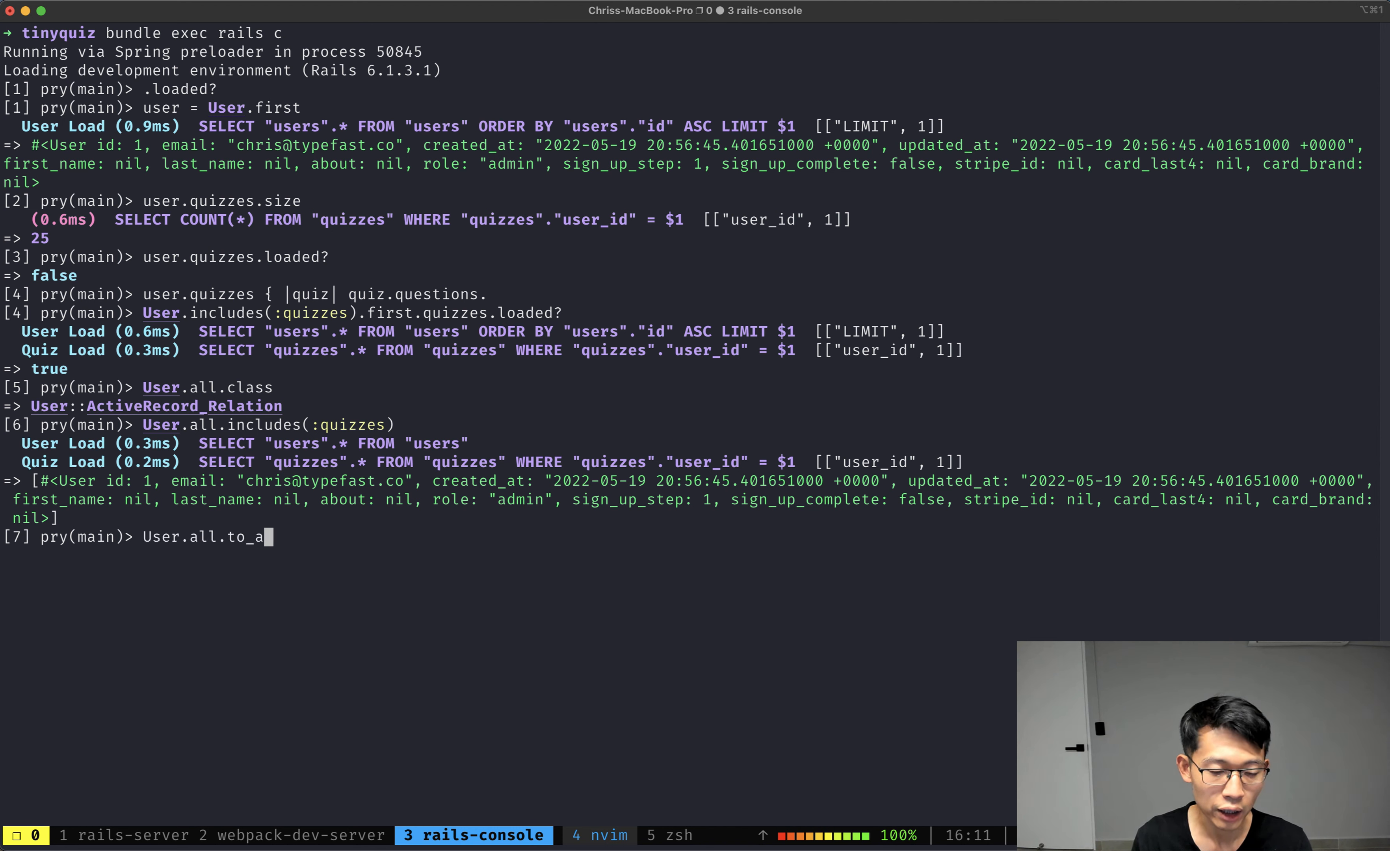
key("Return")
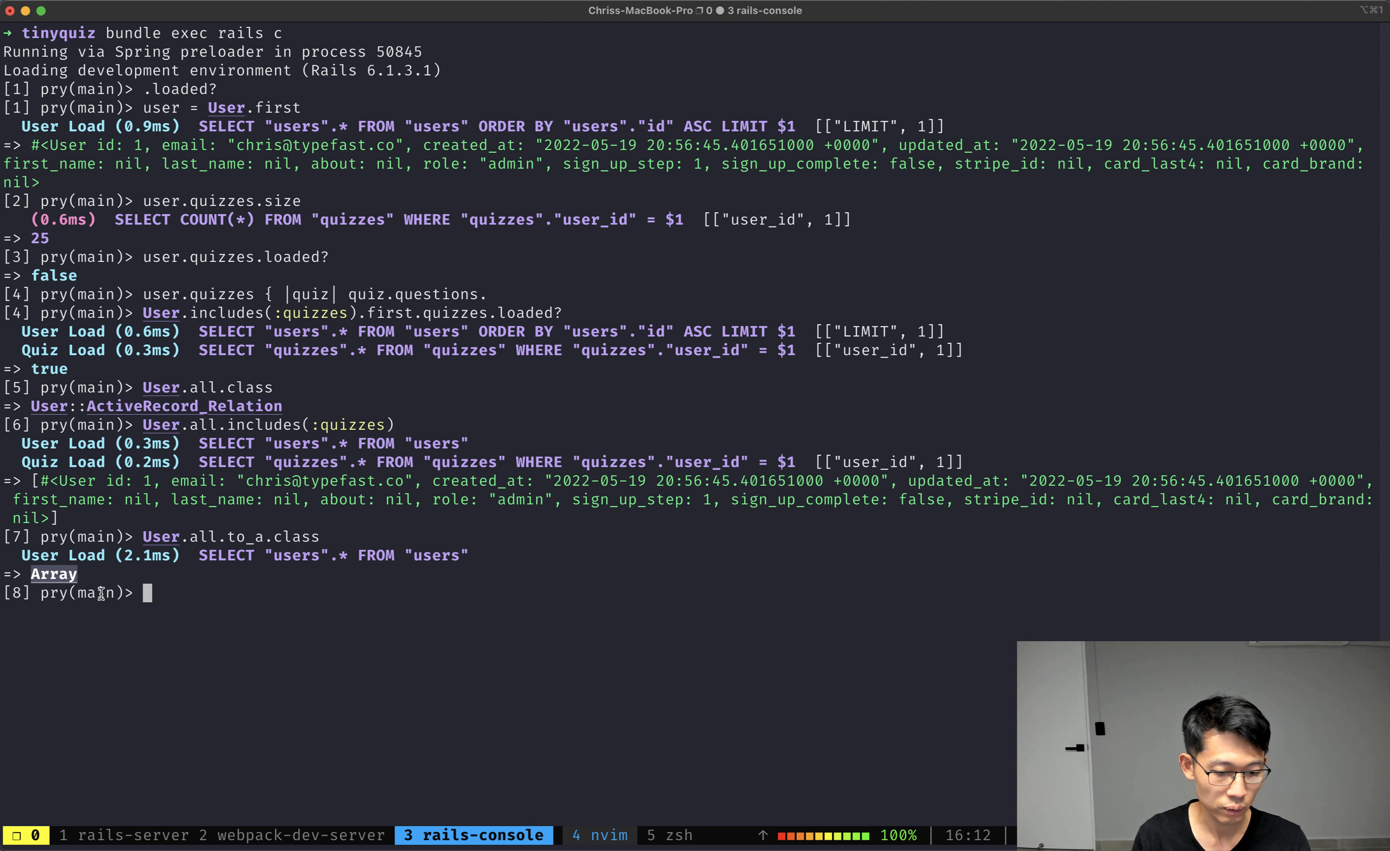
Step: Call includes(:quizzes) on User.all.to_a and observe the NoMethodError on the array
type("User.all.to_a.class")
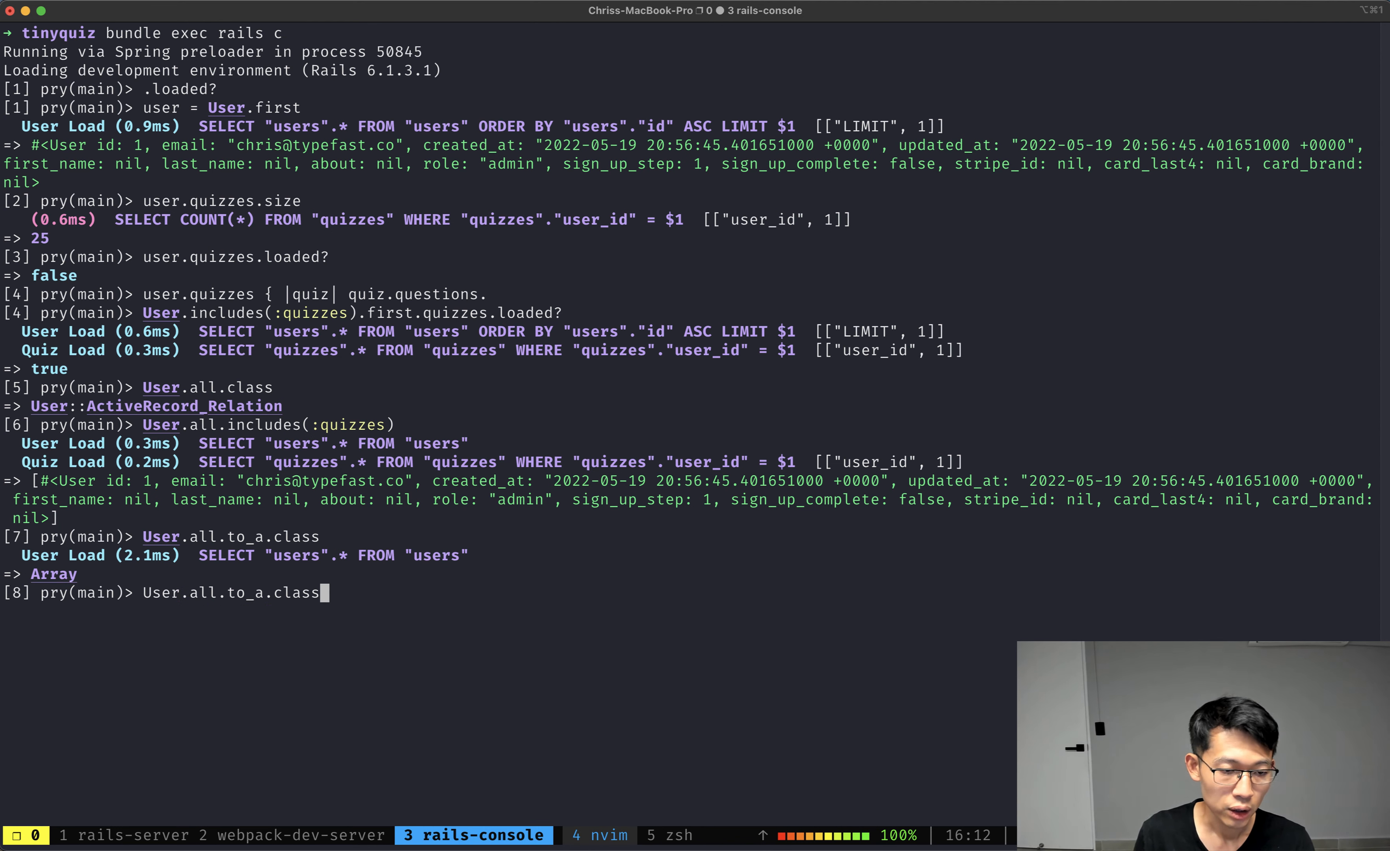
type("includes(:")
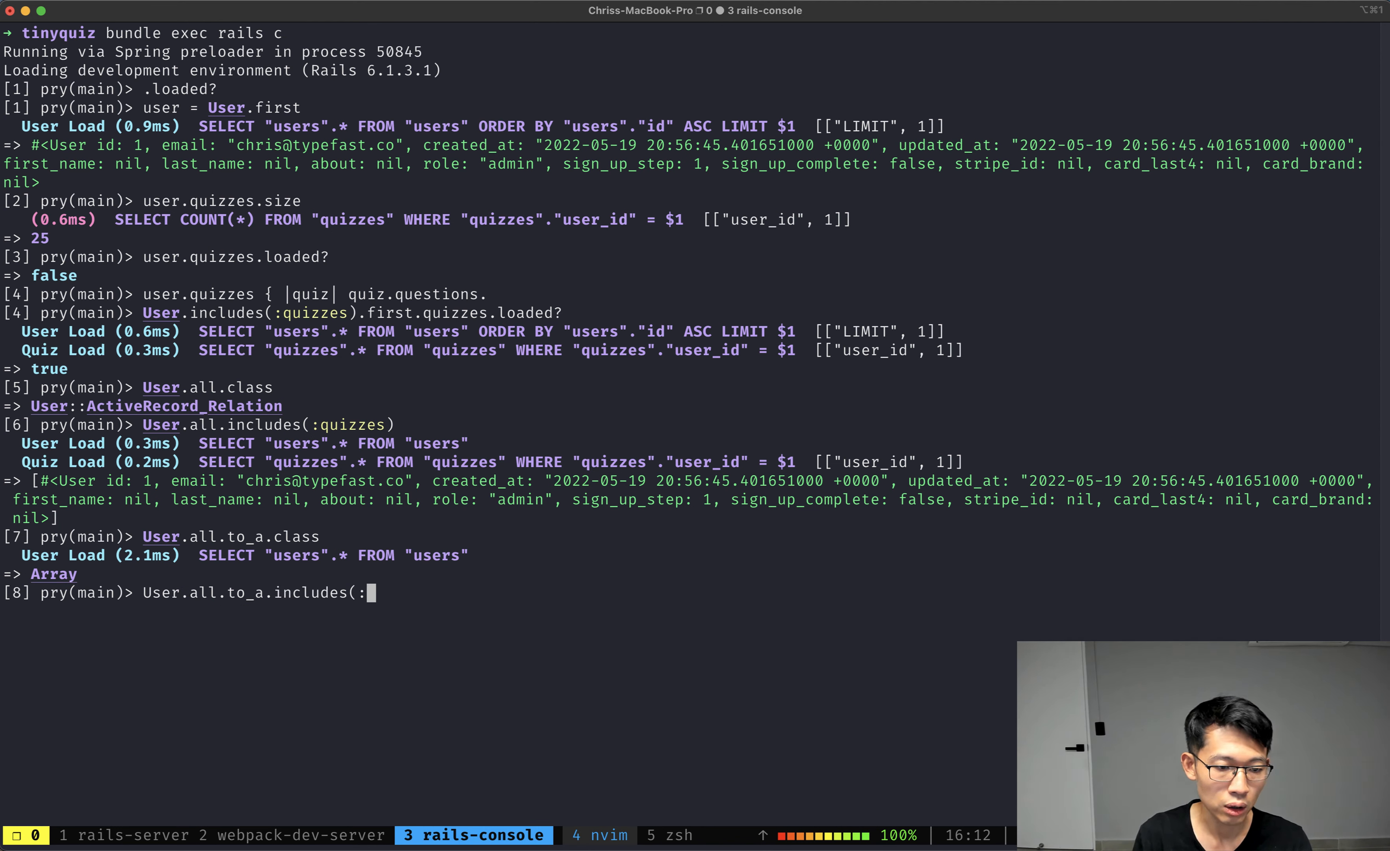
key("Return")
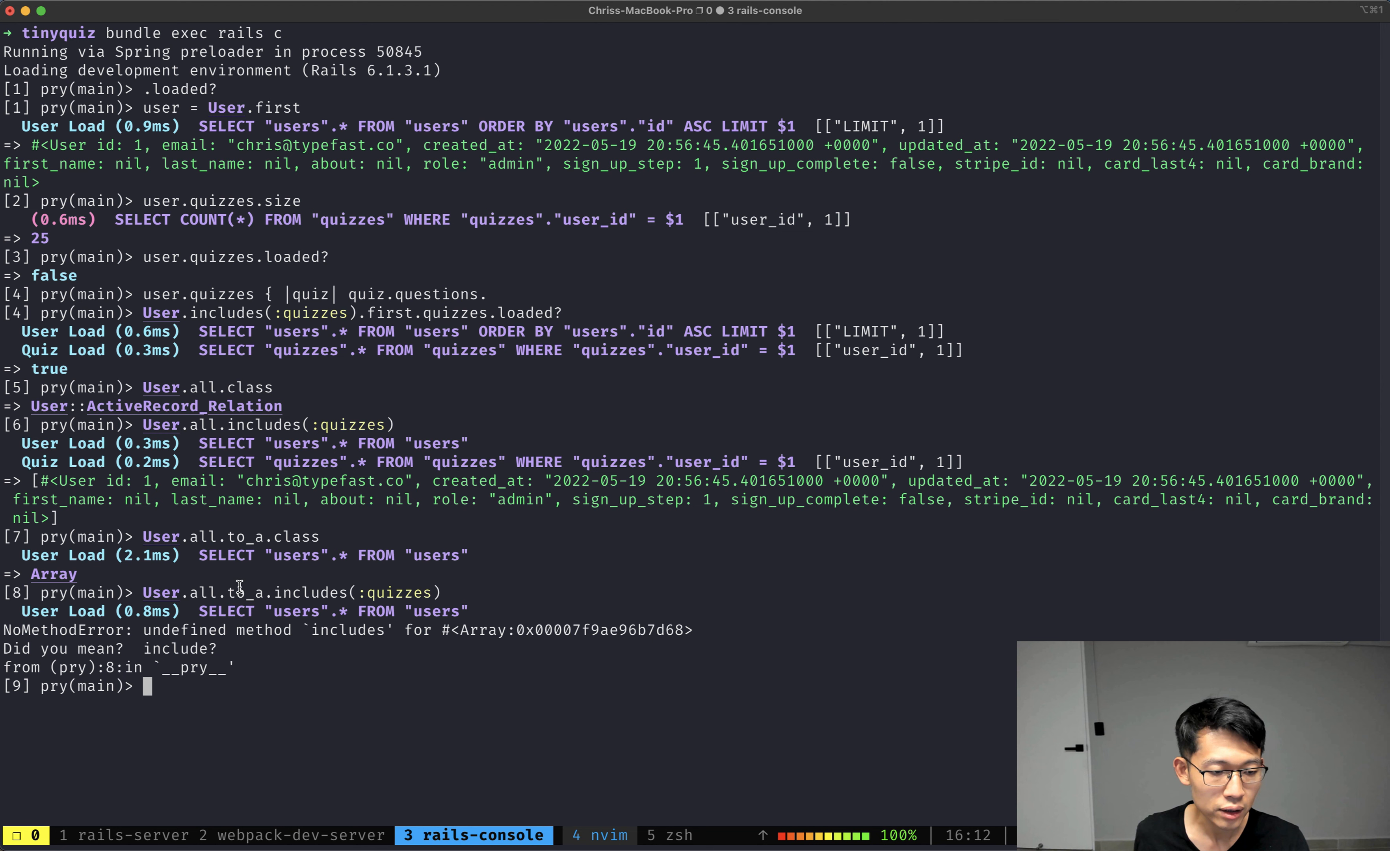
mouse_move(475, 595)
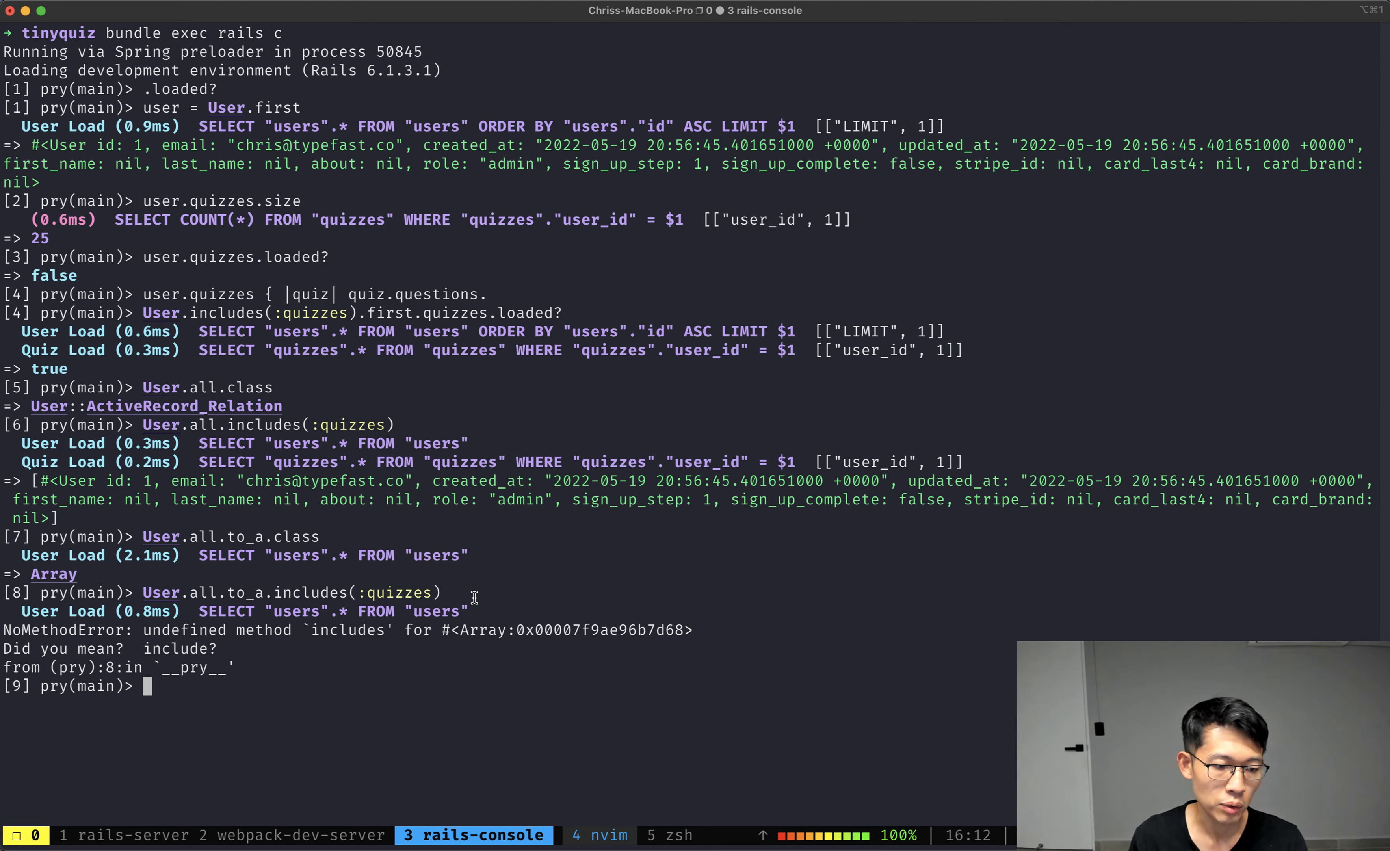
Step: Store all users as an array with users = User.all.to_a, then begin reassigning users
type("users = User.a")
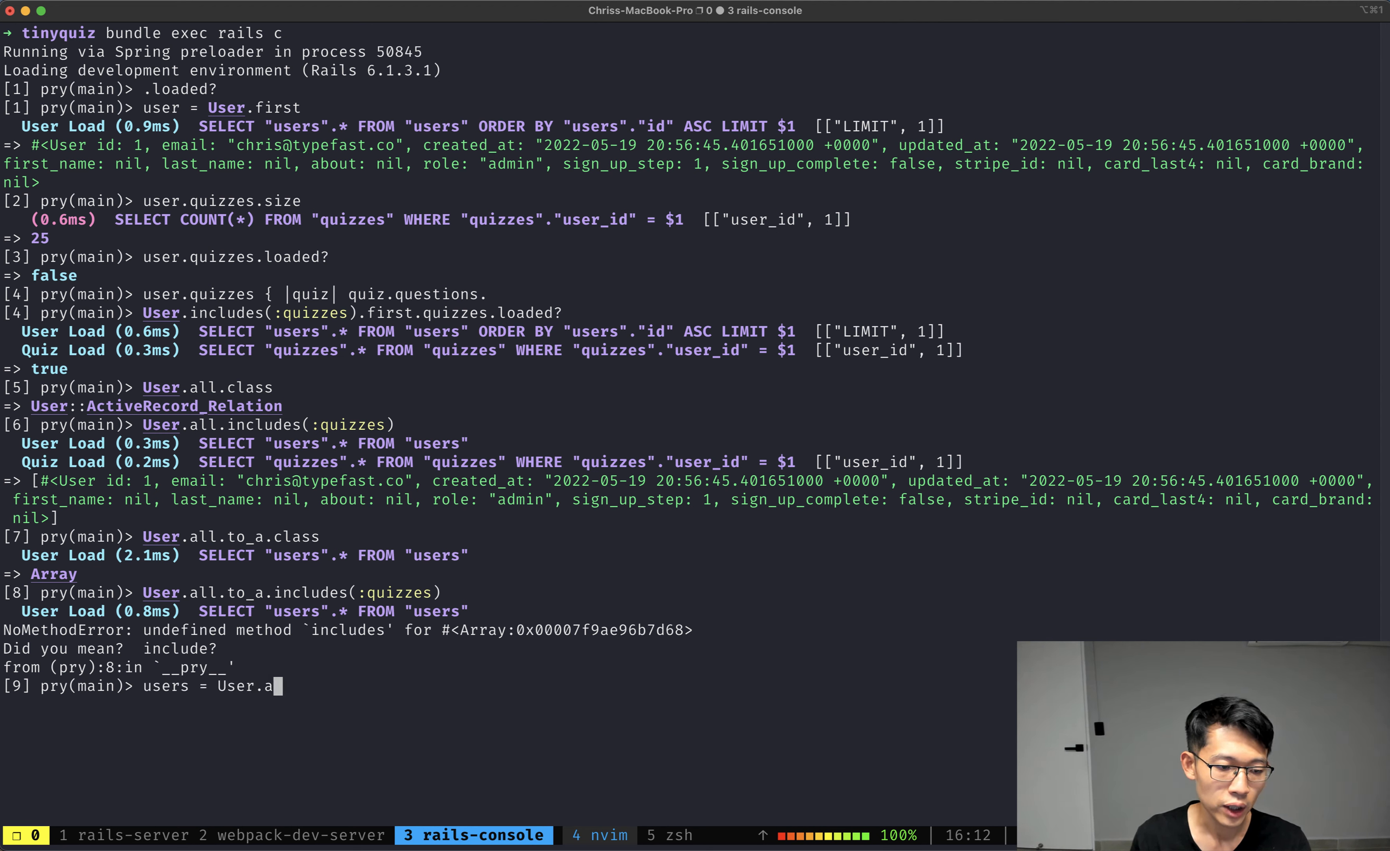
key("Return")
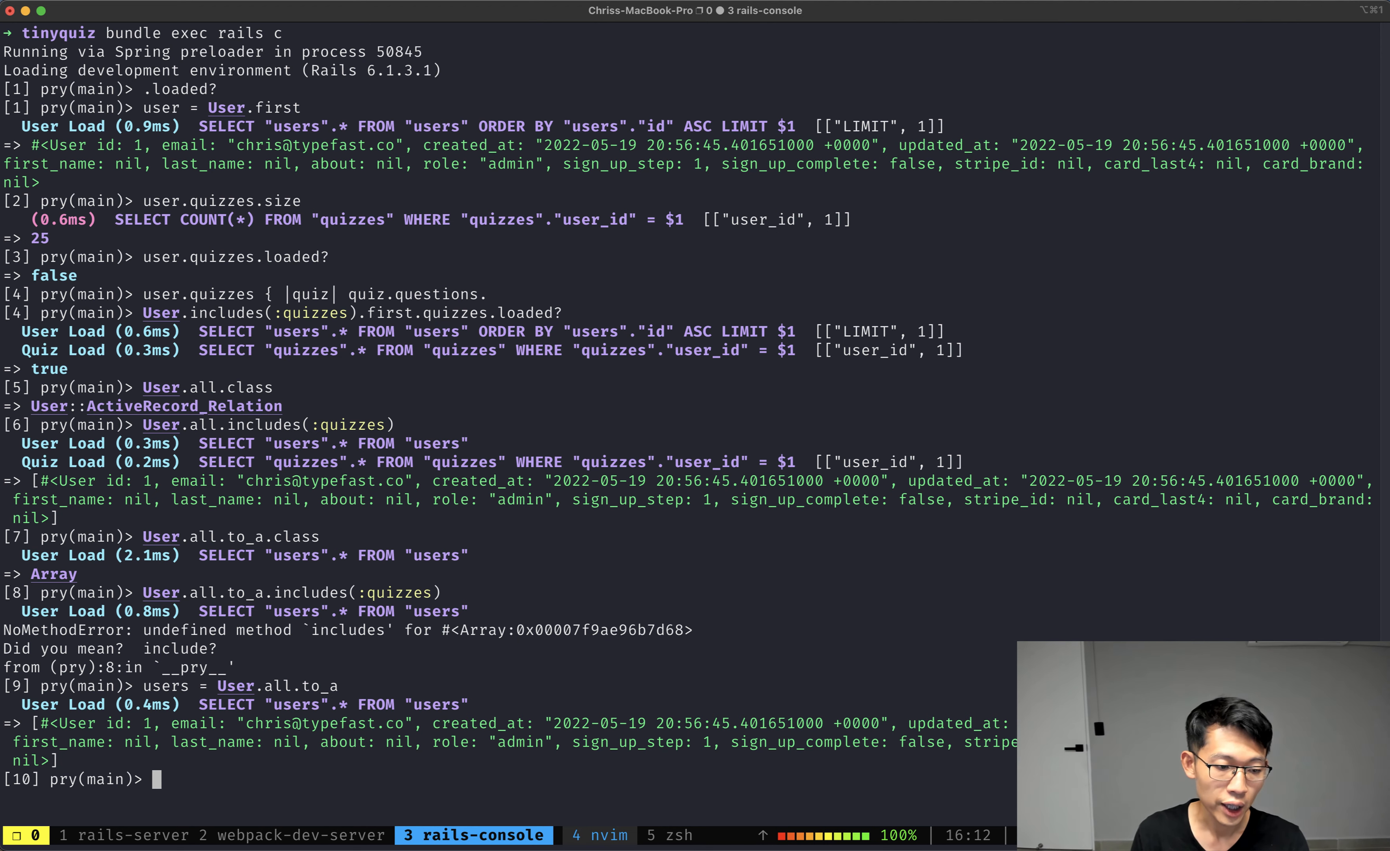
type("users = User.")
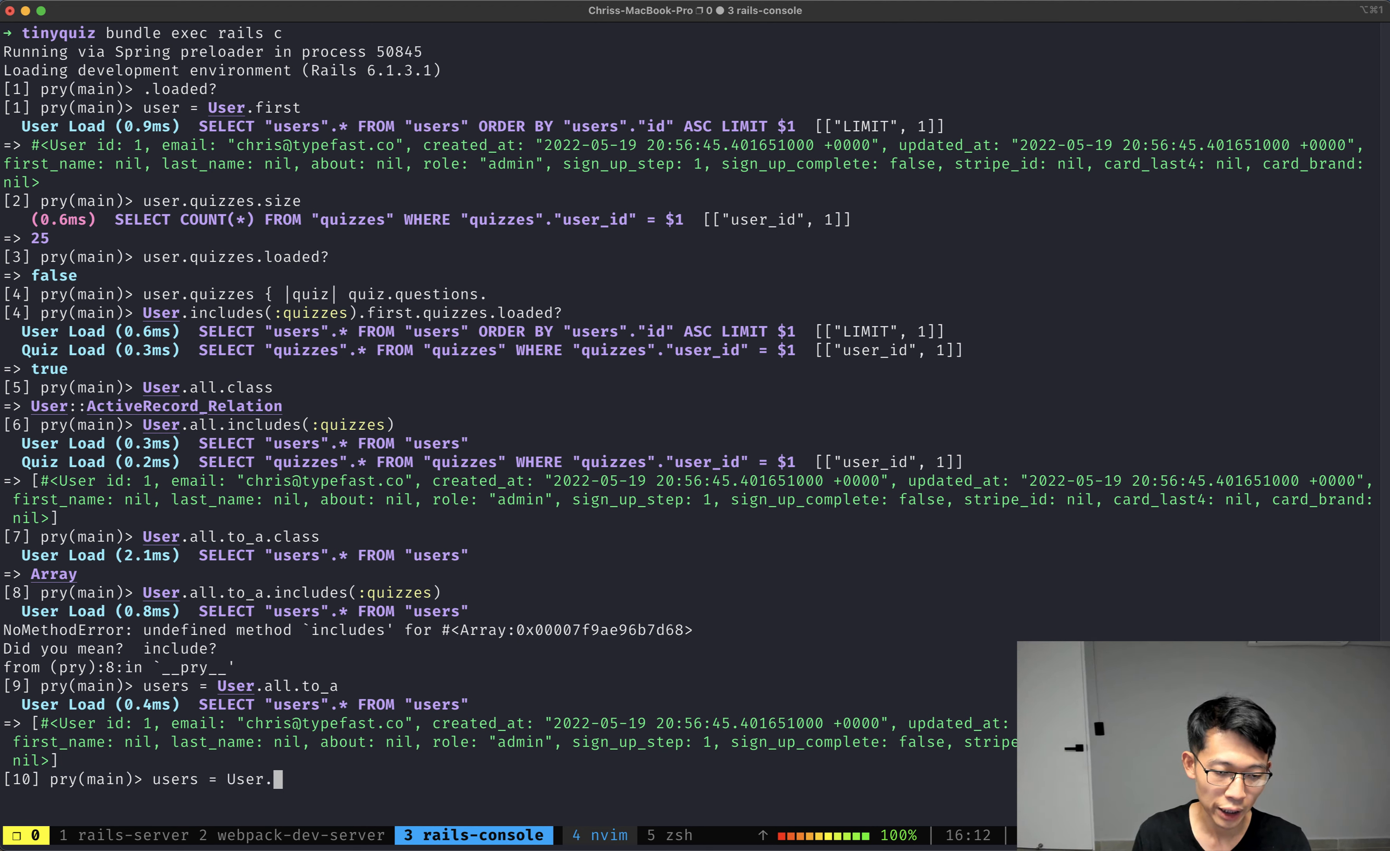
Step: Rebuild users as User.where(id: users.map(&:id)) and eager-load with users.includes(:quizzes)
type("where(id:")
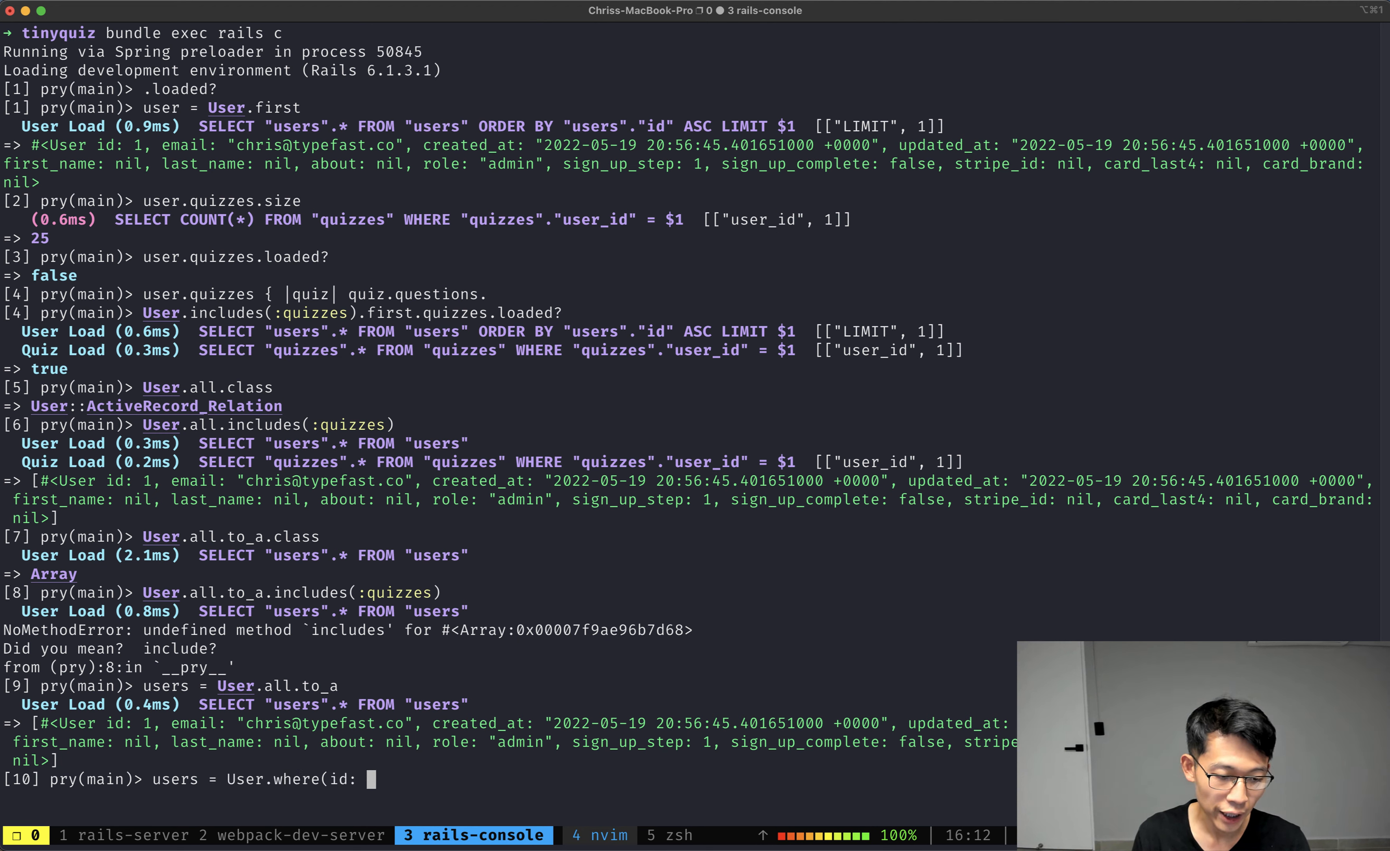
type("users.map(&:id")
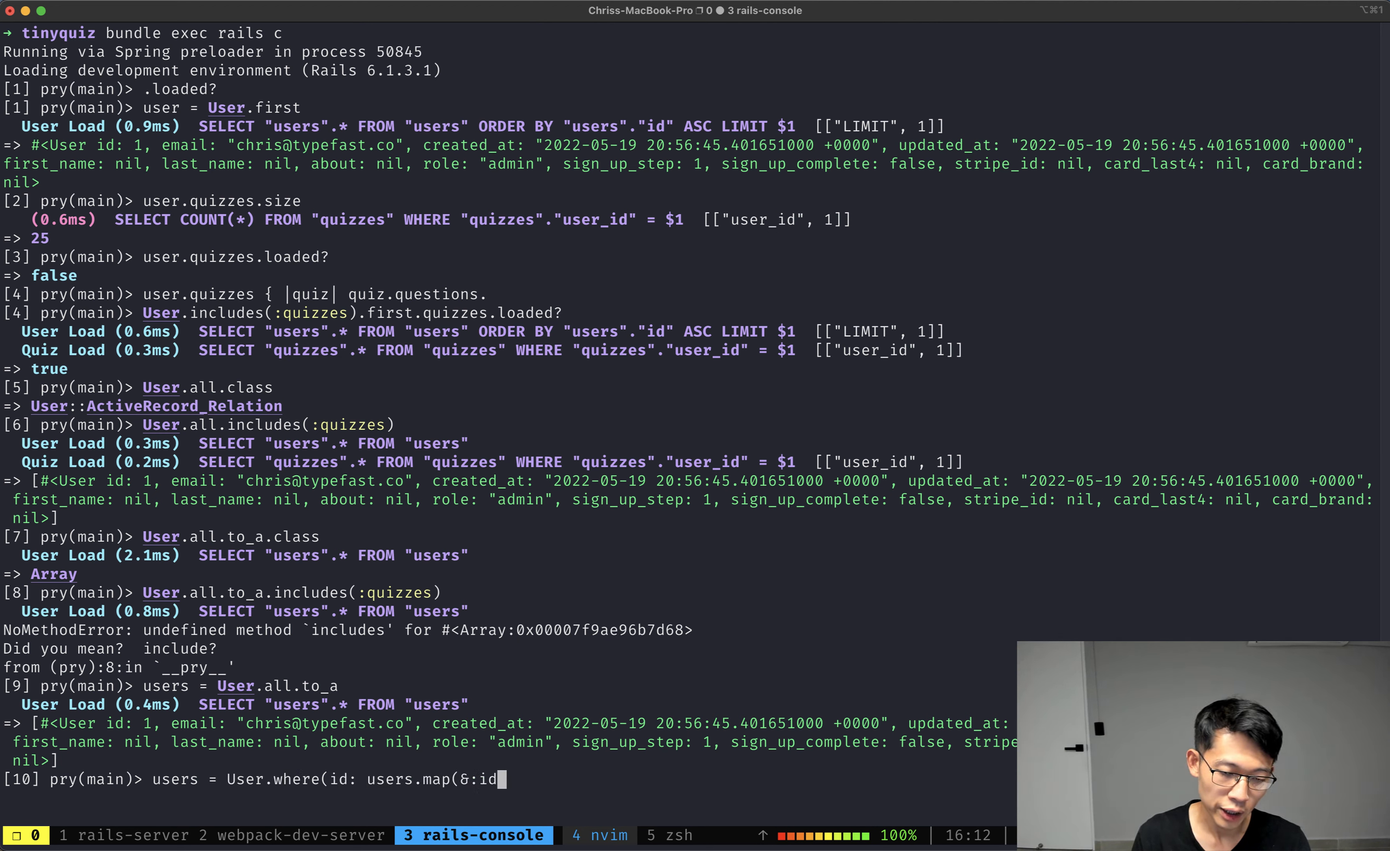
type("))")
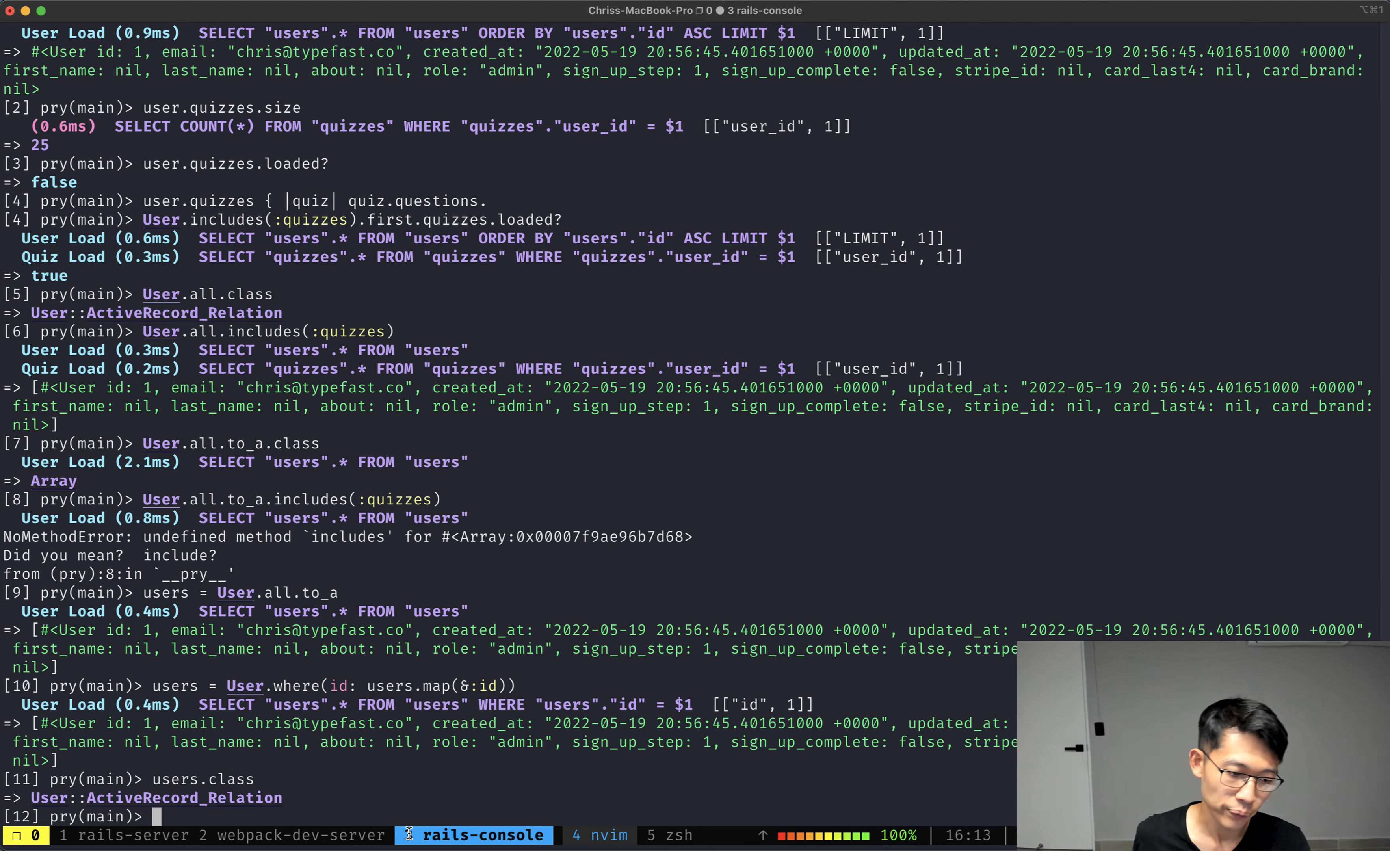
type("users.incl")
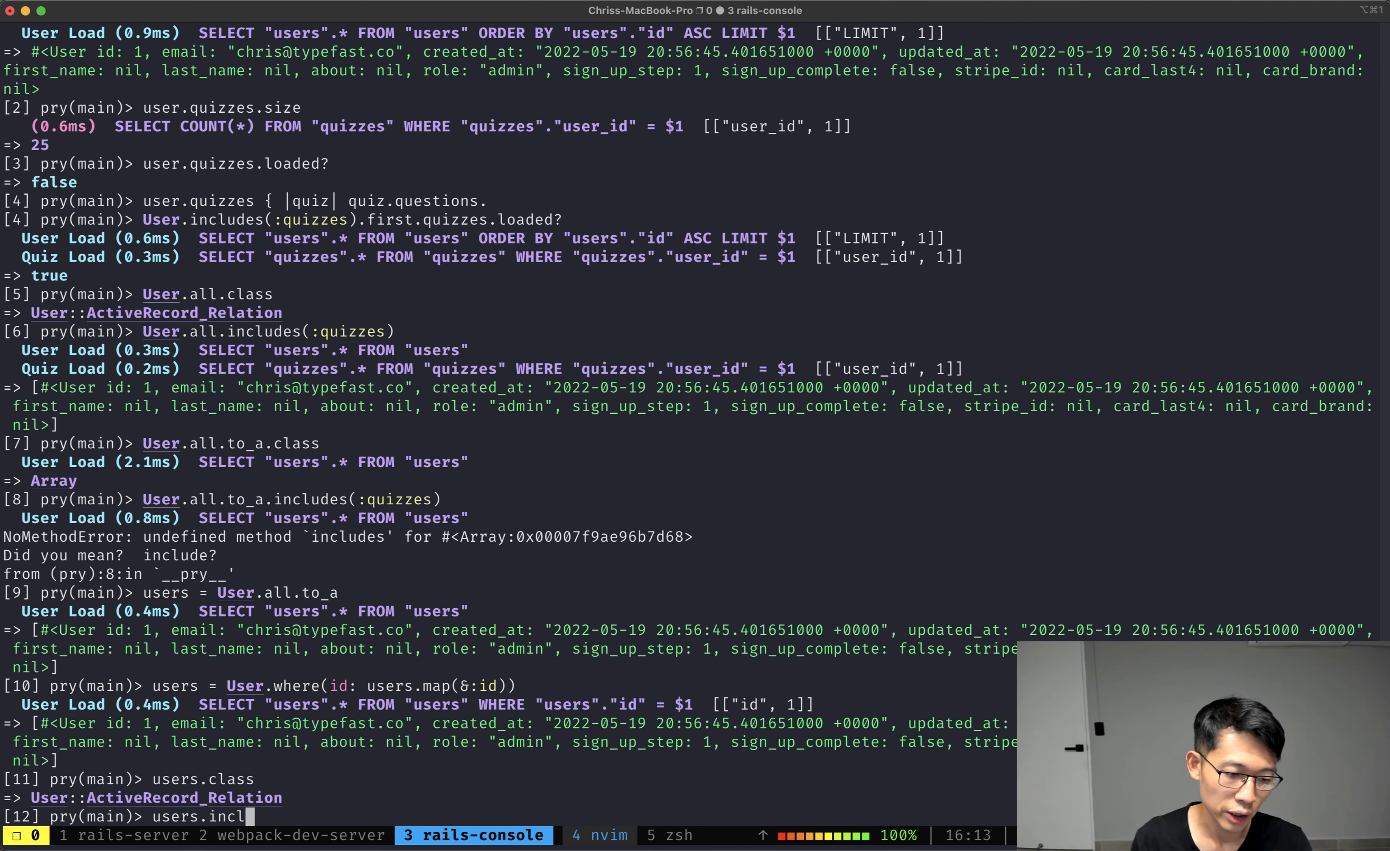
key("Return")
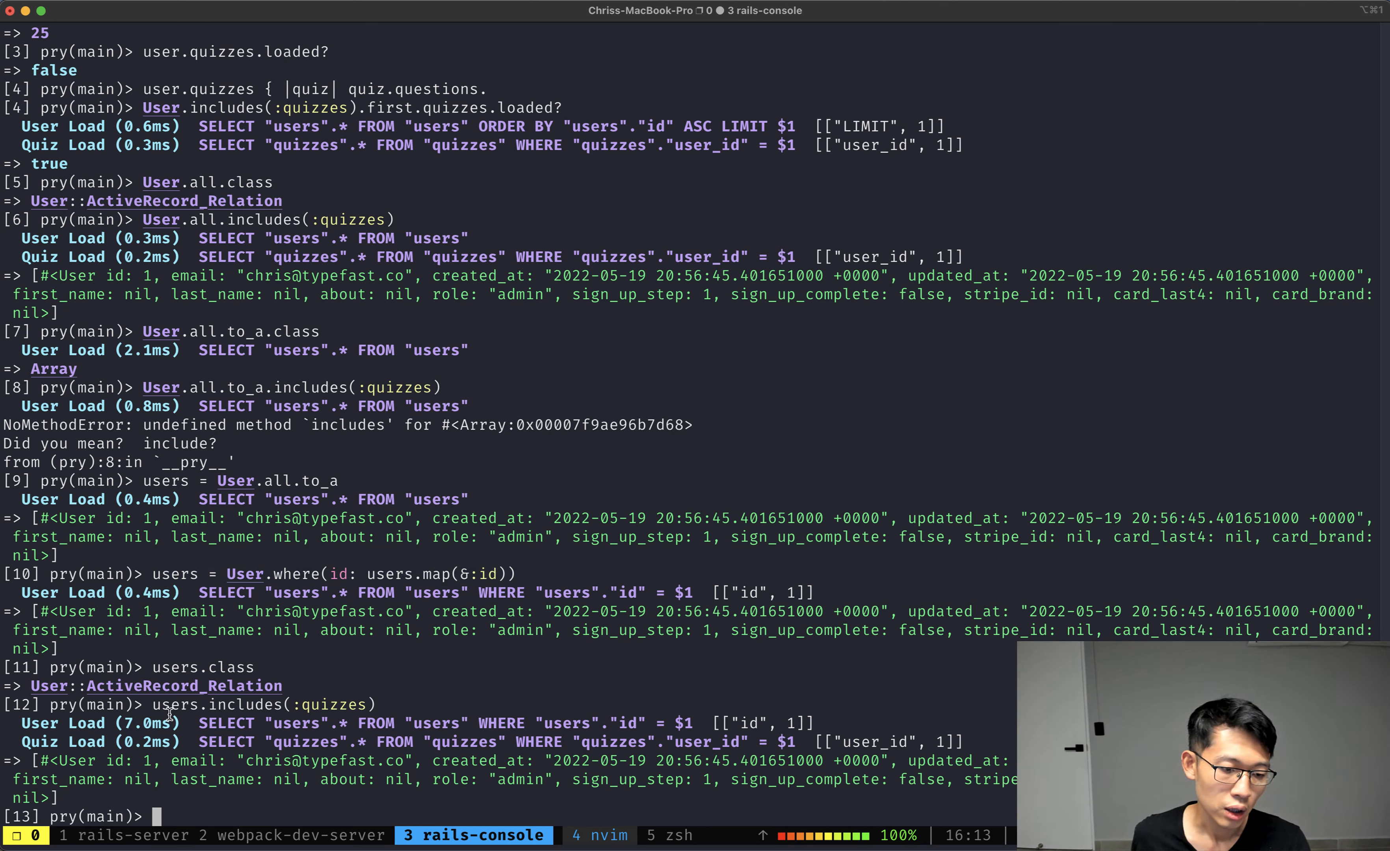
mouse_move(368, 655)
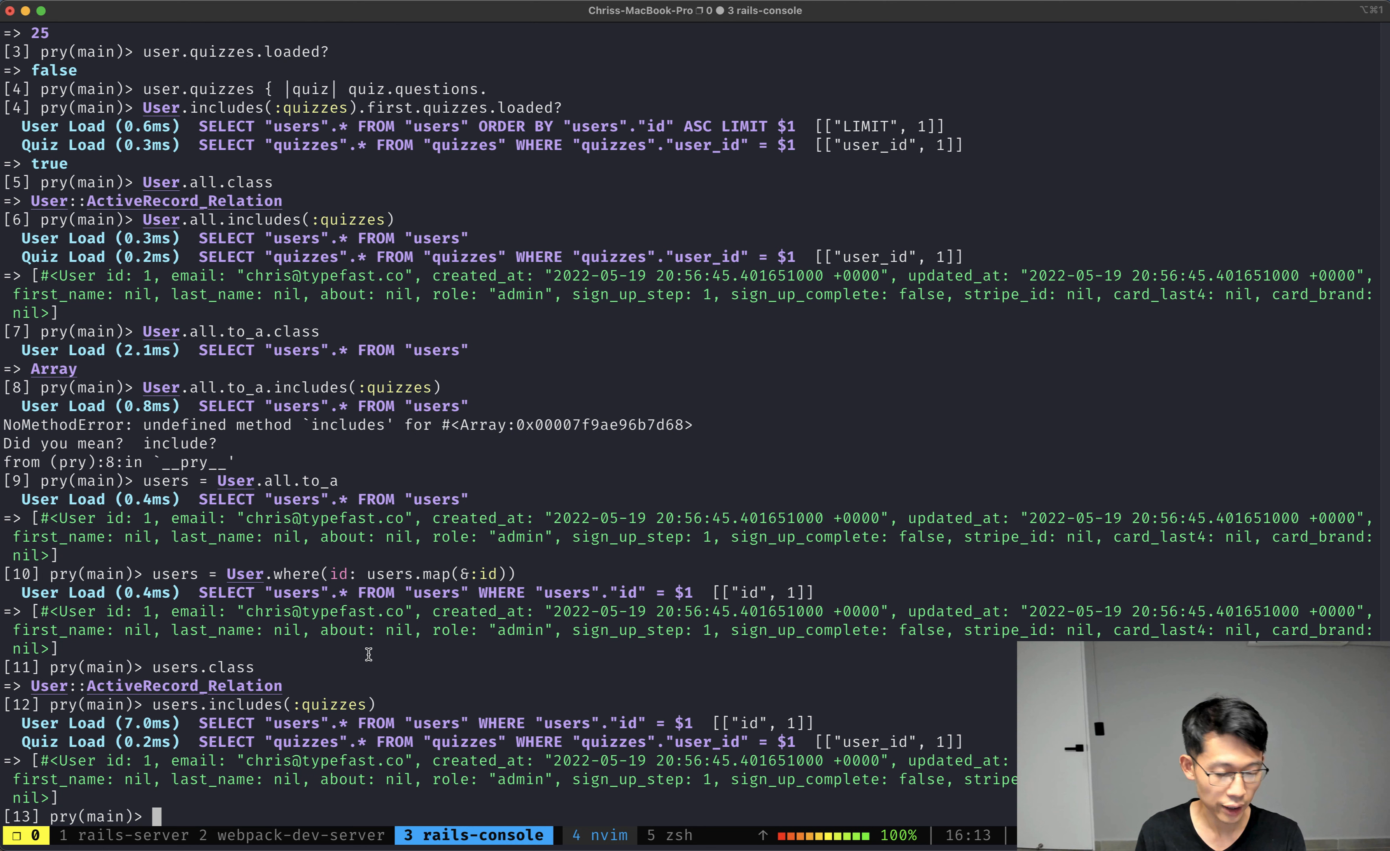
Step: Draft ActiveRecord::Associations::Preloader.new.preload(users ...) against the users array
type("ActiveRecord")
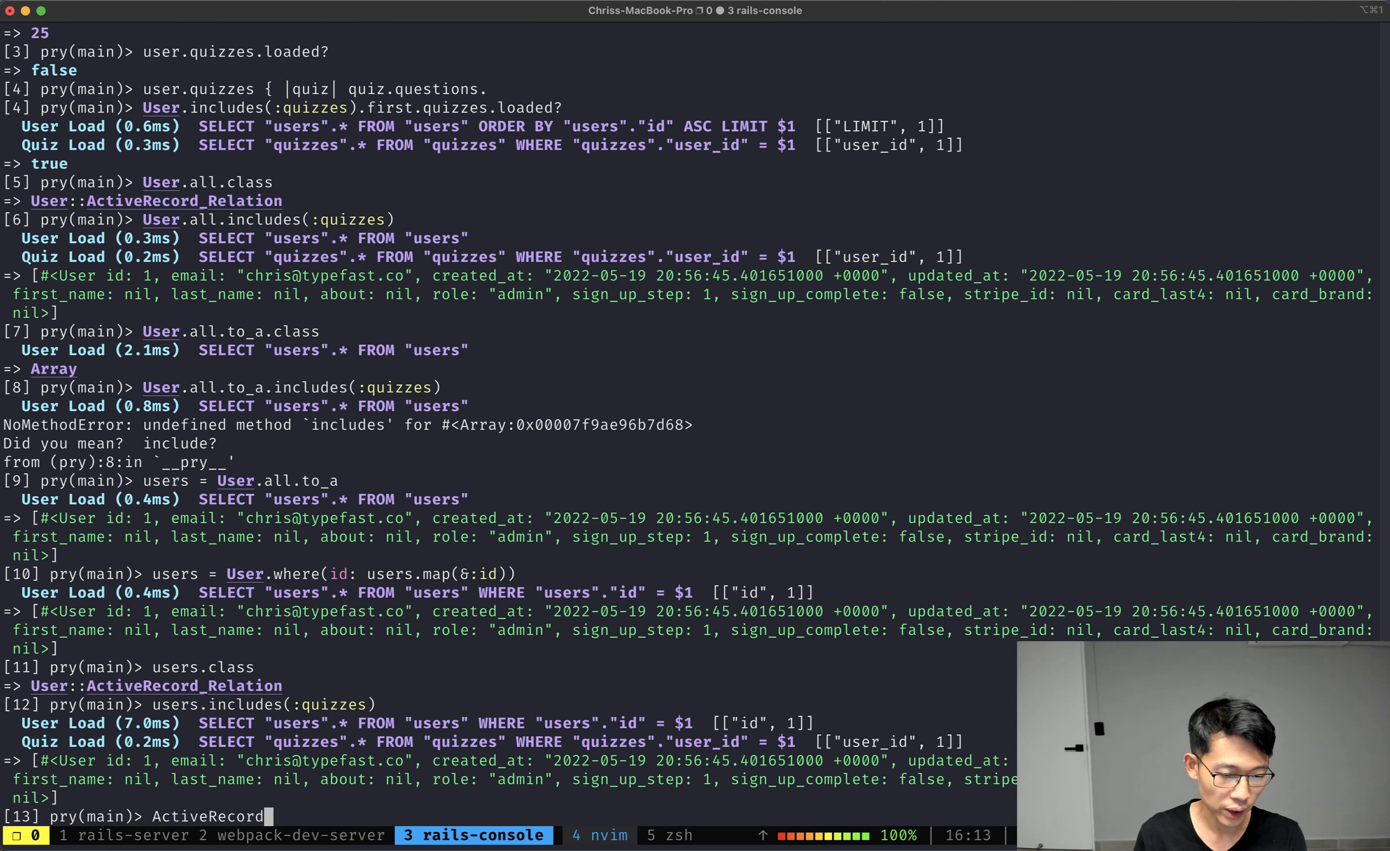
type("::Associations::Preloader.")
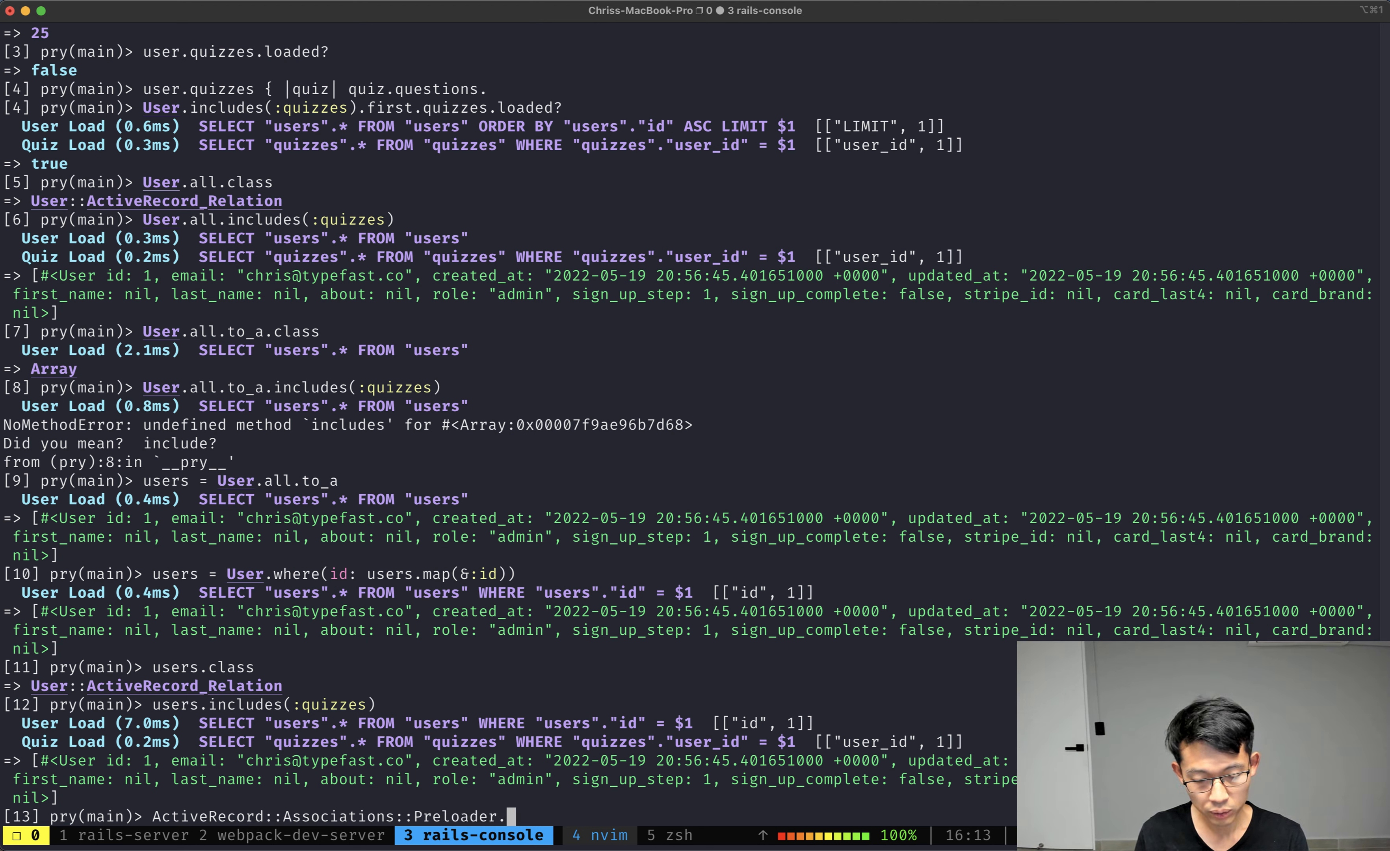
type("new")
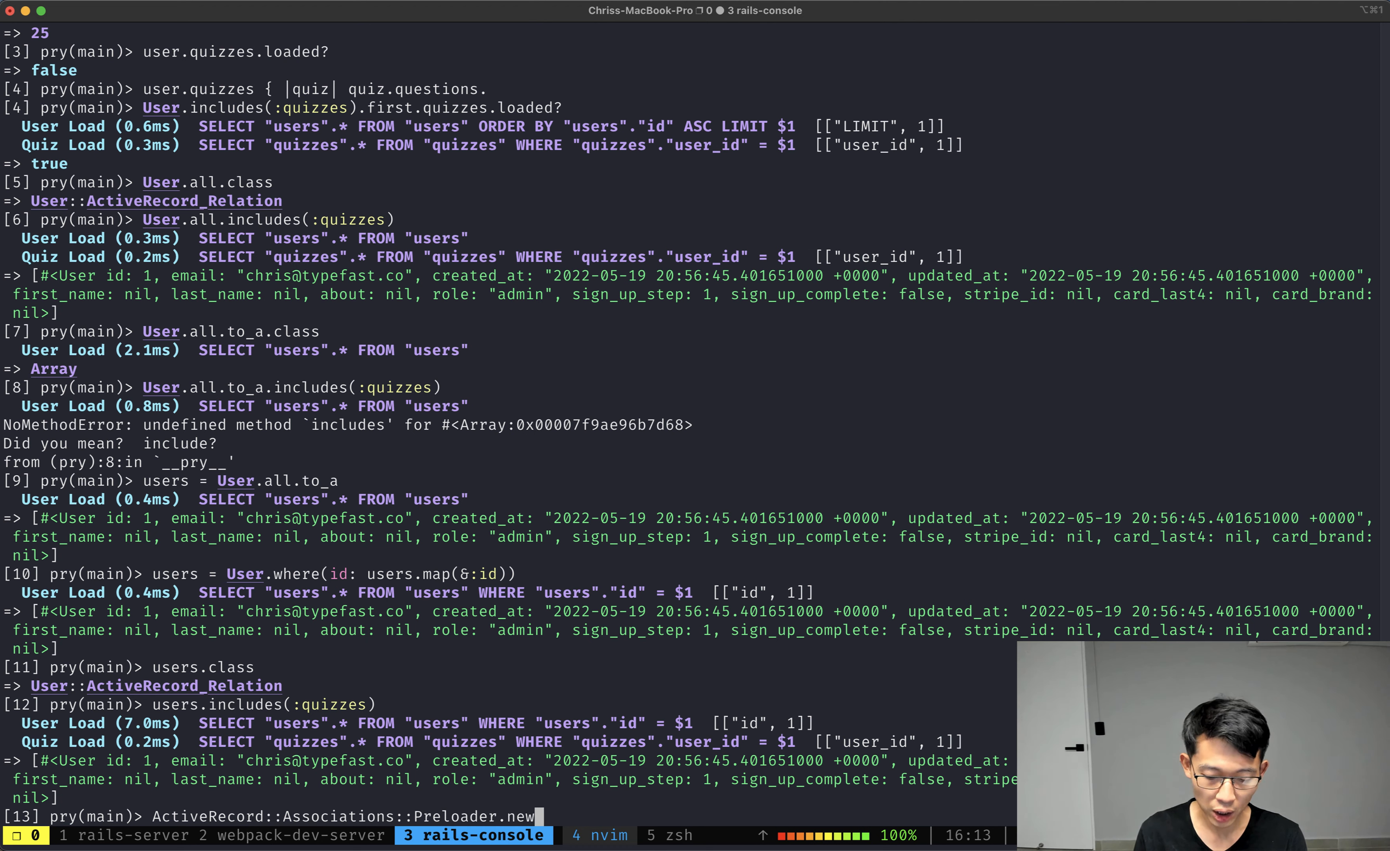
type("(")
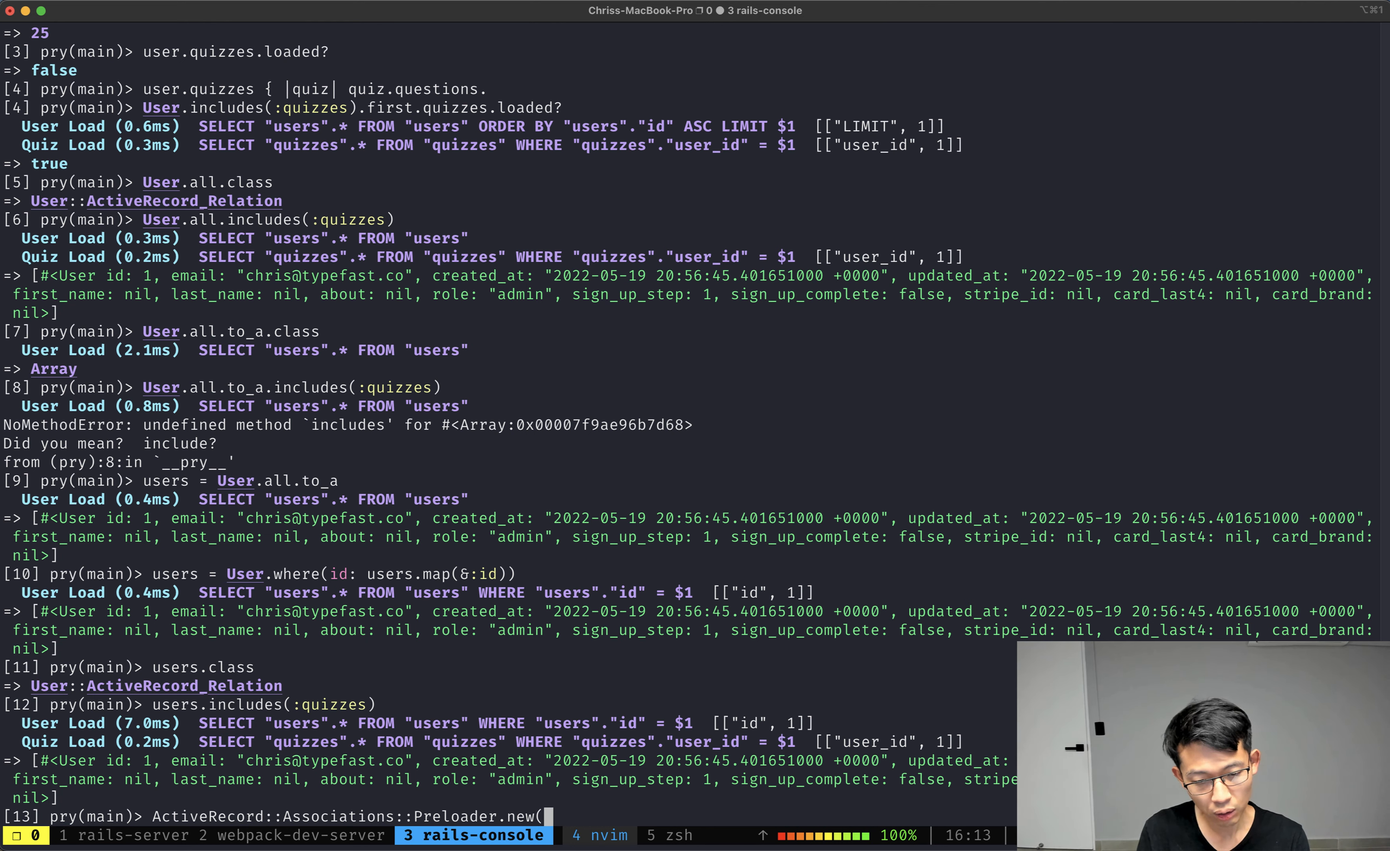
type("preload")
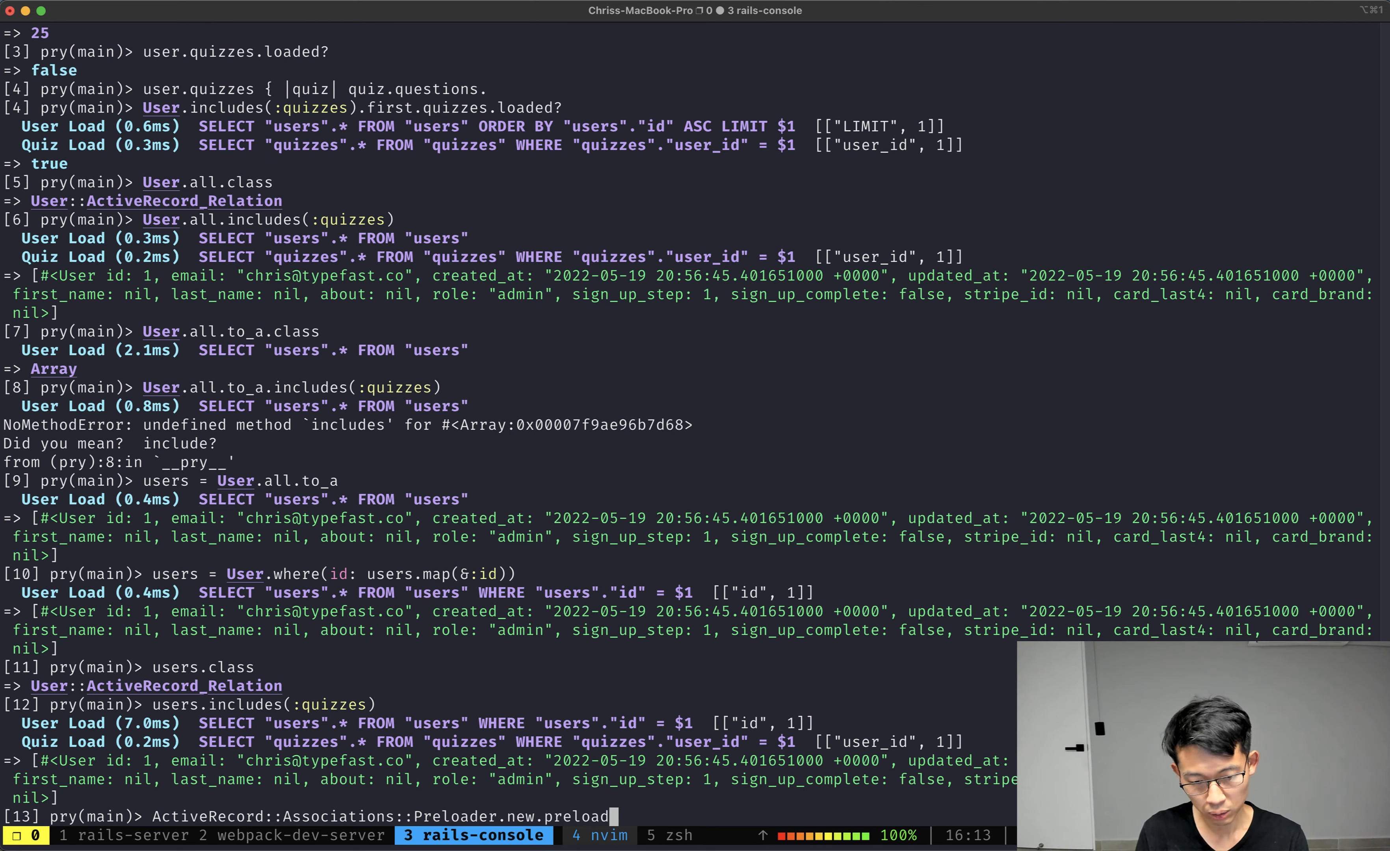
type("(")
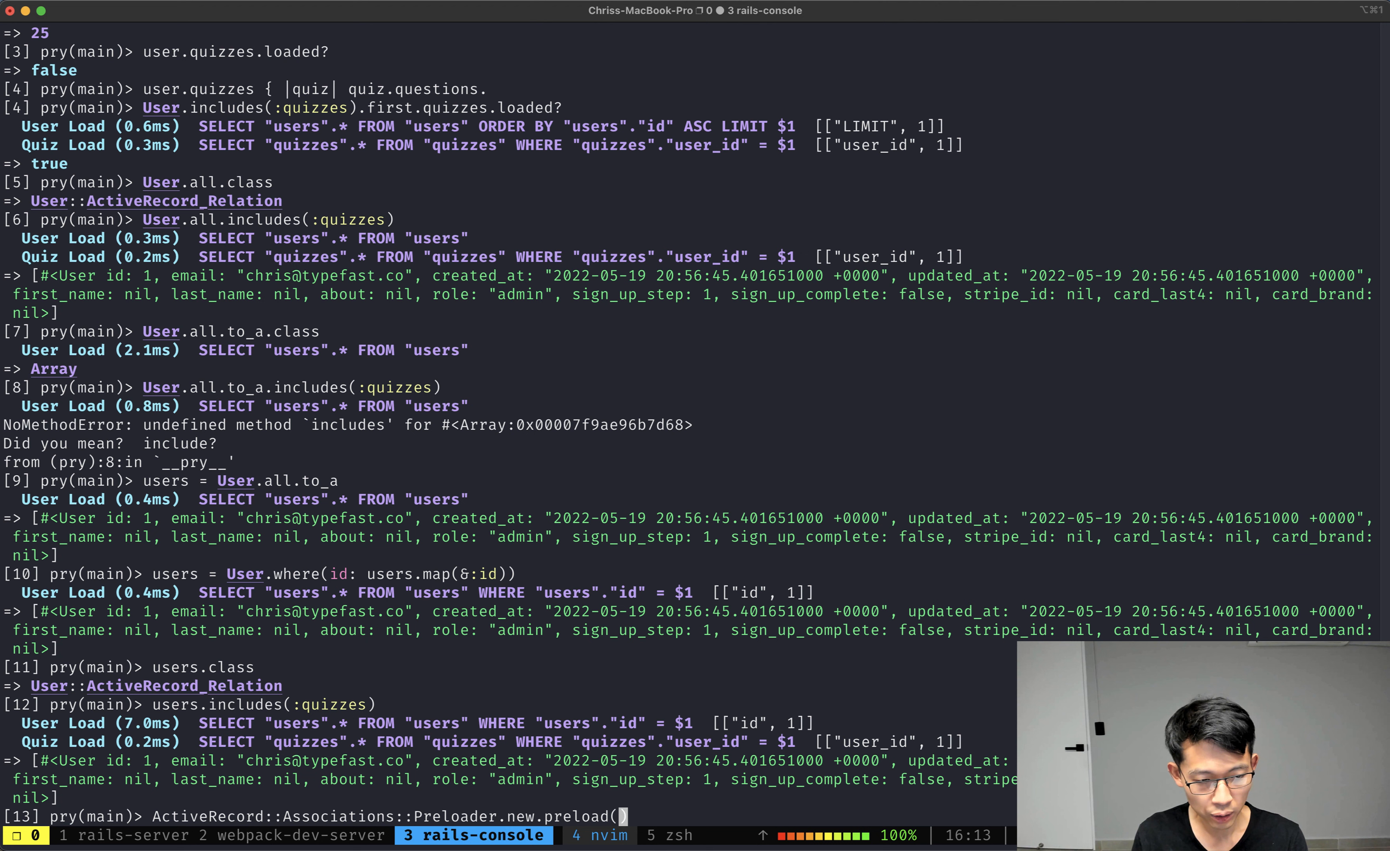
type("users")
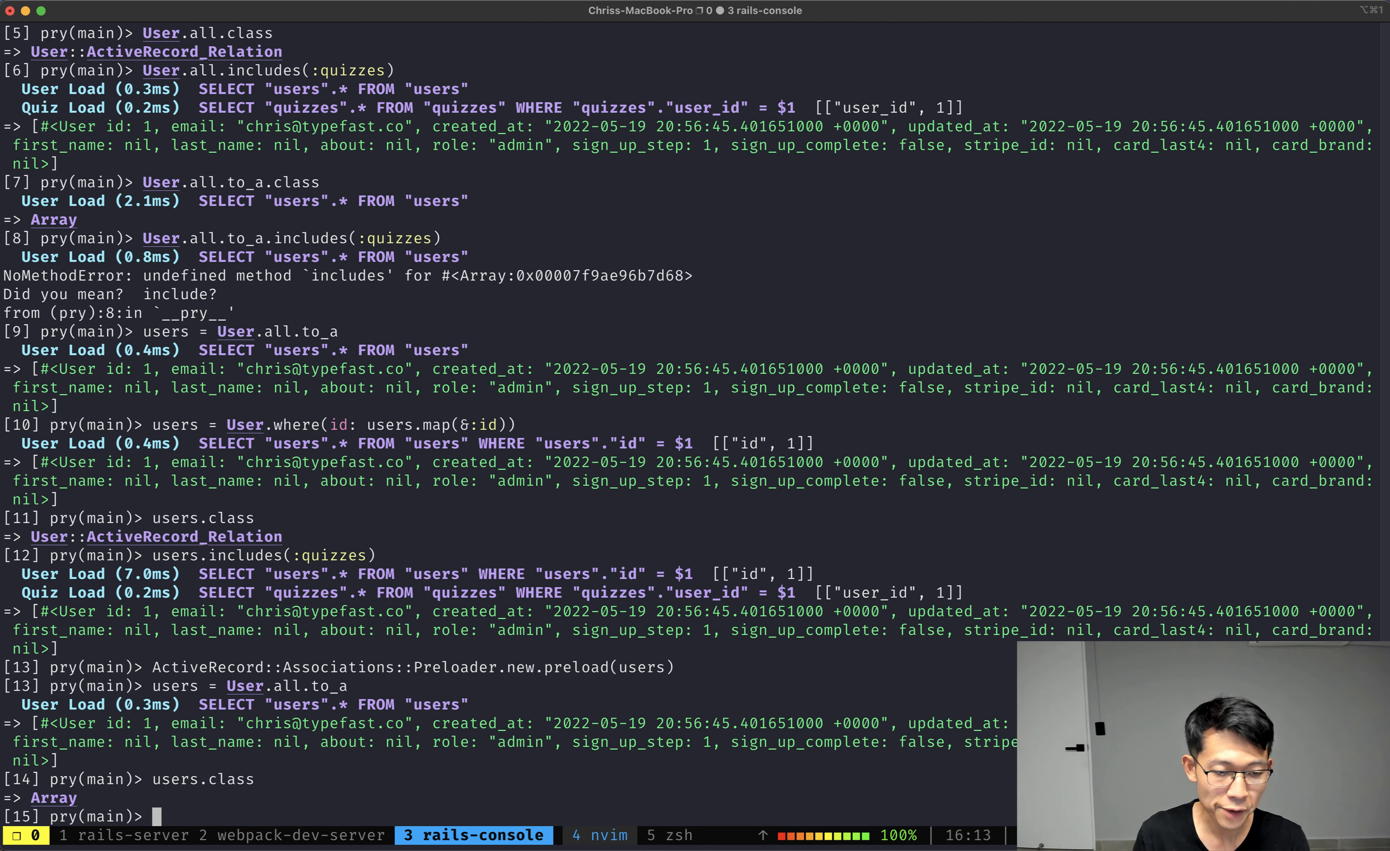
Step: Run ActiveRecord::Associations::Preloader.new.preload(users, :quizzes) to eager-load quizzes onto the array
type("Acti")
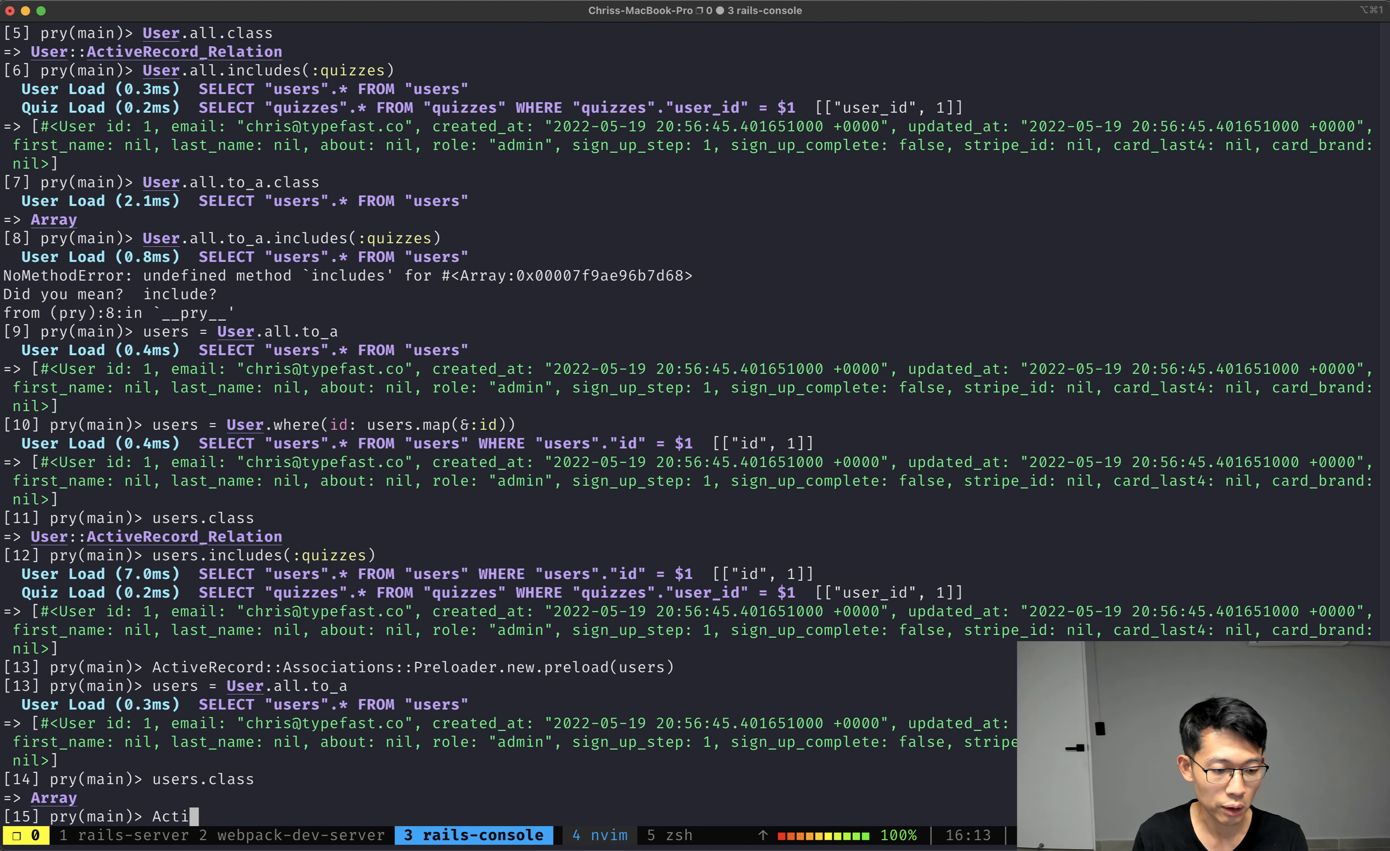
type("veRecord::Ass")
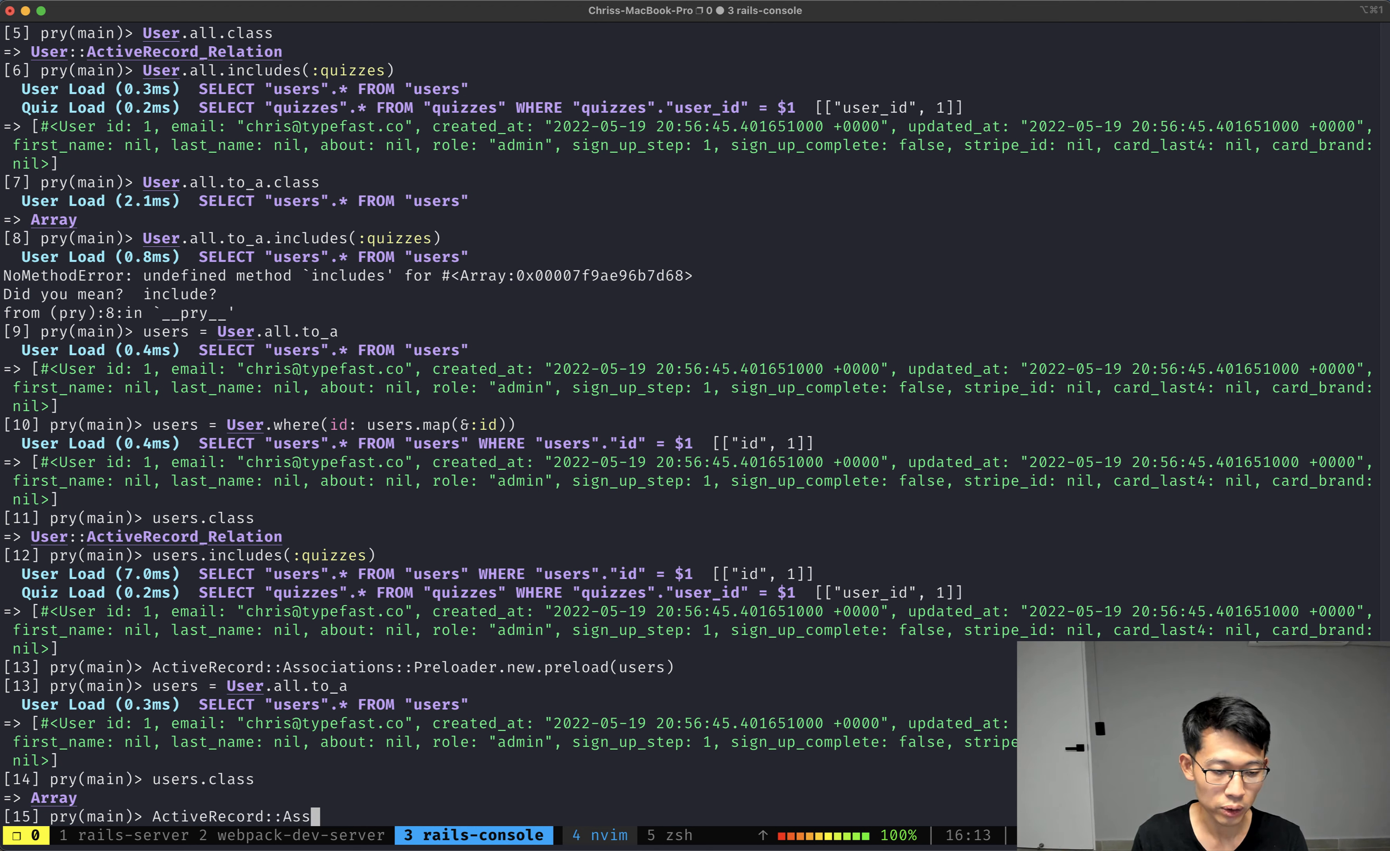
type("ociations::Preloader")
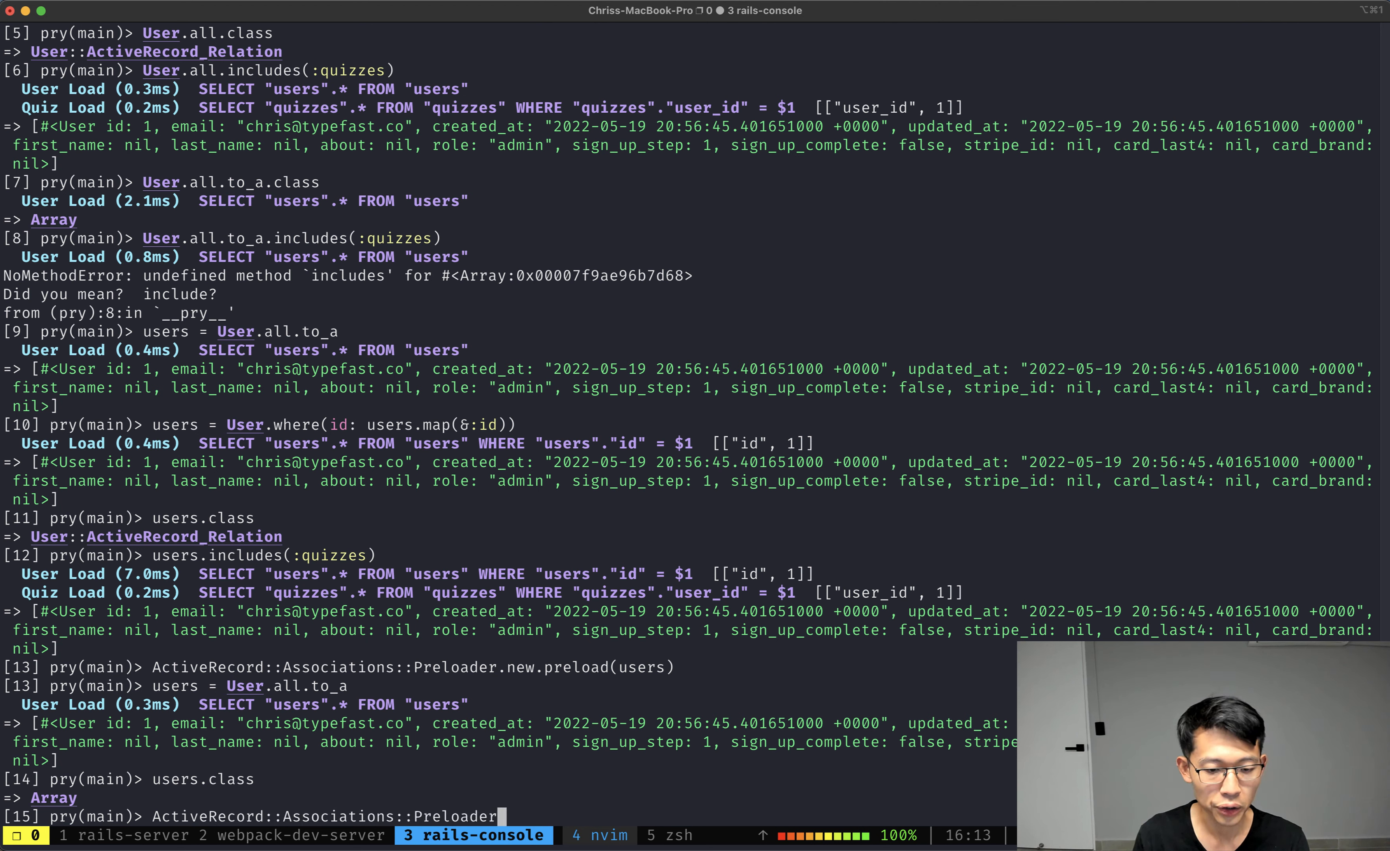
type(".new.p")
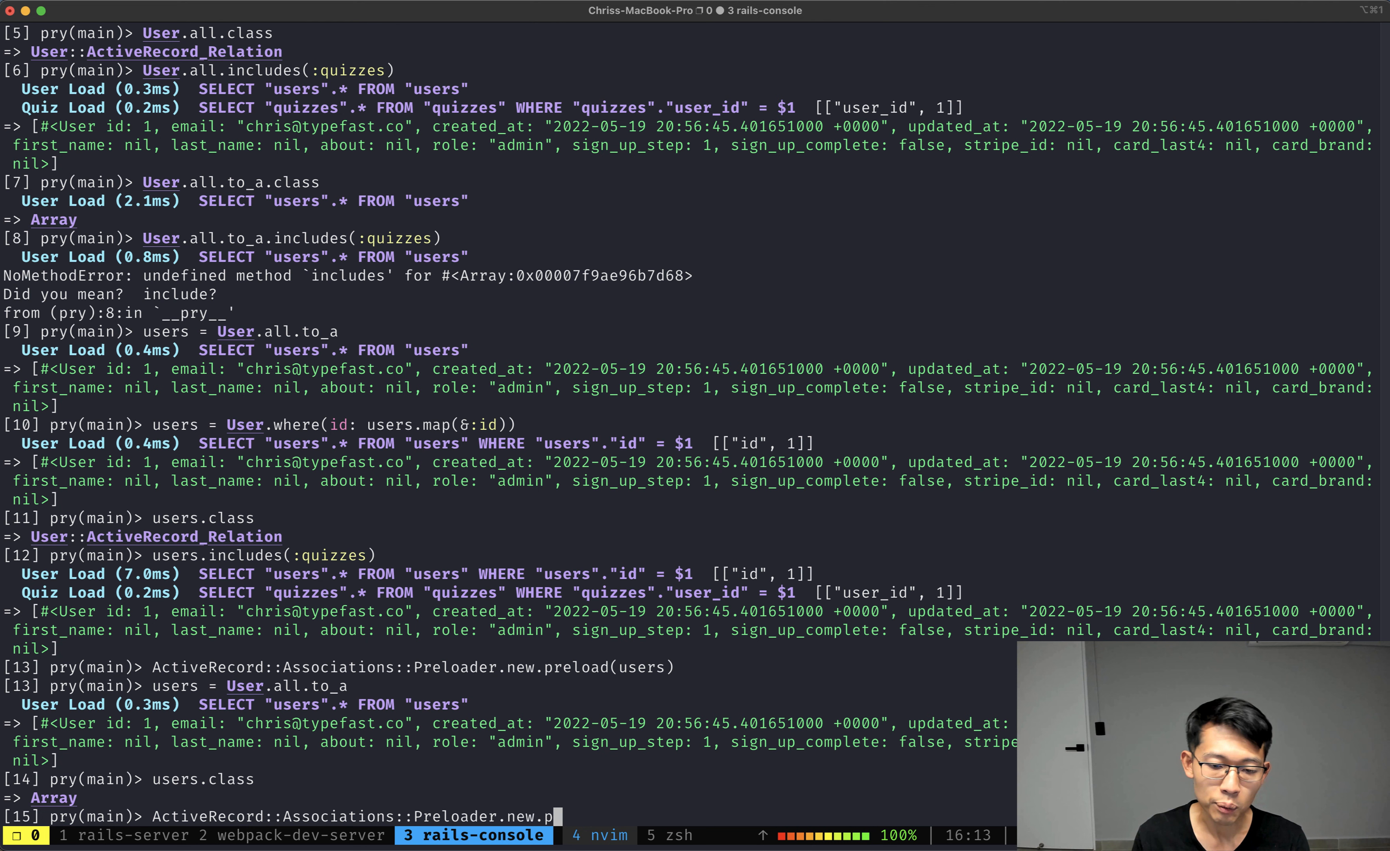
type("reload(")
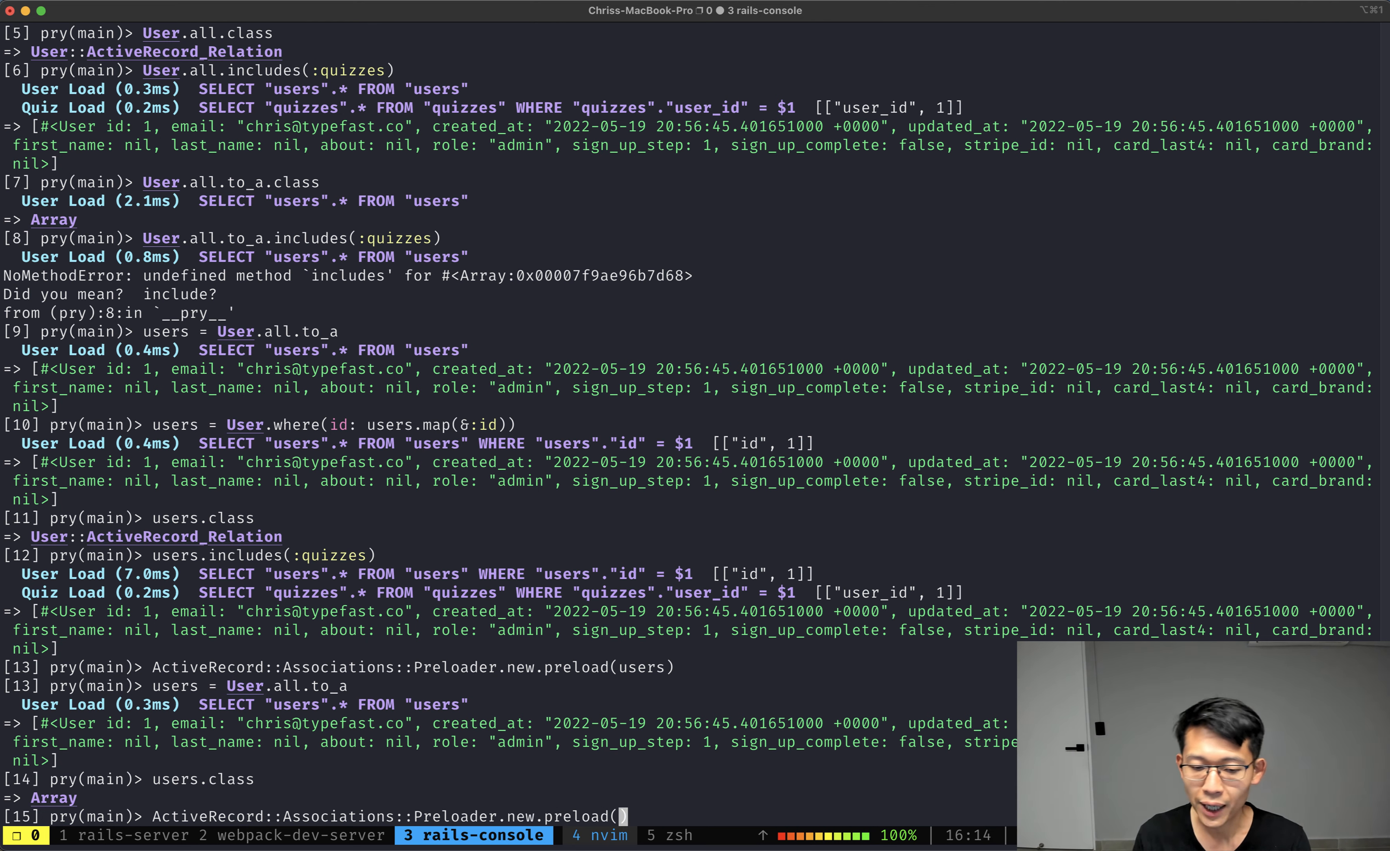
type("users,")
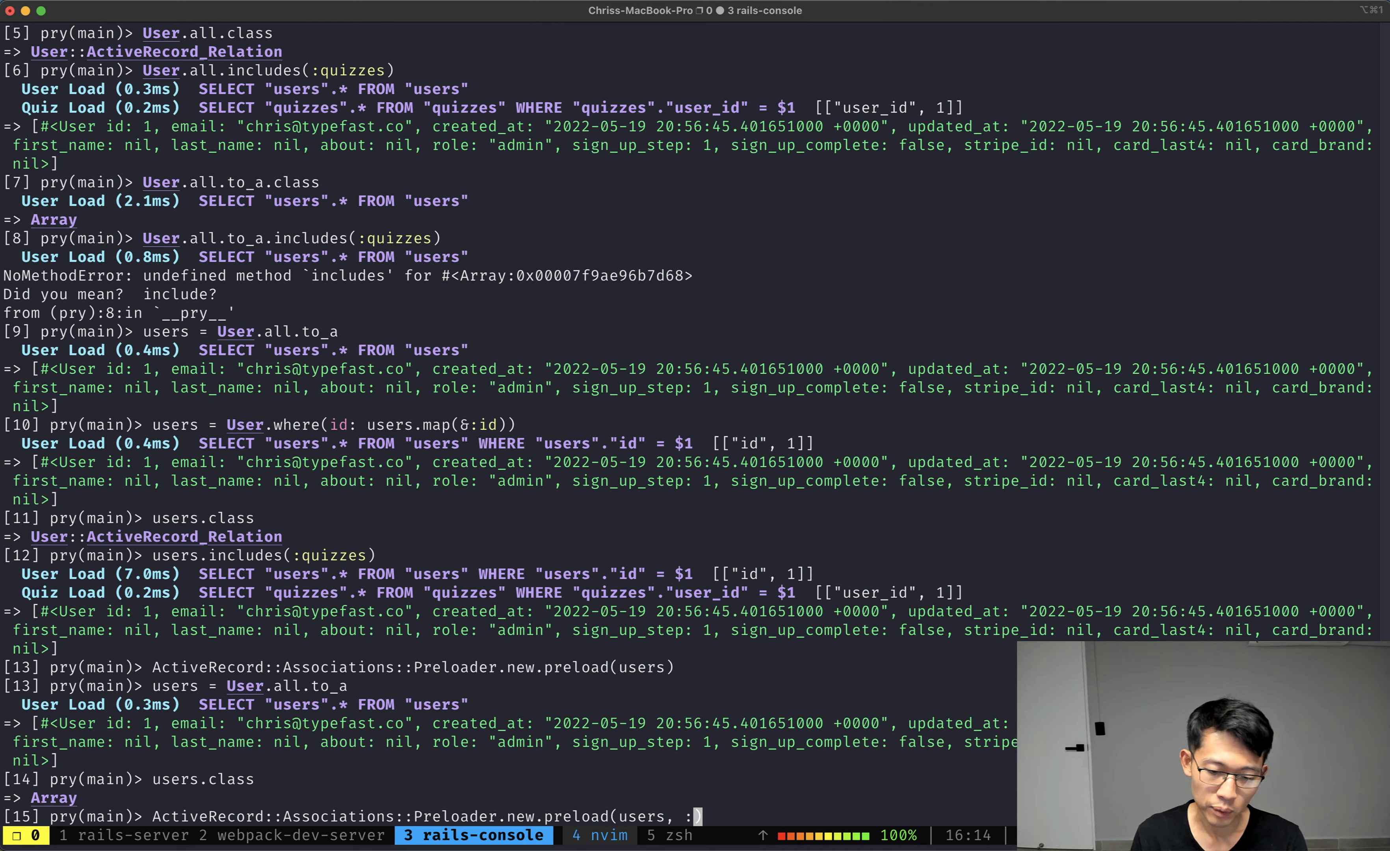
type(":quizzes")
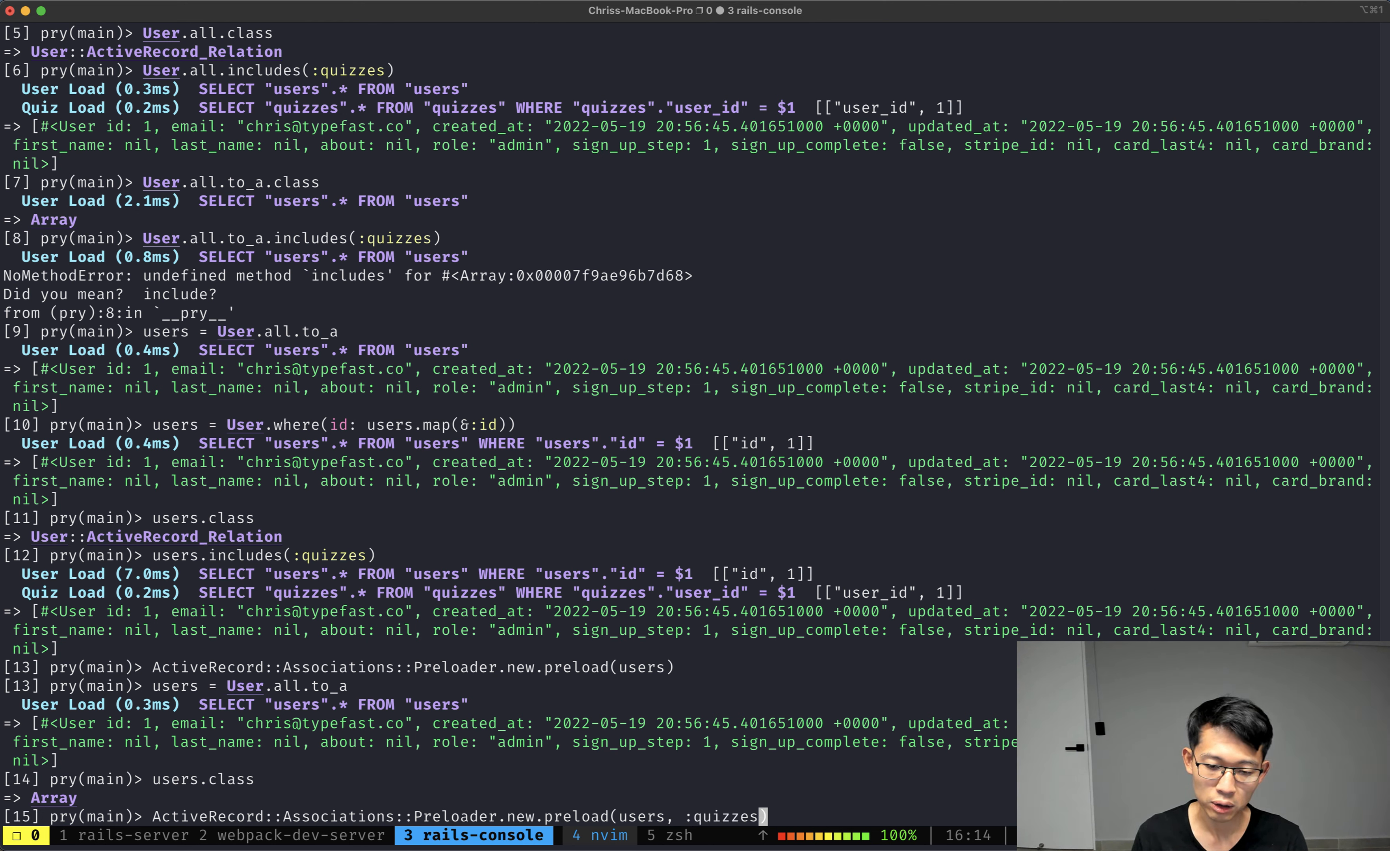
key("Return")
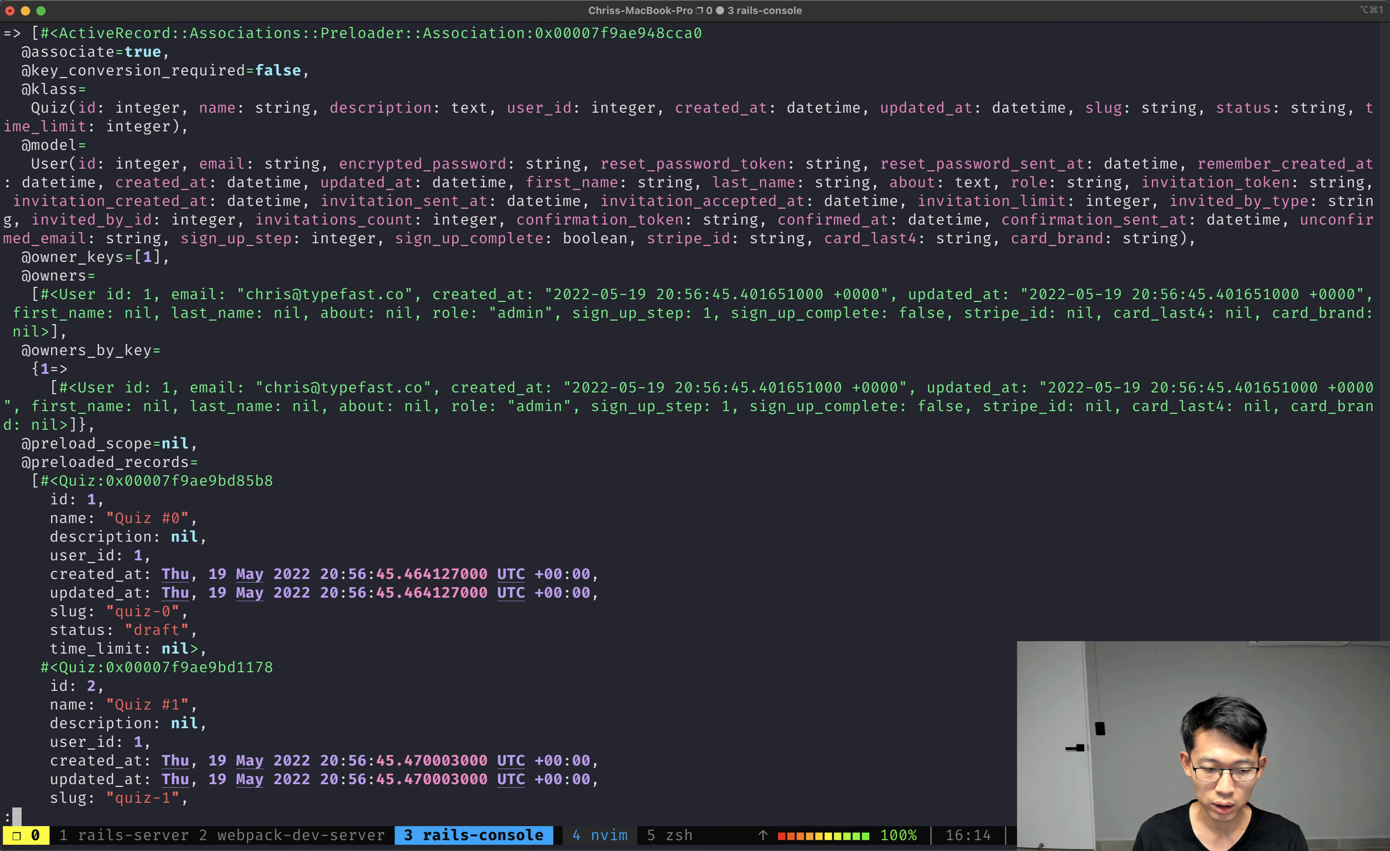
Step: Page through the preload result listing Quiz #0 and Quiz #1 records, then return to the prompt
scroll("down", 3)
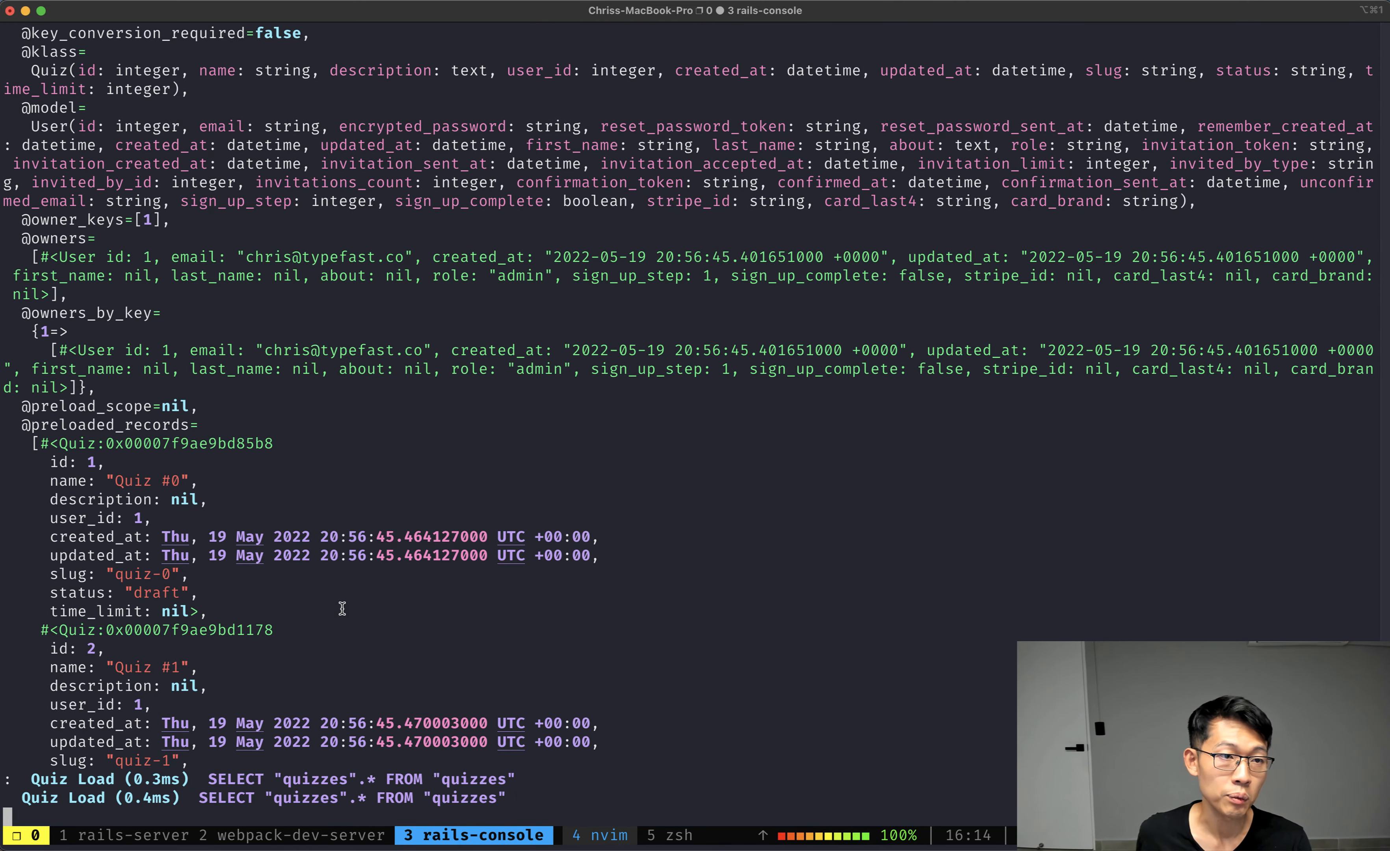
mouse_move(394, 445)
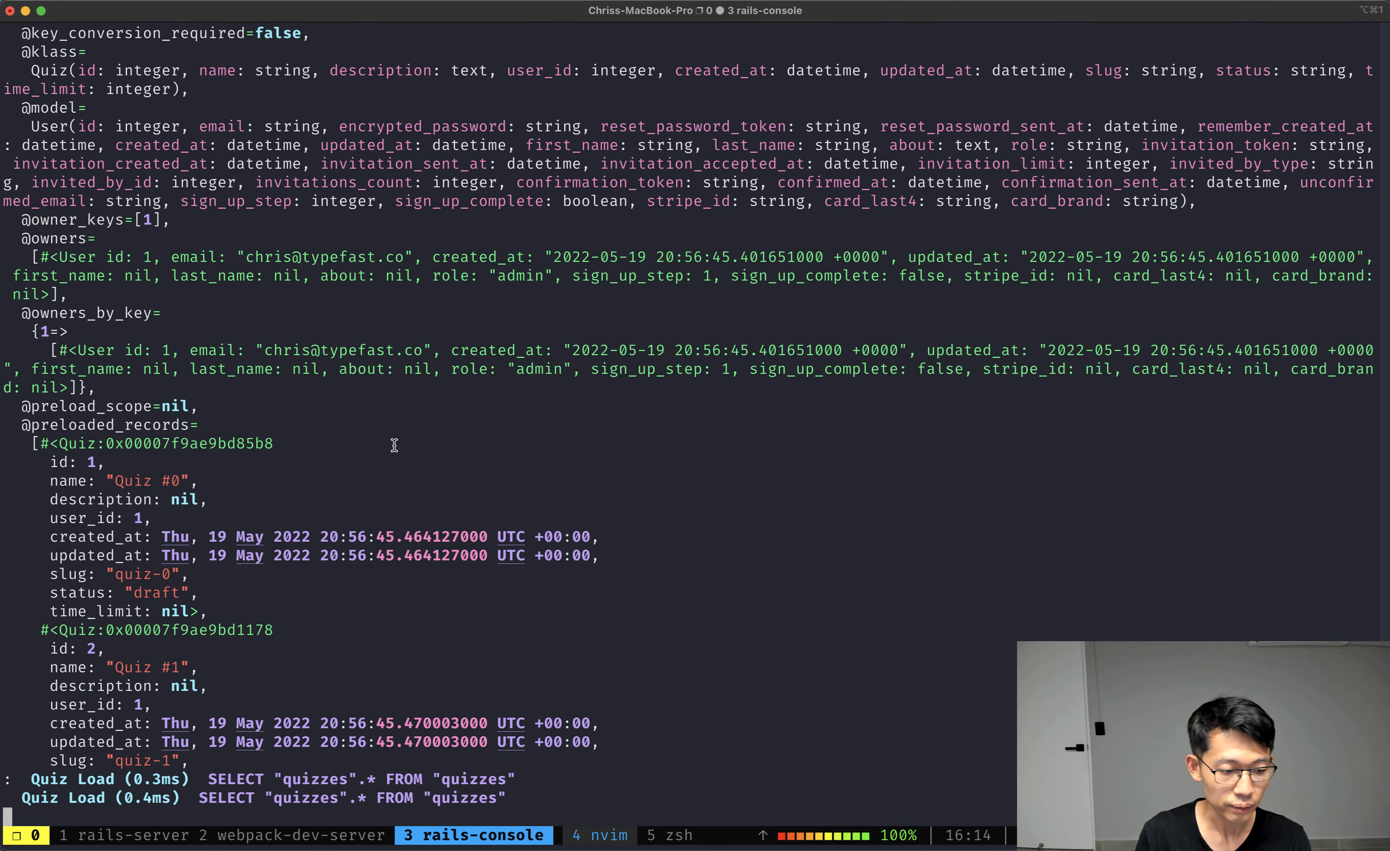
scroll("down", 3)
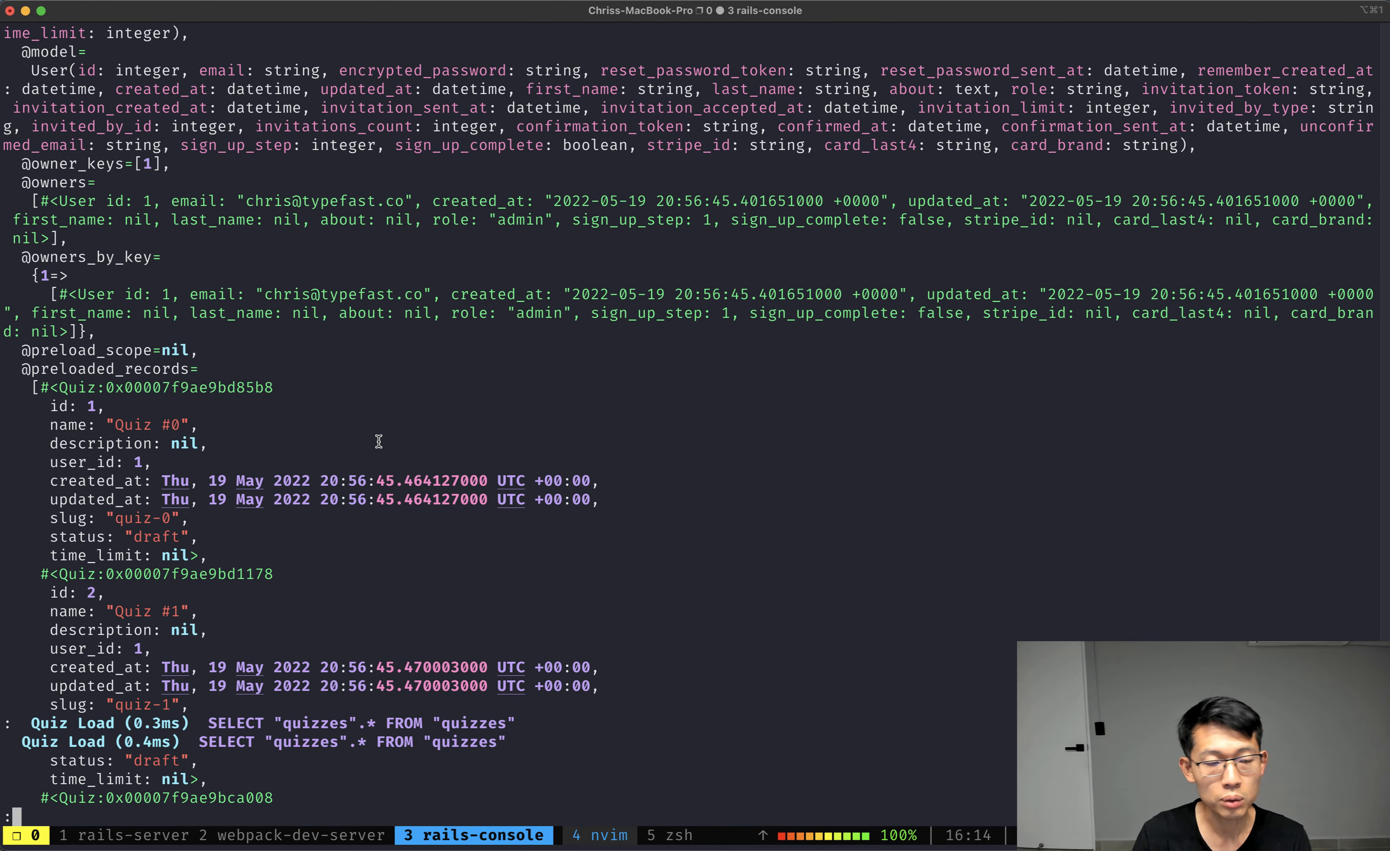
mouse_move(530, 652)
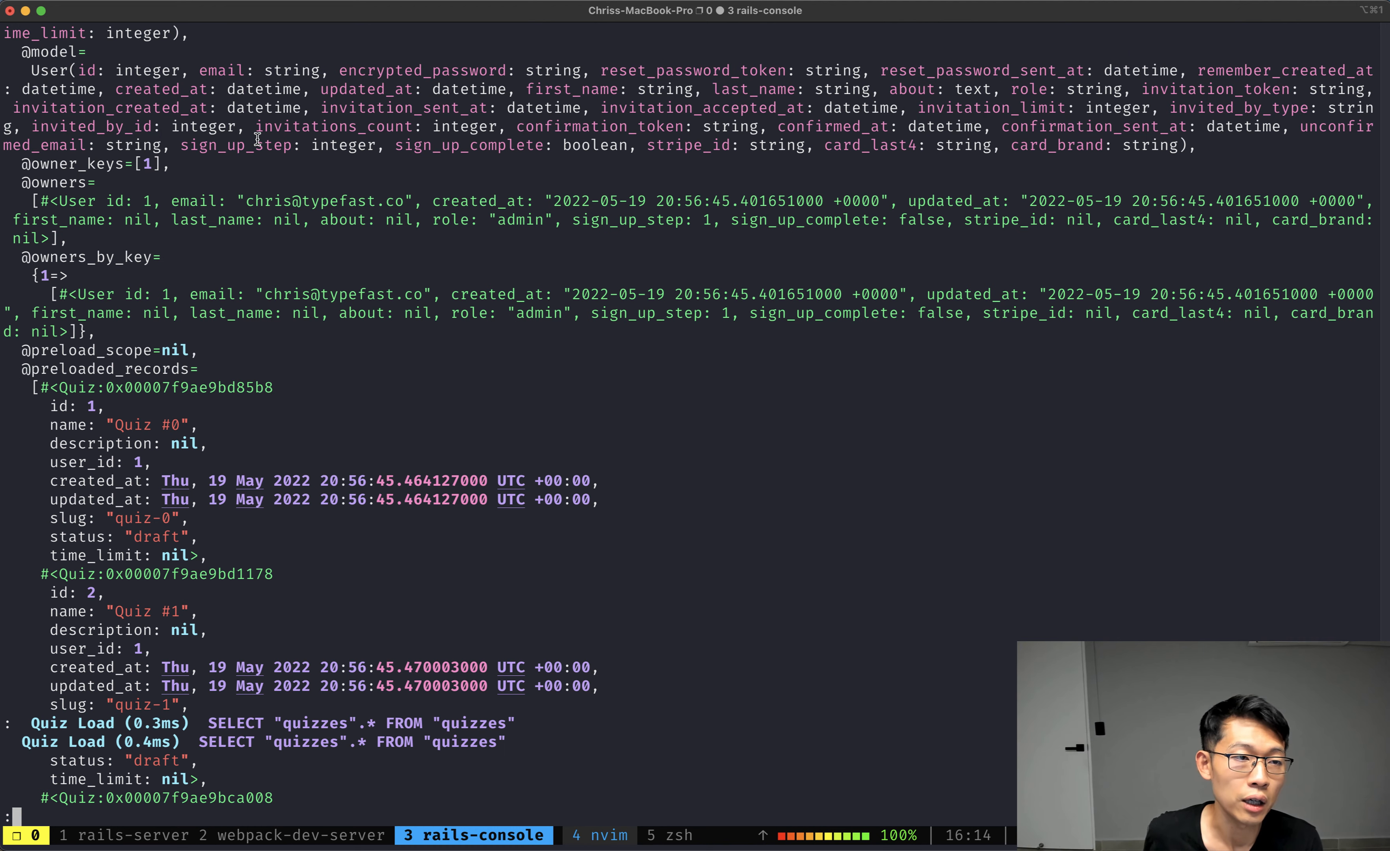
mouse_move(20, 370)
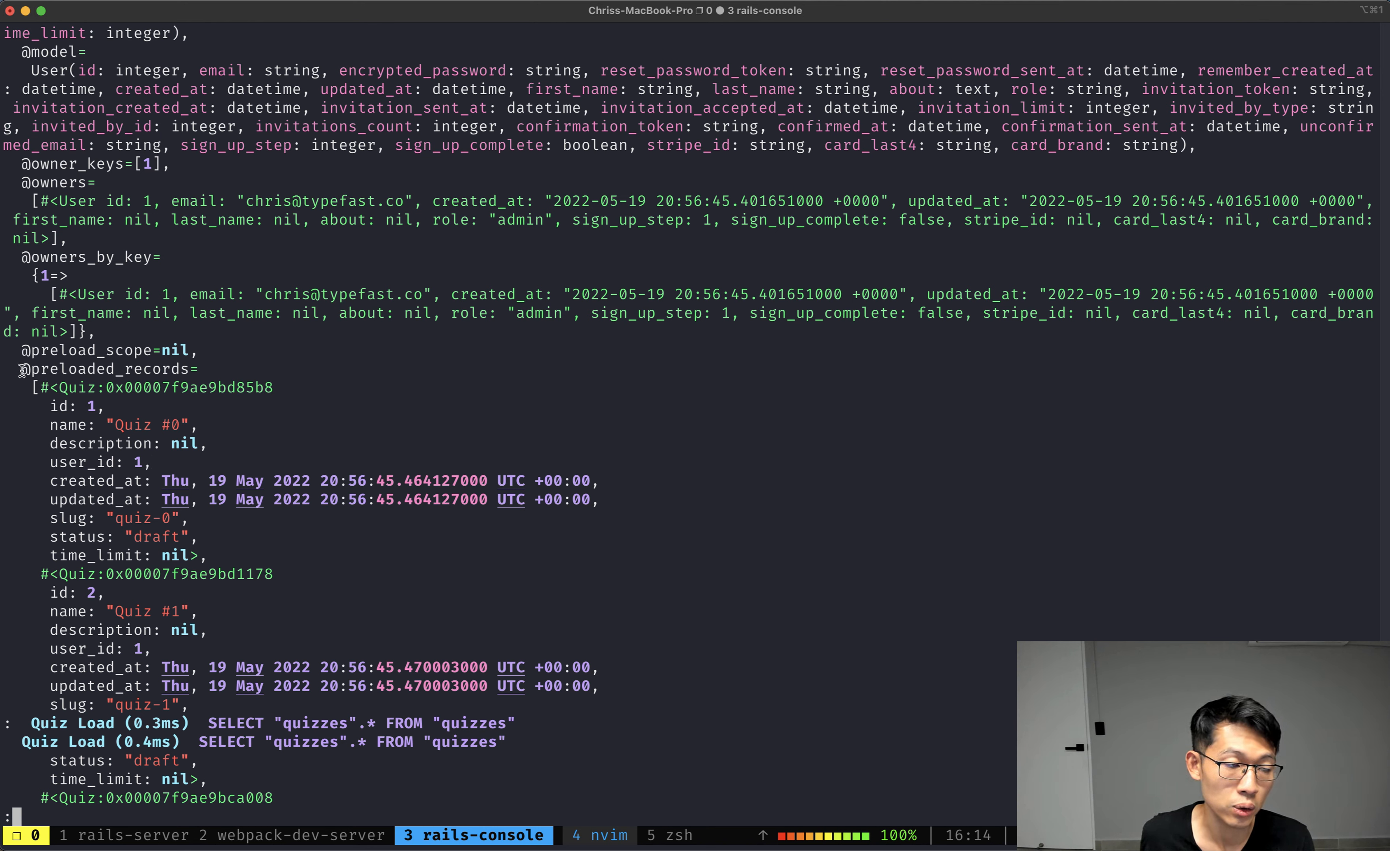
key("Return")
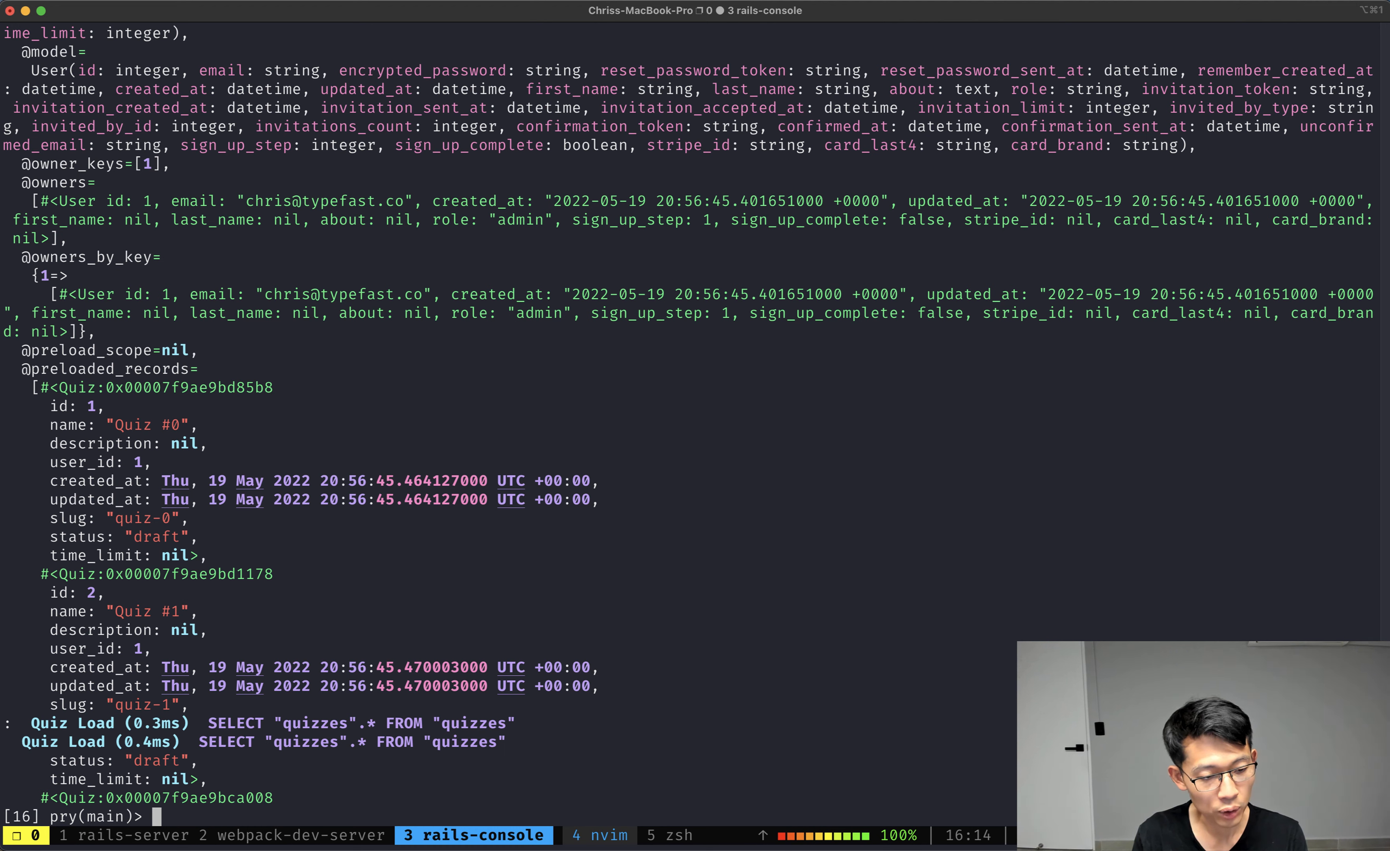
Step: Confirm users.class is Array and users.first.quizzes.loaded? returns true
type("users.class")
type("users.f")
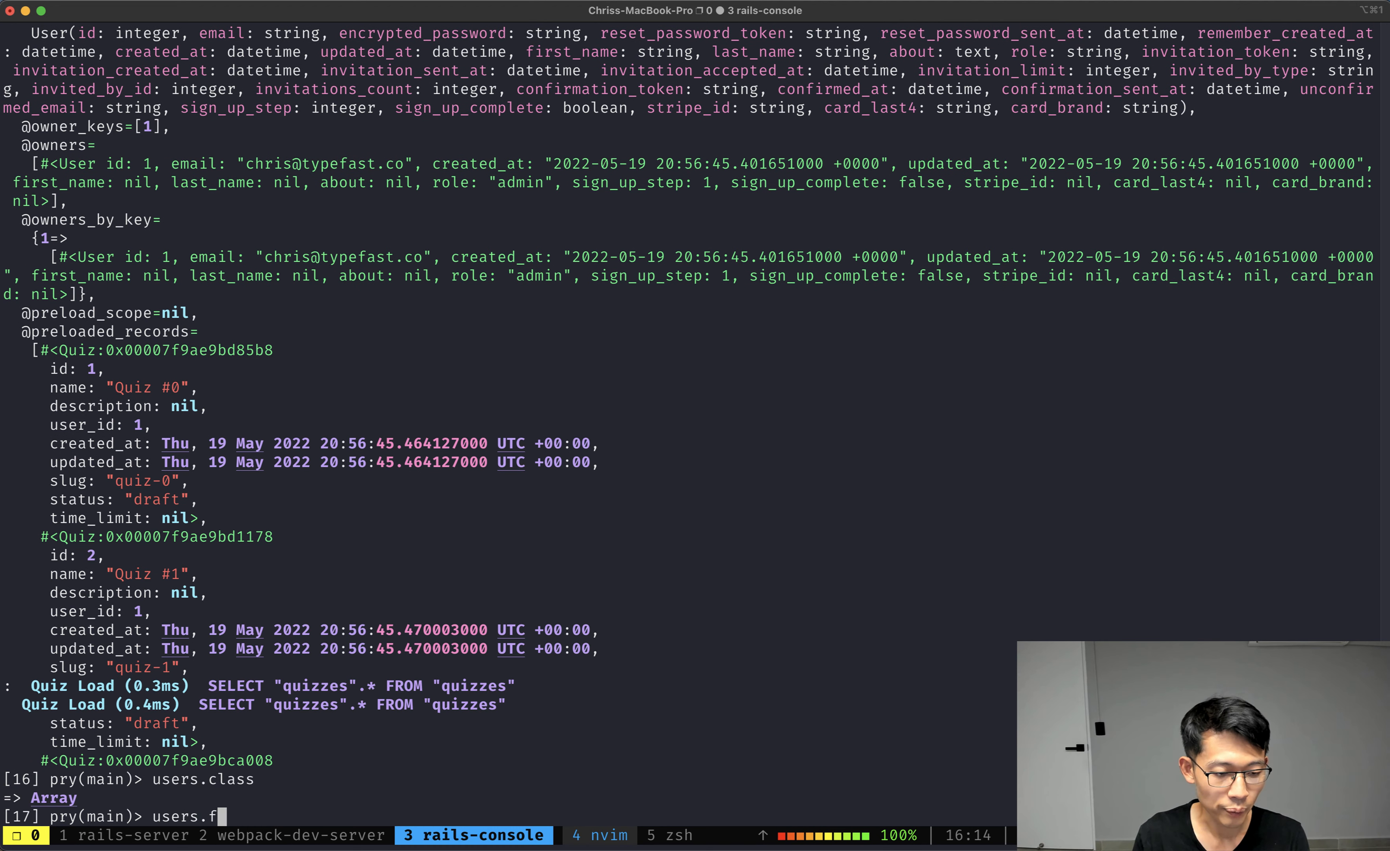
key("Return")
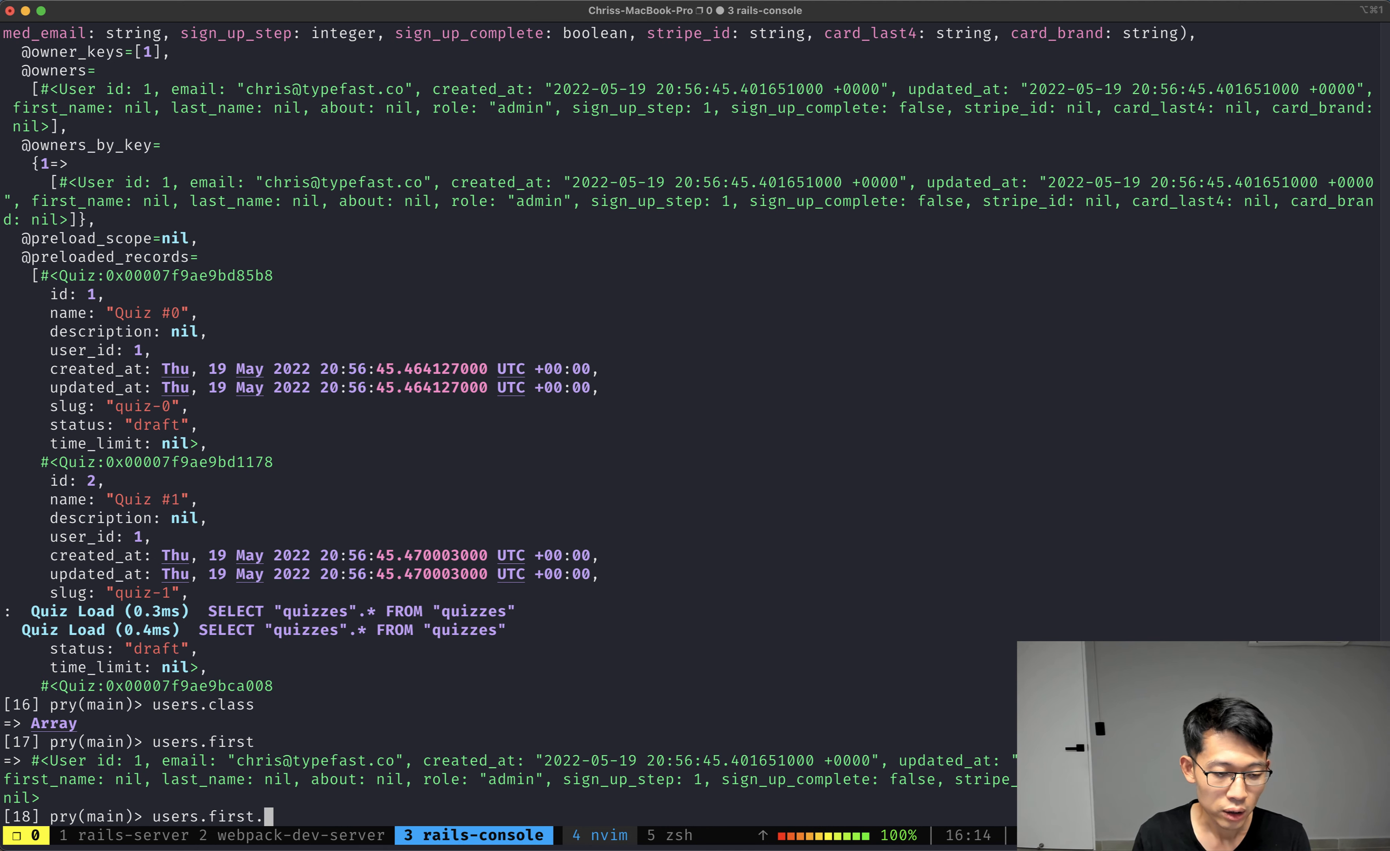
type("quizzes.lo")
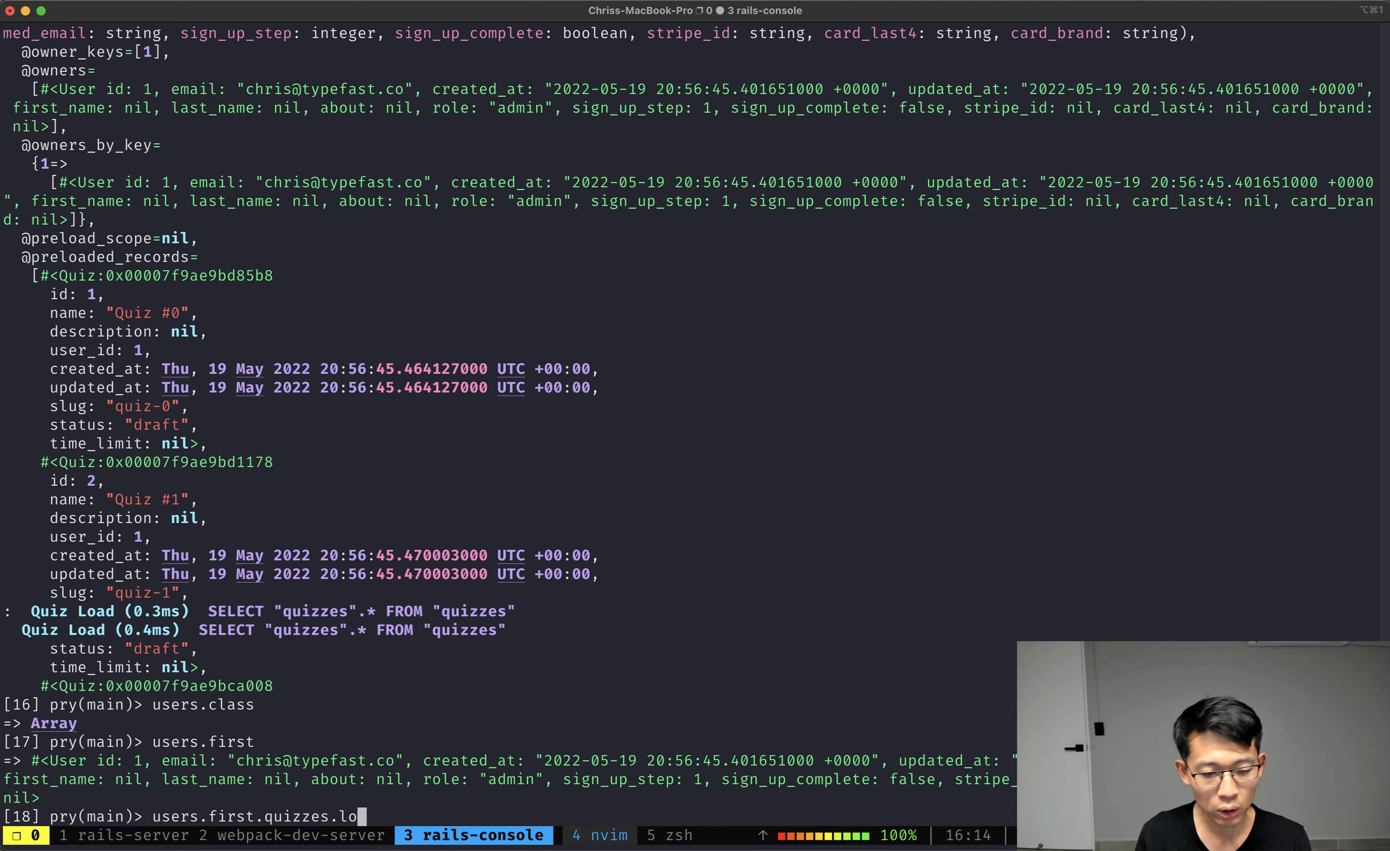
key("Return")
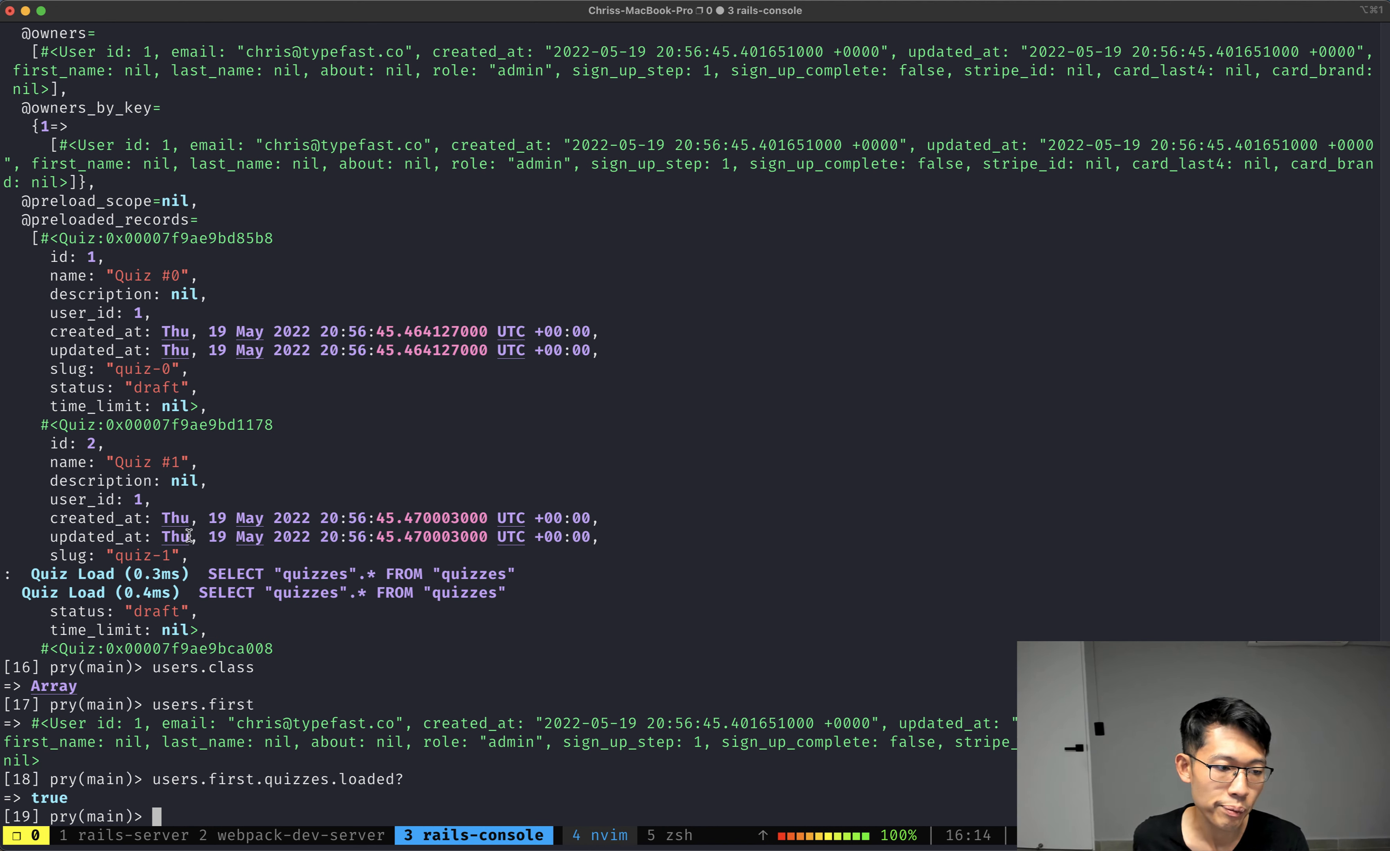
mouse_move(260, 794)
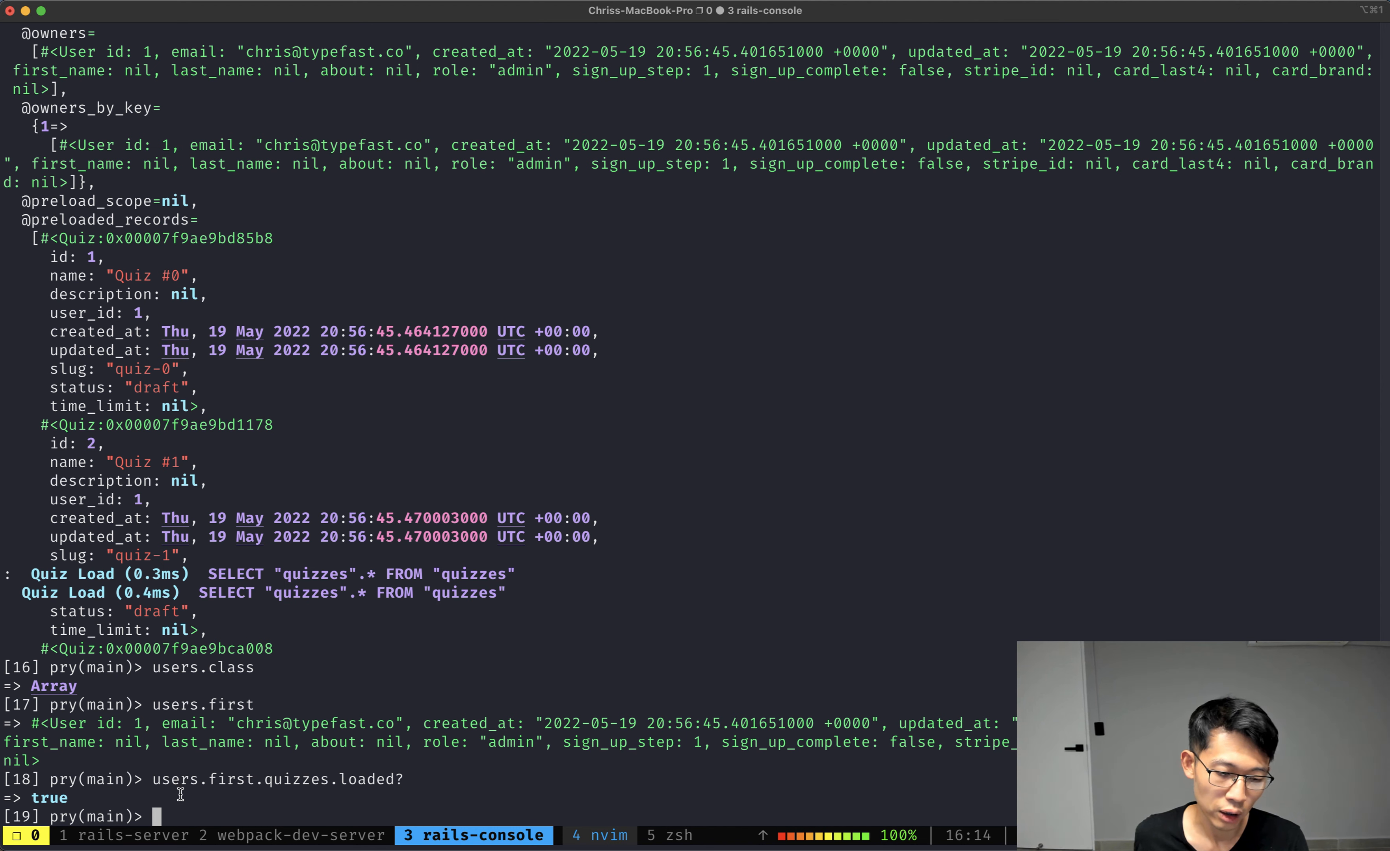
Step: Type the nested loop users.each { |user| user.quizzes.each { |quiz| } }
type("users.each {")
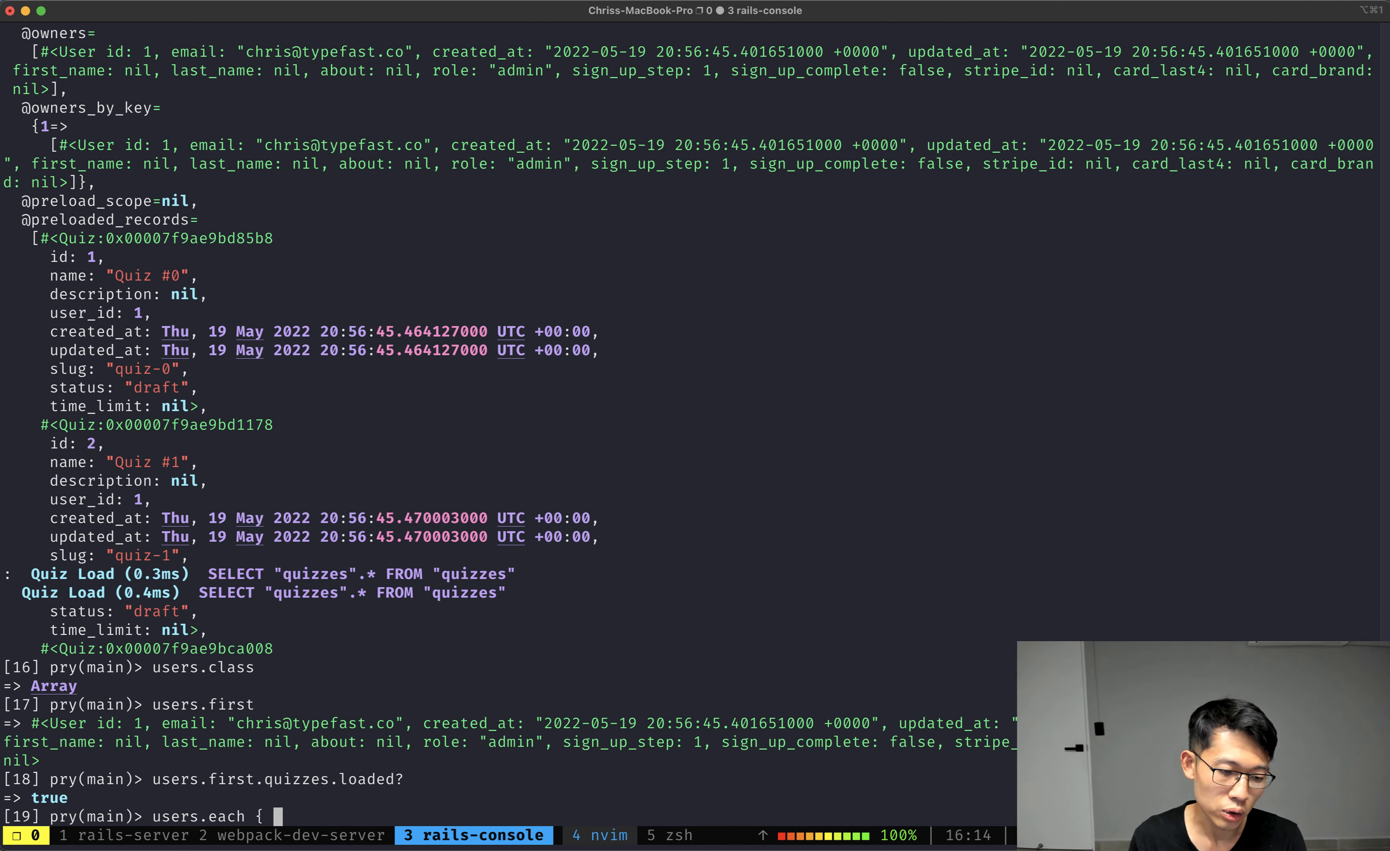
type("|user| user.quizz")
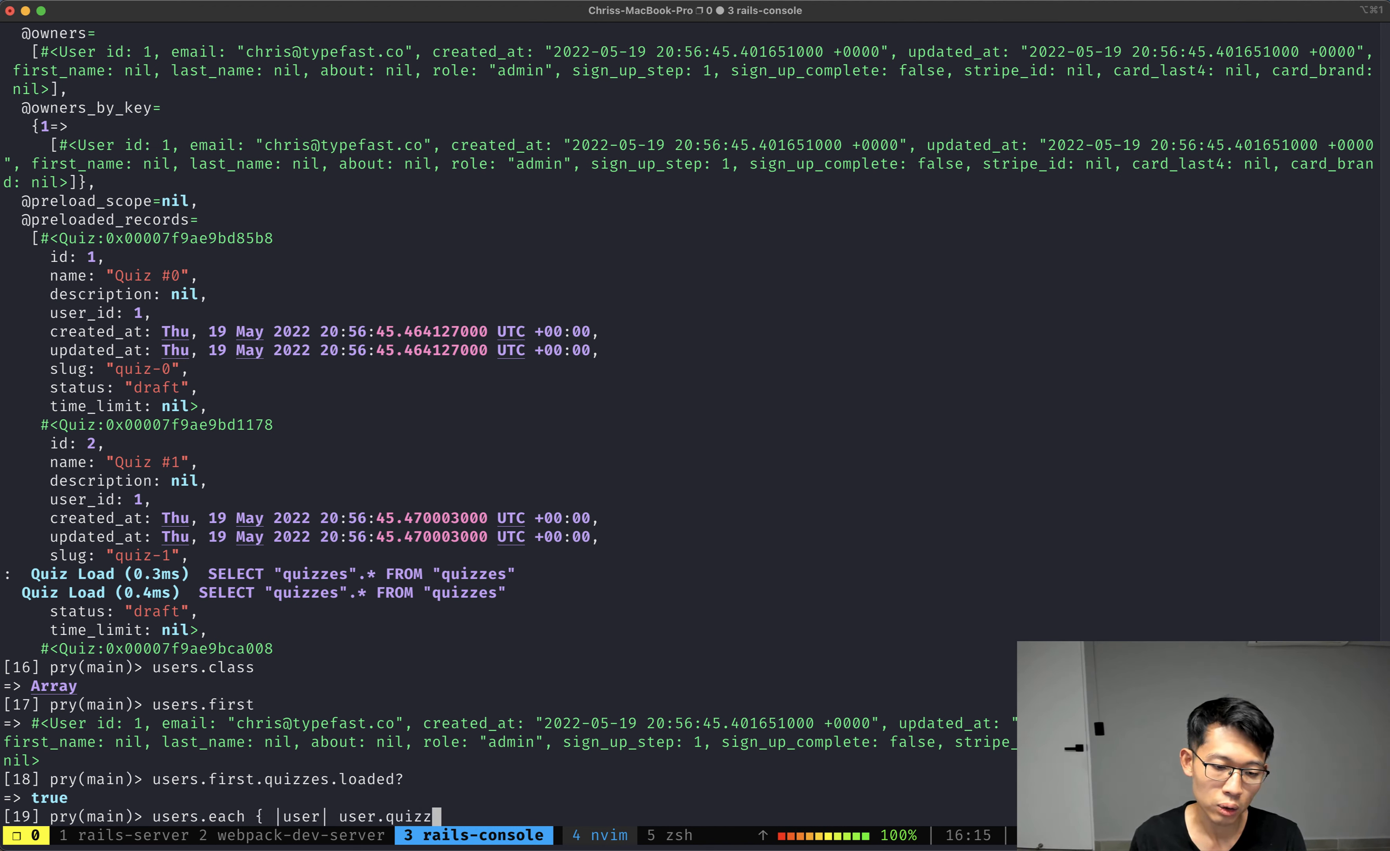
type("es.each {")
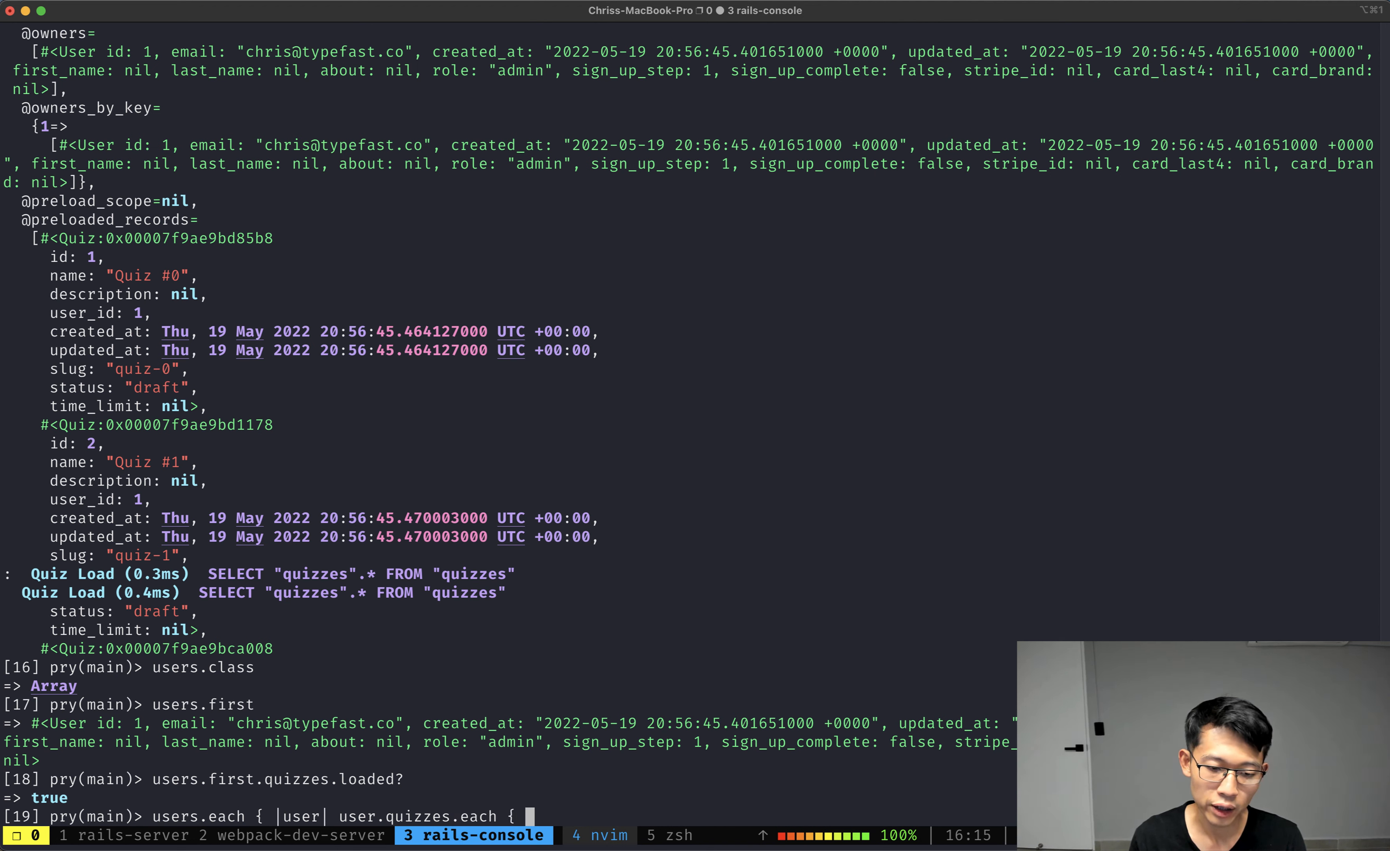
type("|quiz| } }")
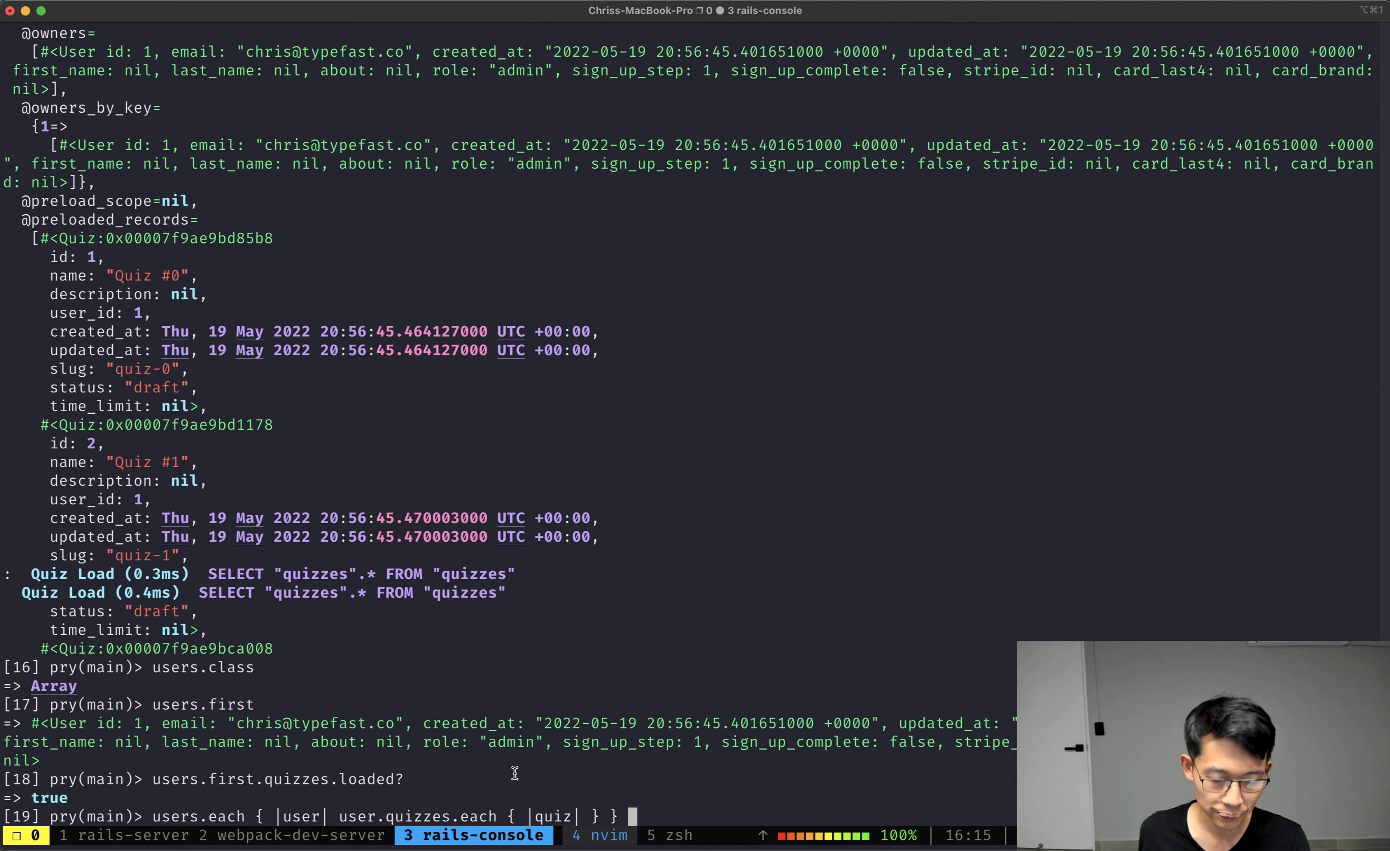
Step: Run the nested users.each / quizzes.each loop and confirm no Quiz Load queries fire
key("Return")
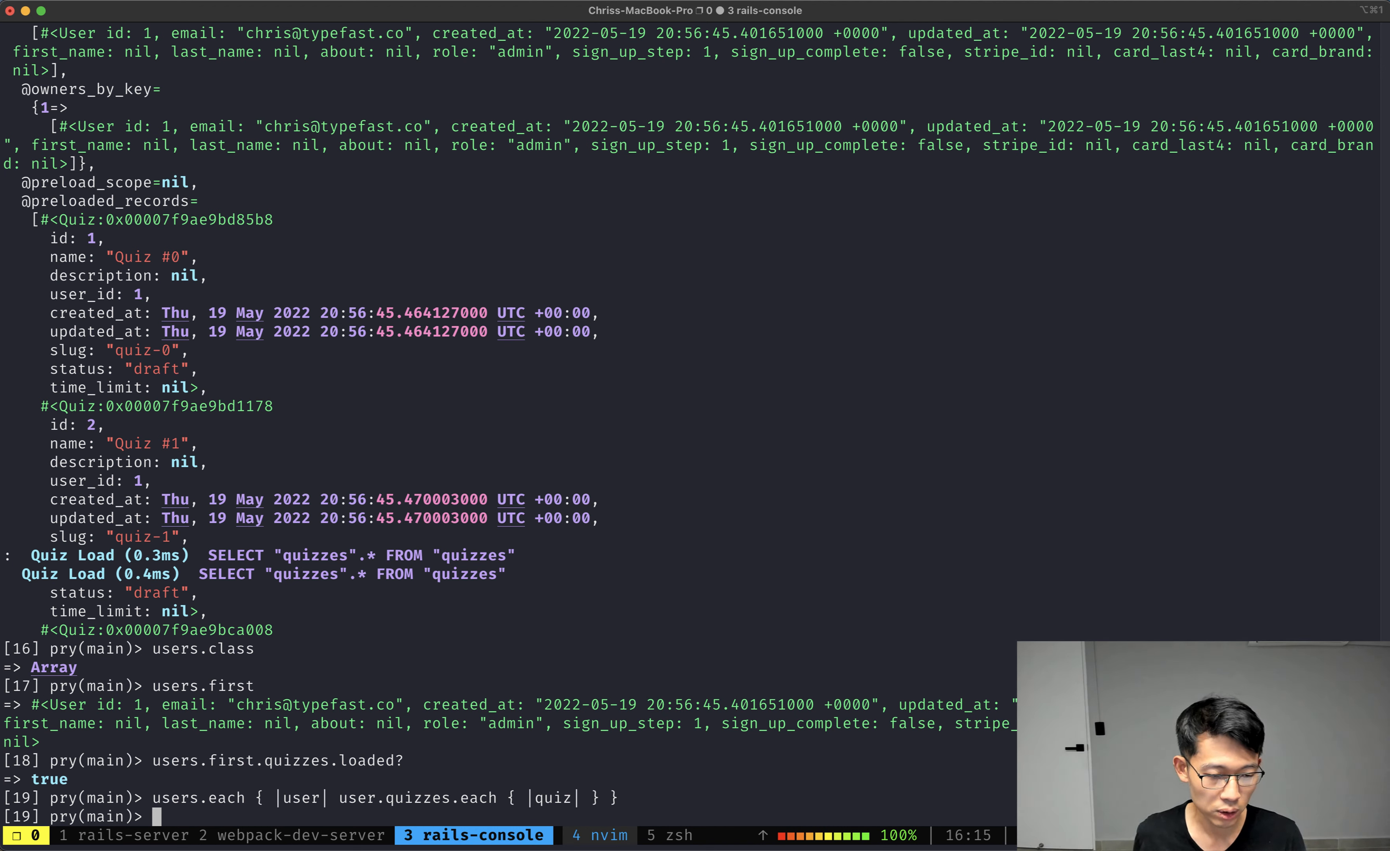
mouse_move(552, 751)
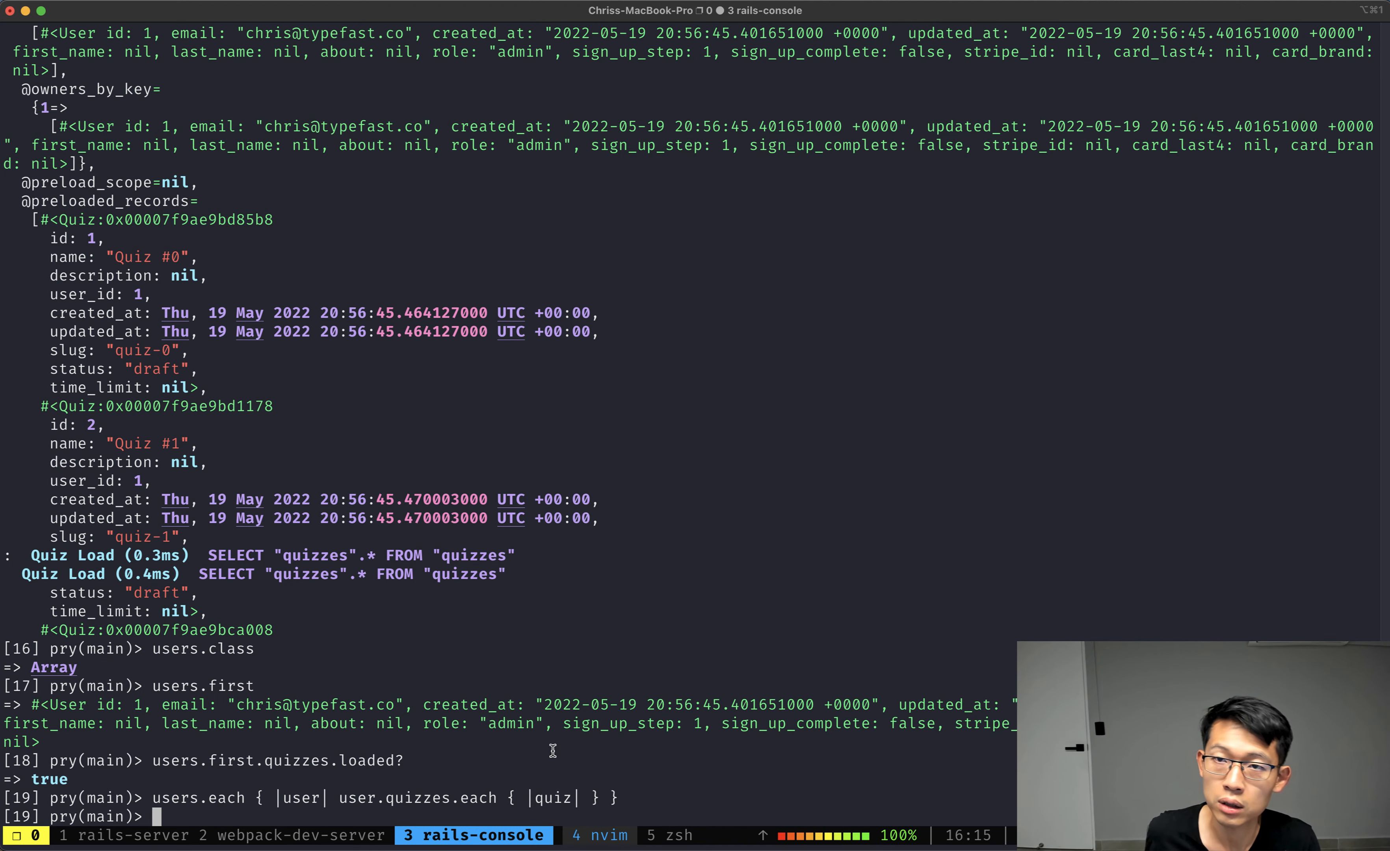
mouse_move(584, 737)
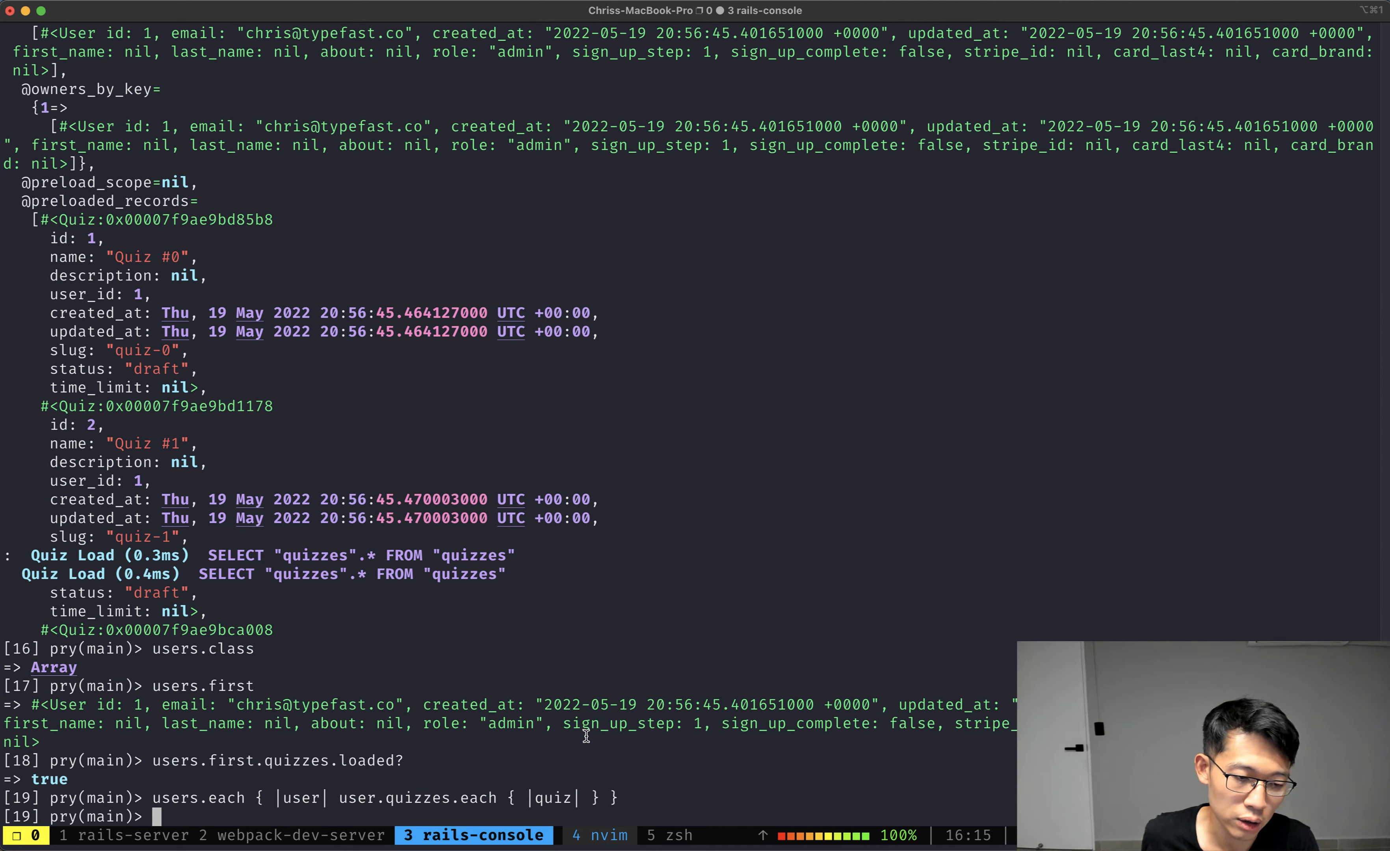
mouse_move(643, 788)
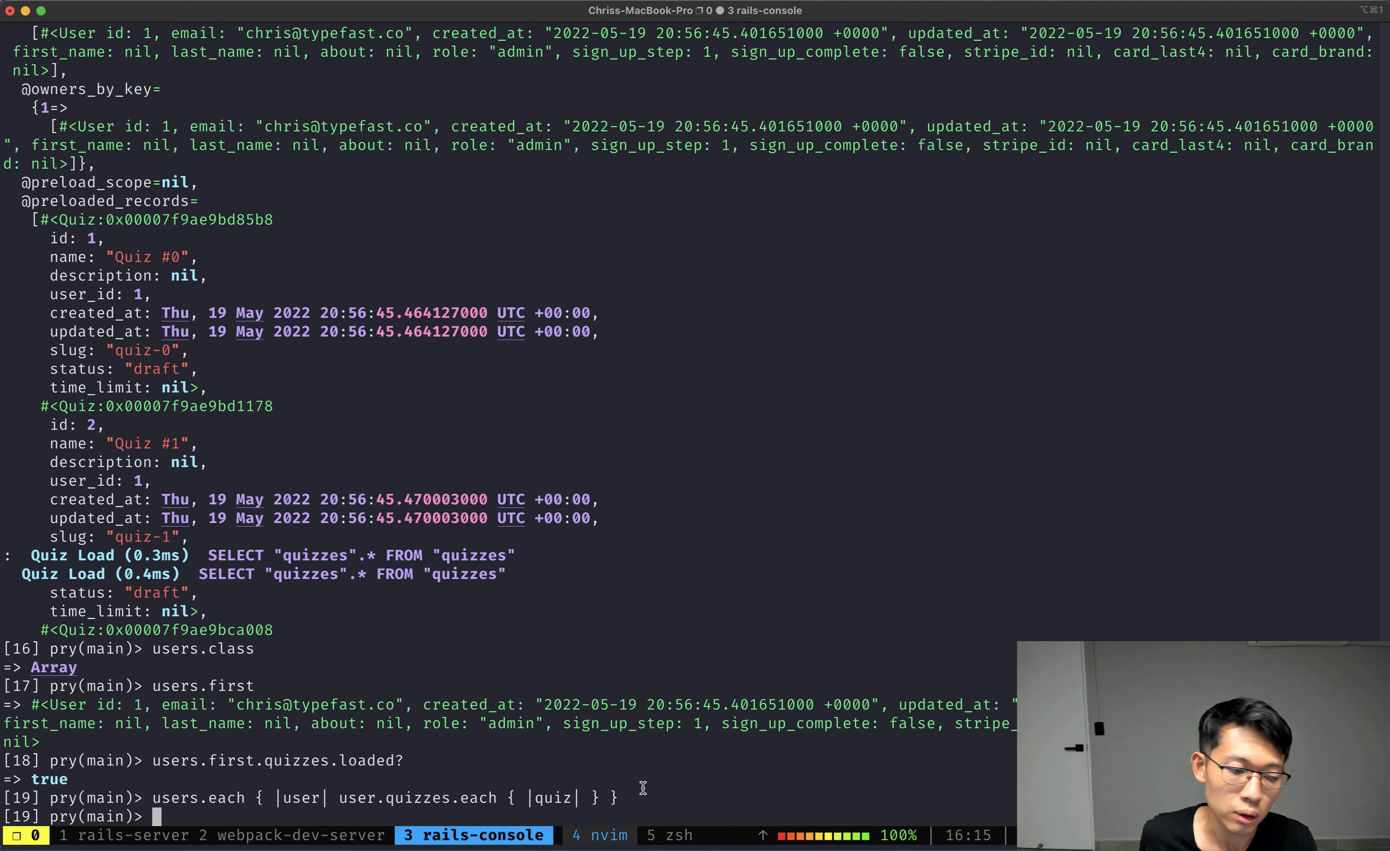